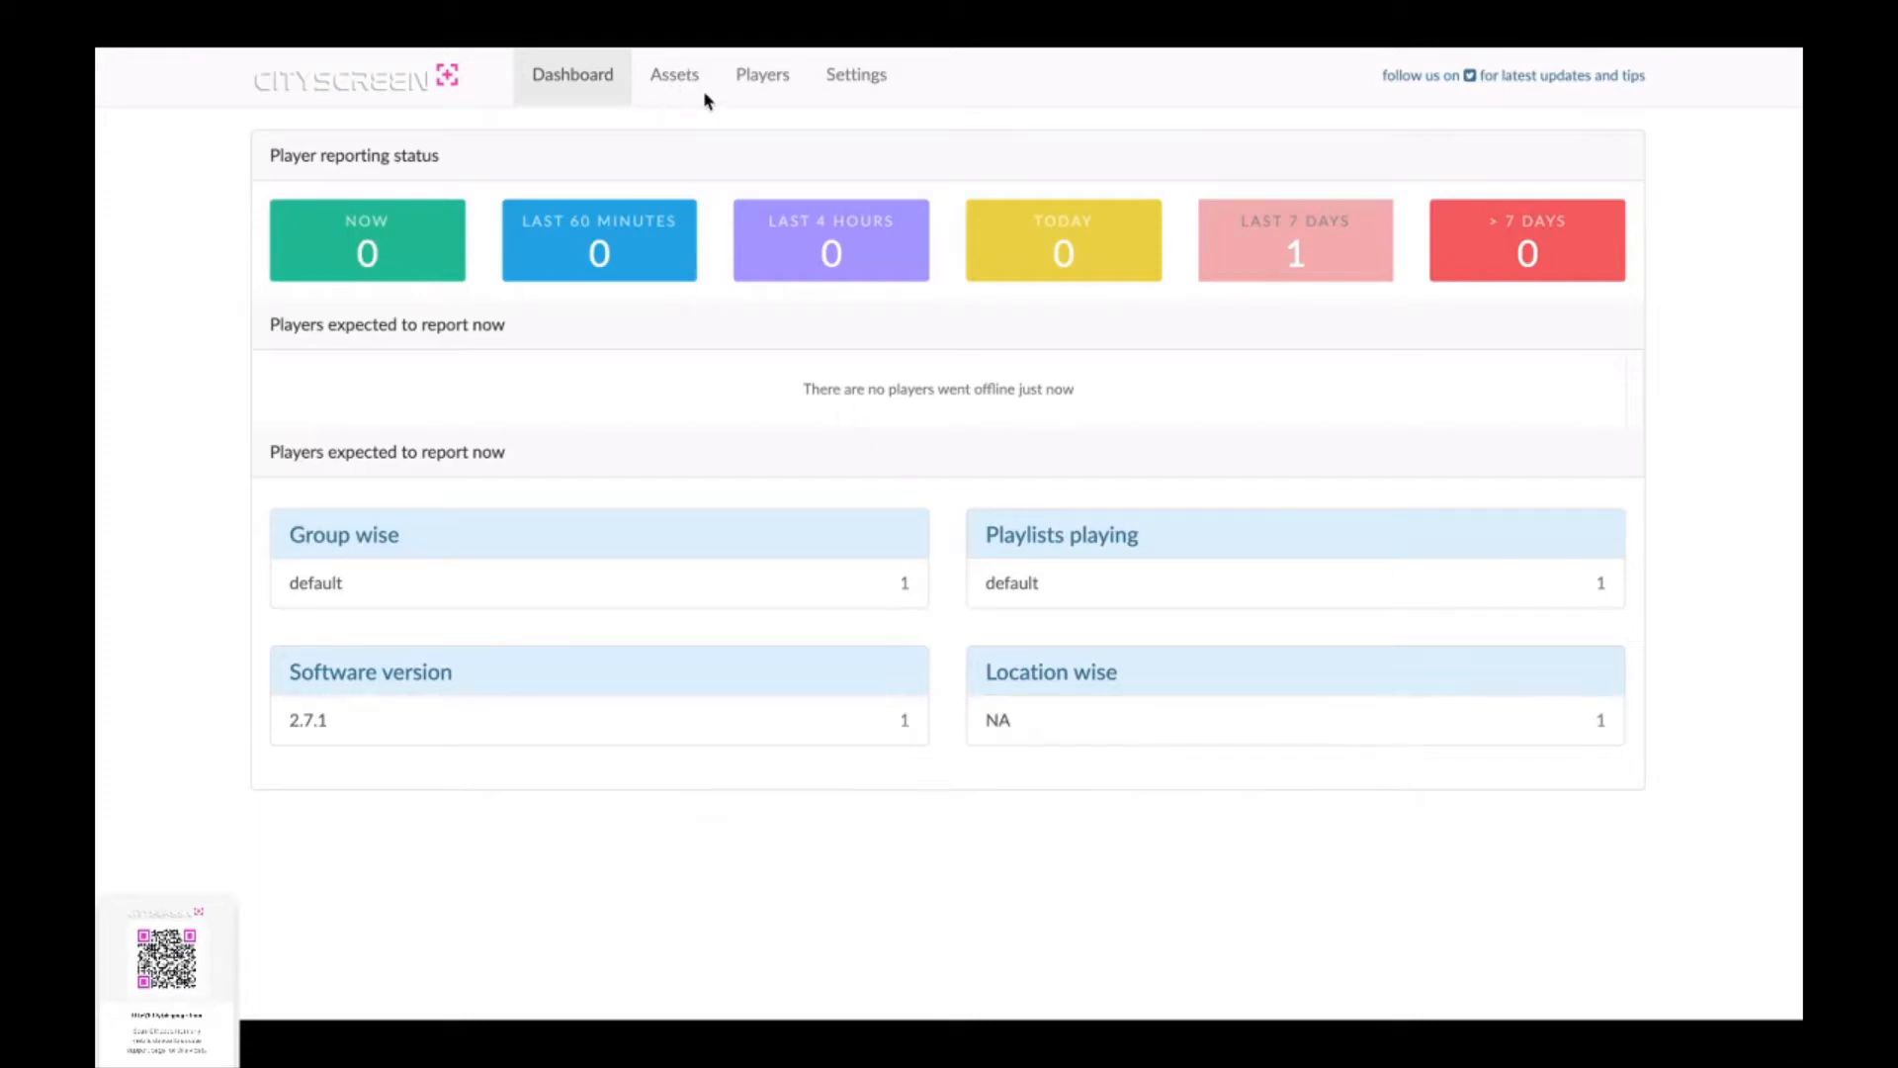
mouse_move(674, 75)
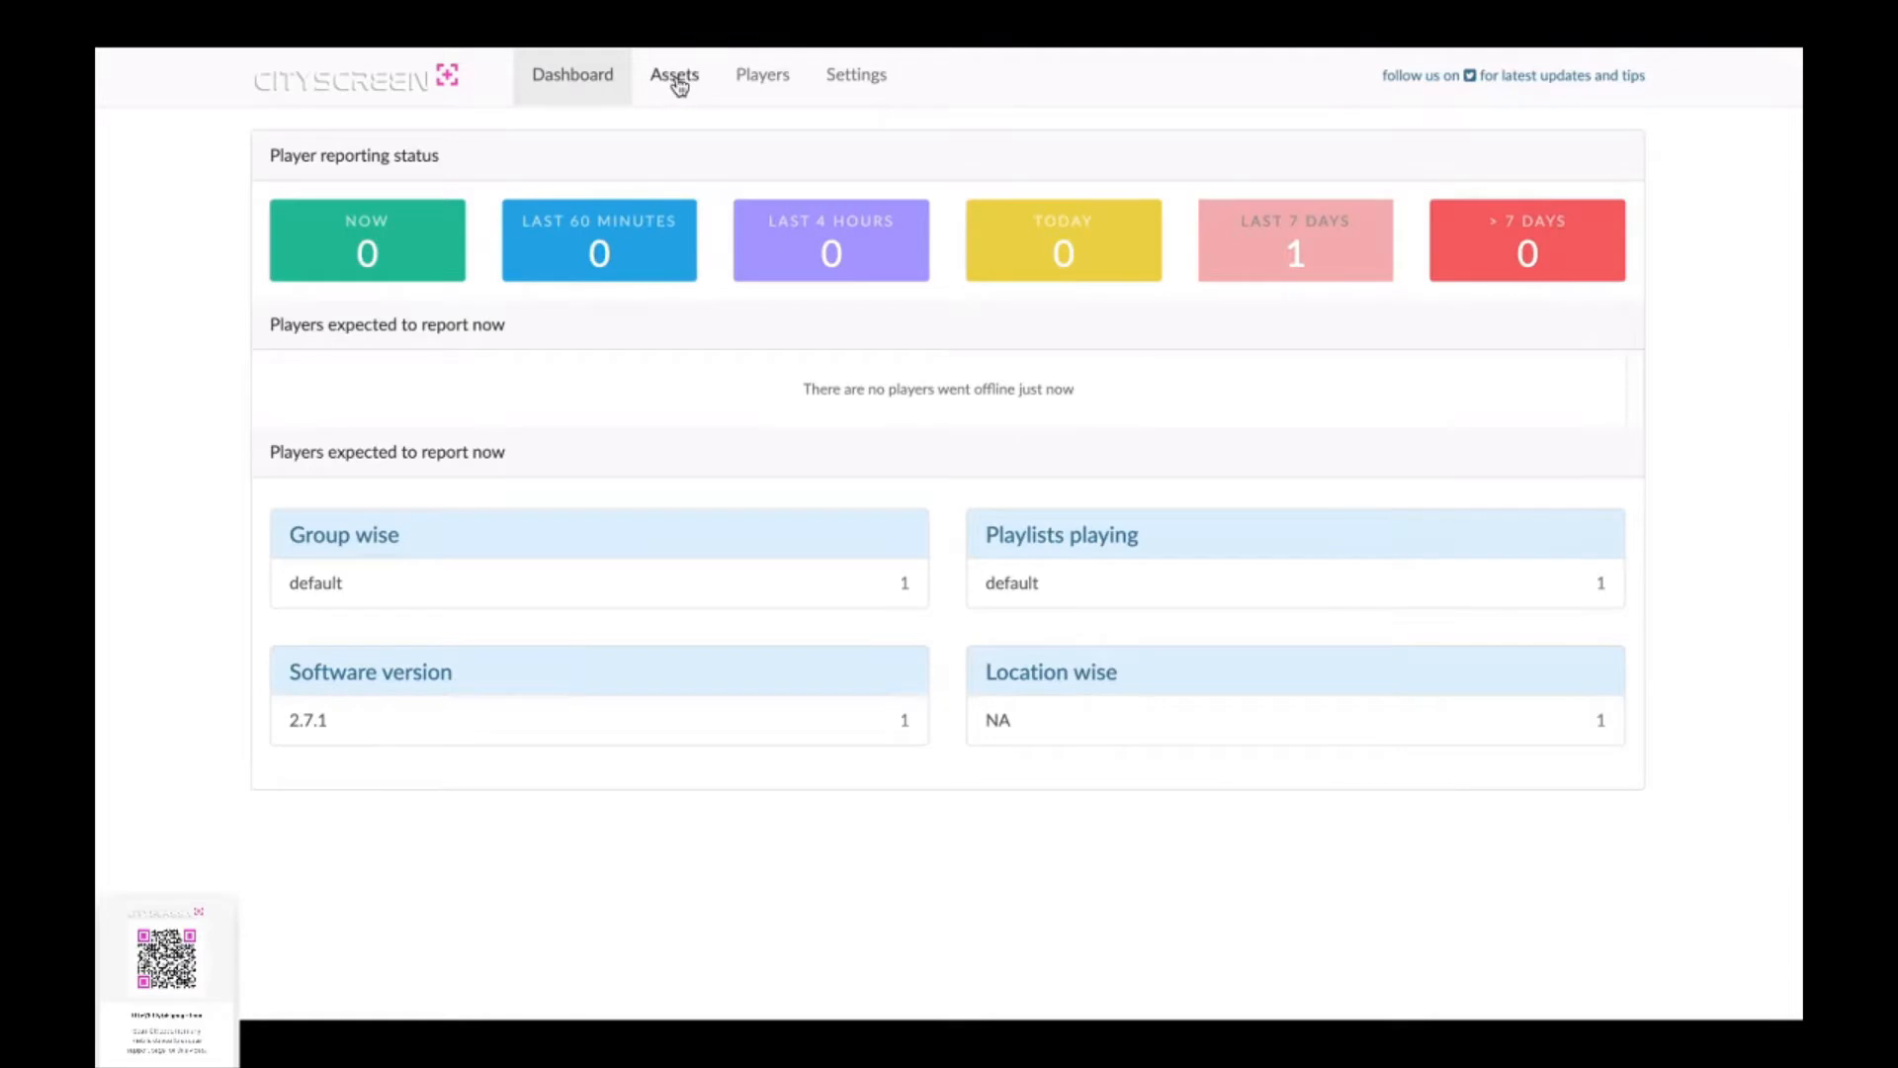
Step: Go to the Assets page and show the add-content menu for transformationsTV
click(675, 75)
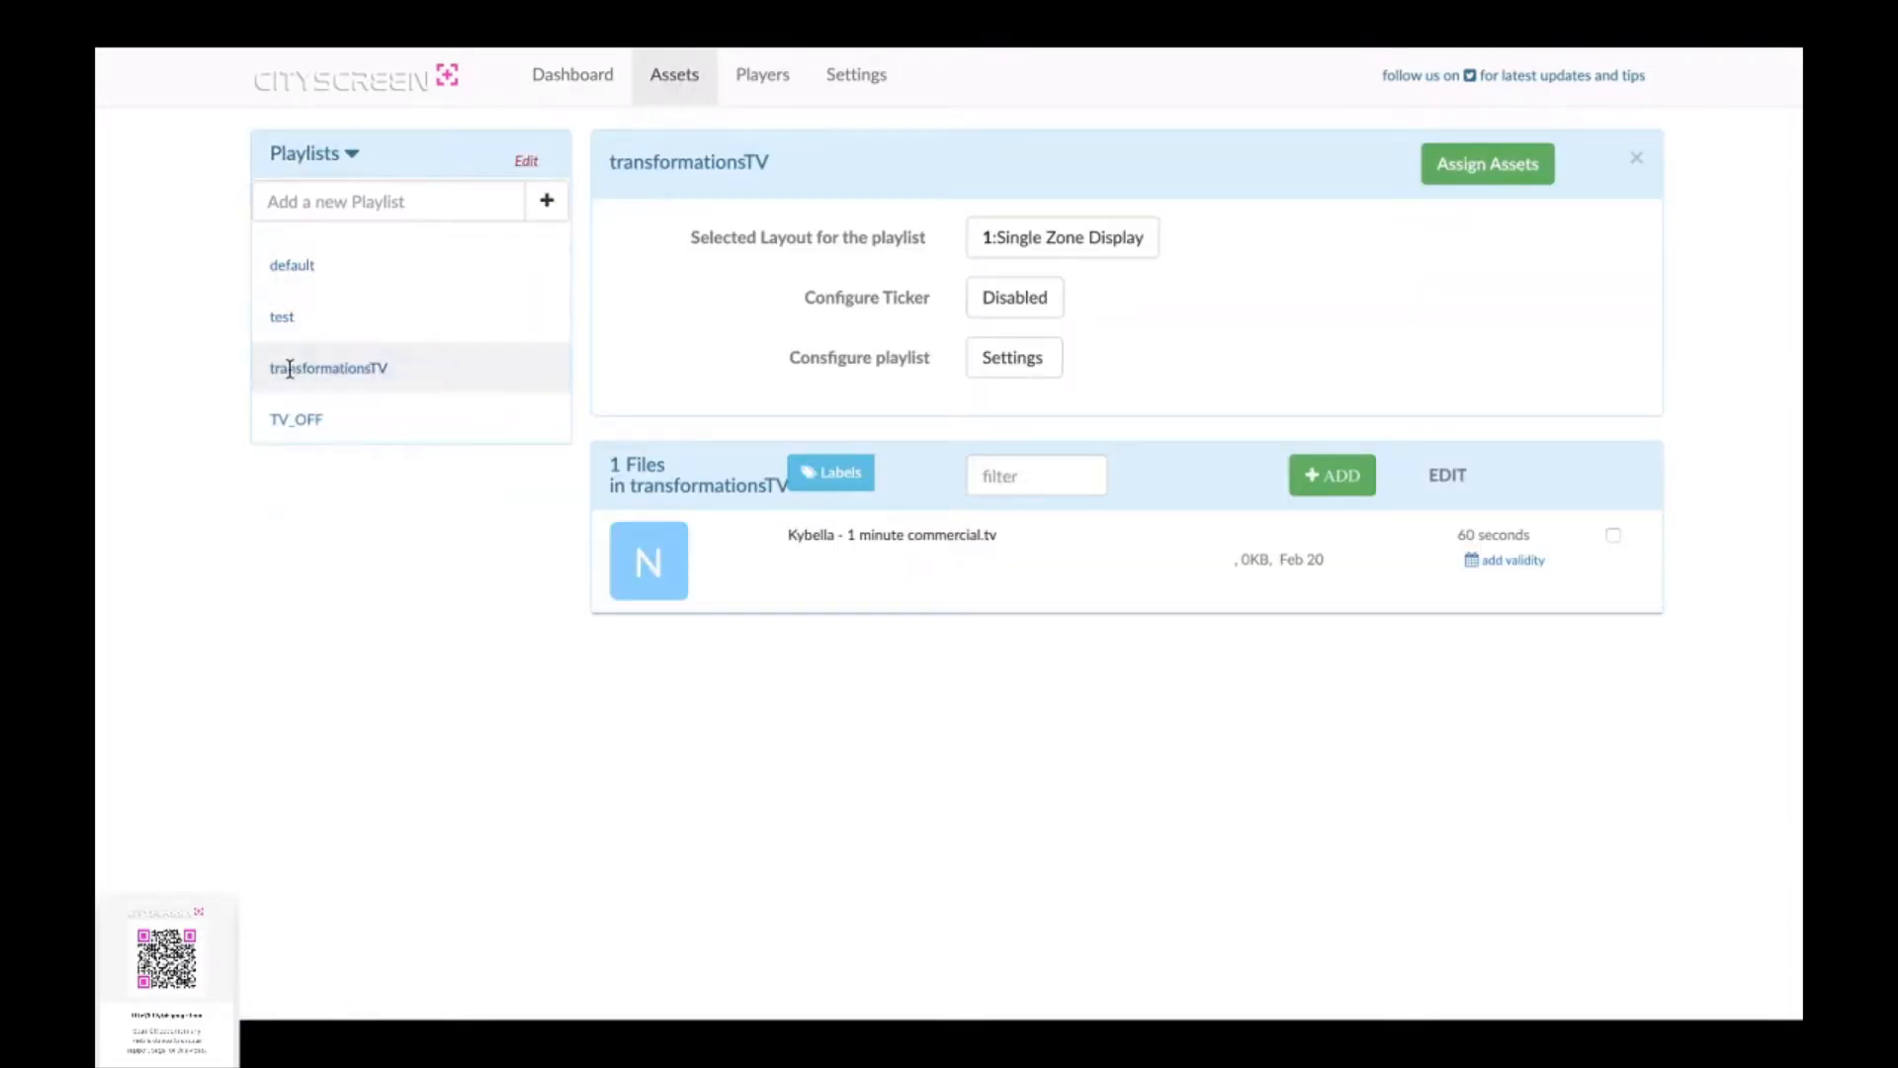
mouse_move(591, 399)
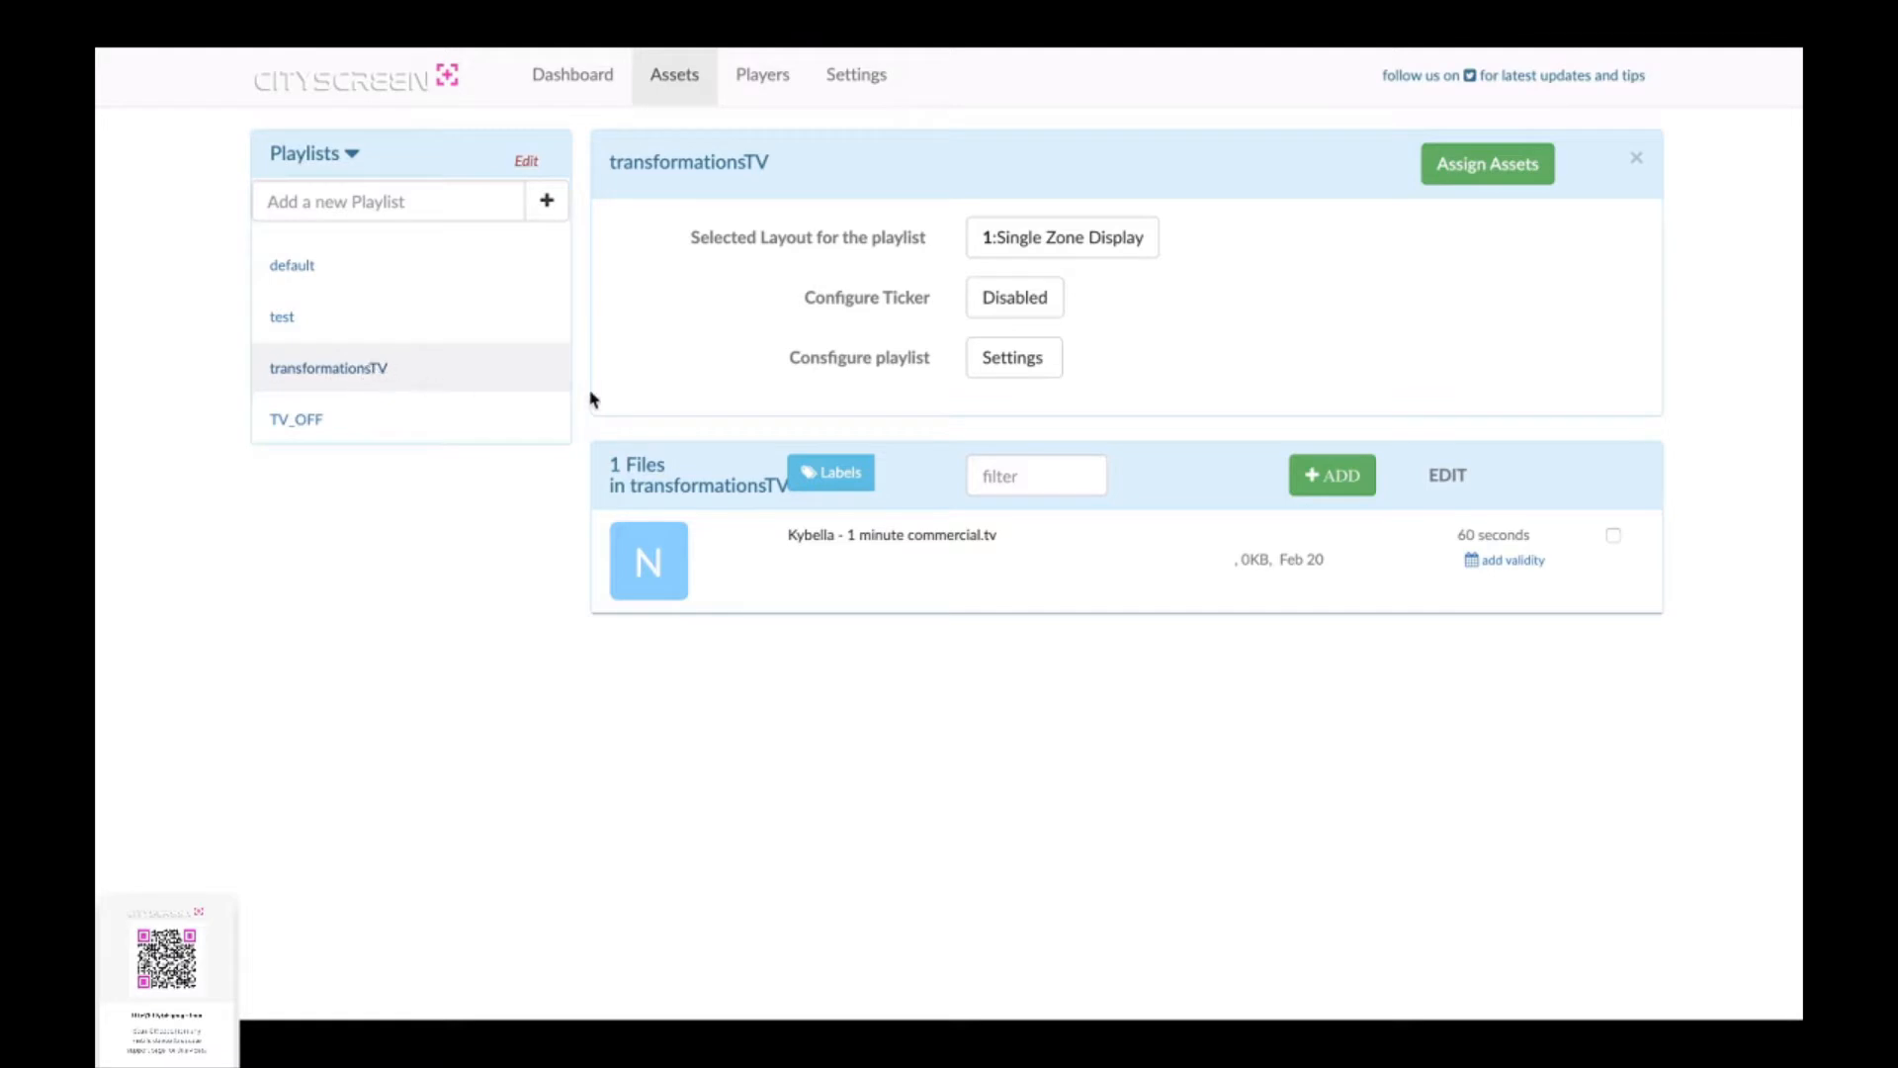
mouse_move(1400, 435)
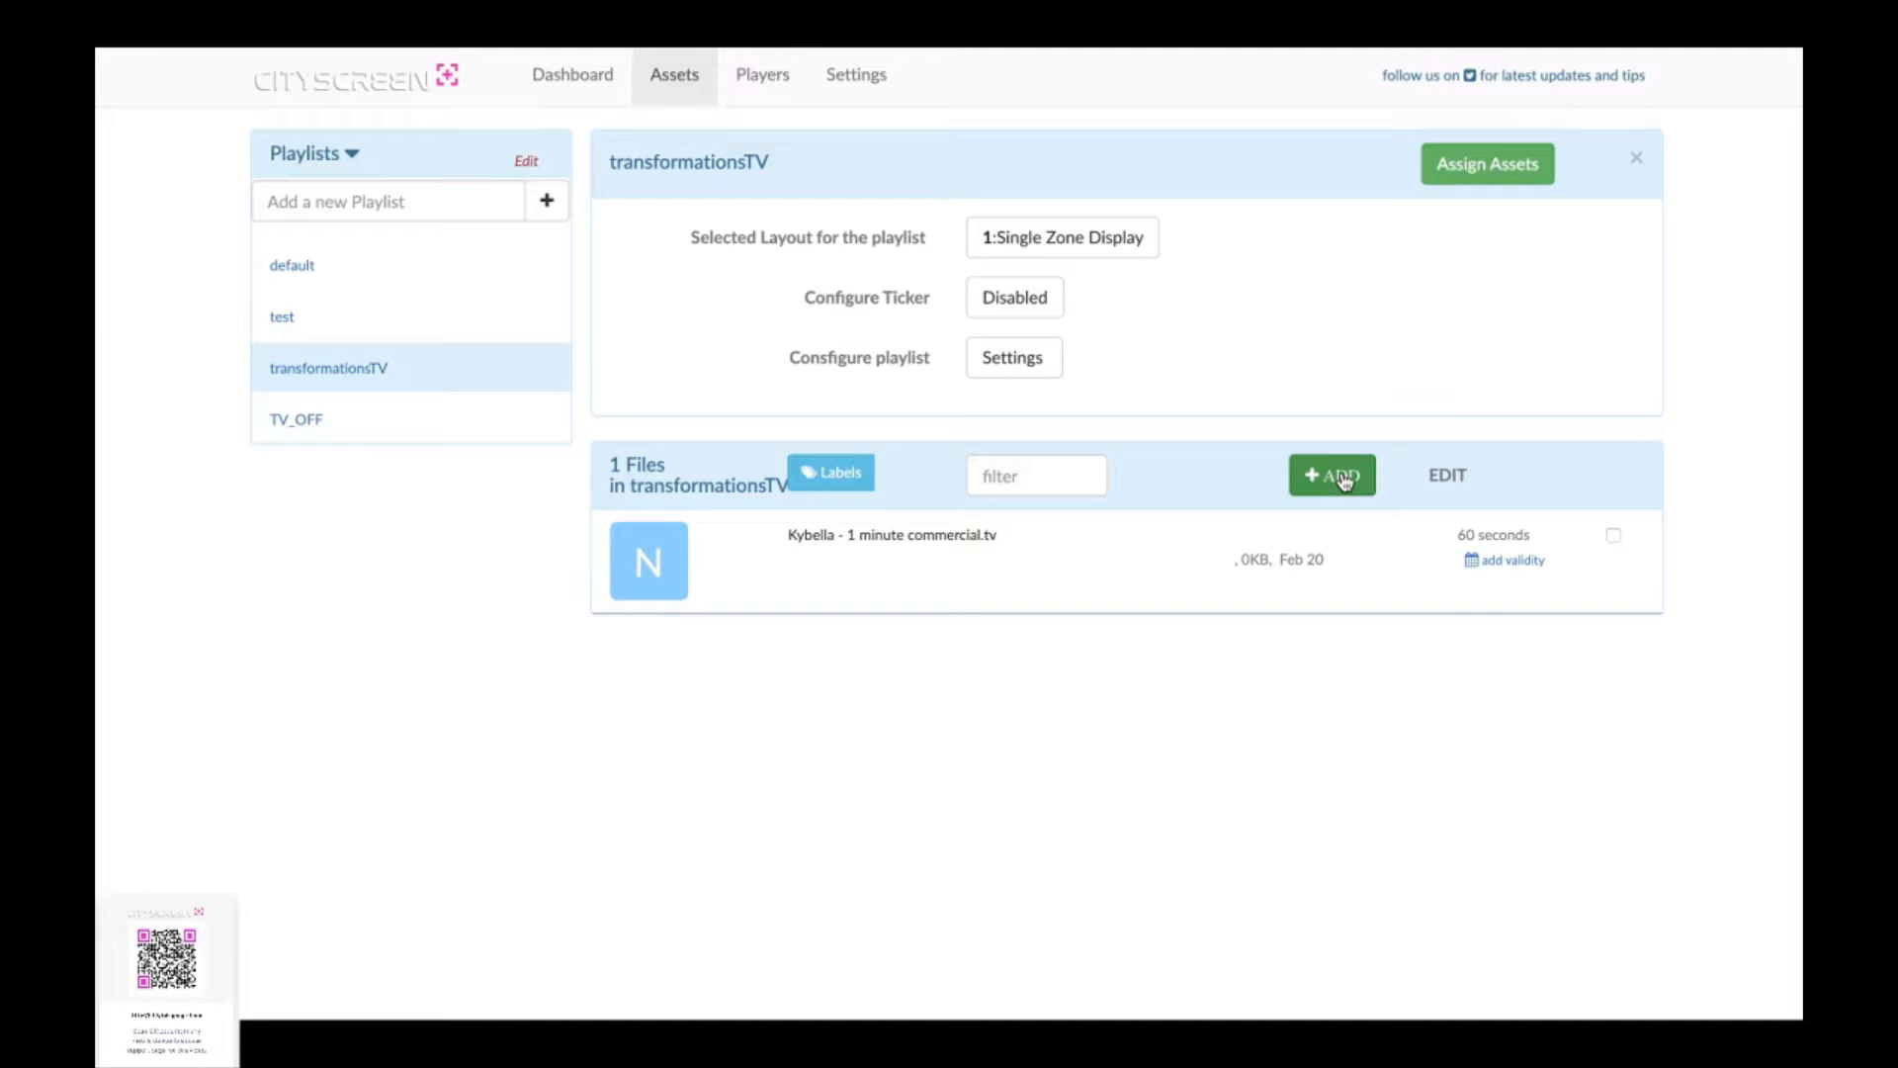
click(1331, 475)
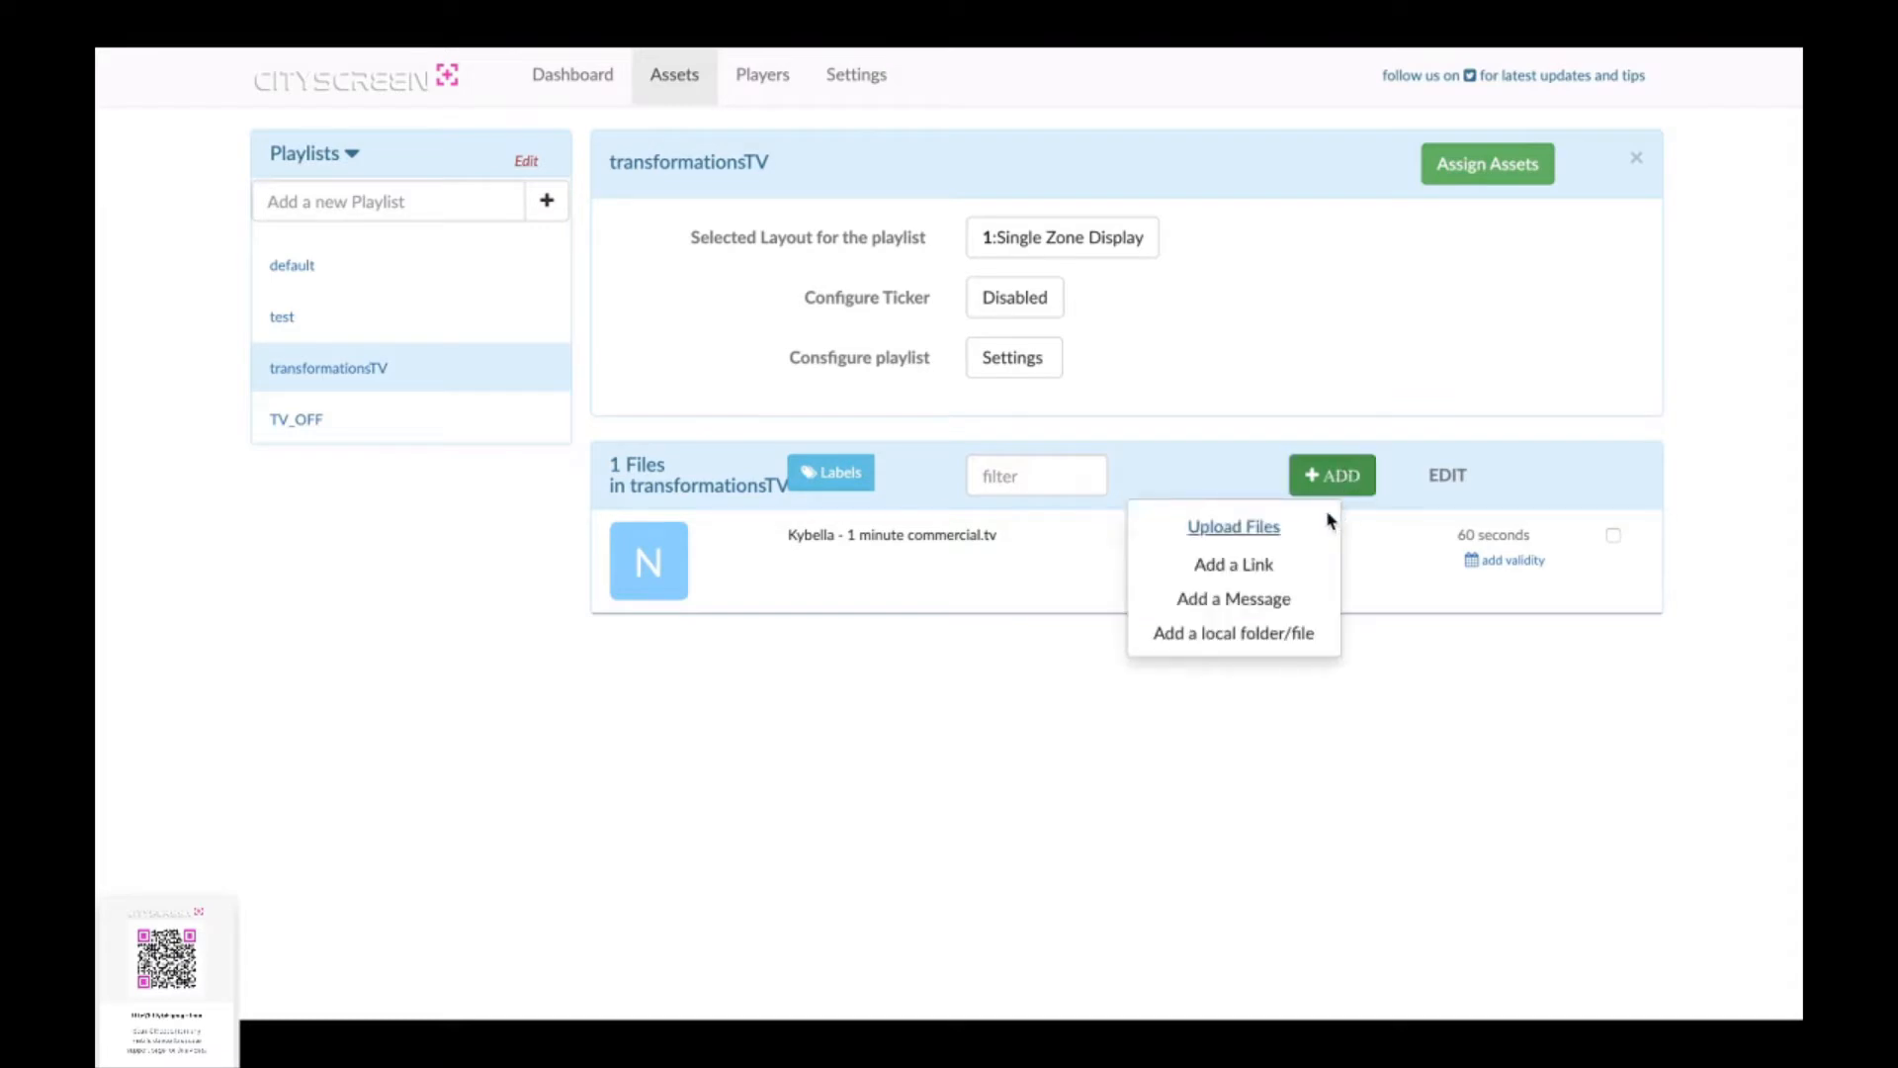
Step: Upload from the computer, browsing to transformations > video on the Seagate backup drive
click(1233, 525)
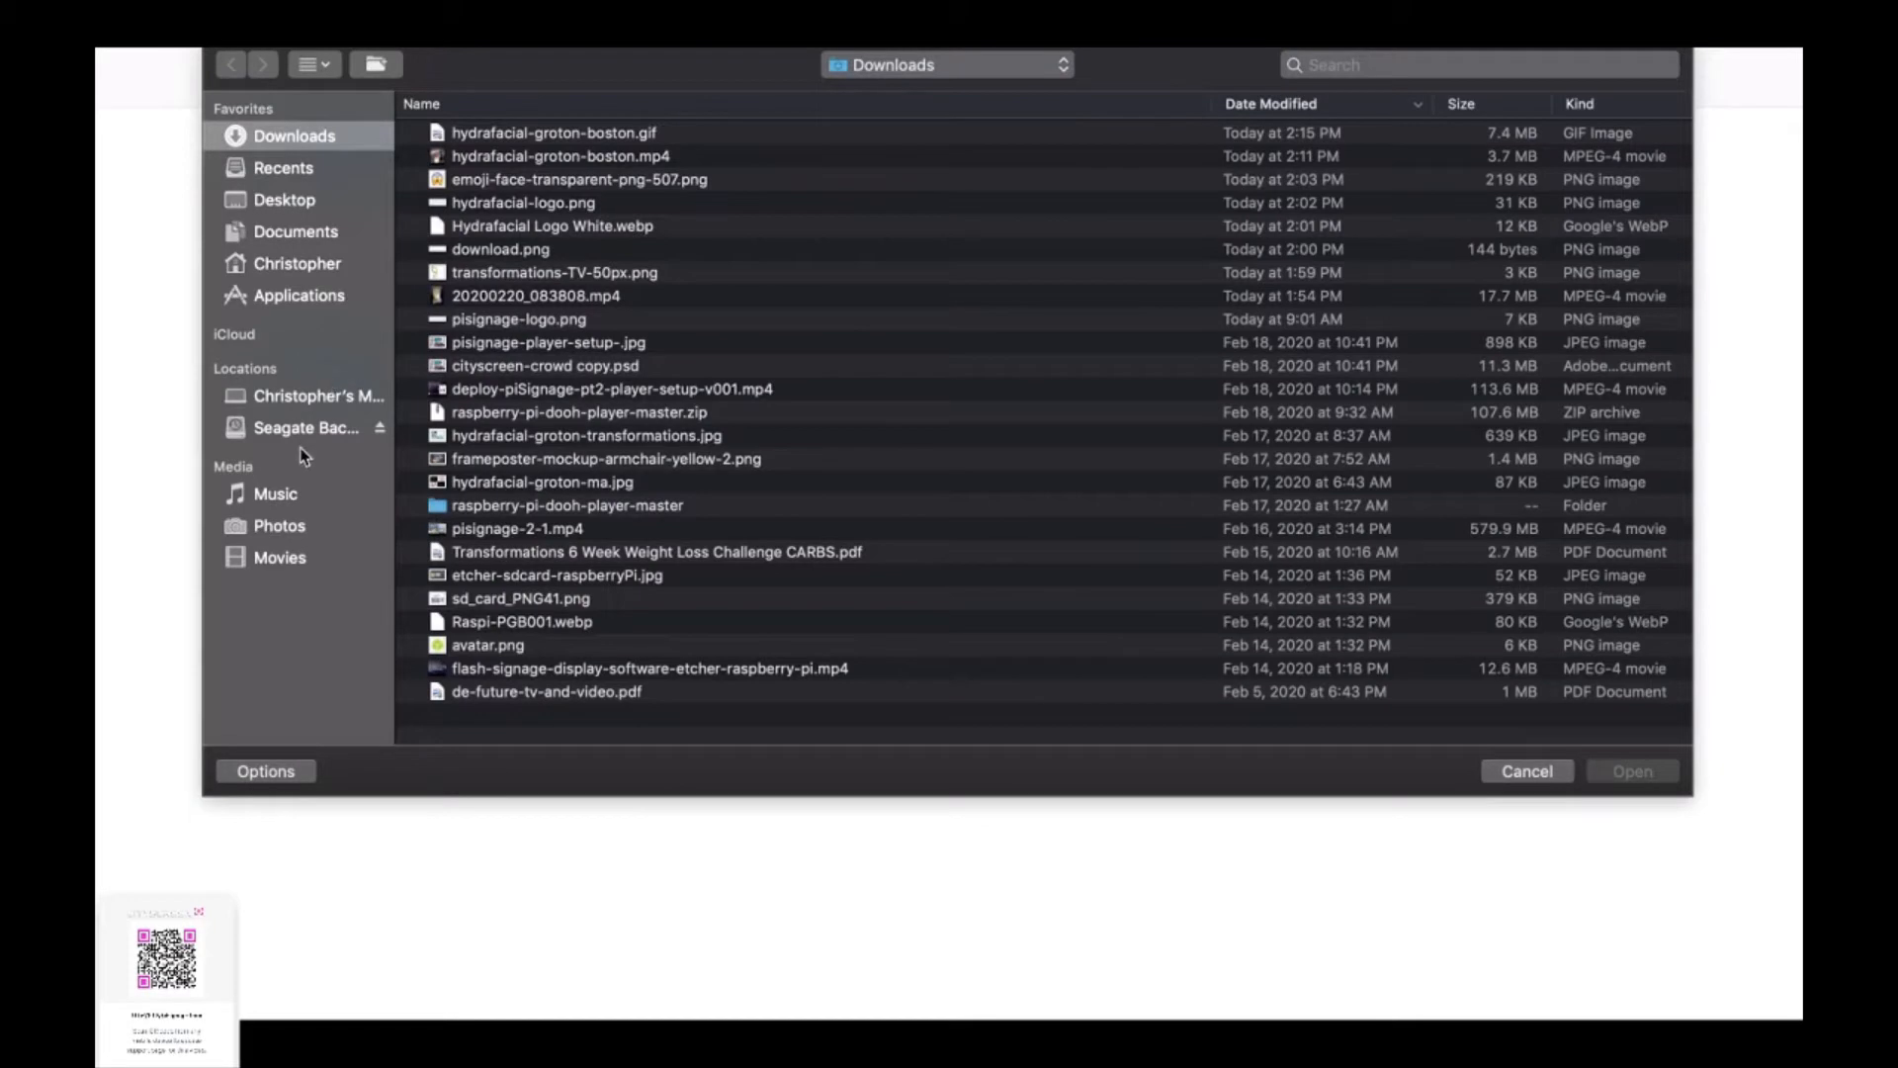
click(305, 427)
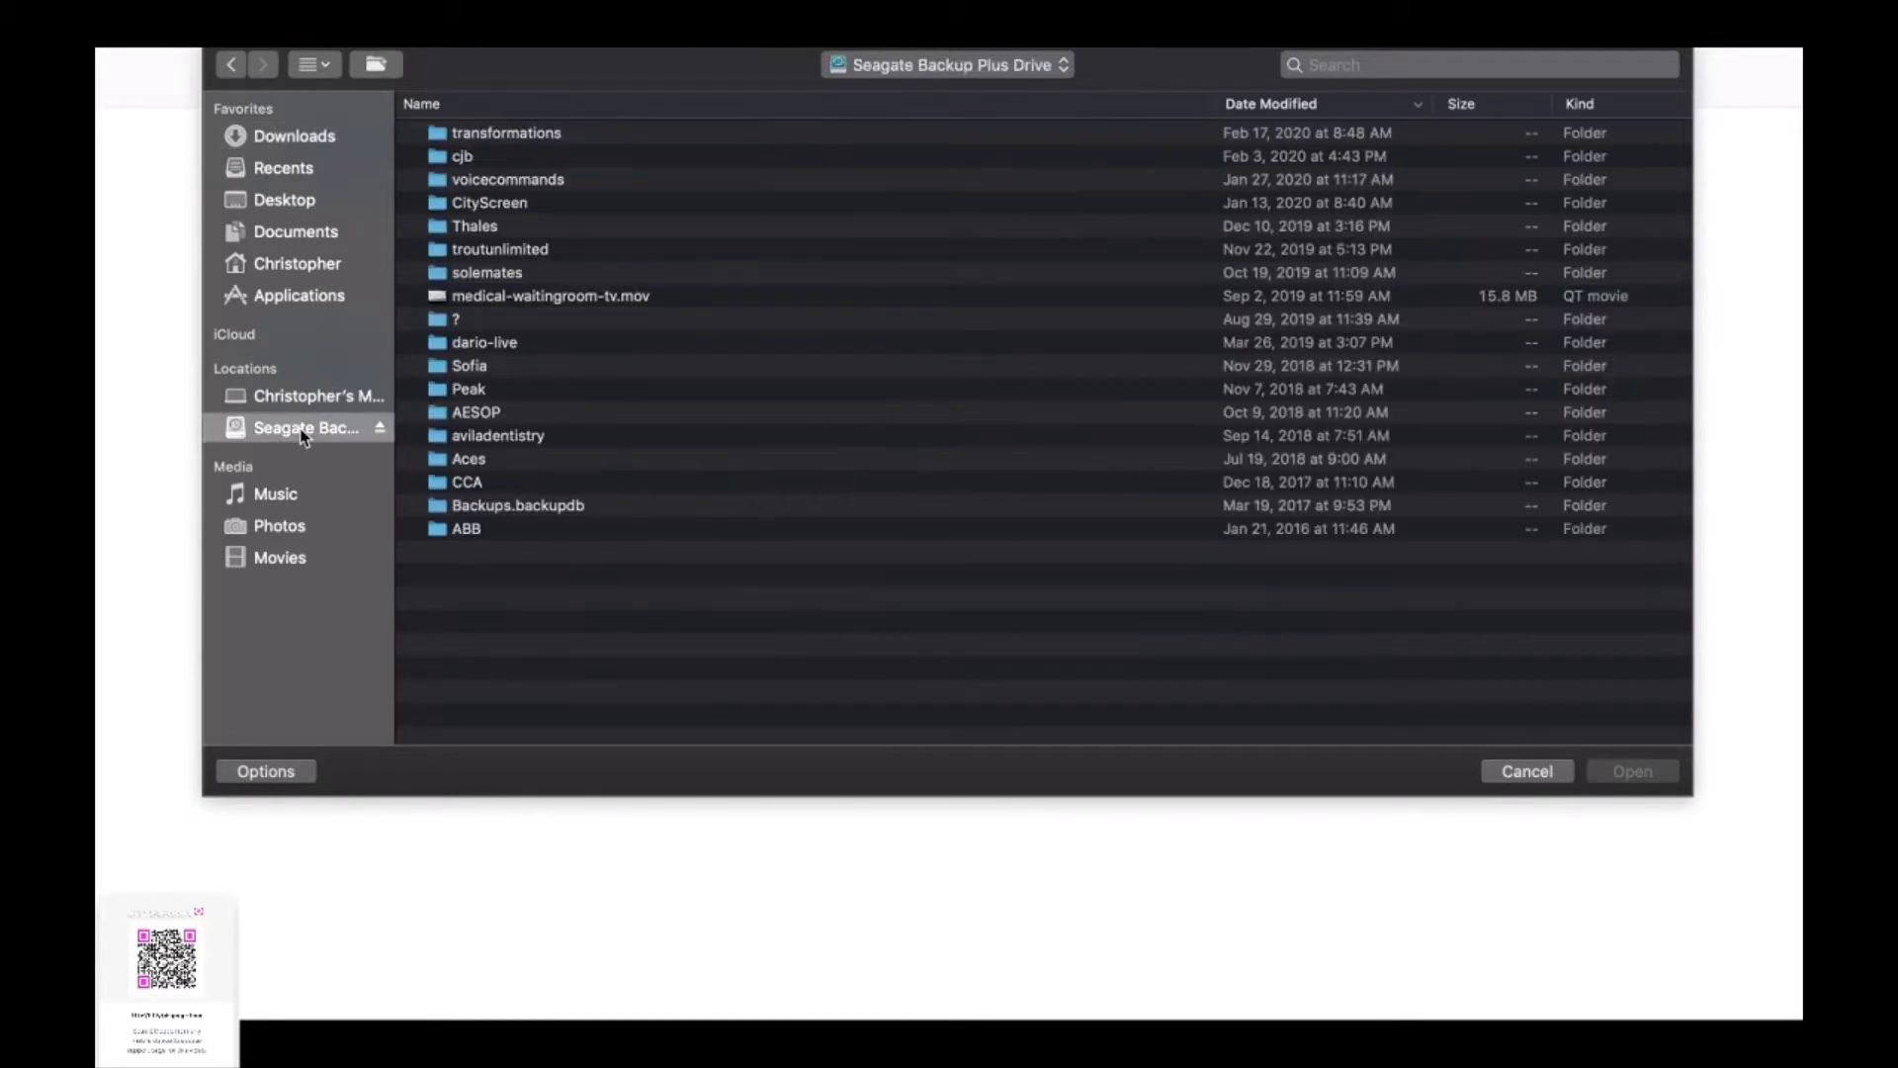
mouse_move(498, 134)
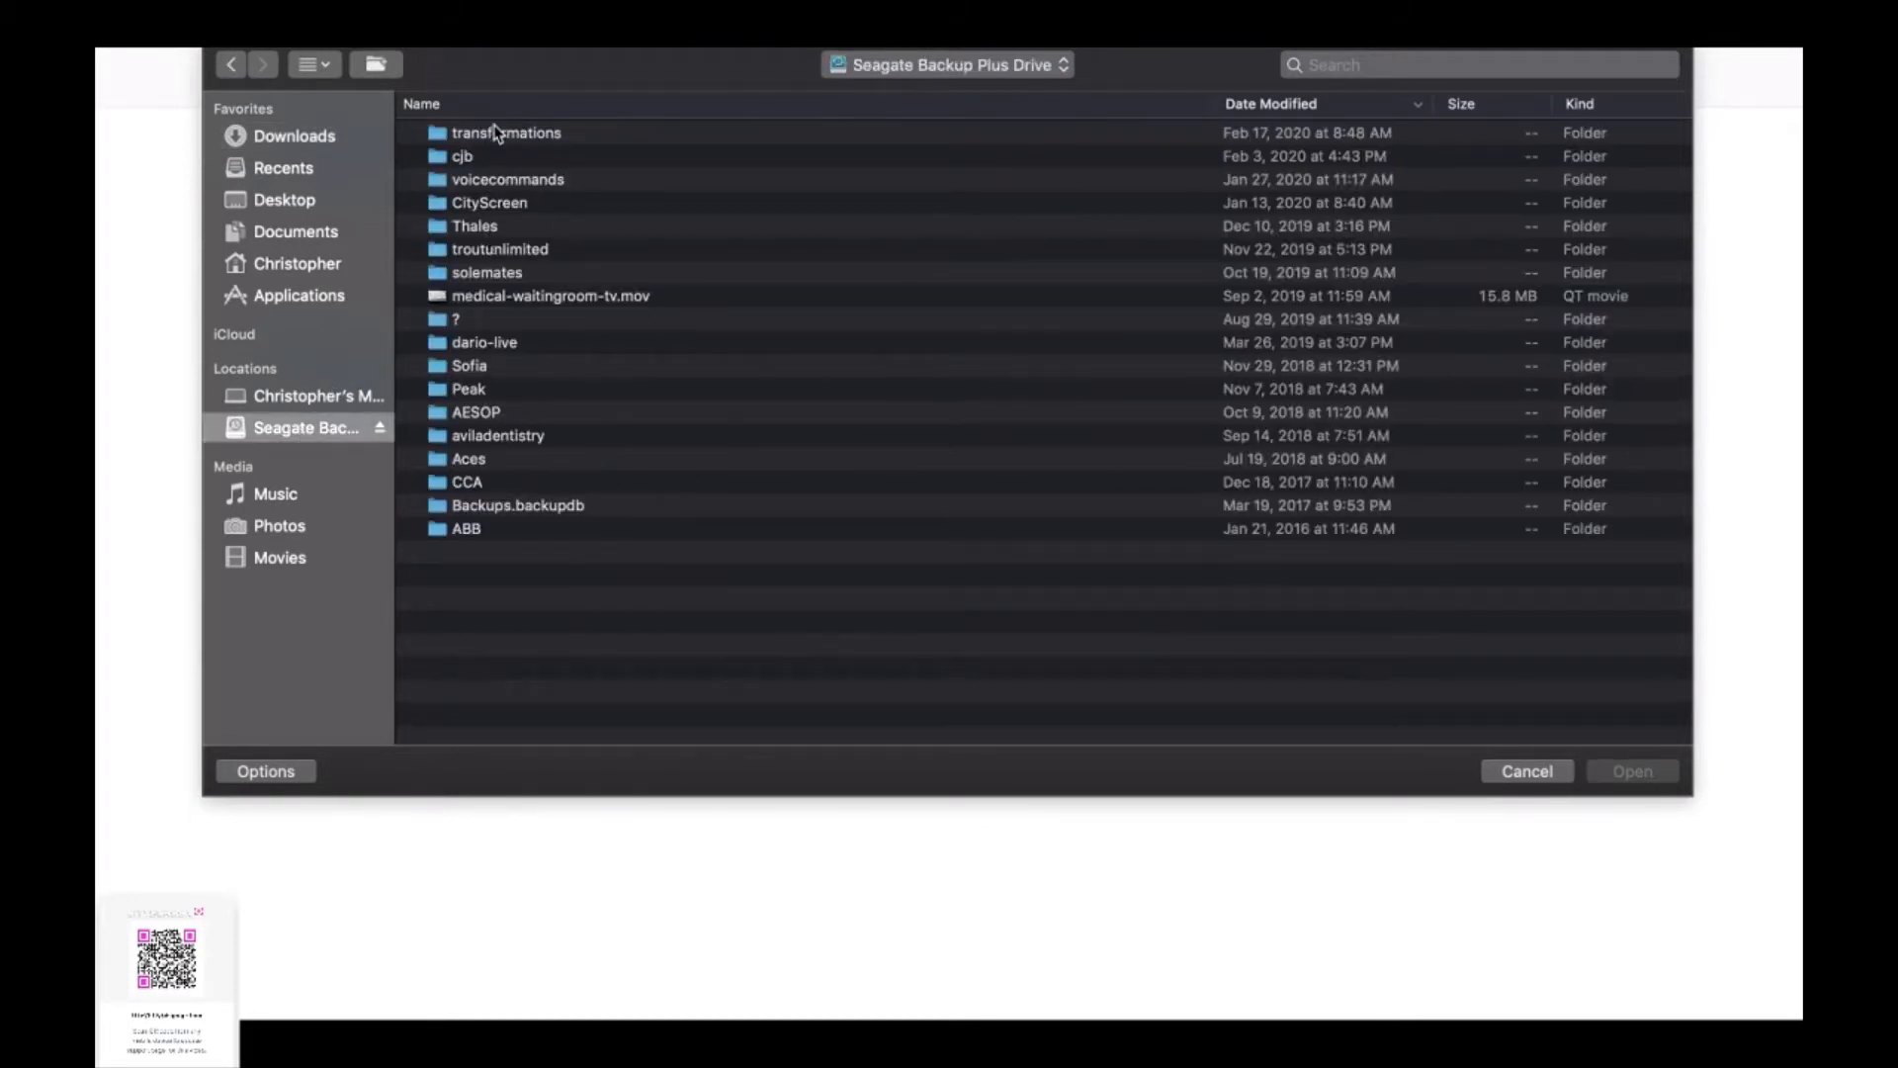
double_click(506, 132)
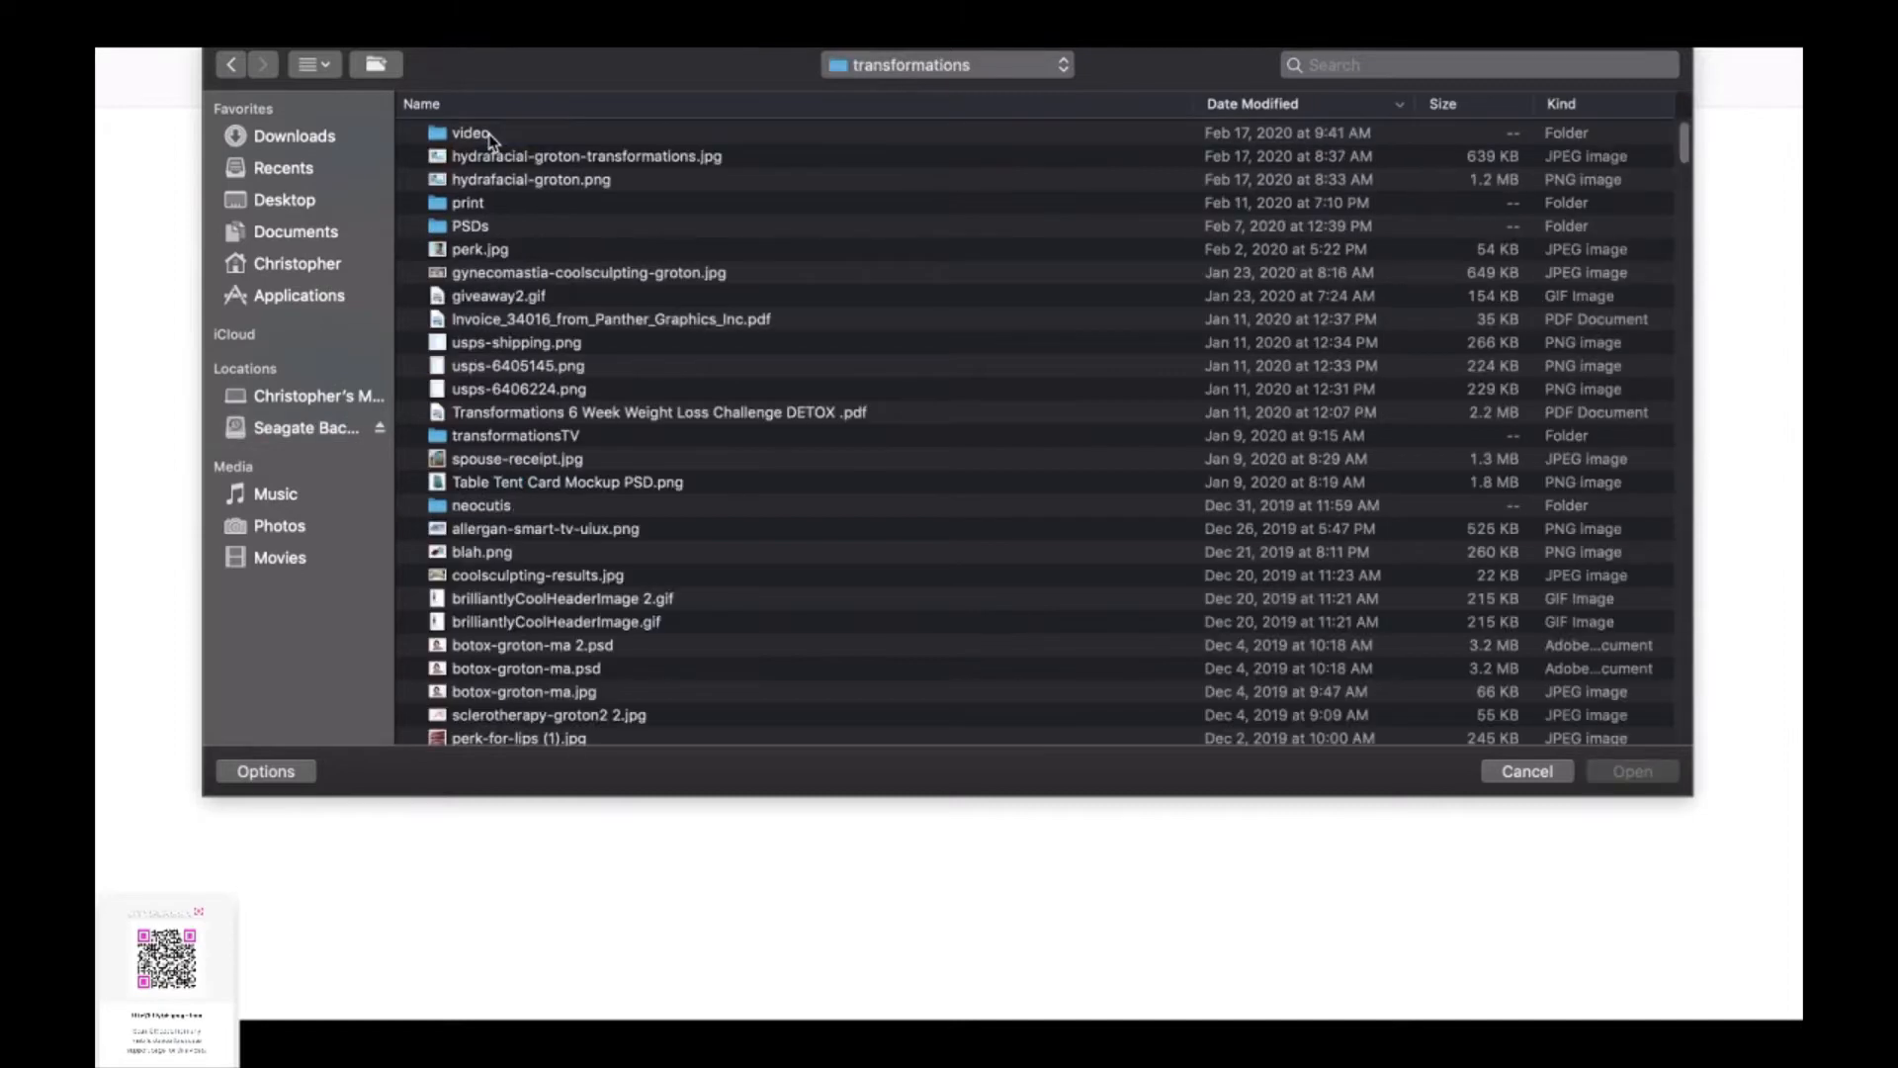
double_click(471, 131)
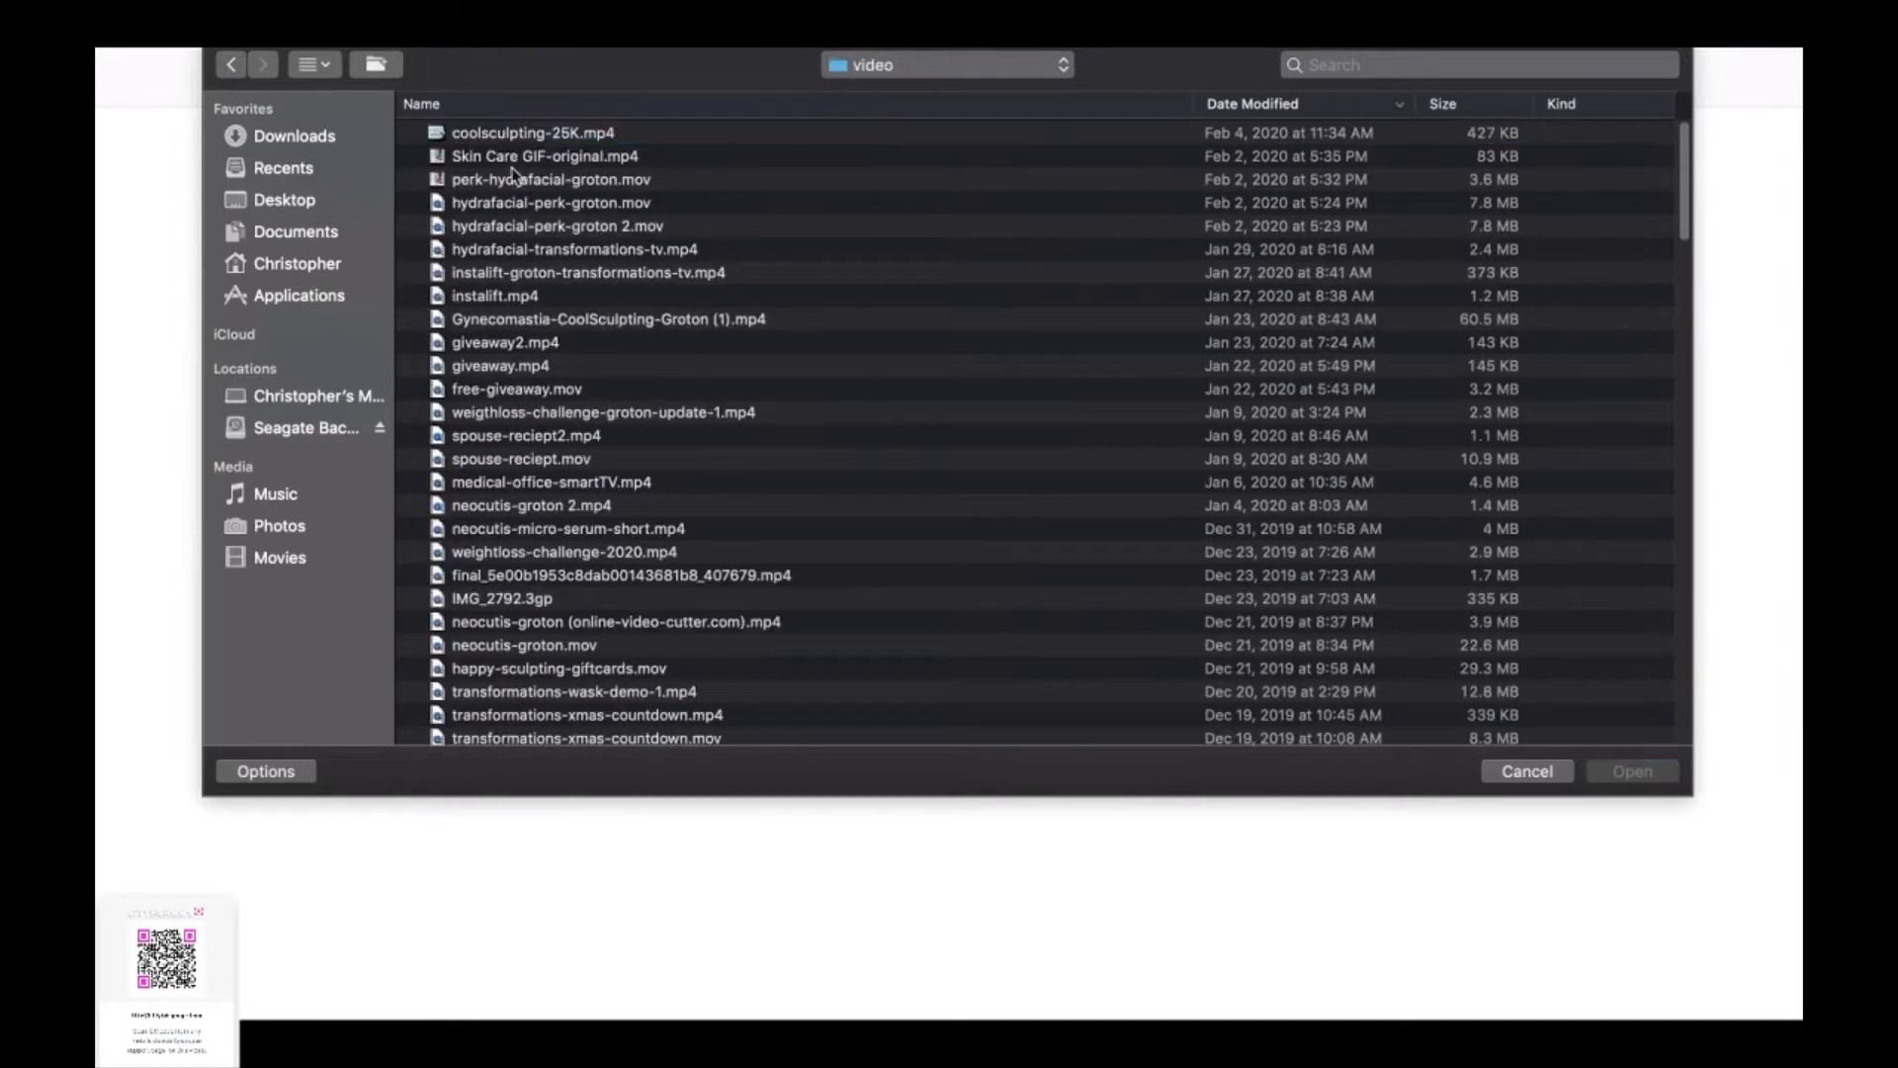
Step: In icon view, select transformationsTV-boot.mp4 and open it for upload
click(313, 64)
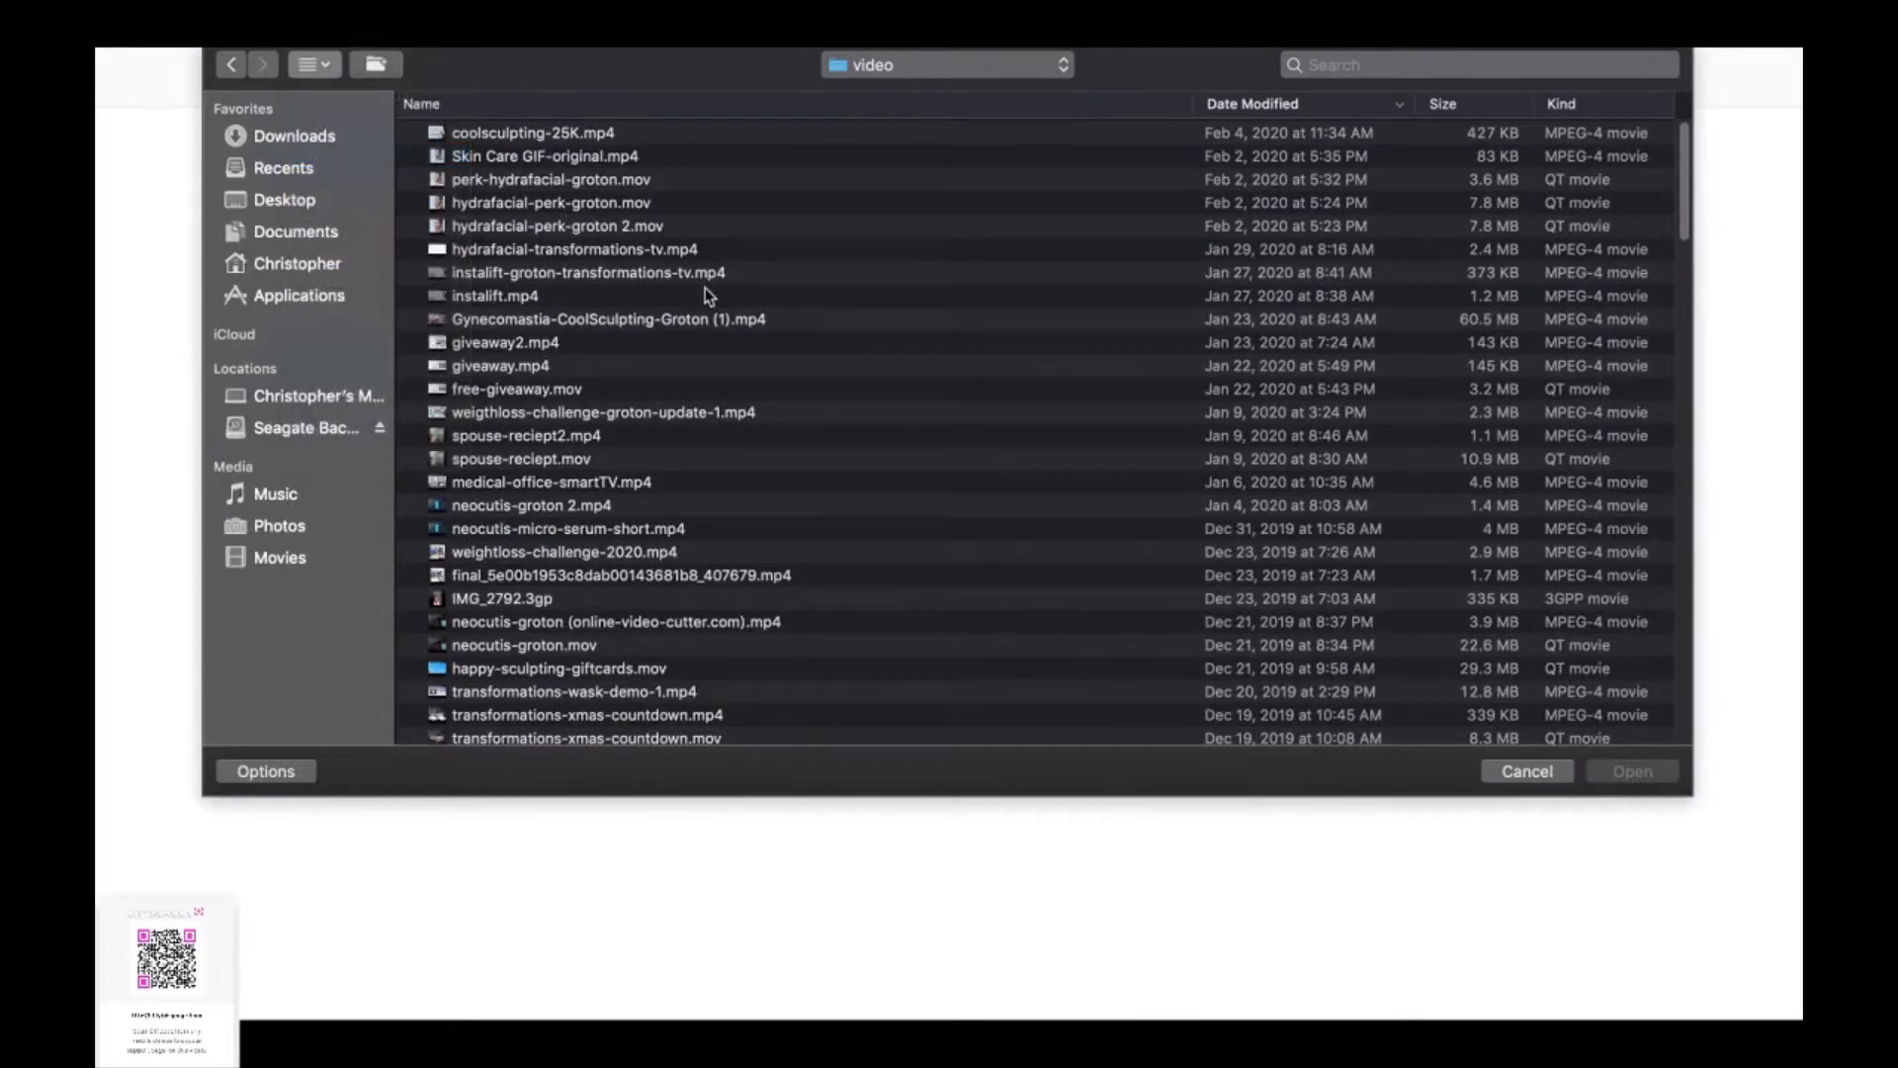
click(305, 64)
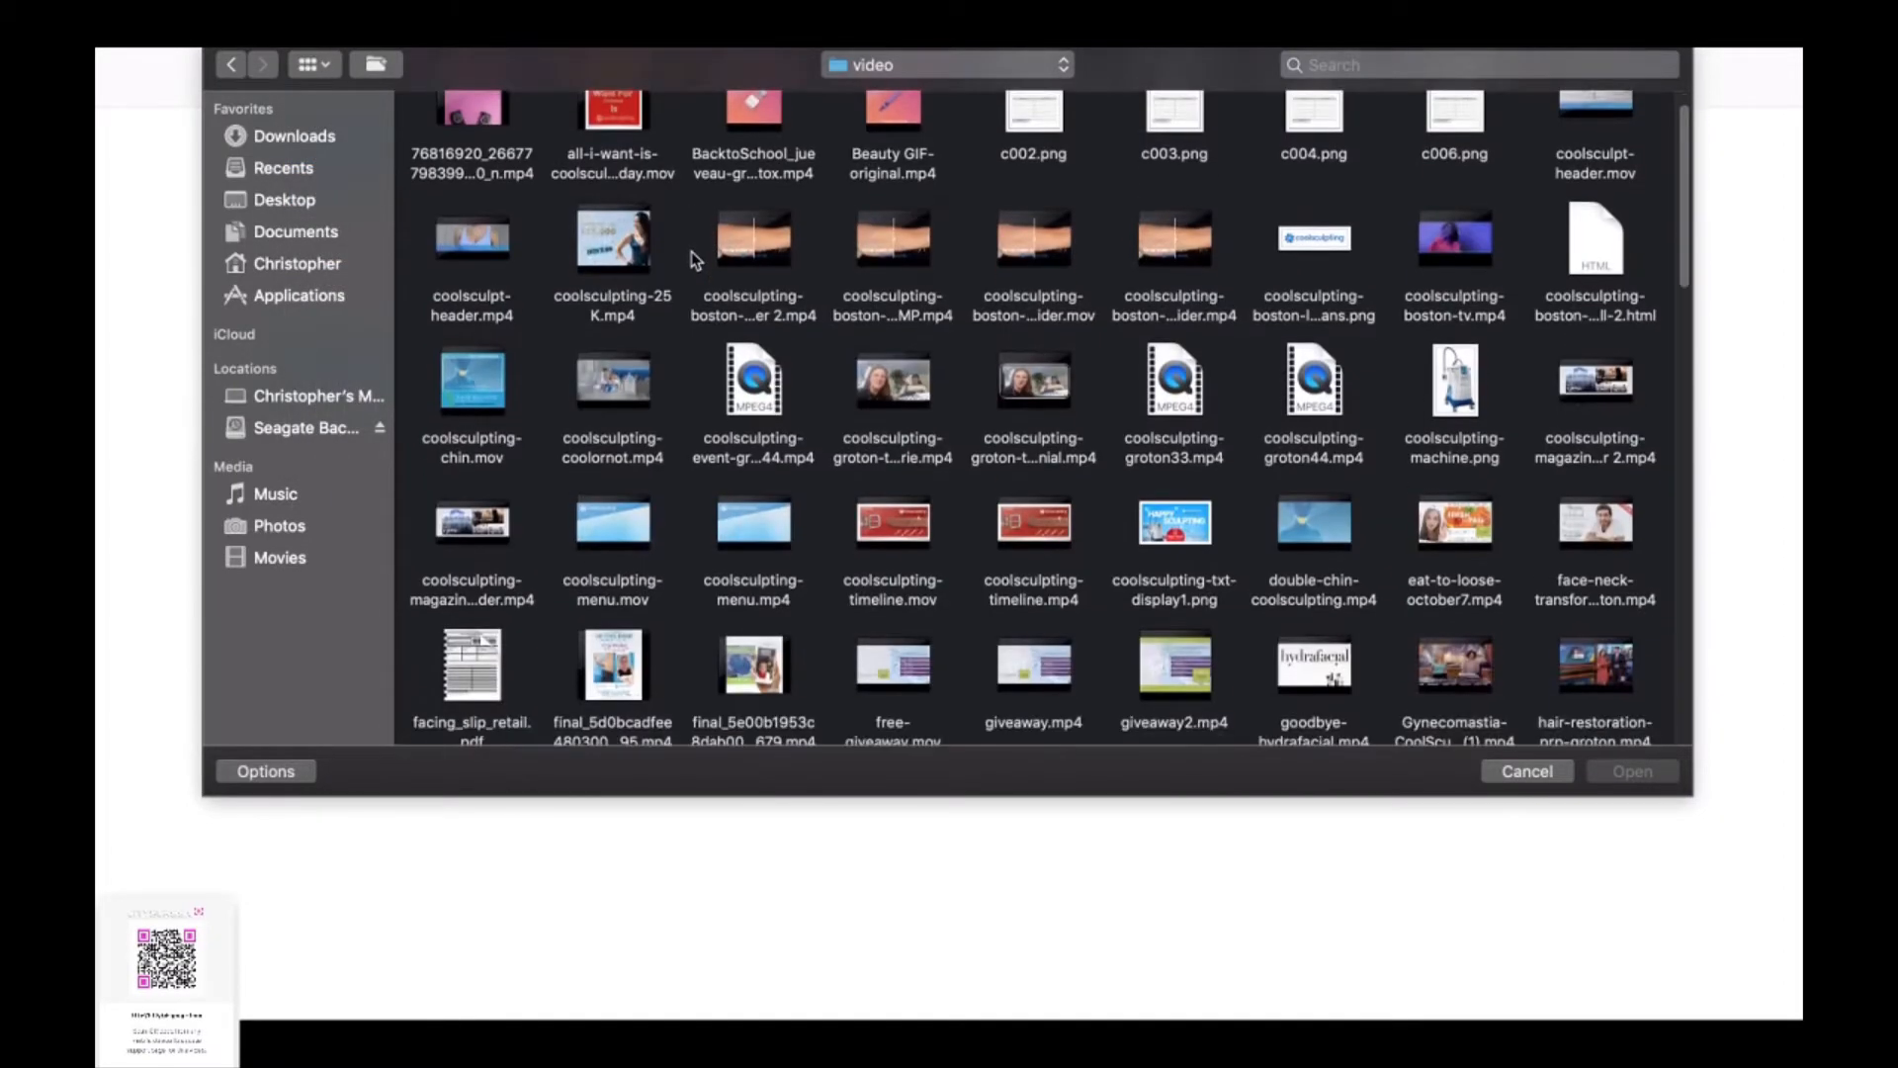
scroll(down, 3)
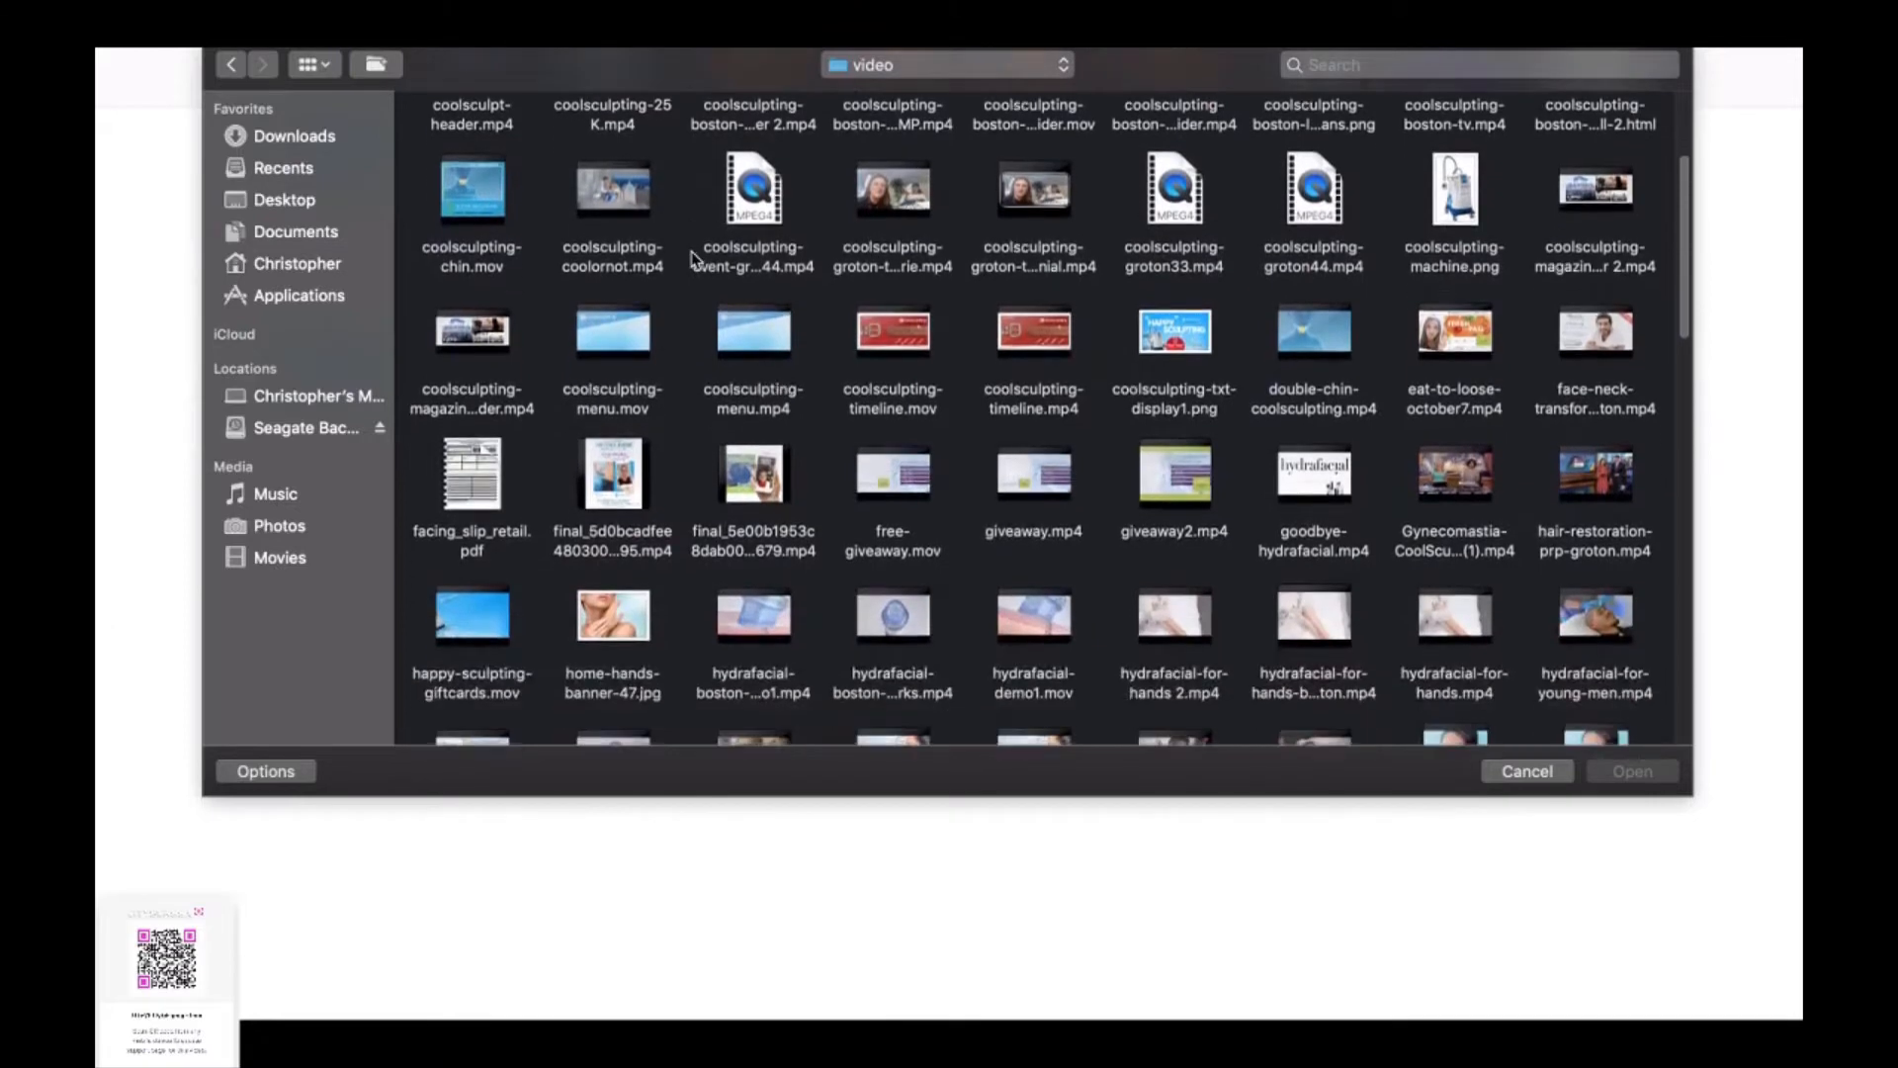
scroll(down, 3)
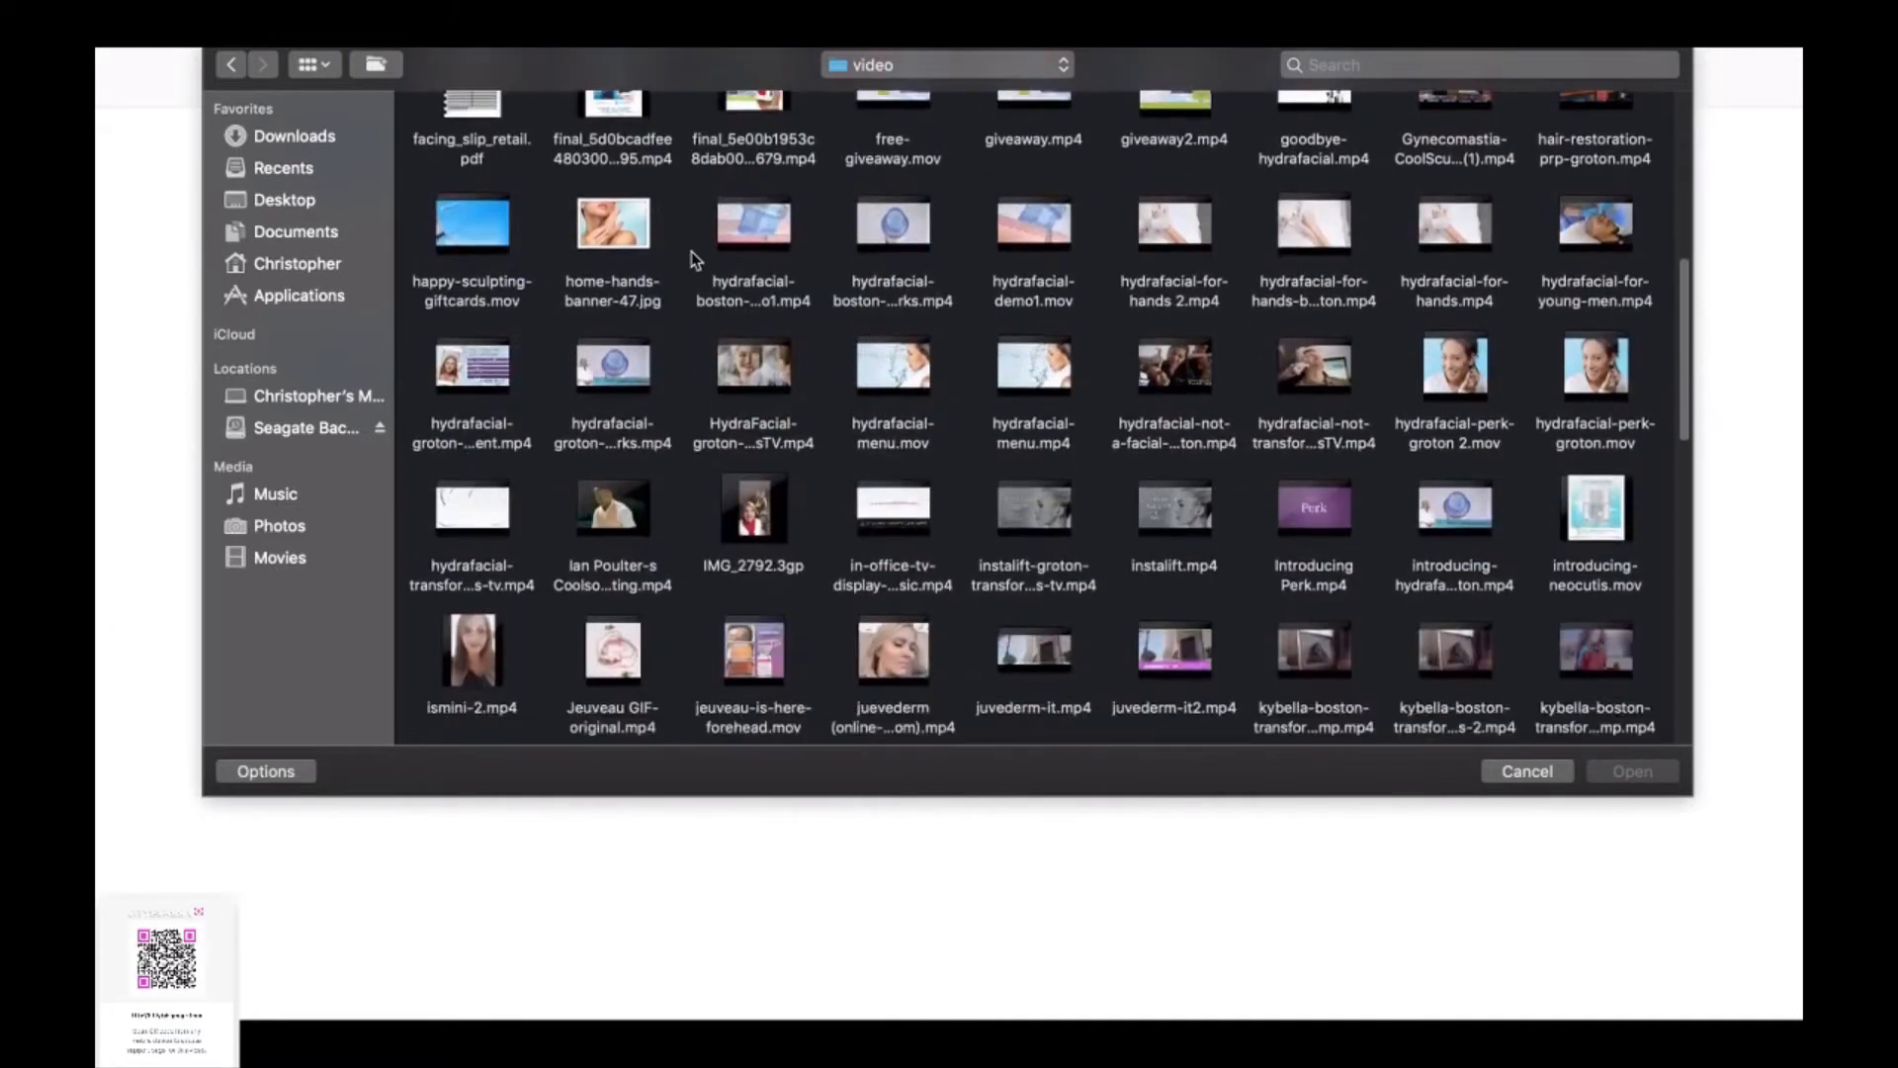
scroll(down, 3)
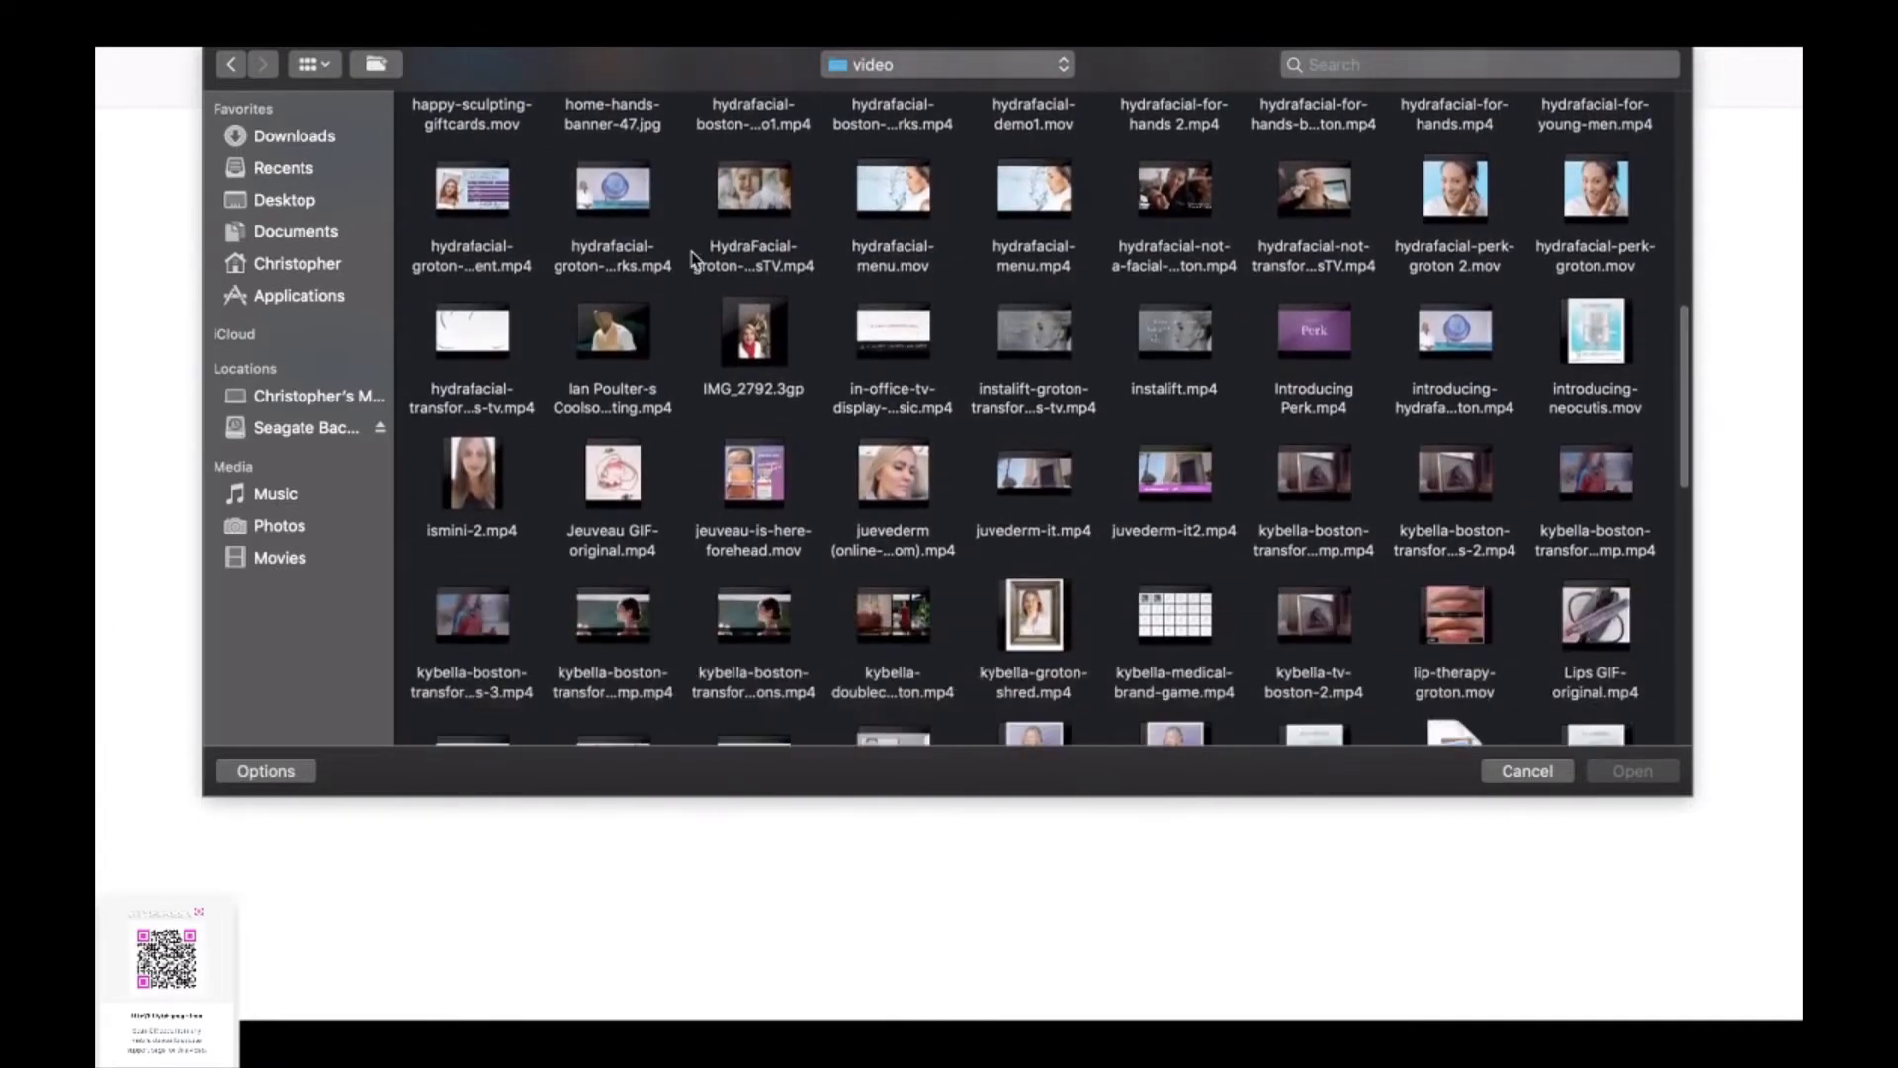
scroll(down, 3)
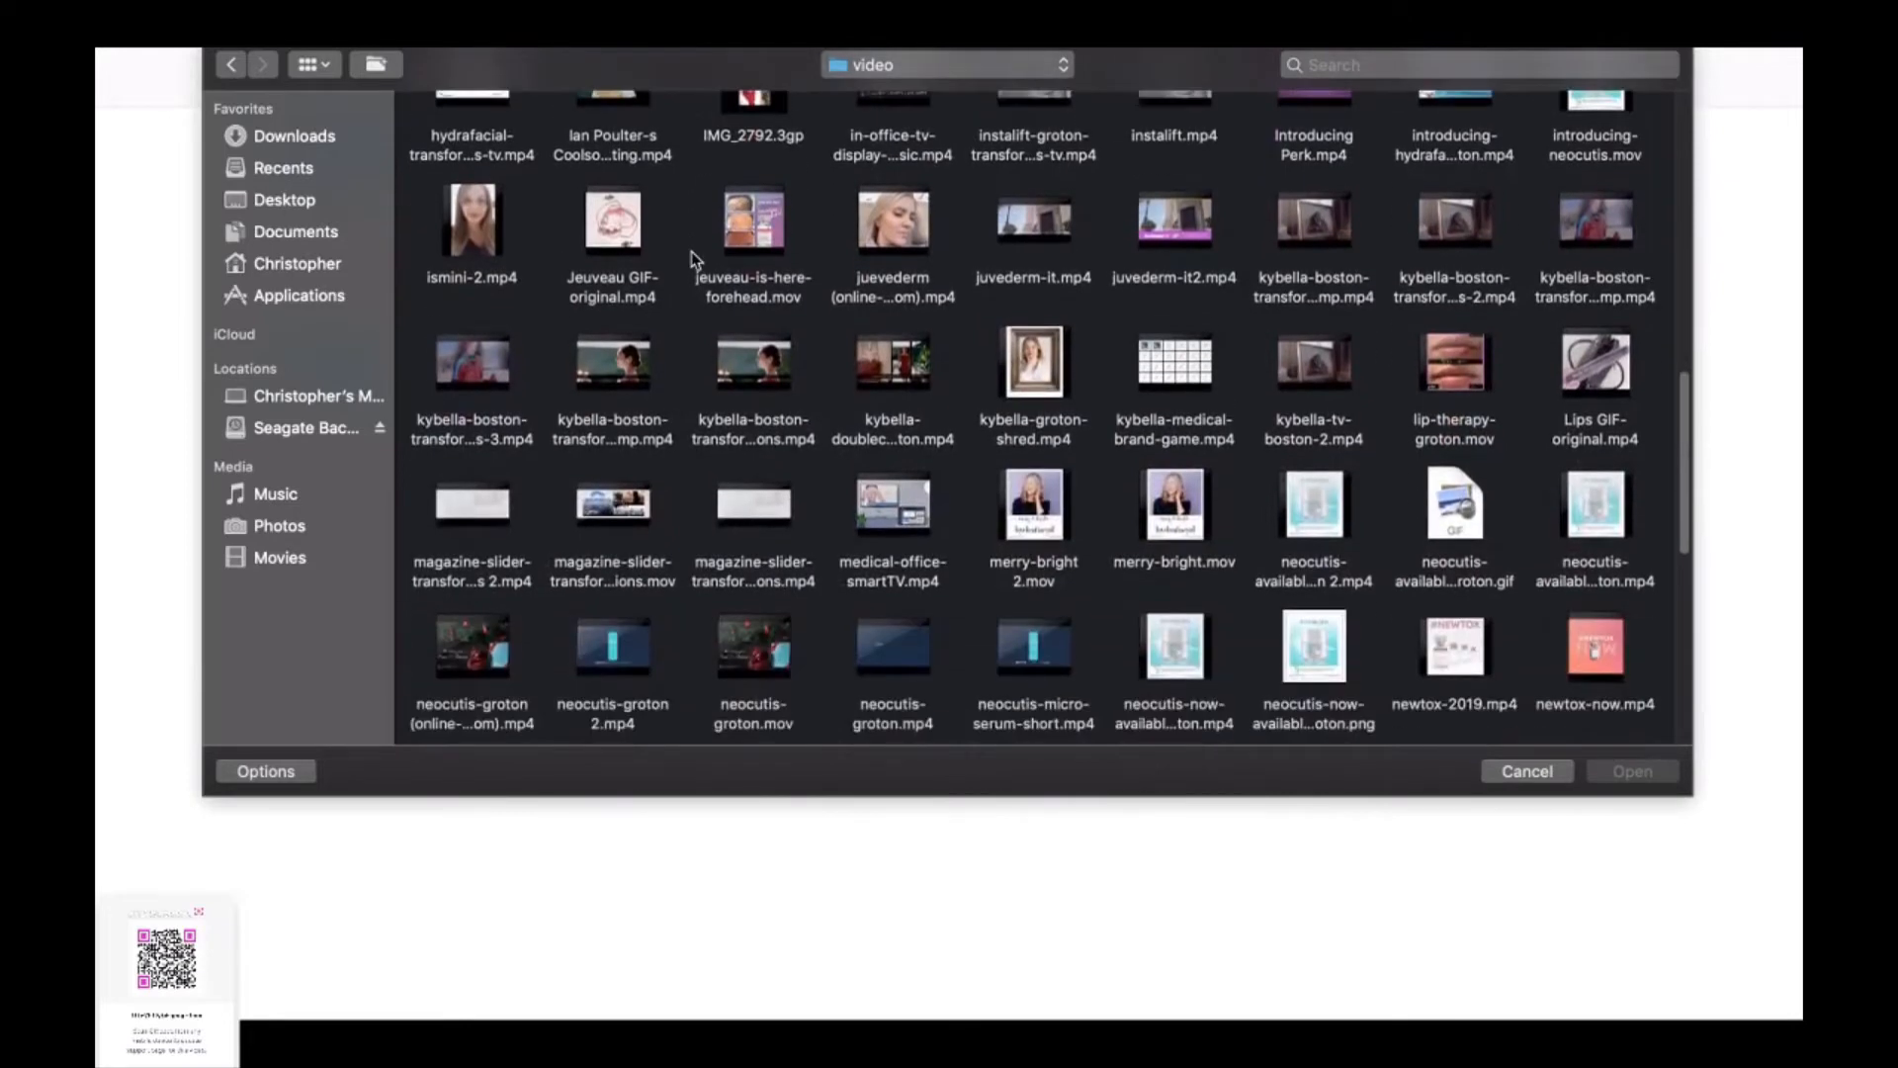
scroll(down, 3)
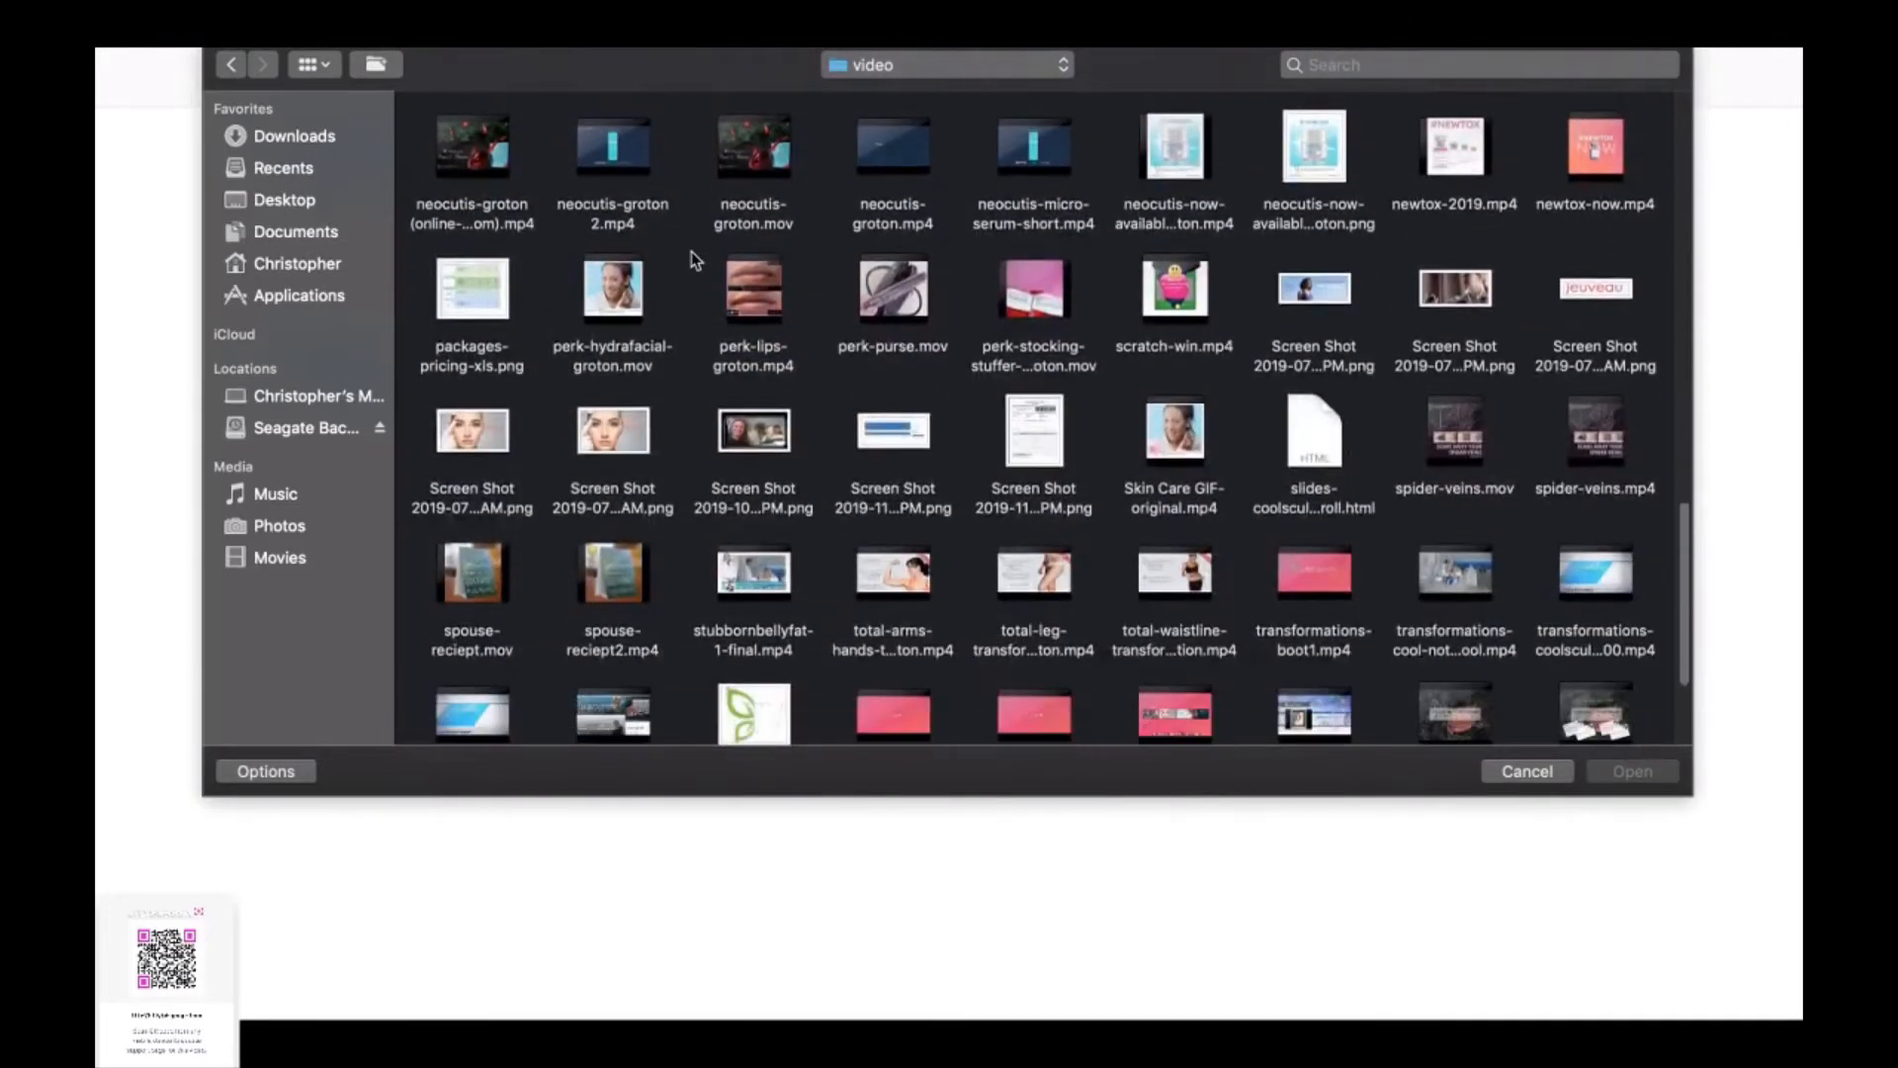
scroll(down, 3)
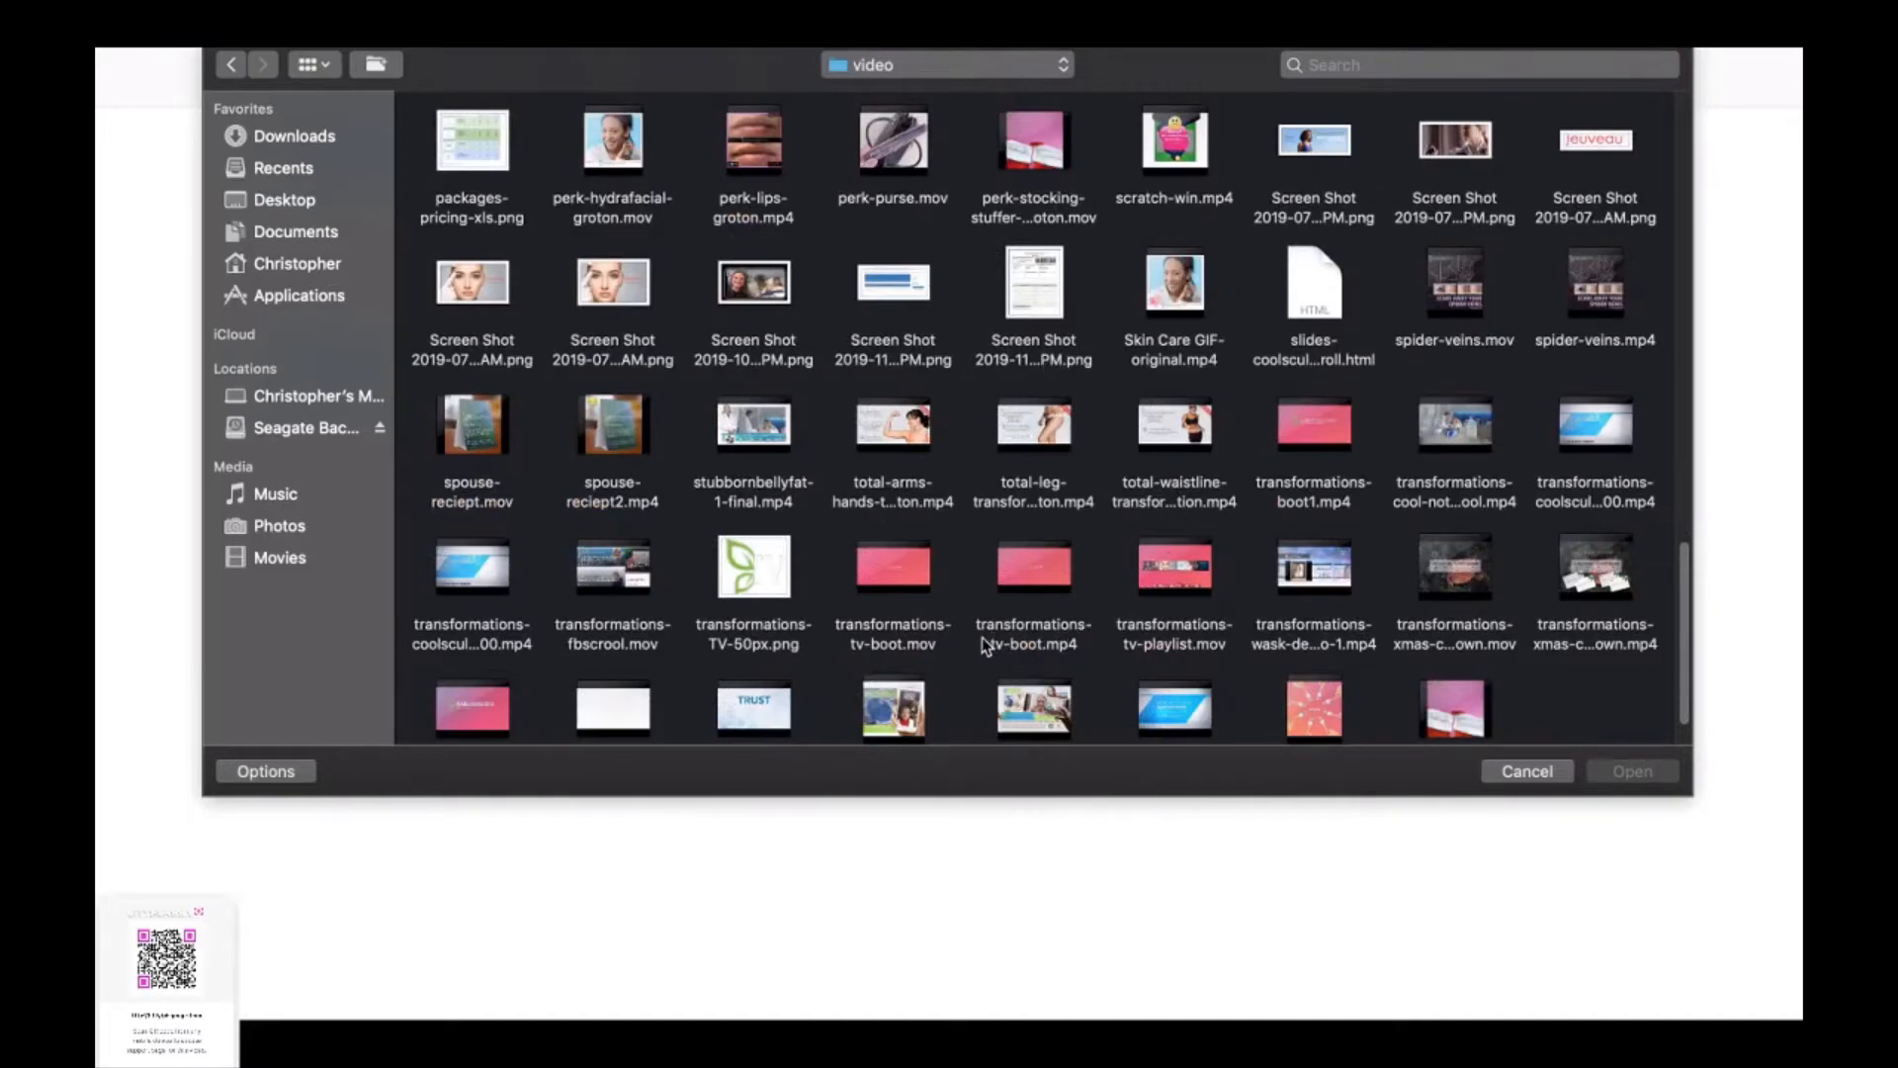
mouse_move(1048, 654)
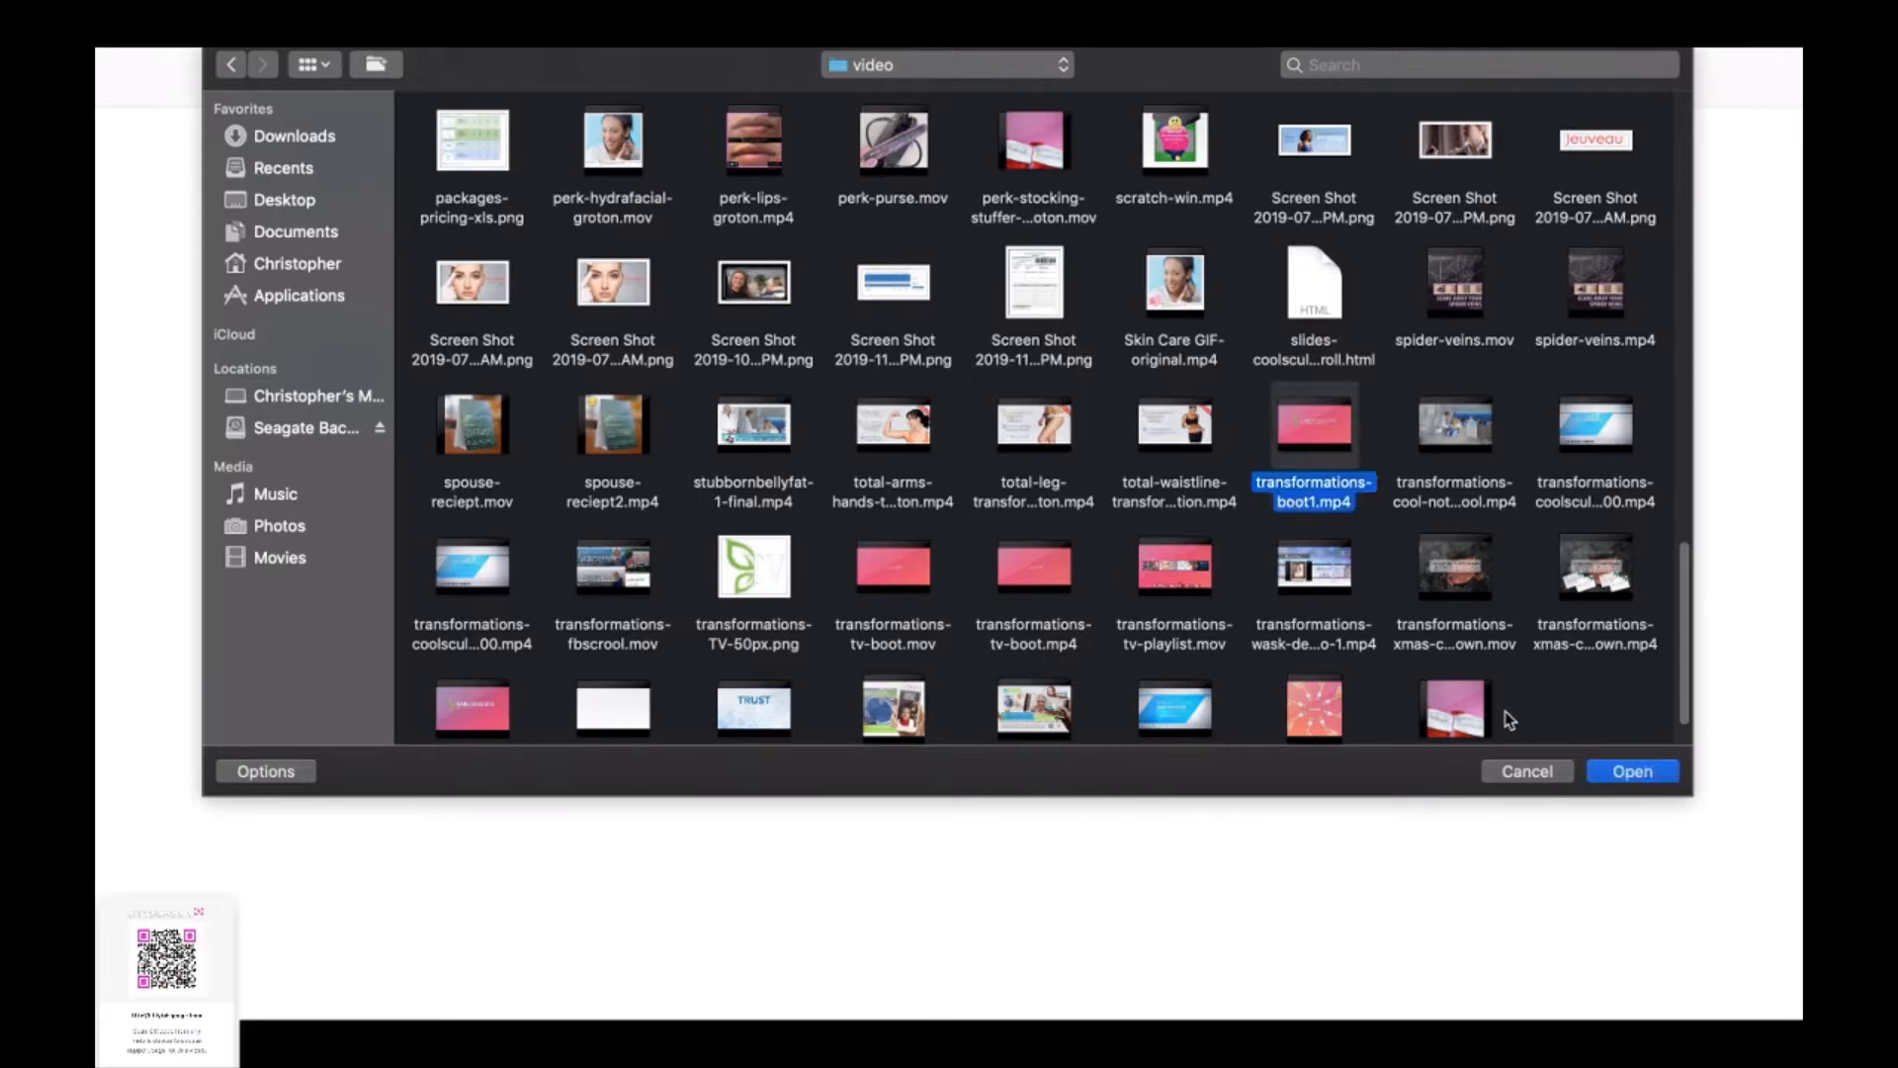
scroll(down, 3)
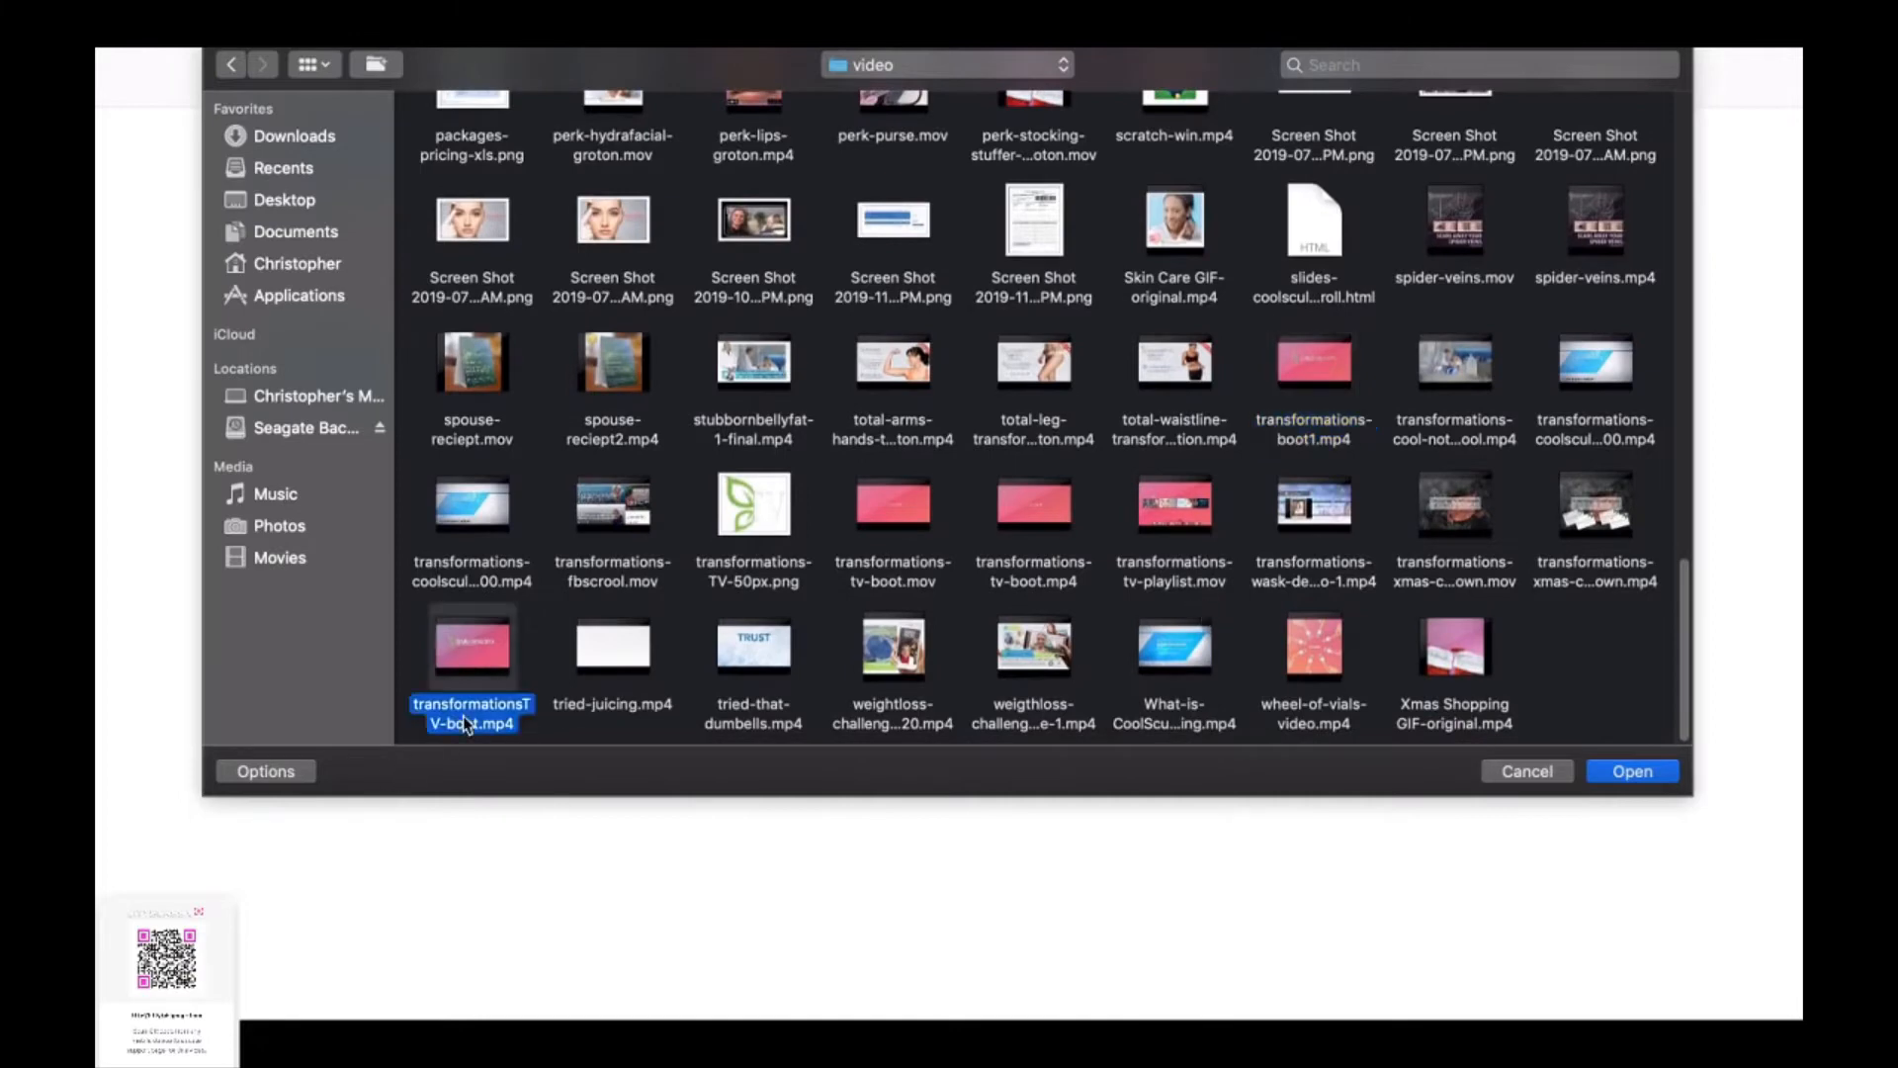
click(1630, 771)
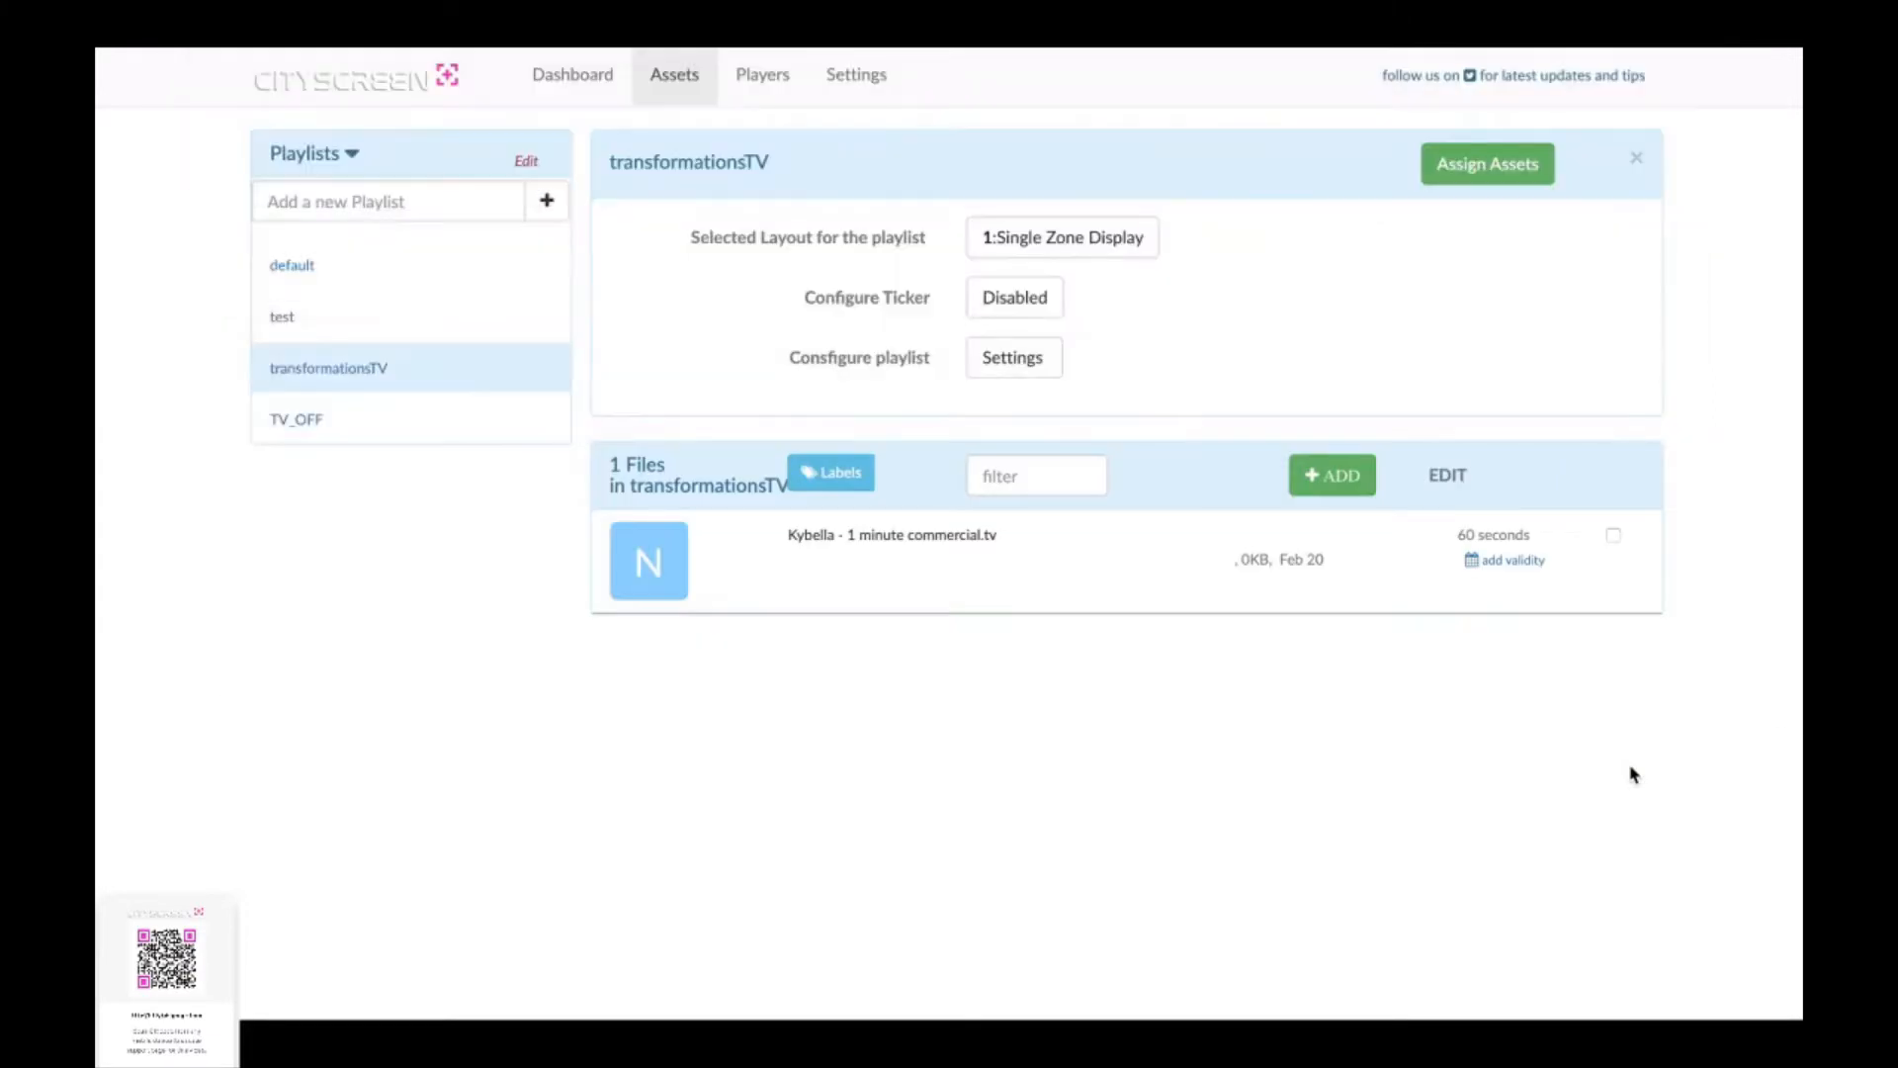
Step: Upload transformationsTV-boot.mp4, then confirm the Upload Complete and processing notices
click(1331, 475)
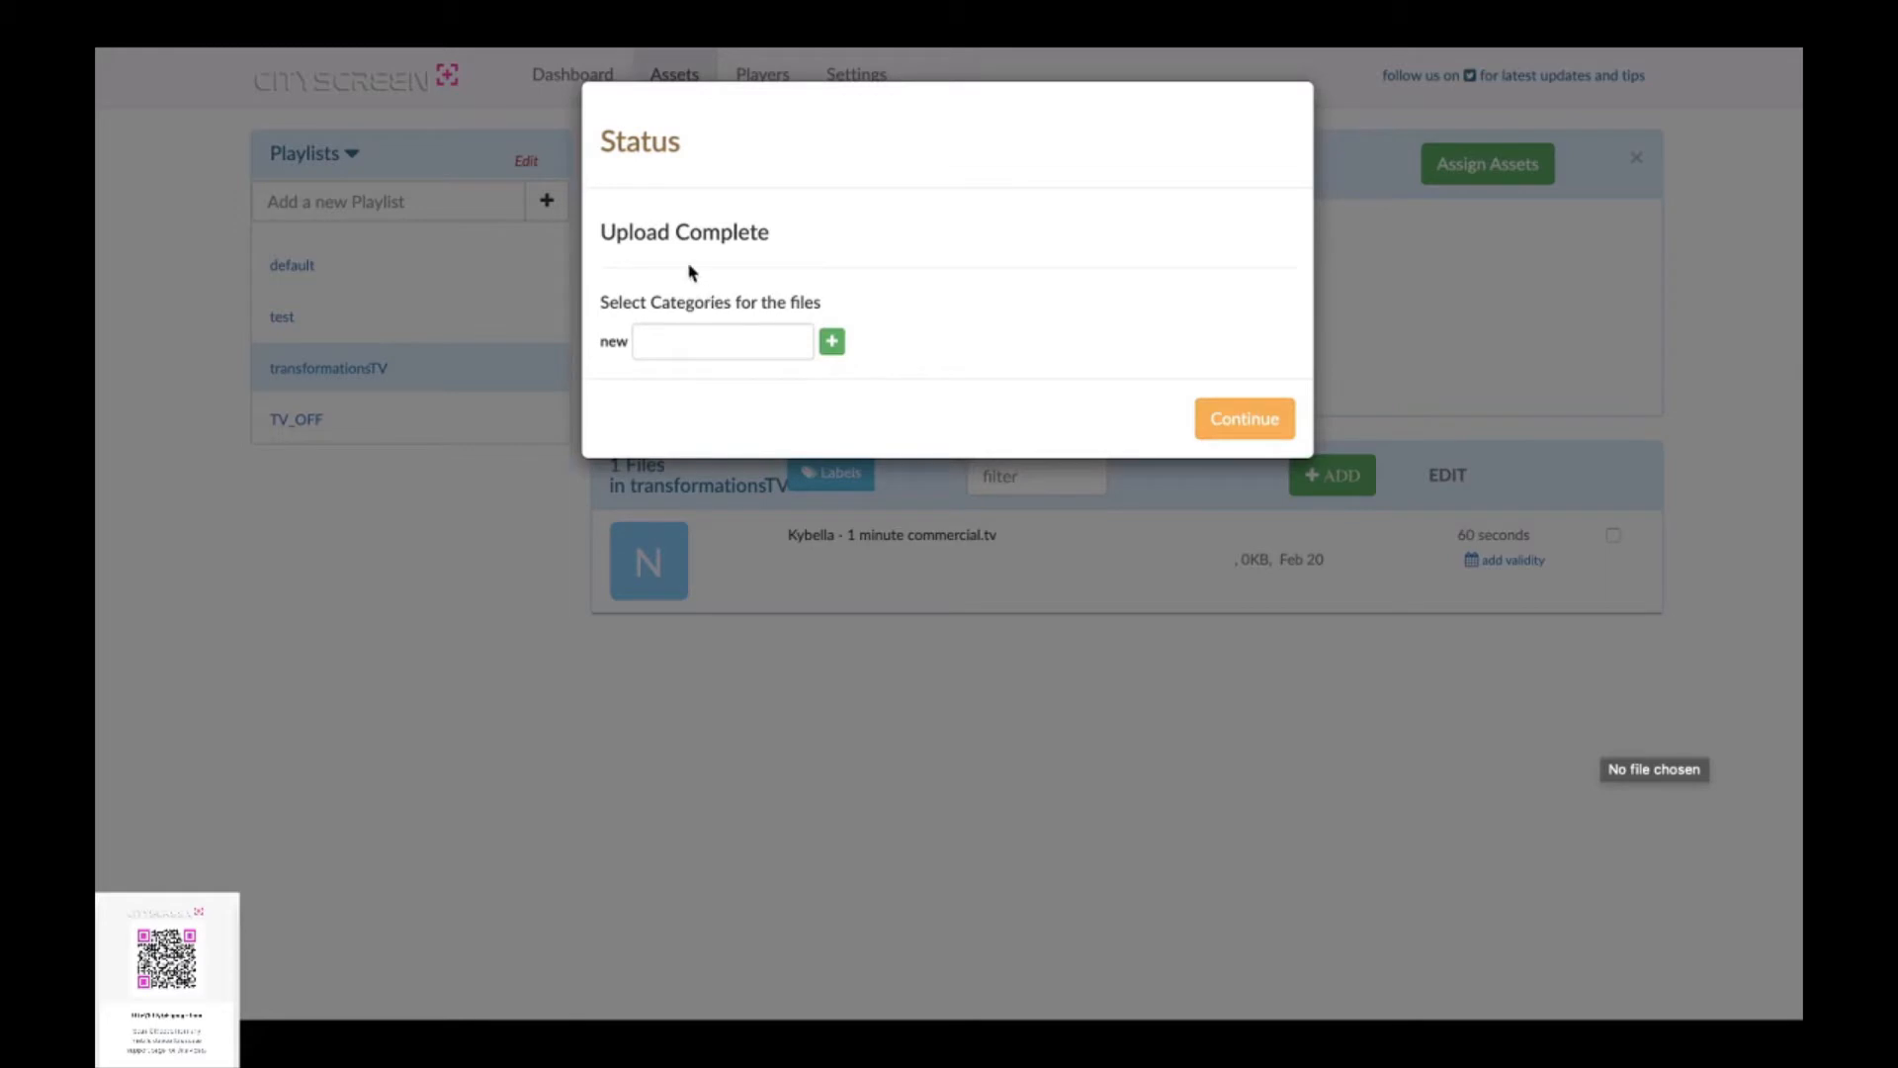
mouse_move(620, 390)
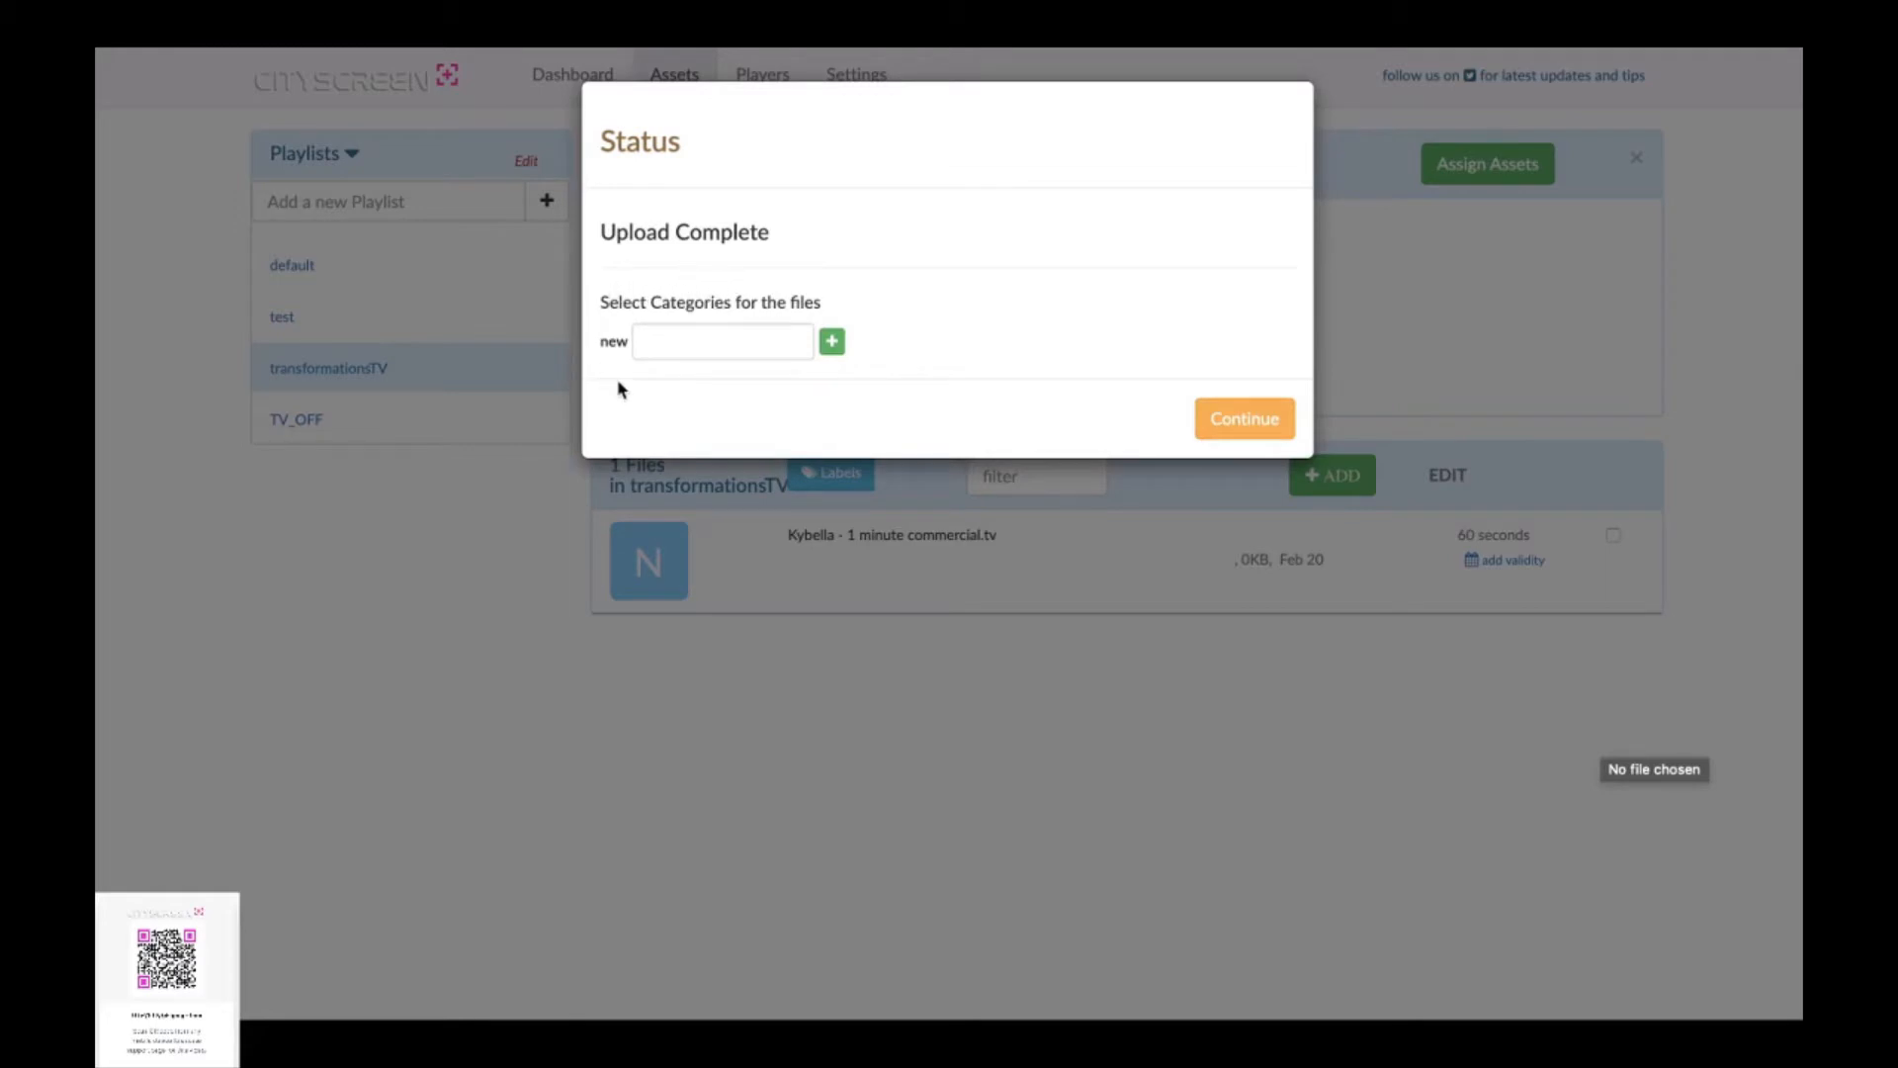
mouse_move(917, 376)
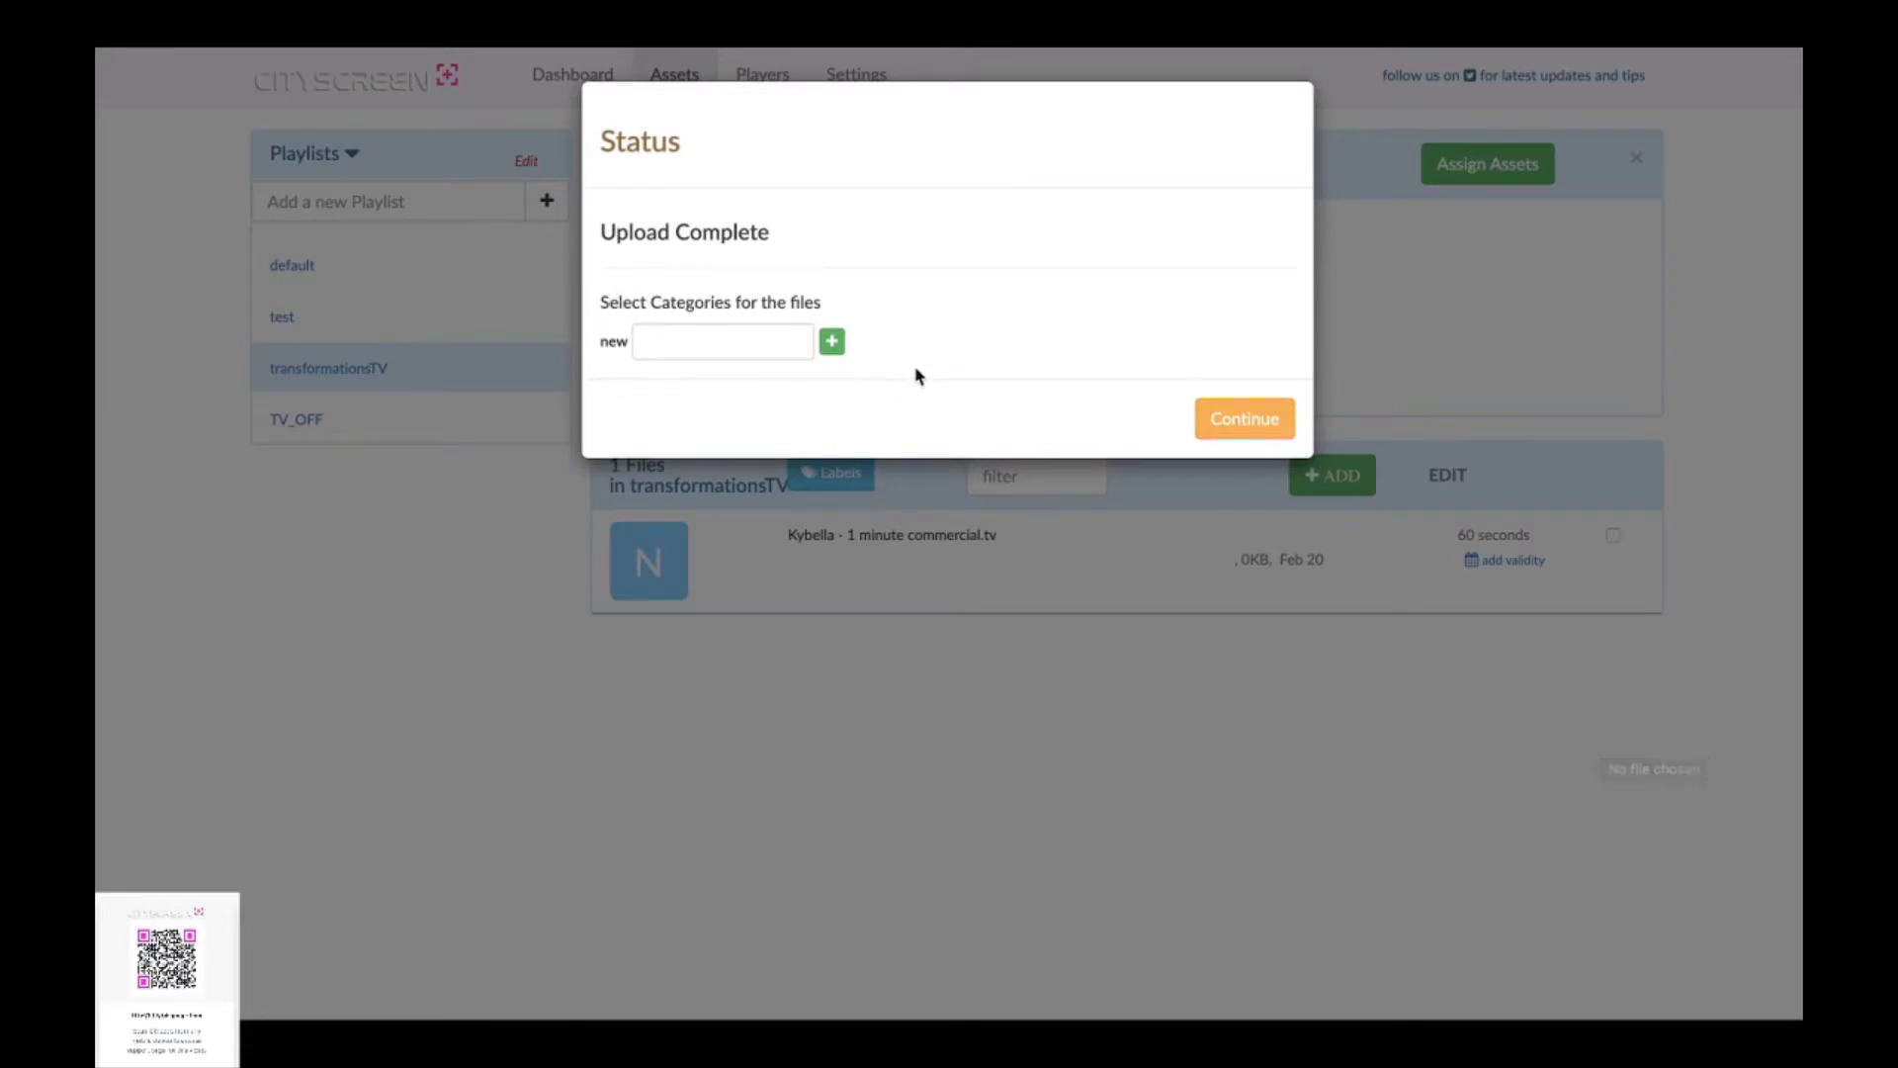
click(1244, 417)
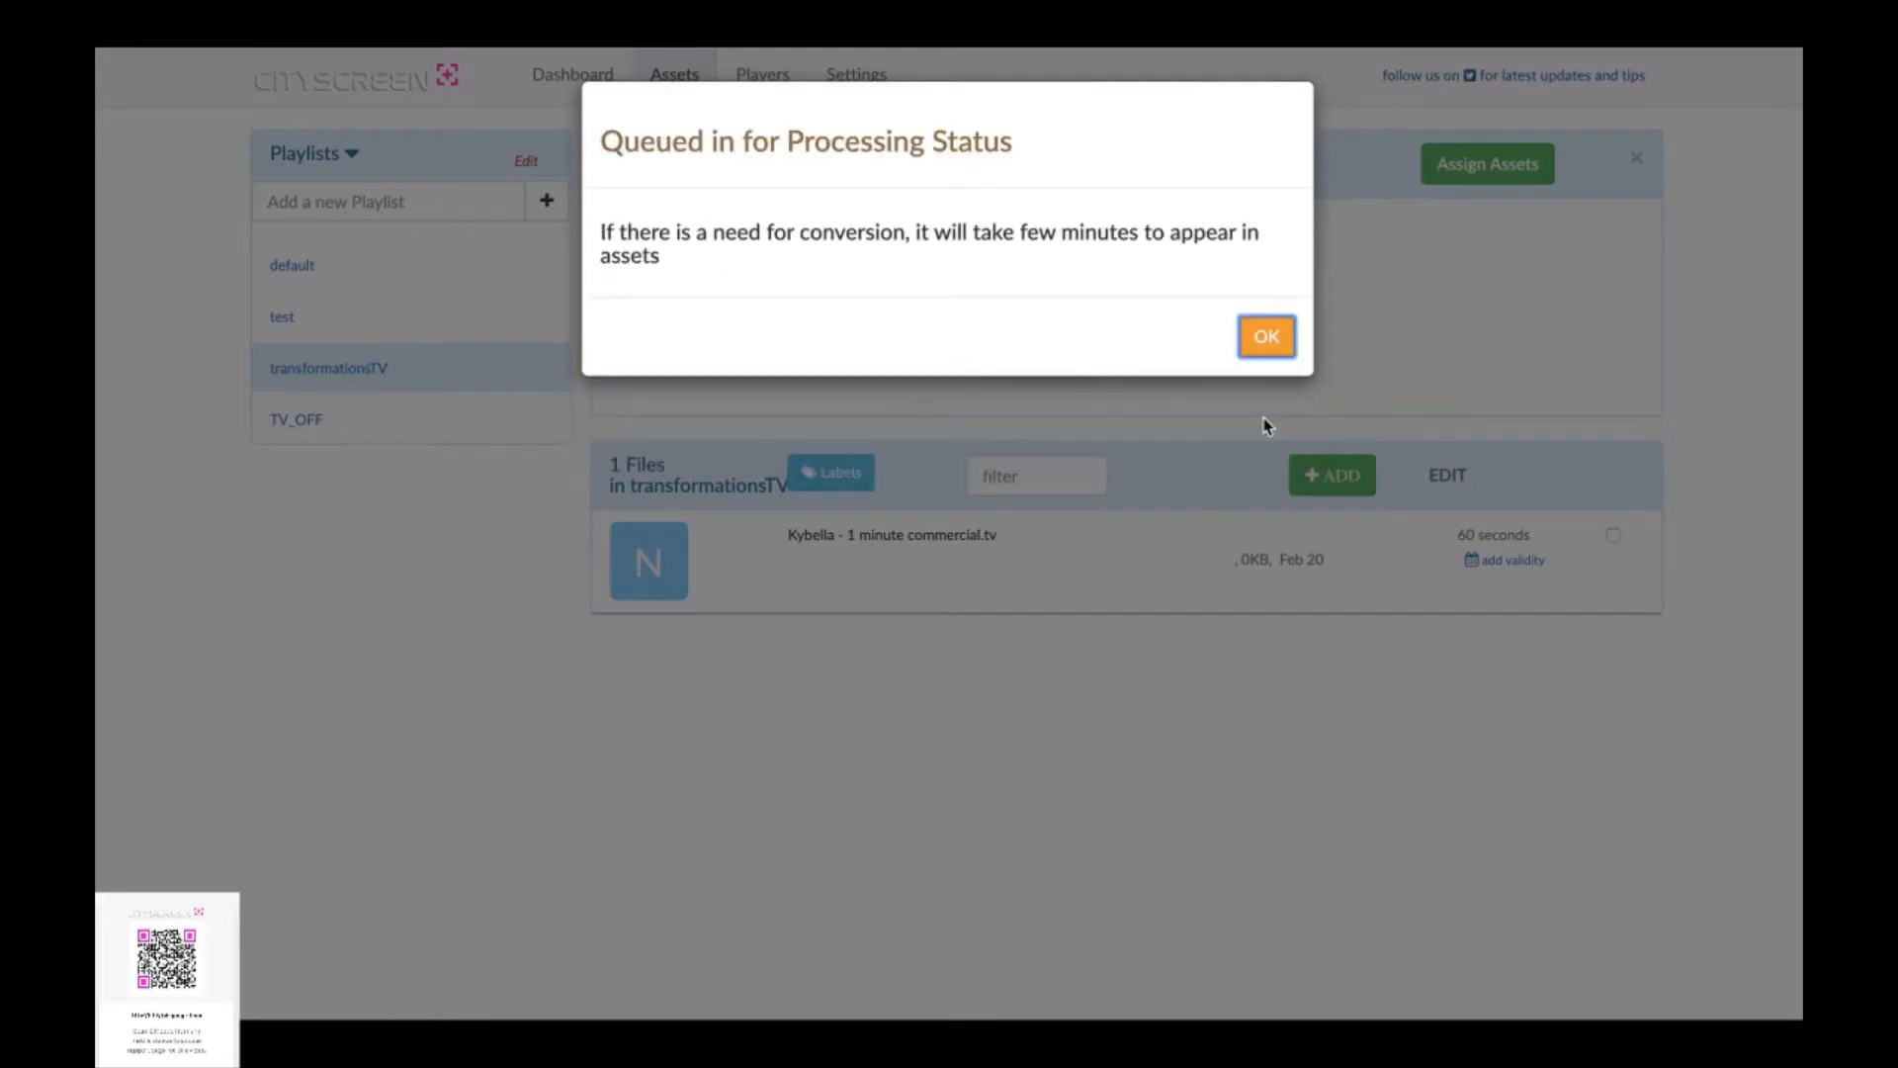
mouse_move(967, 273)
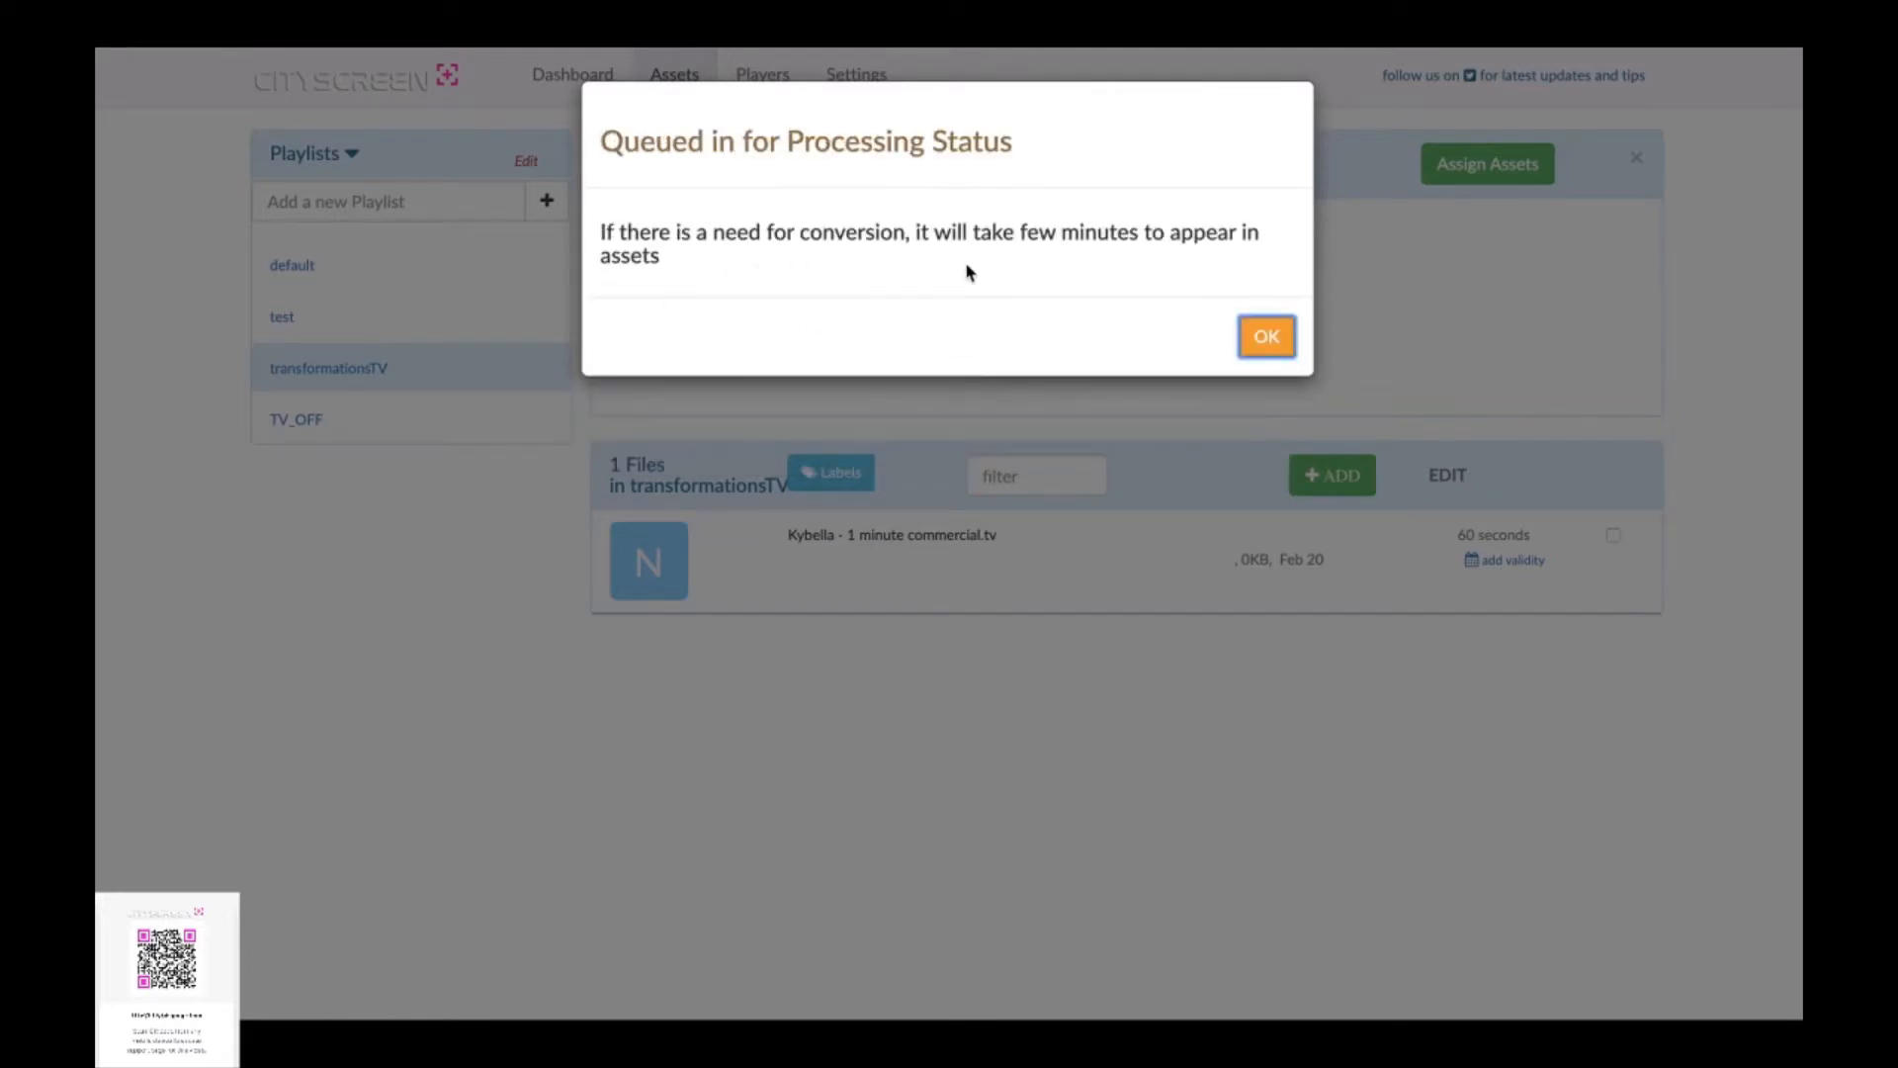
mouse_move(976, 263)
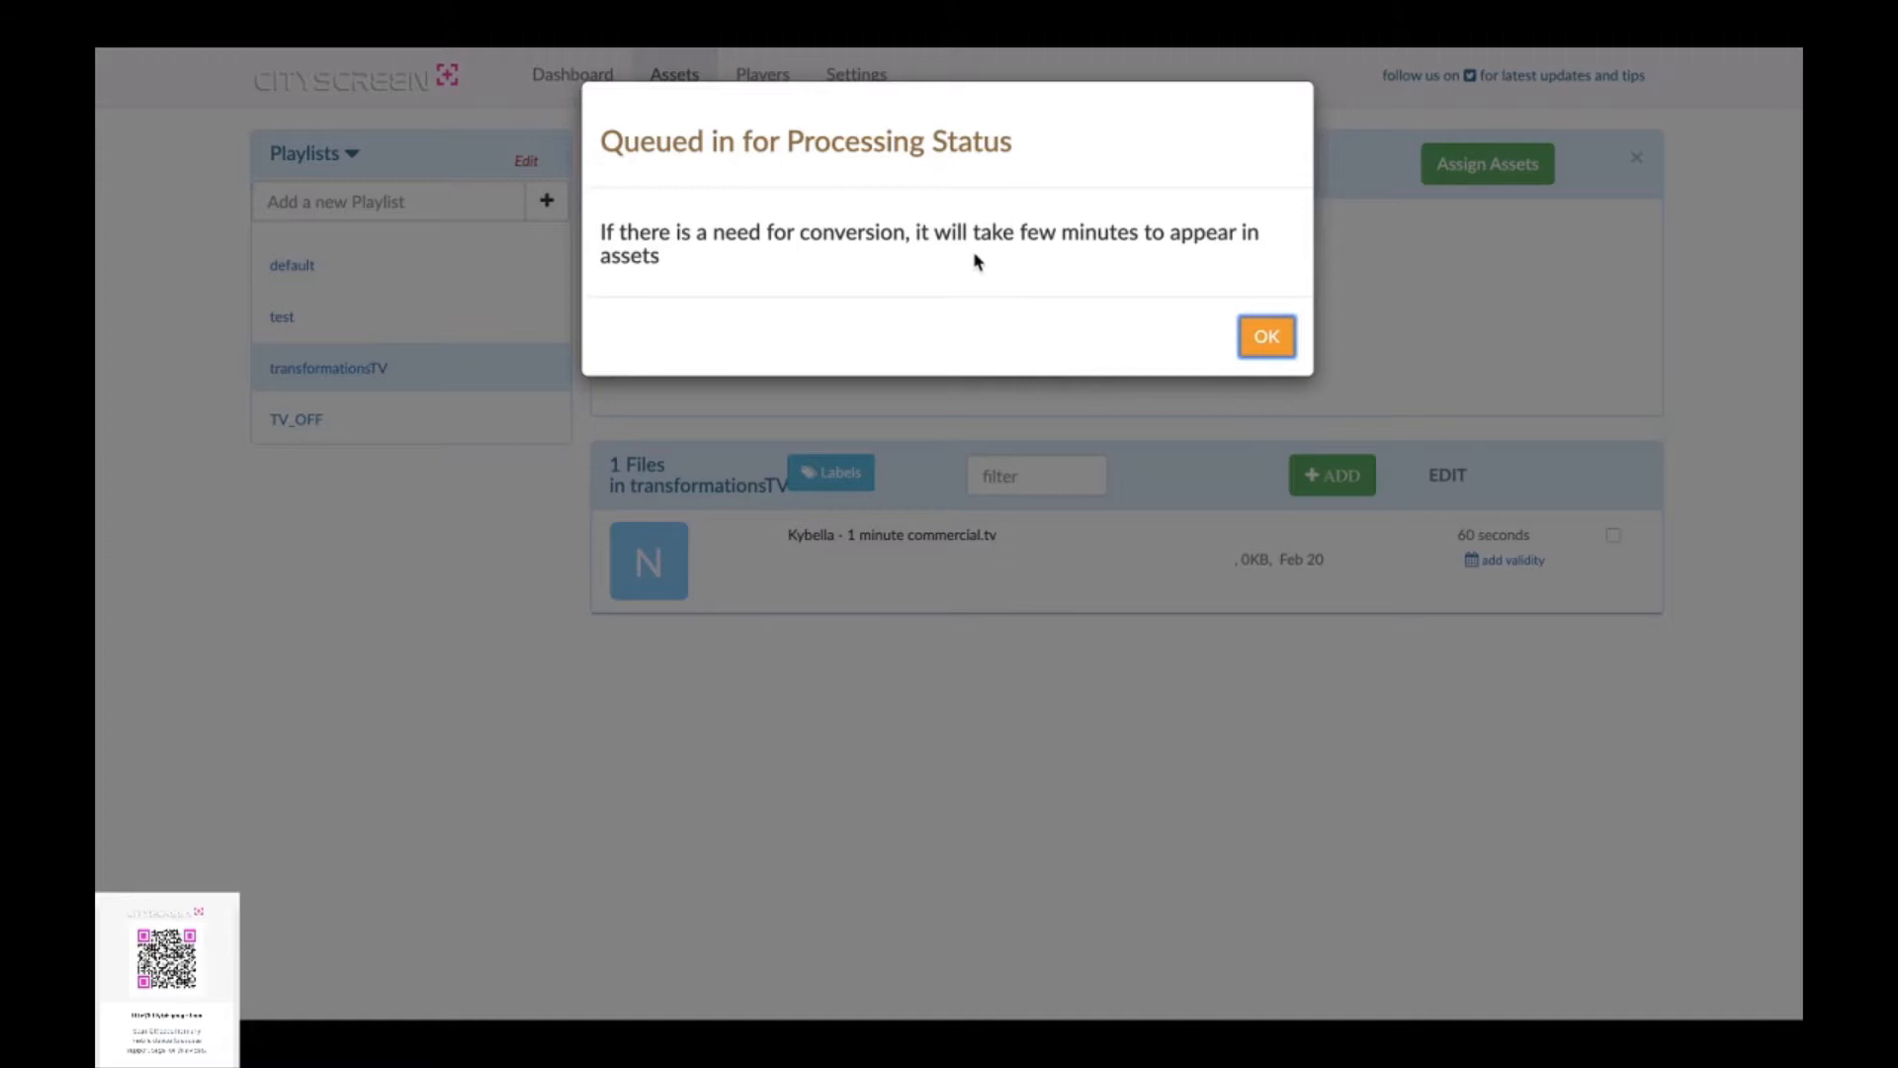
click(1266, 335)
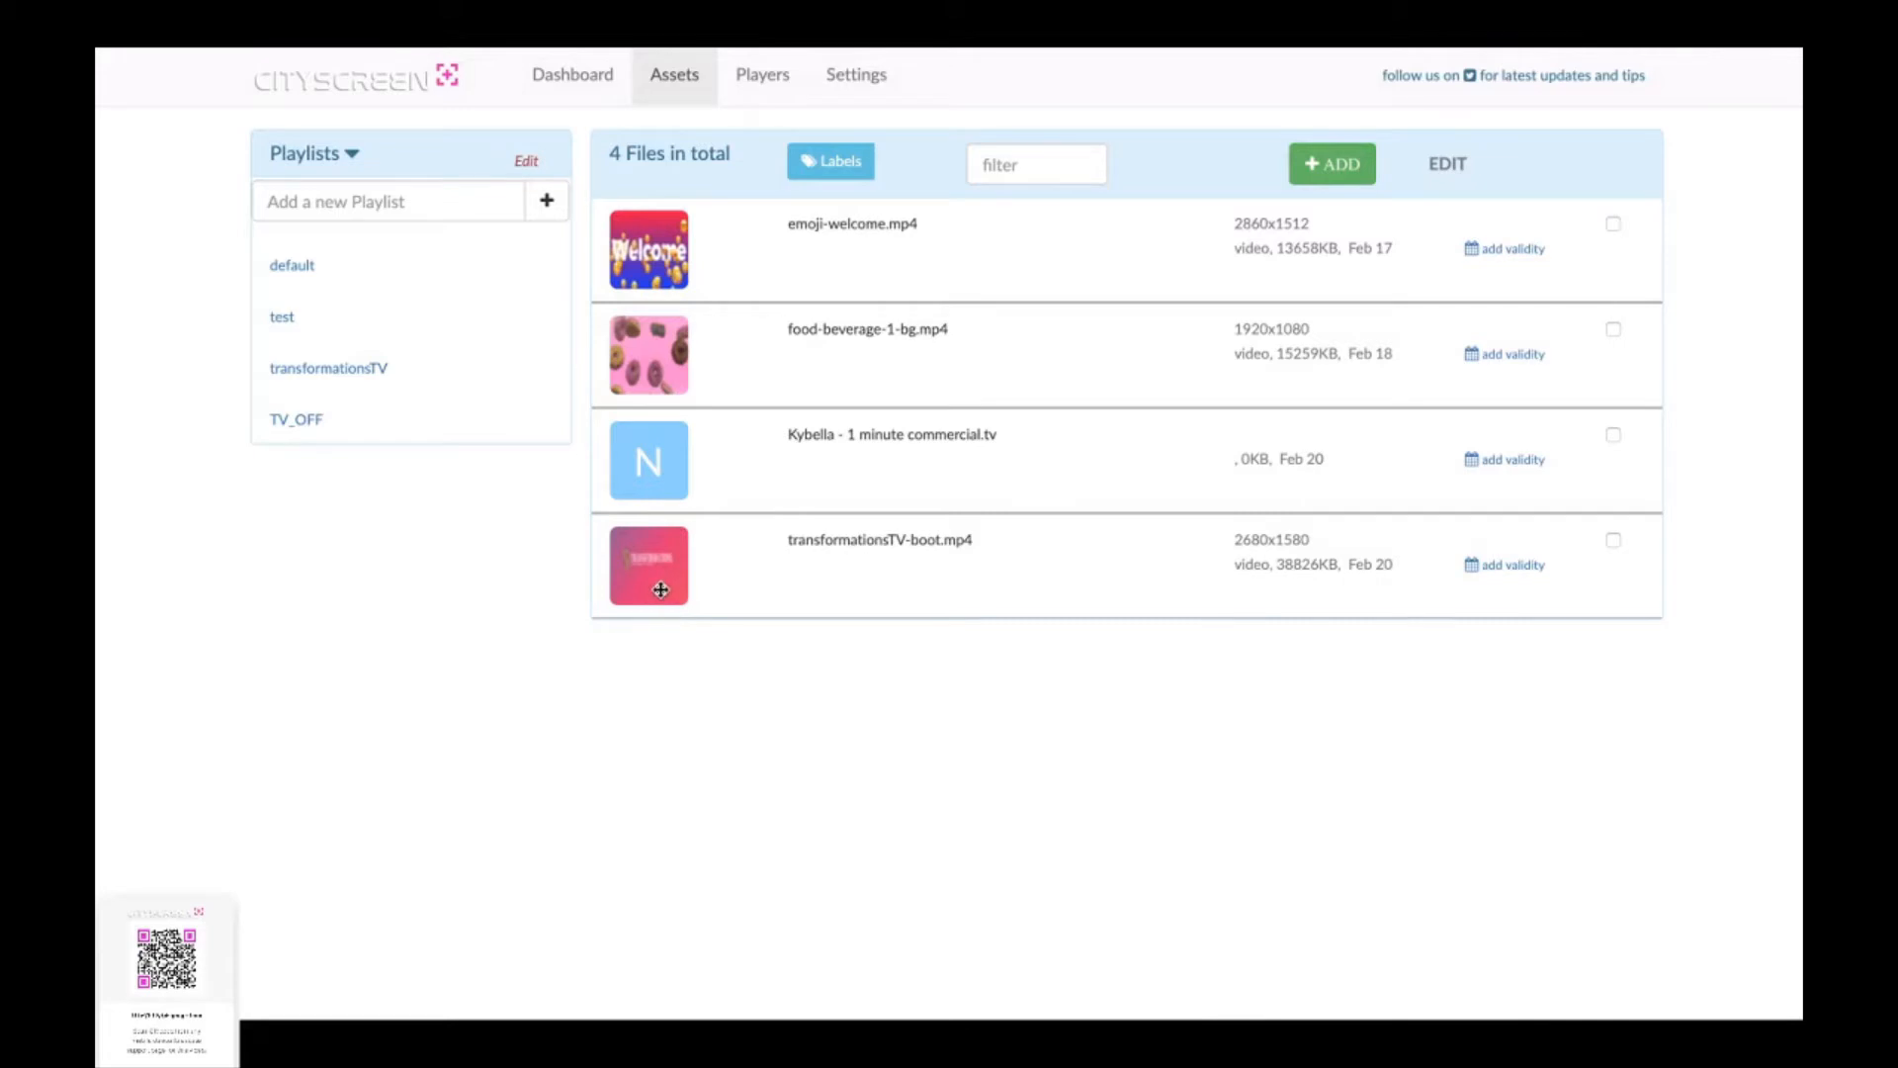
click(648, 565)
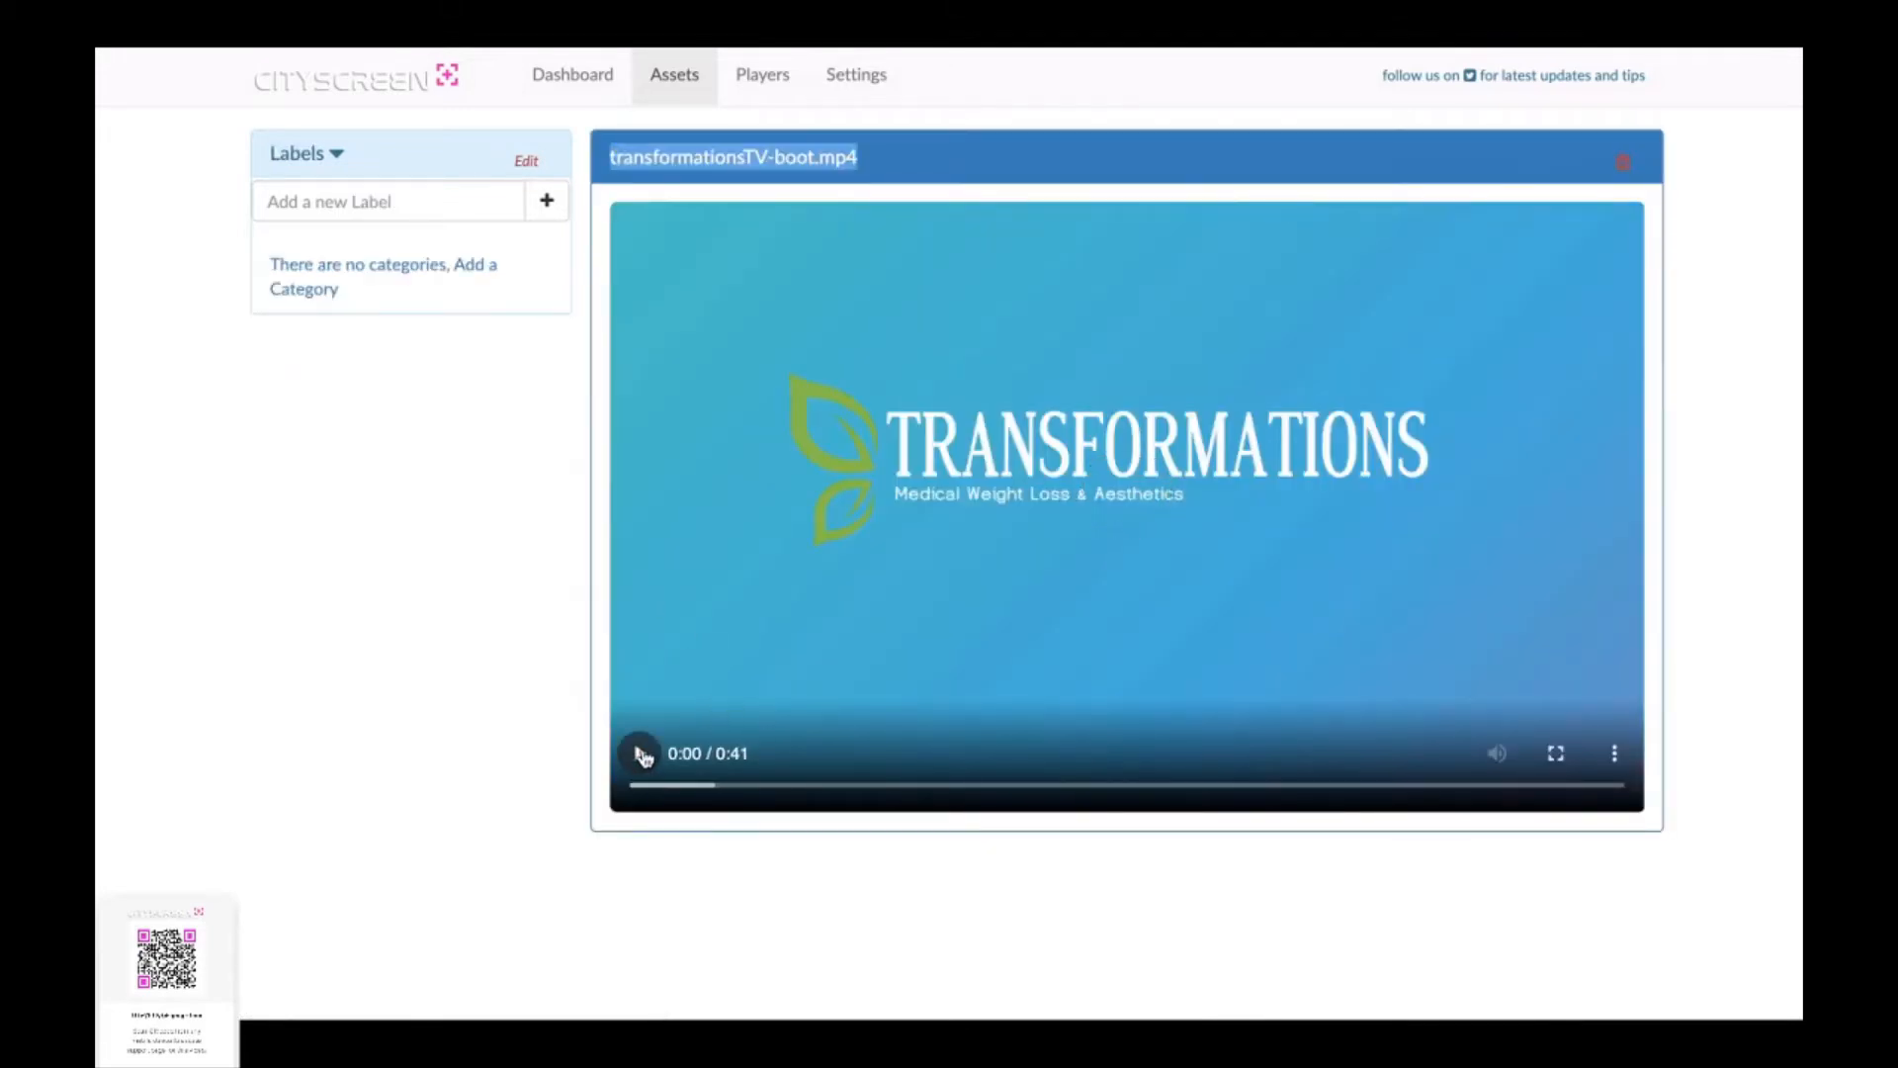
click(641, 752)
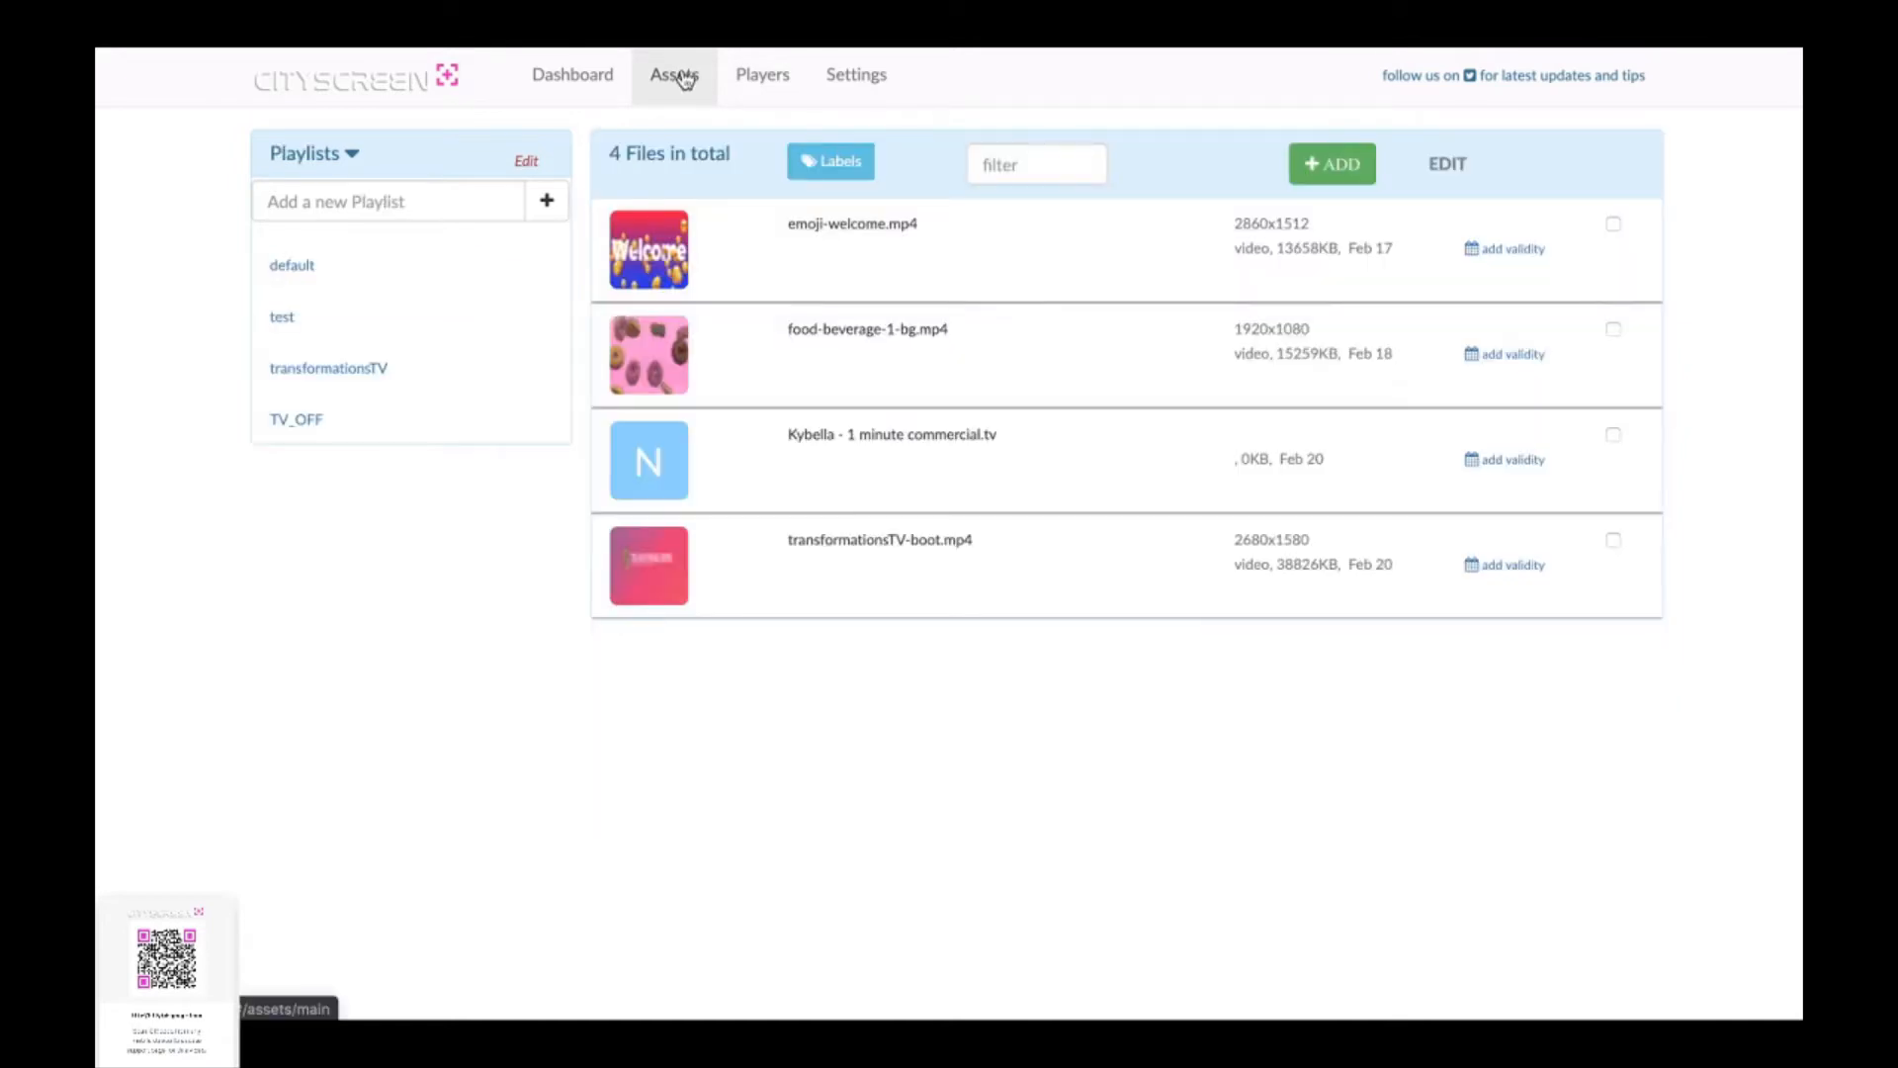
Step: Assign transformationsTV-boot.mp4 to transformationsTV above the Kybella commercial and save
click(328, 368)
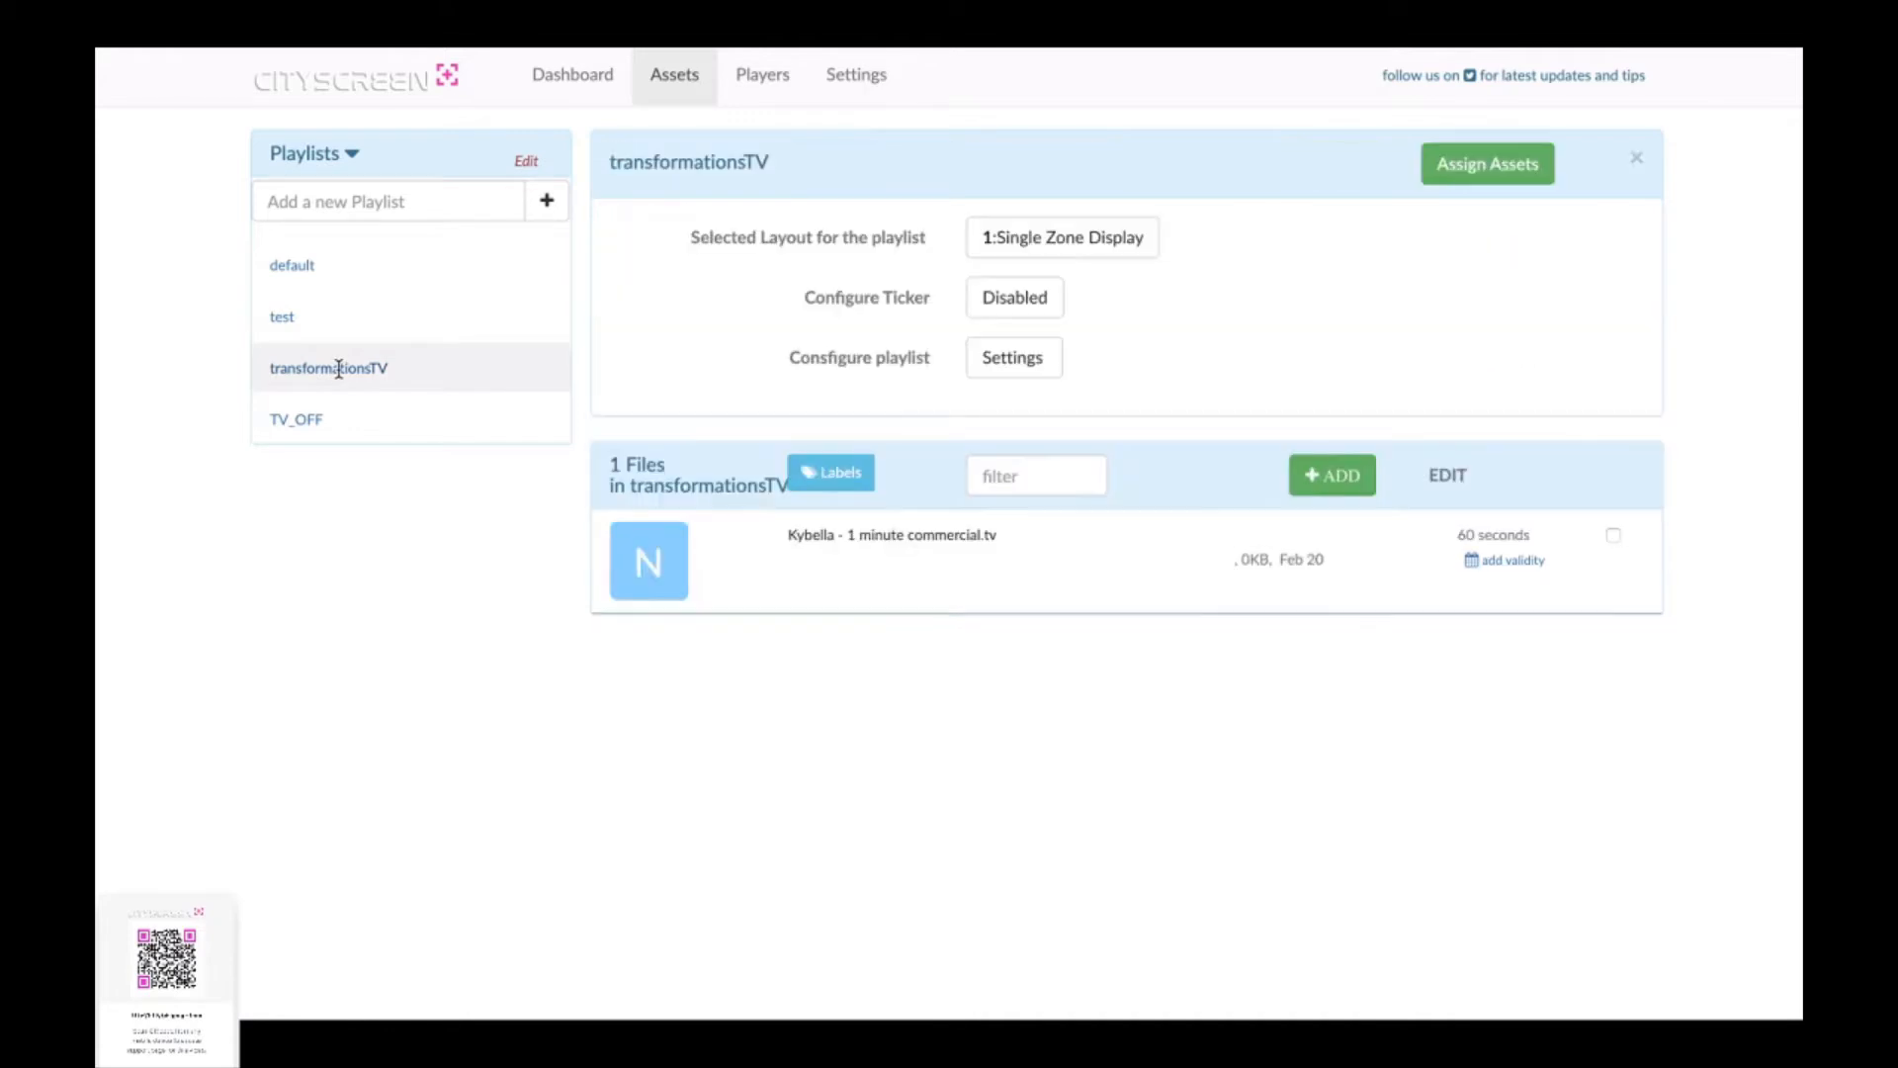
mouse_move(1406, 190)
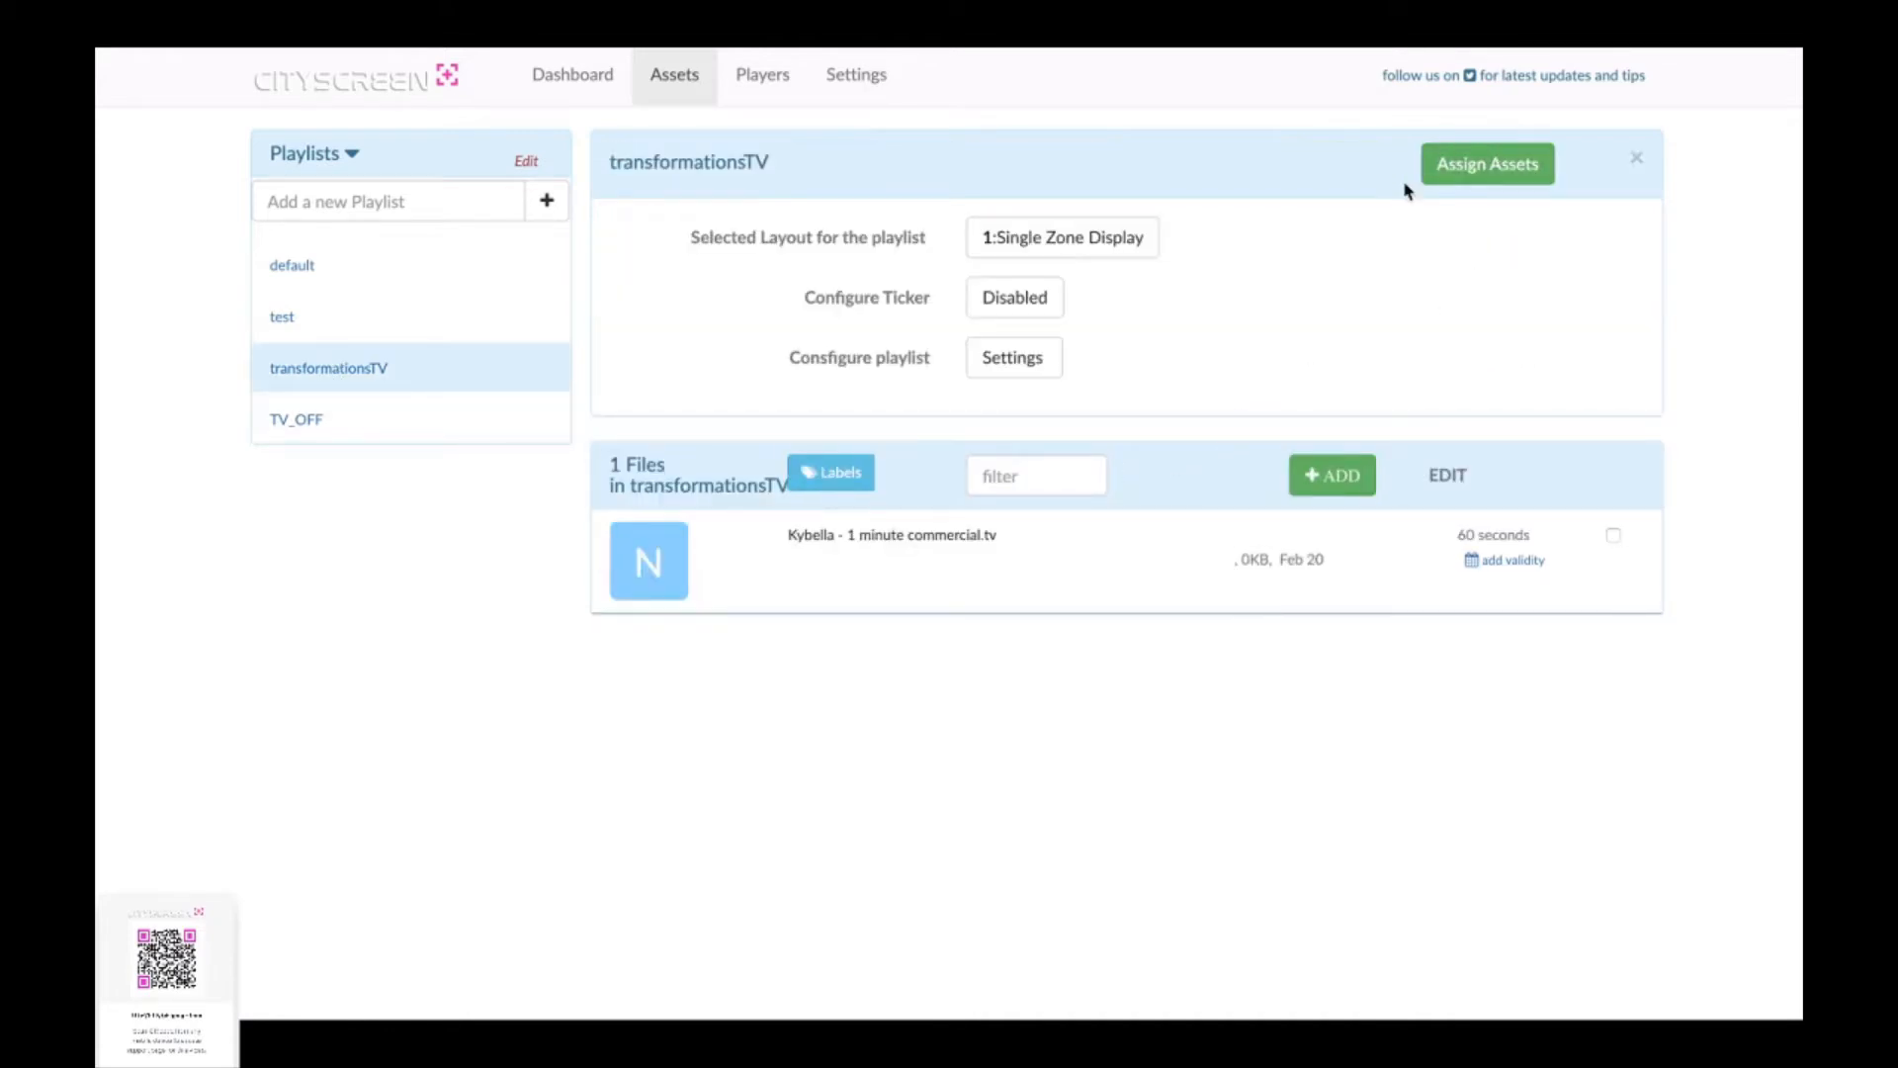
click(1487, 164)
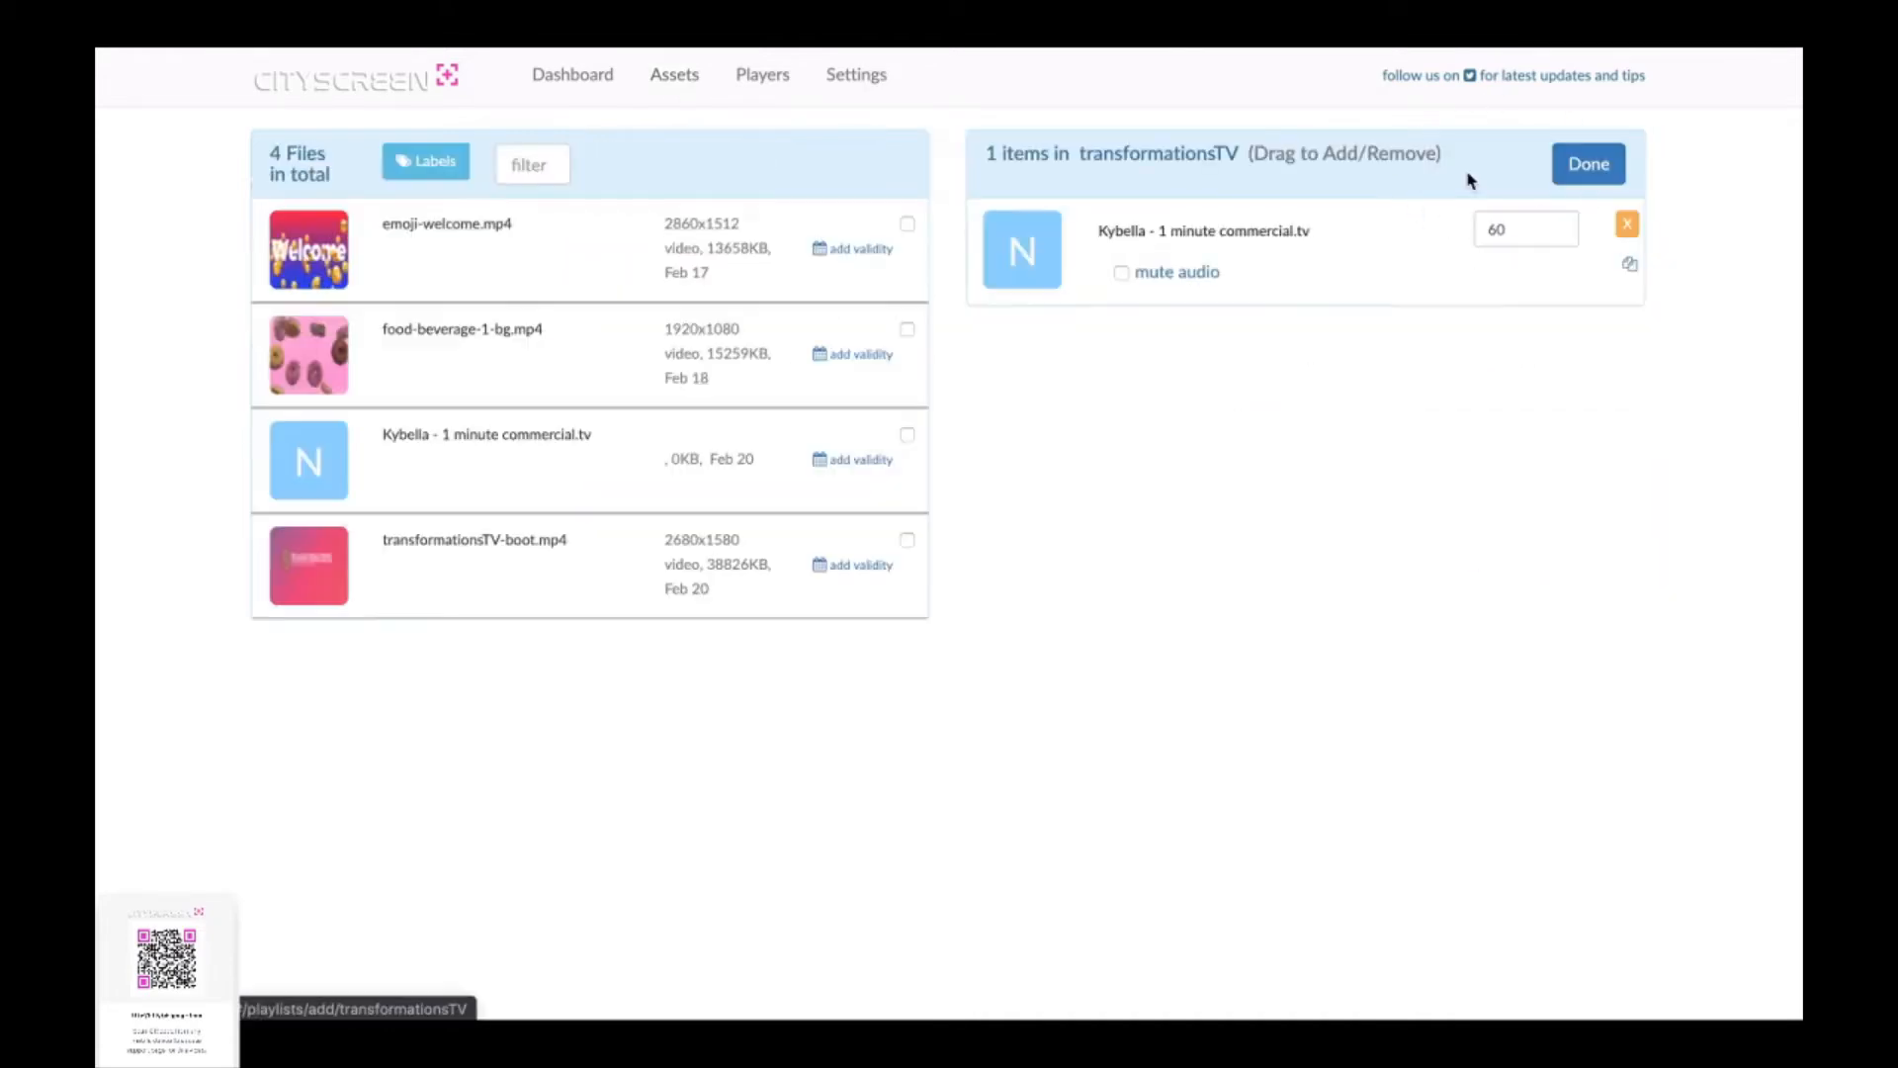
click(1587, 163)
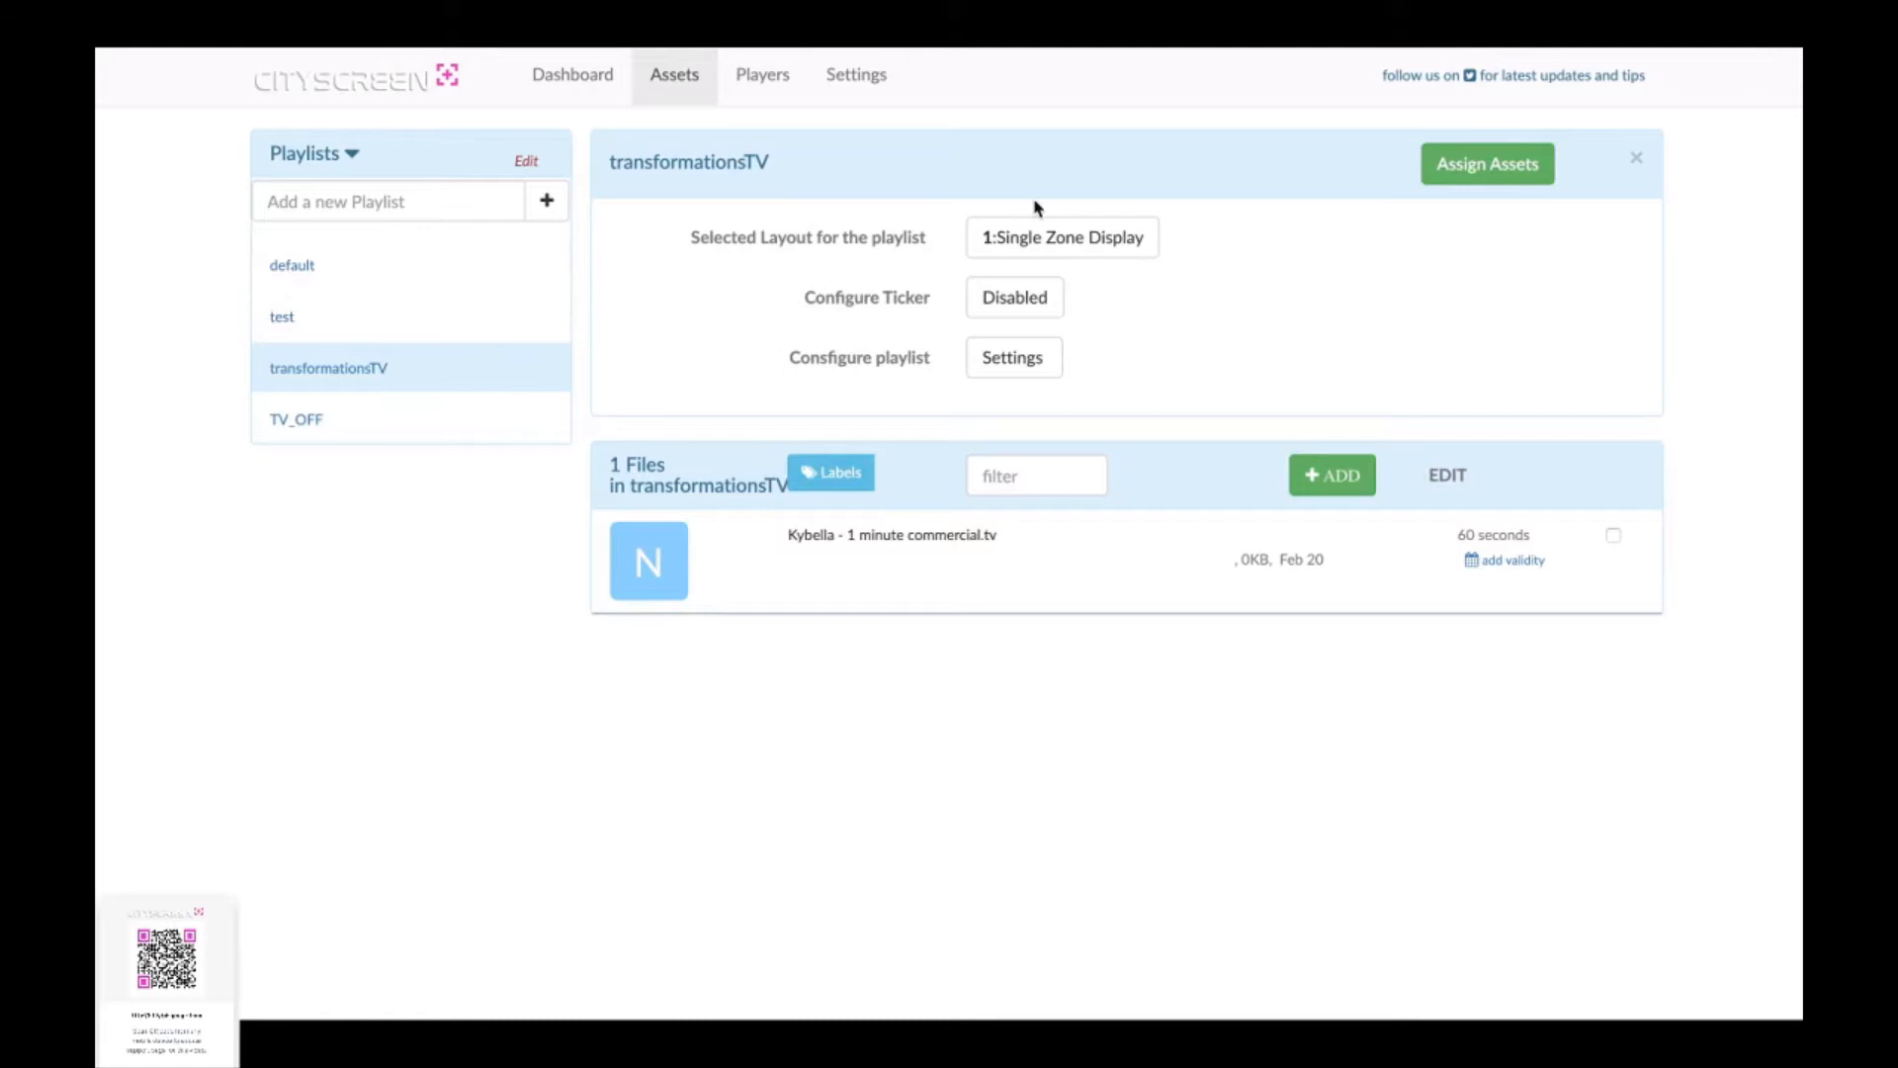
mouse_move(1487, 163)
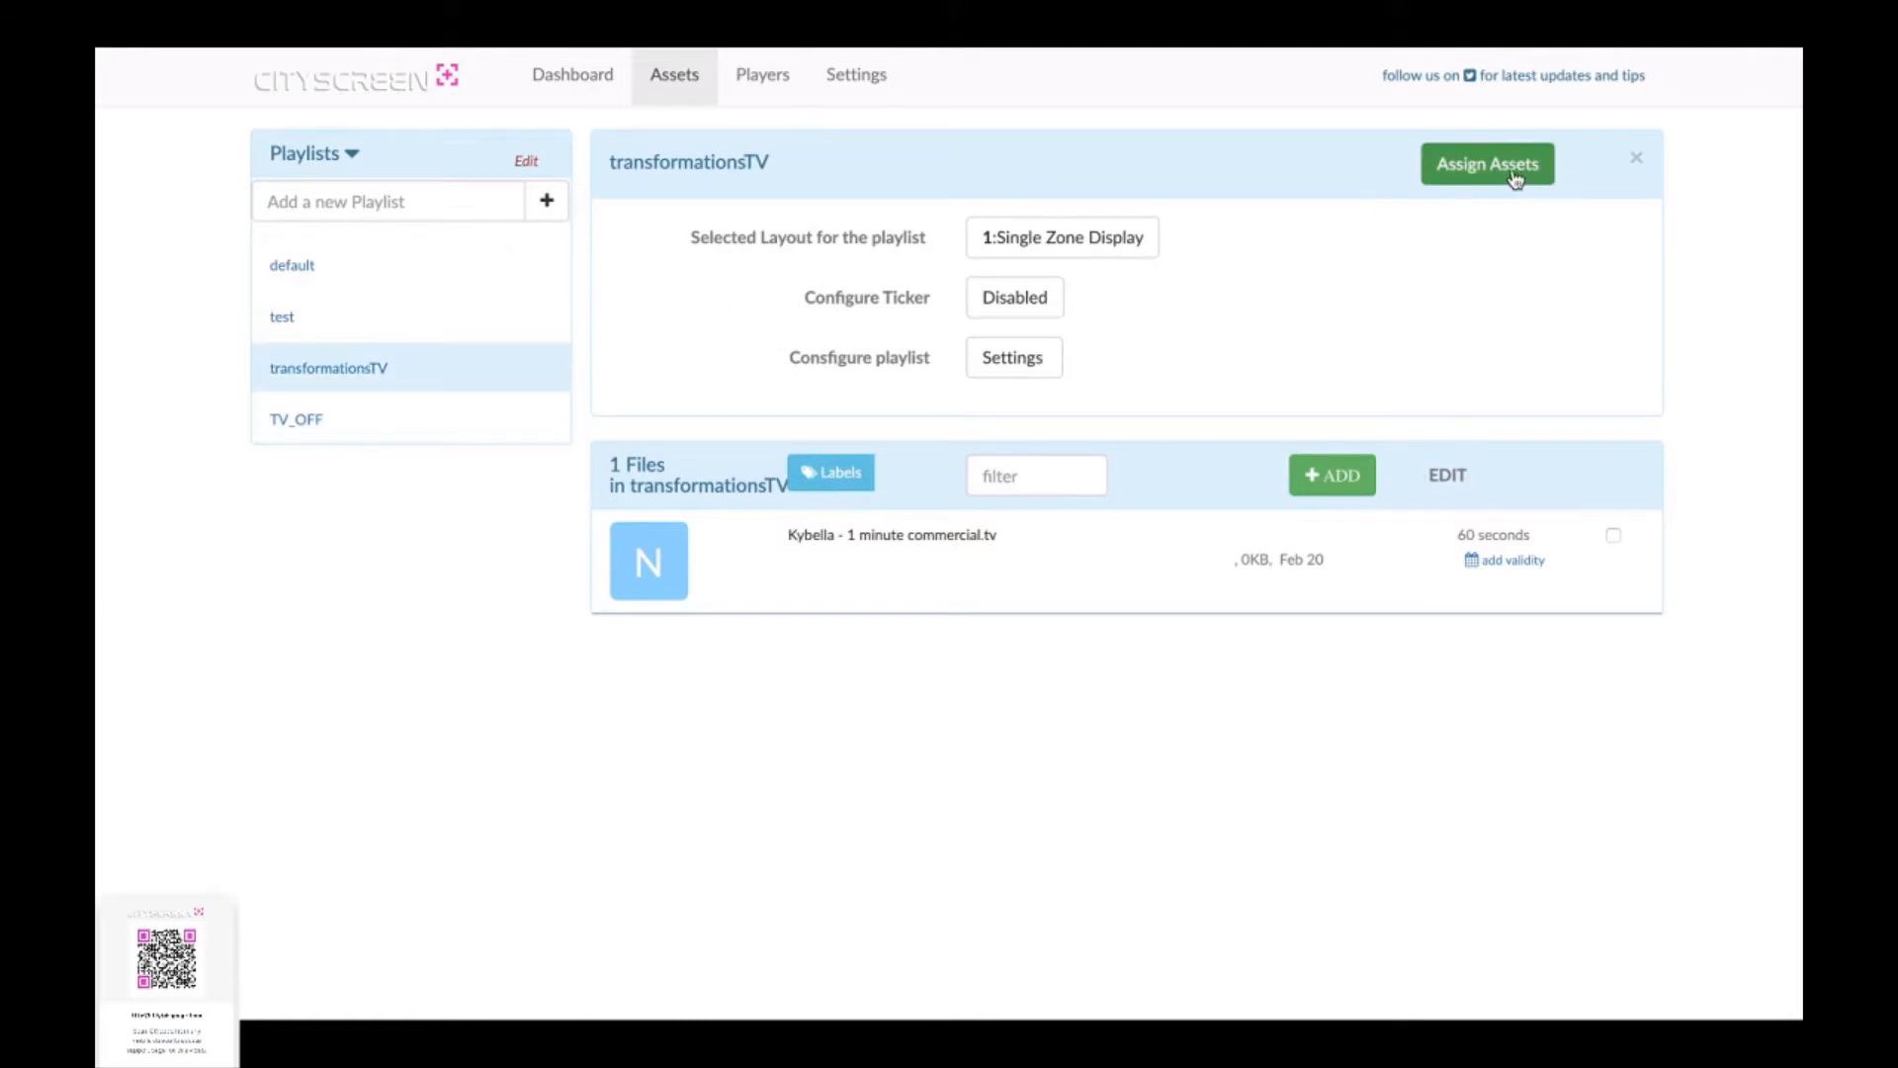
click(1487, 163)
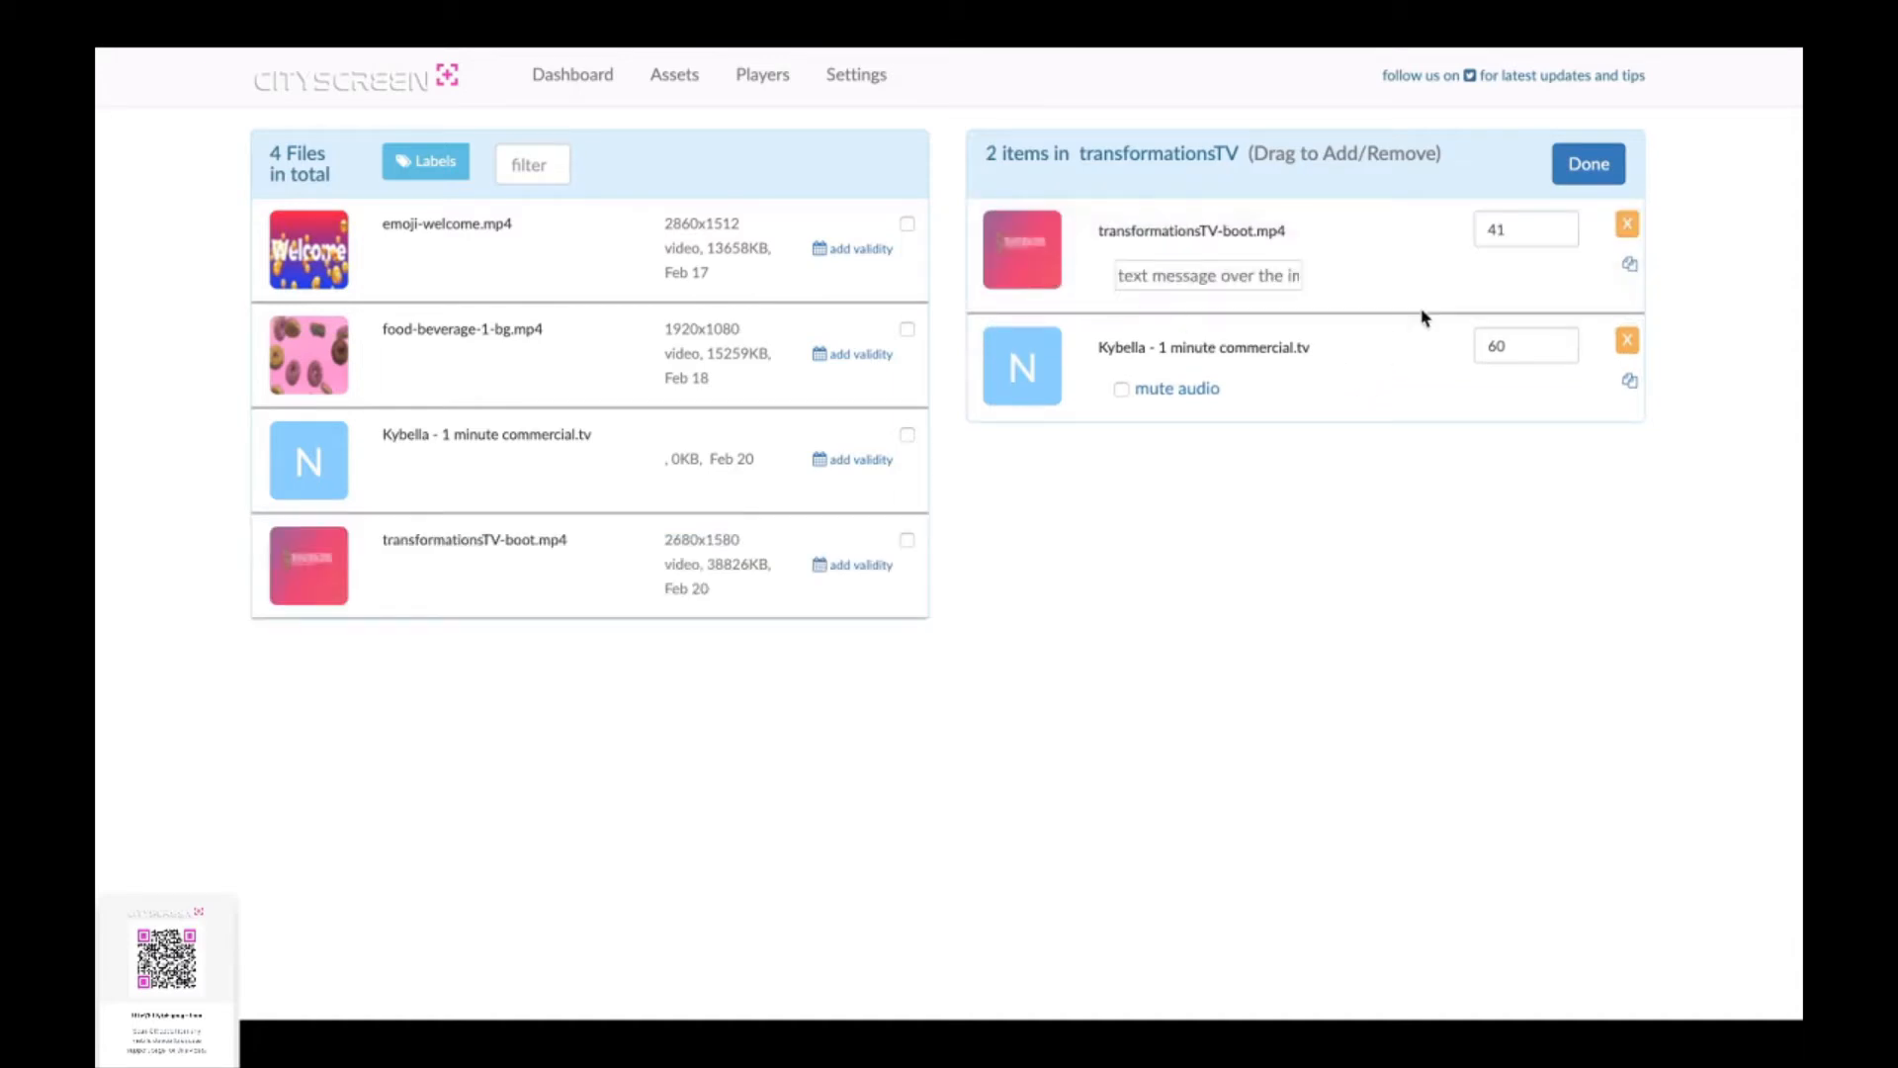
mouse_move(1461, 335)
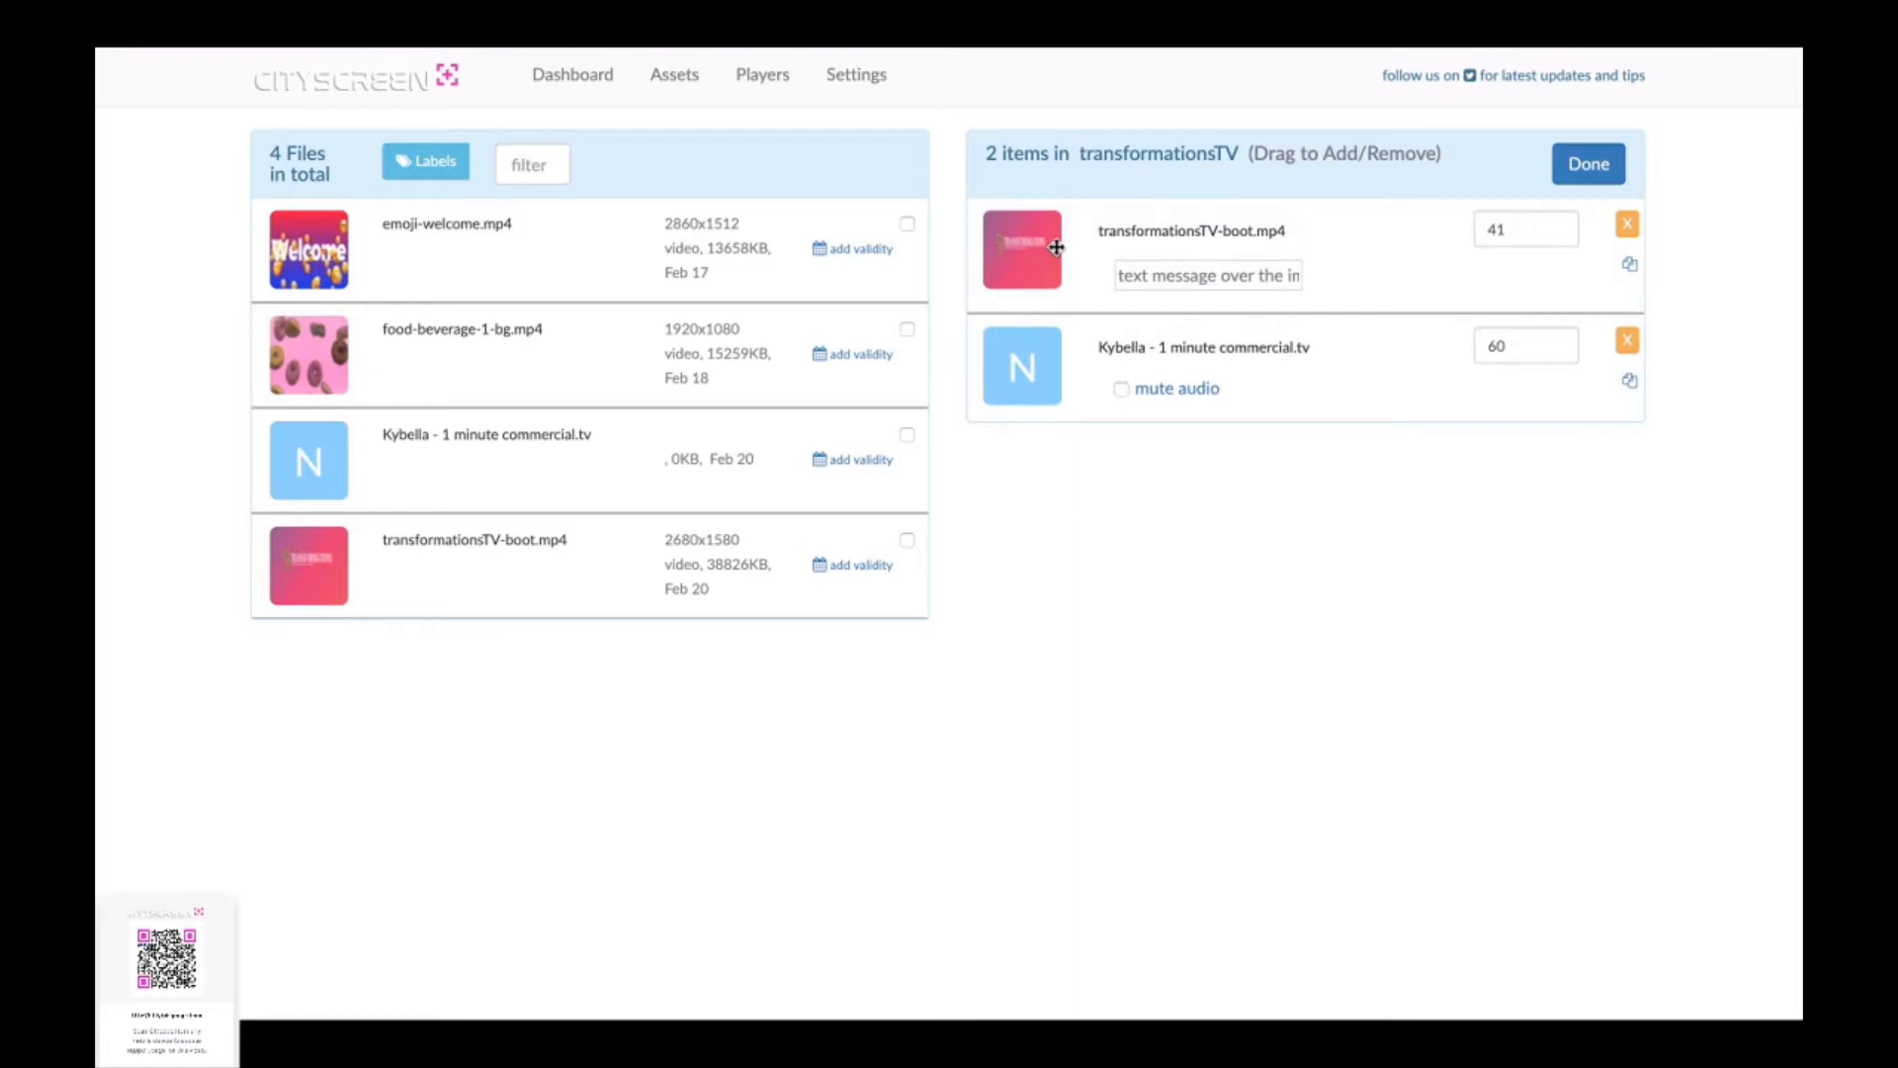
click(1586, 163)
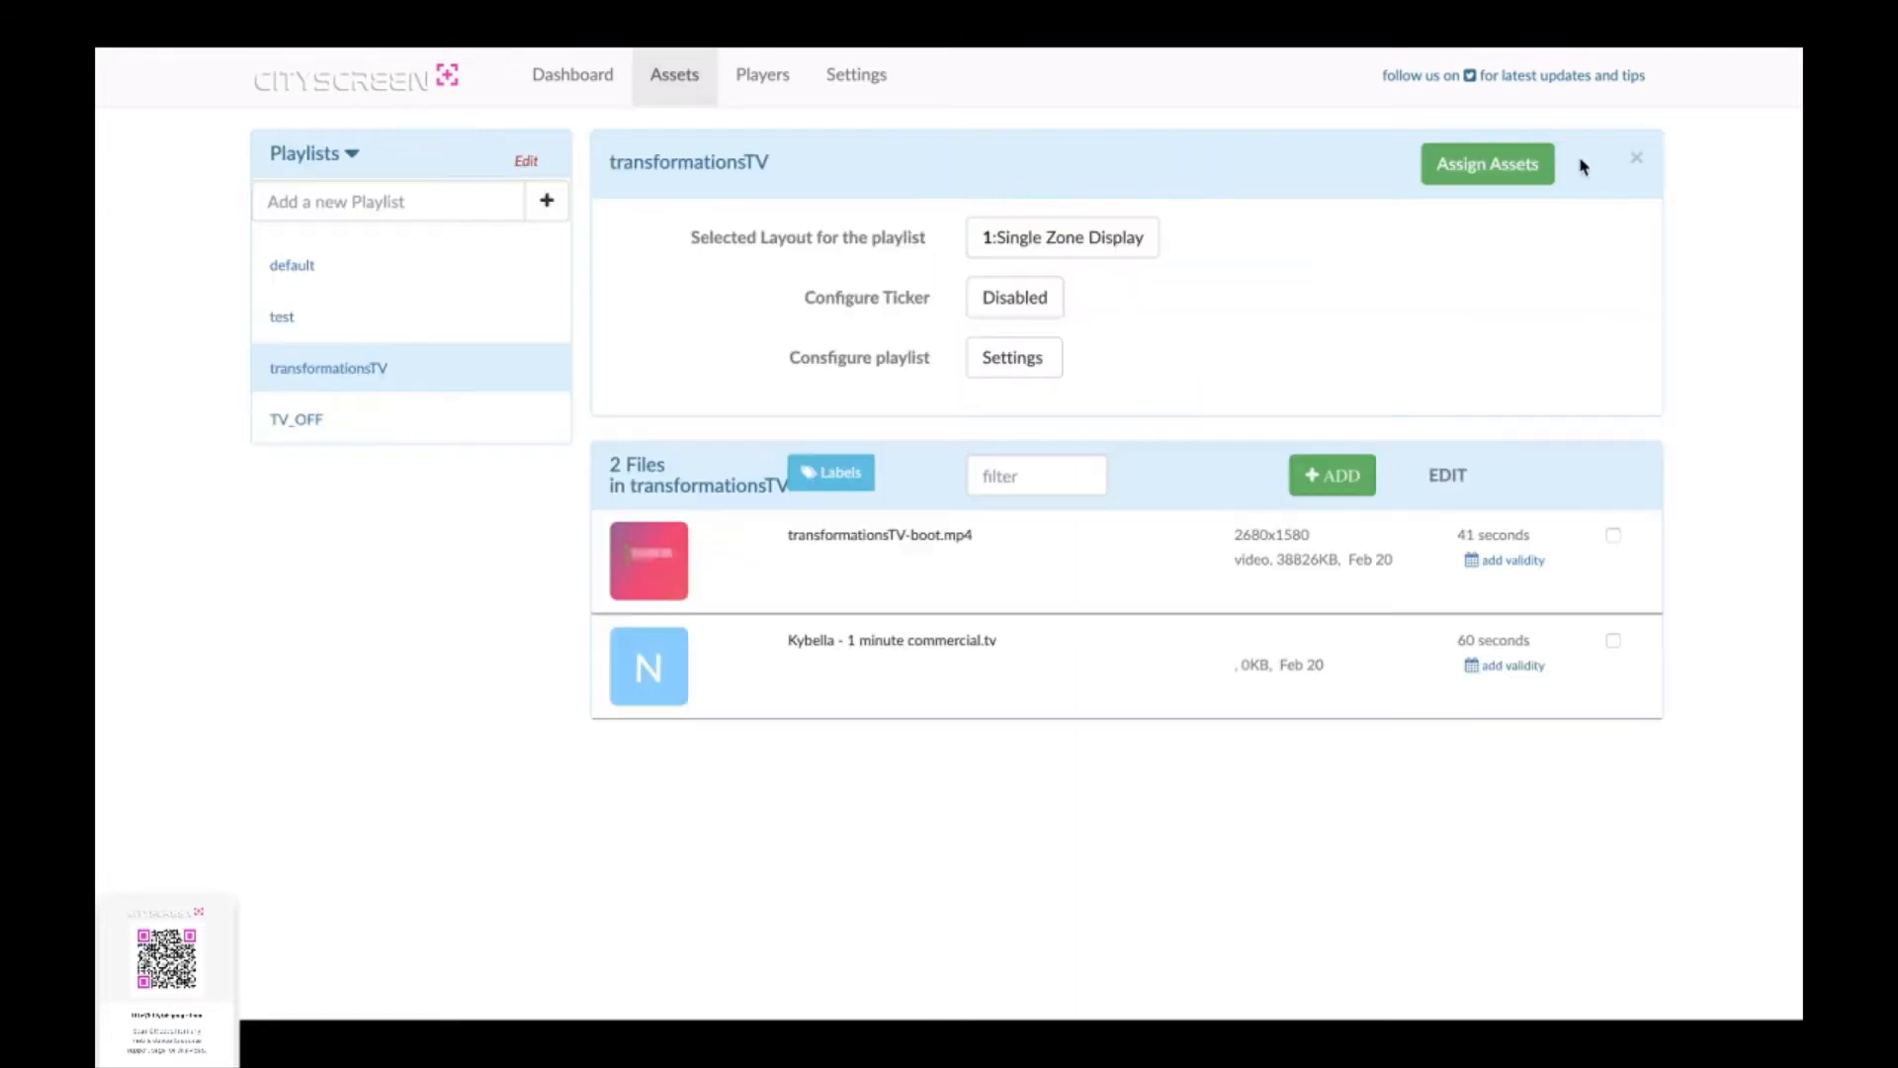
mouse_move(1384, 236)
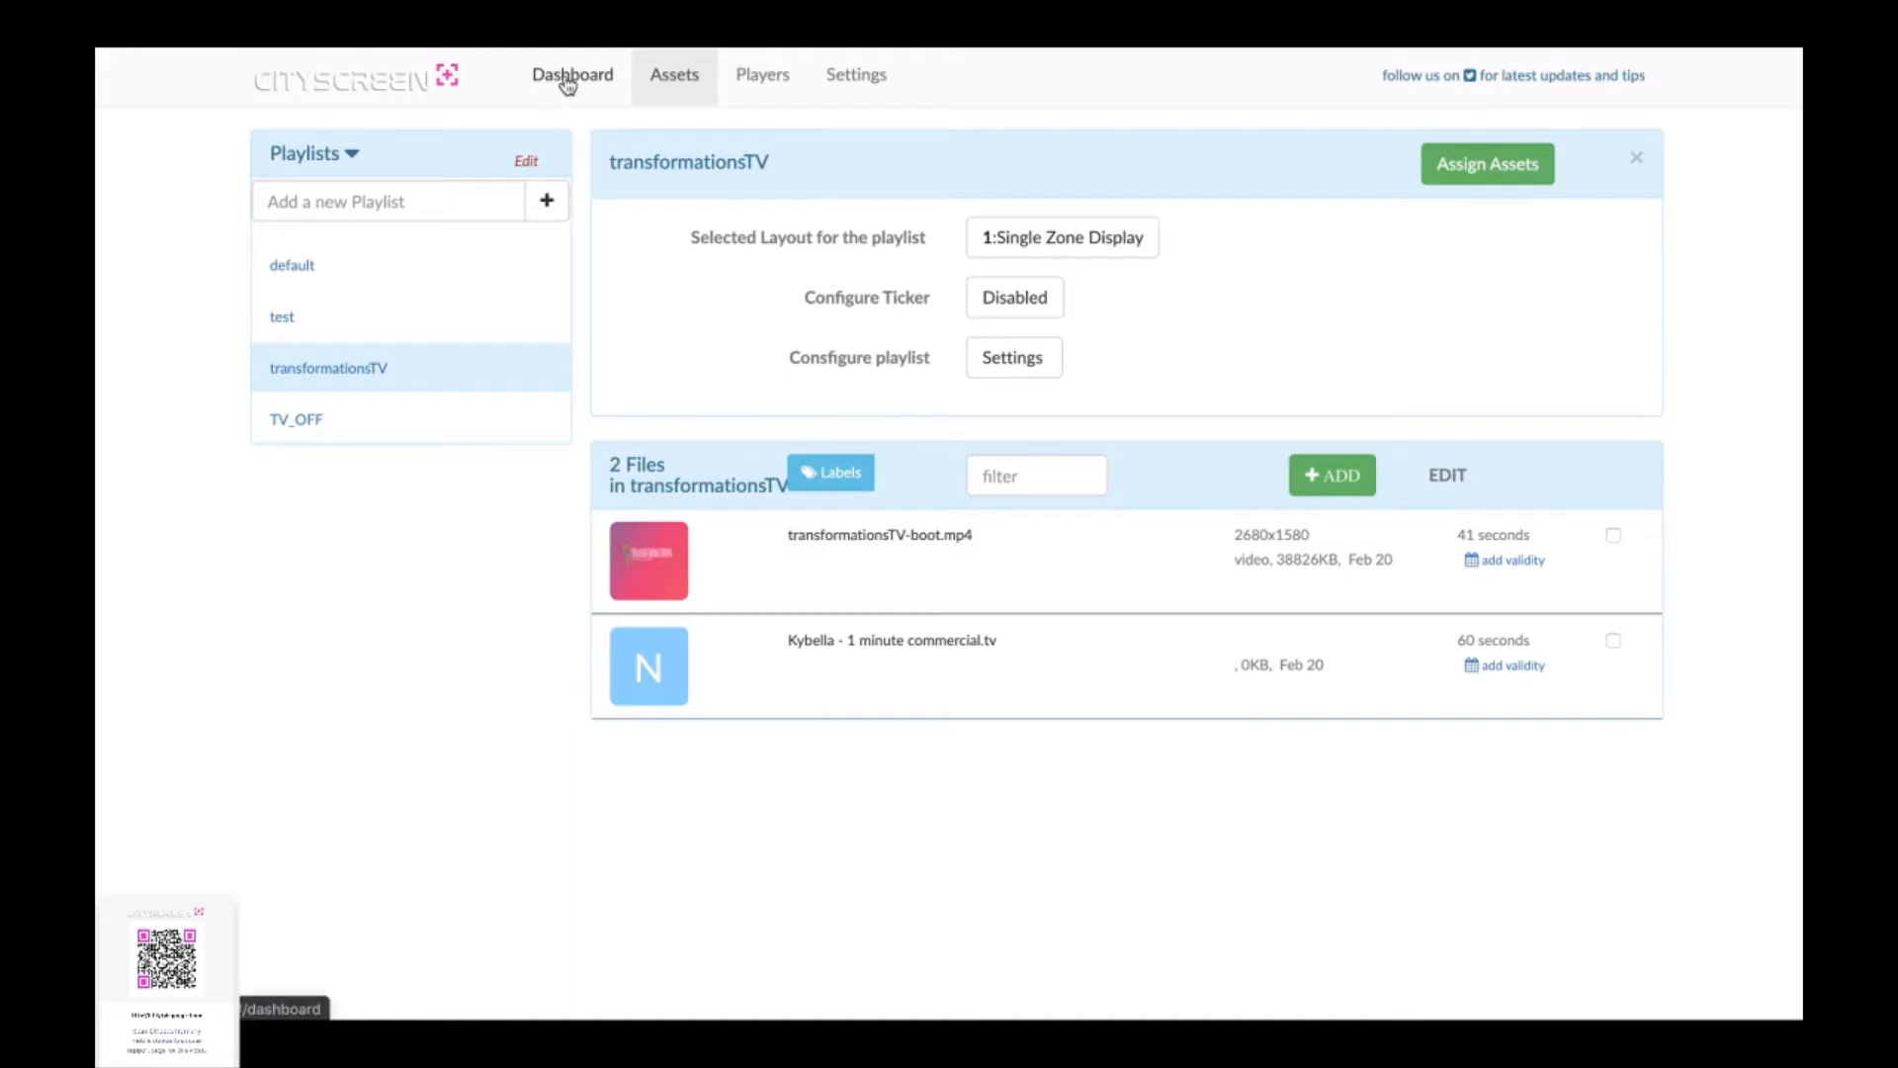
Step: Open the Dashboard and play its video preview
click(571, 75)
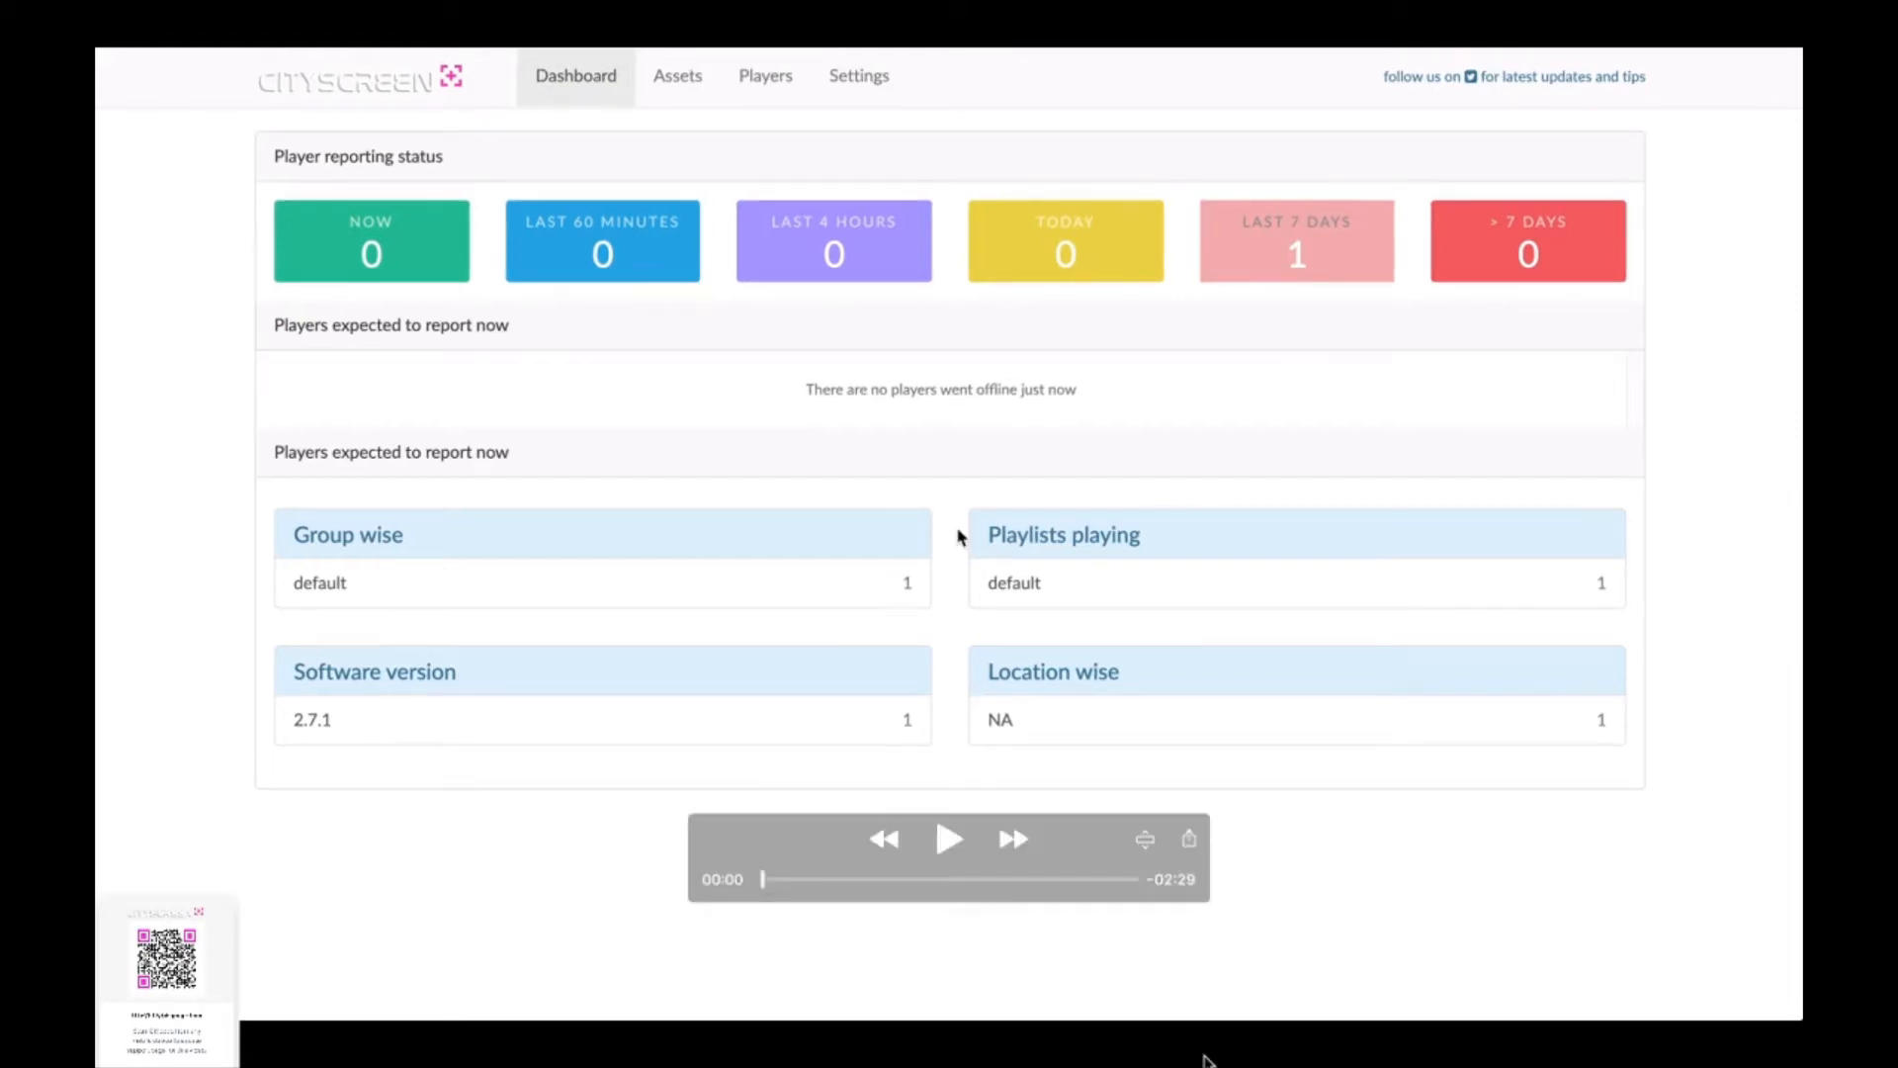
mouse_move(948, 839)
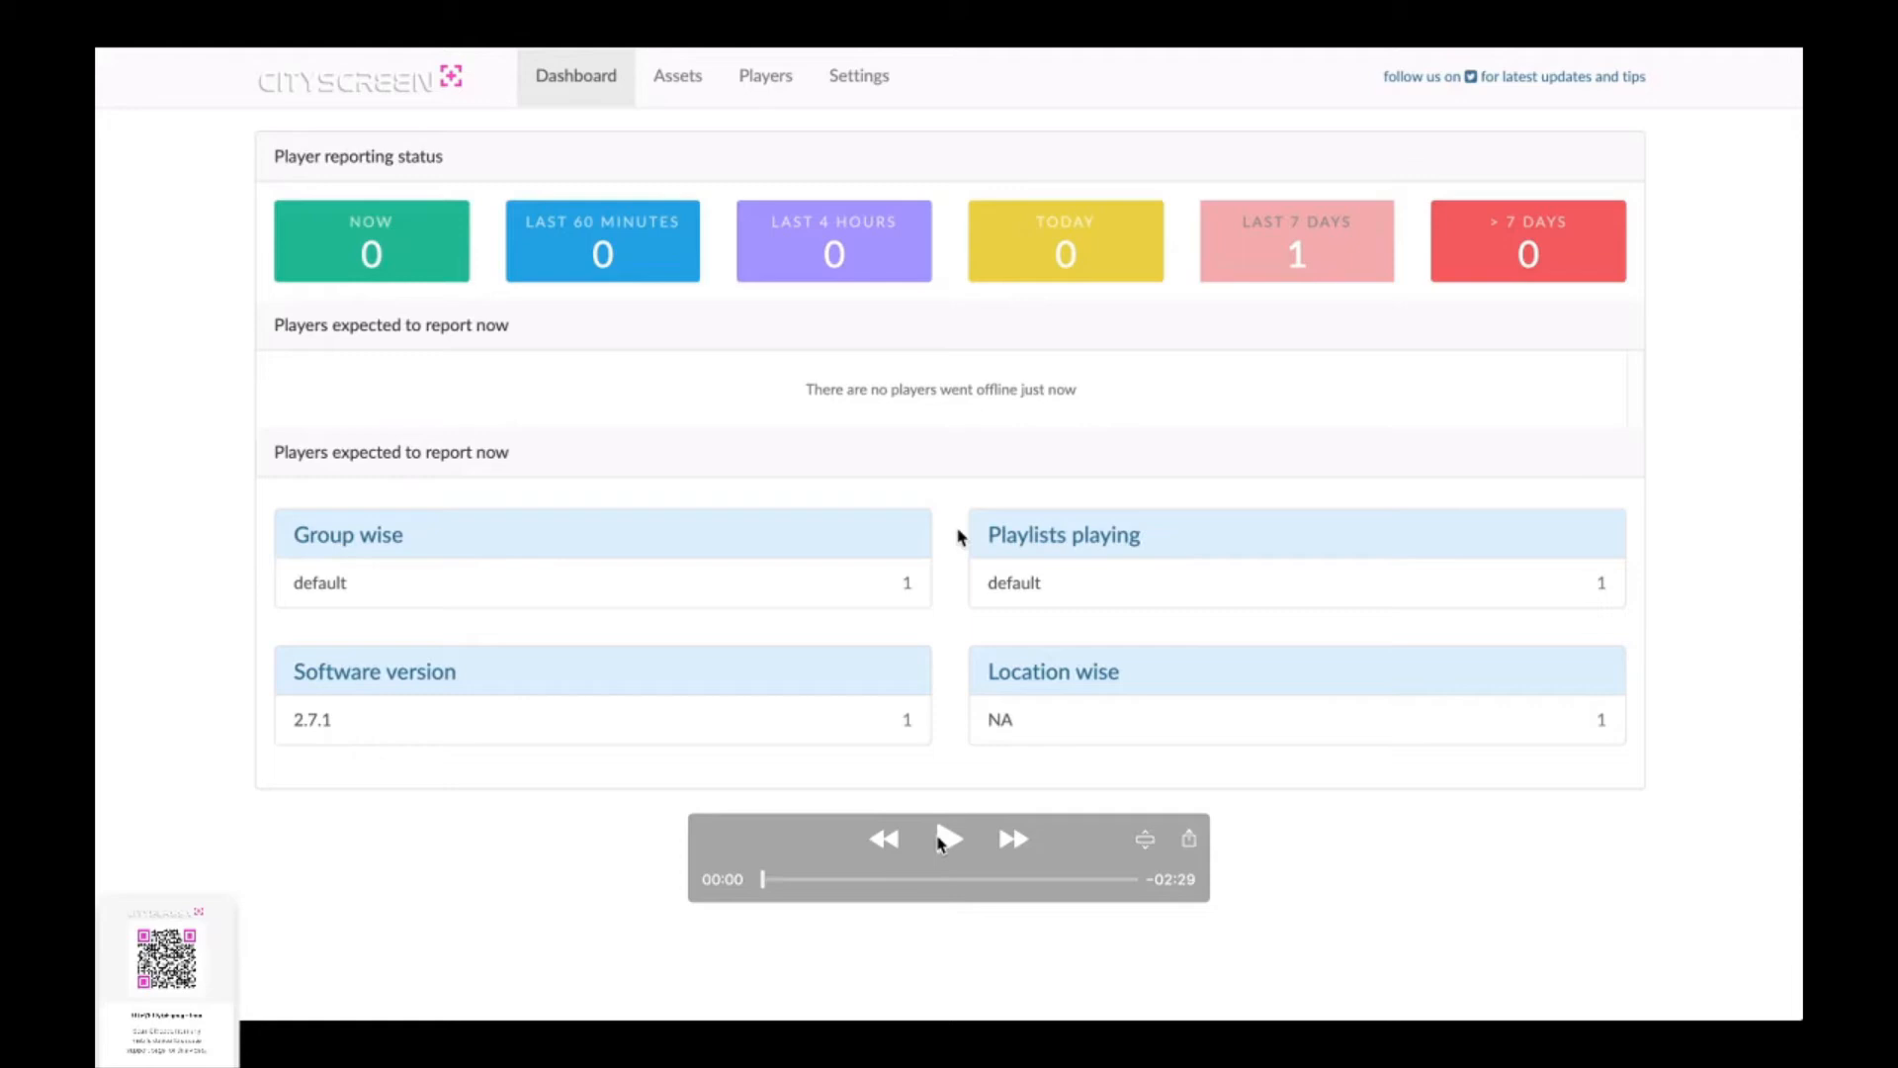
click(948, 837)
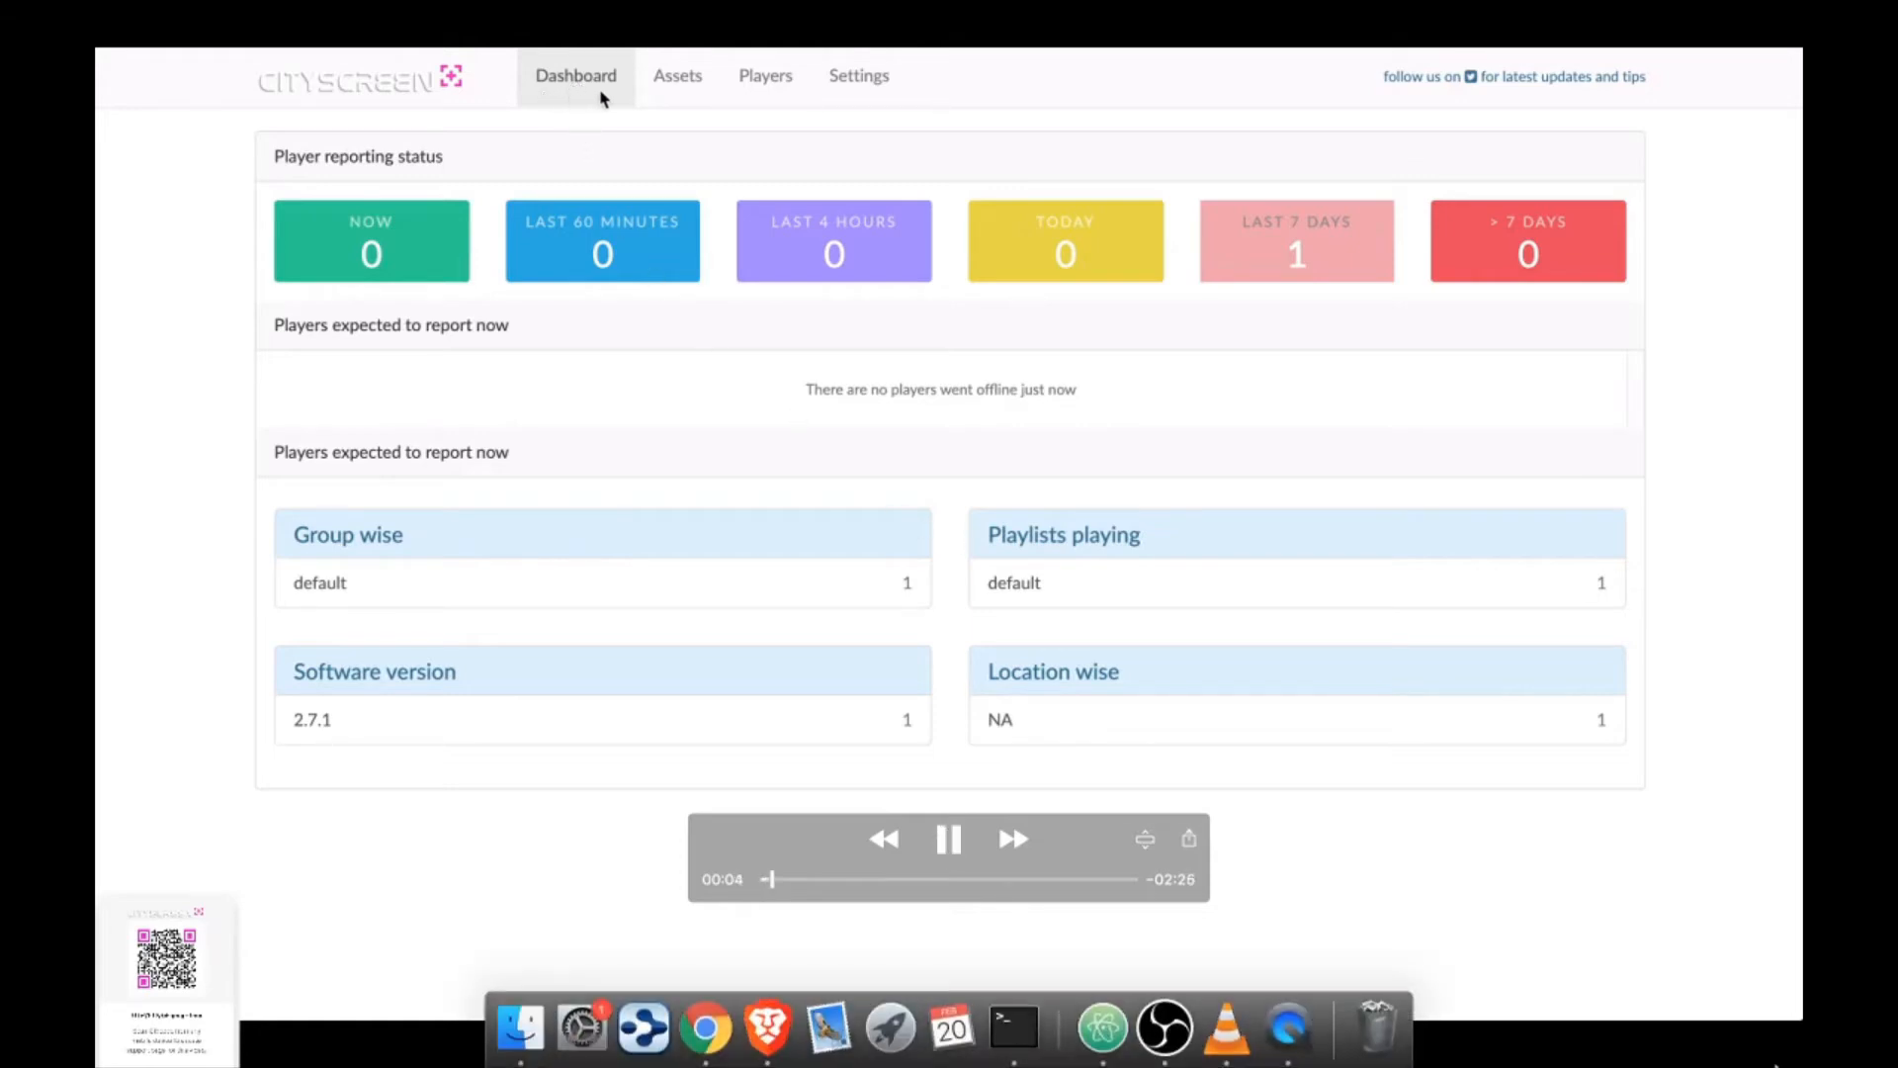
mouse_move(1786, 899)
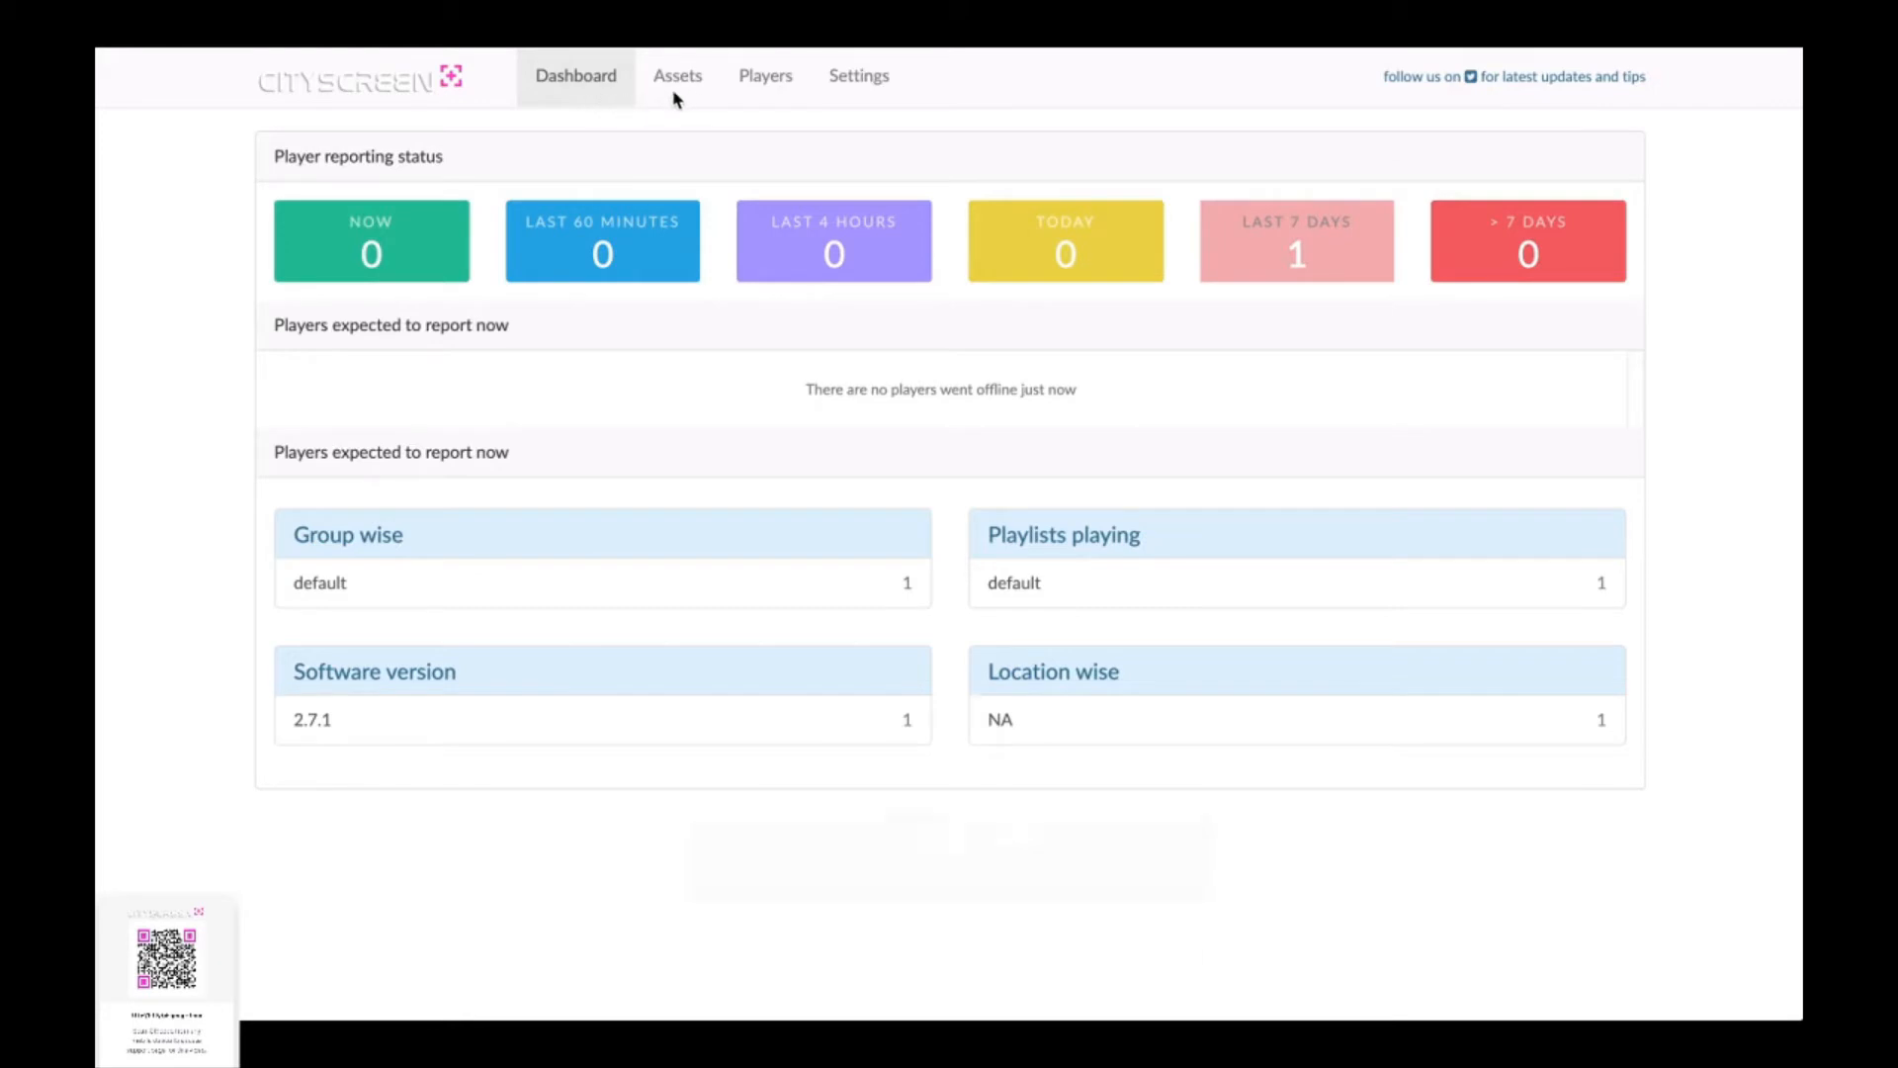
mouse_move(678, 91)
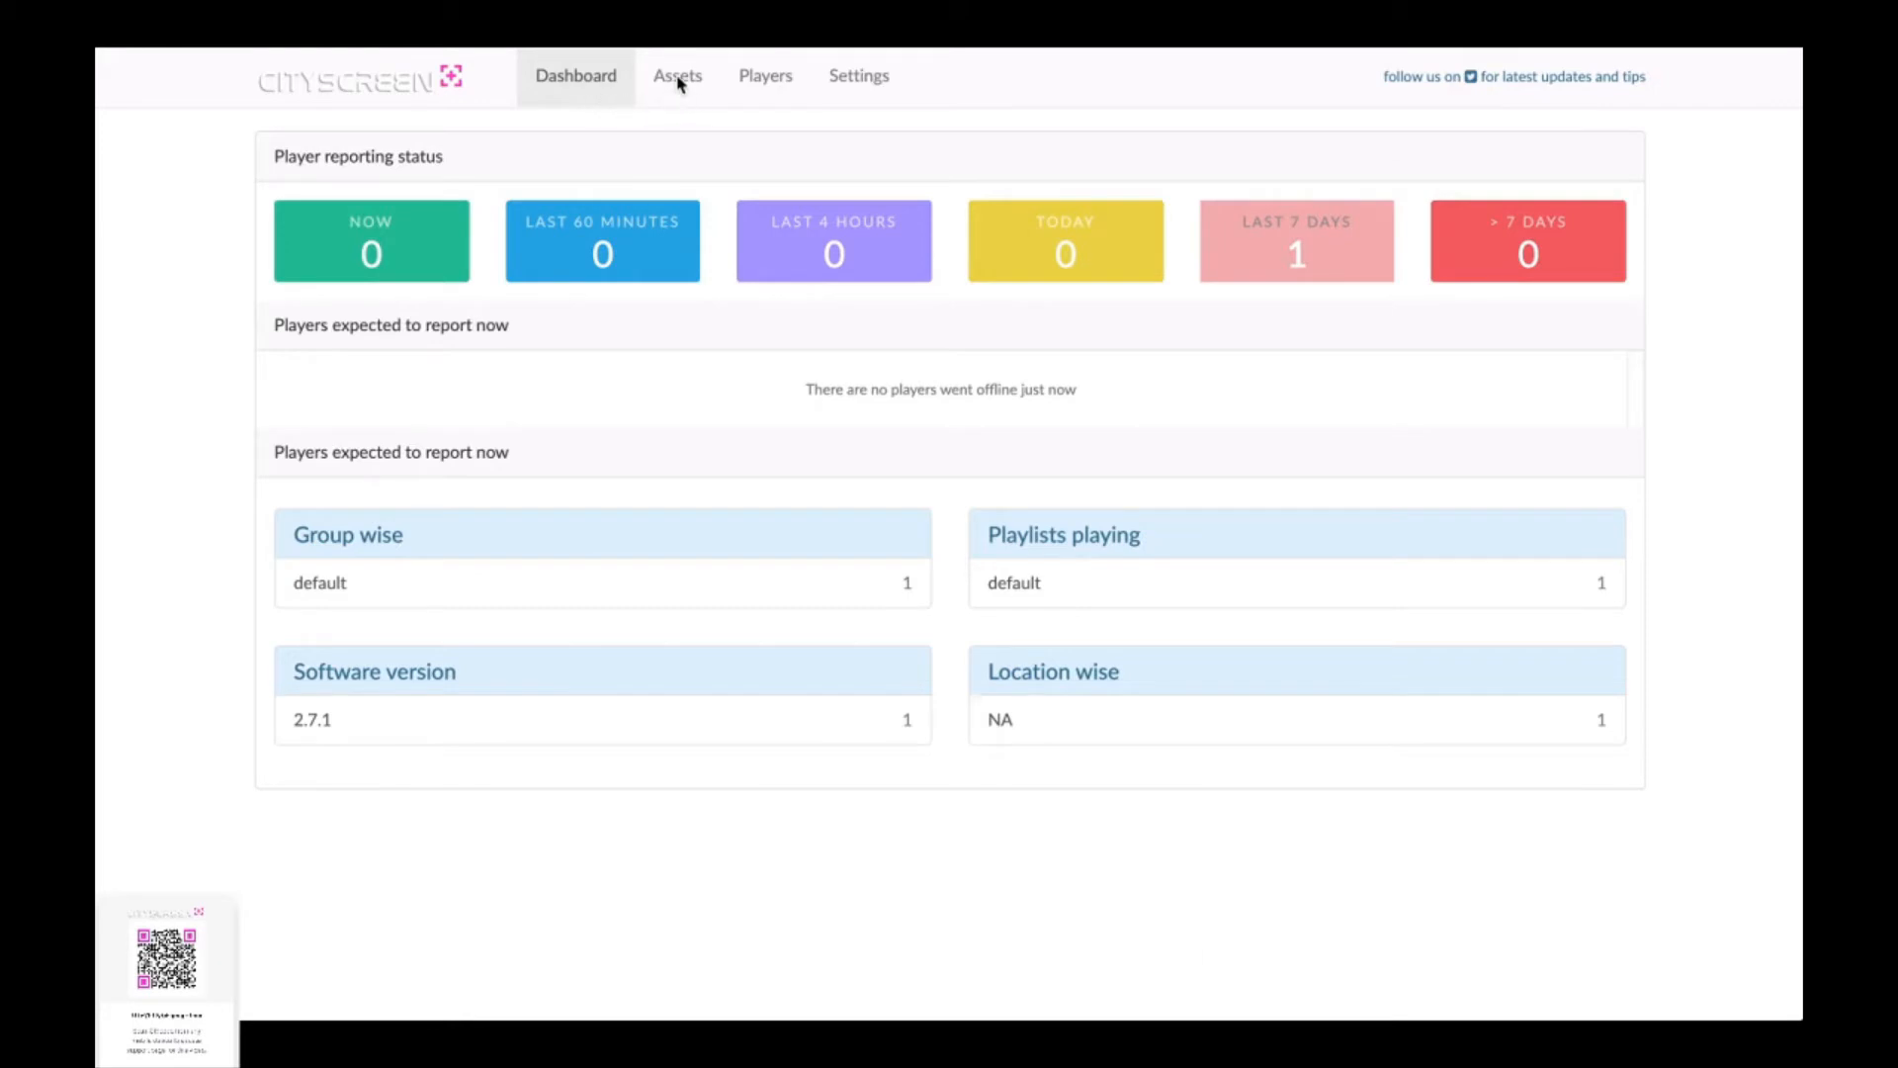
Step: Return to the Assets page and view the empty transformationsTV playlist
click(676, 75)
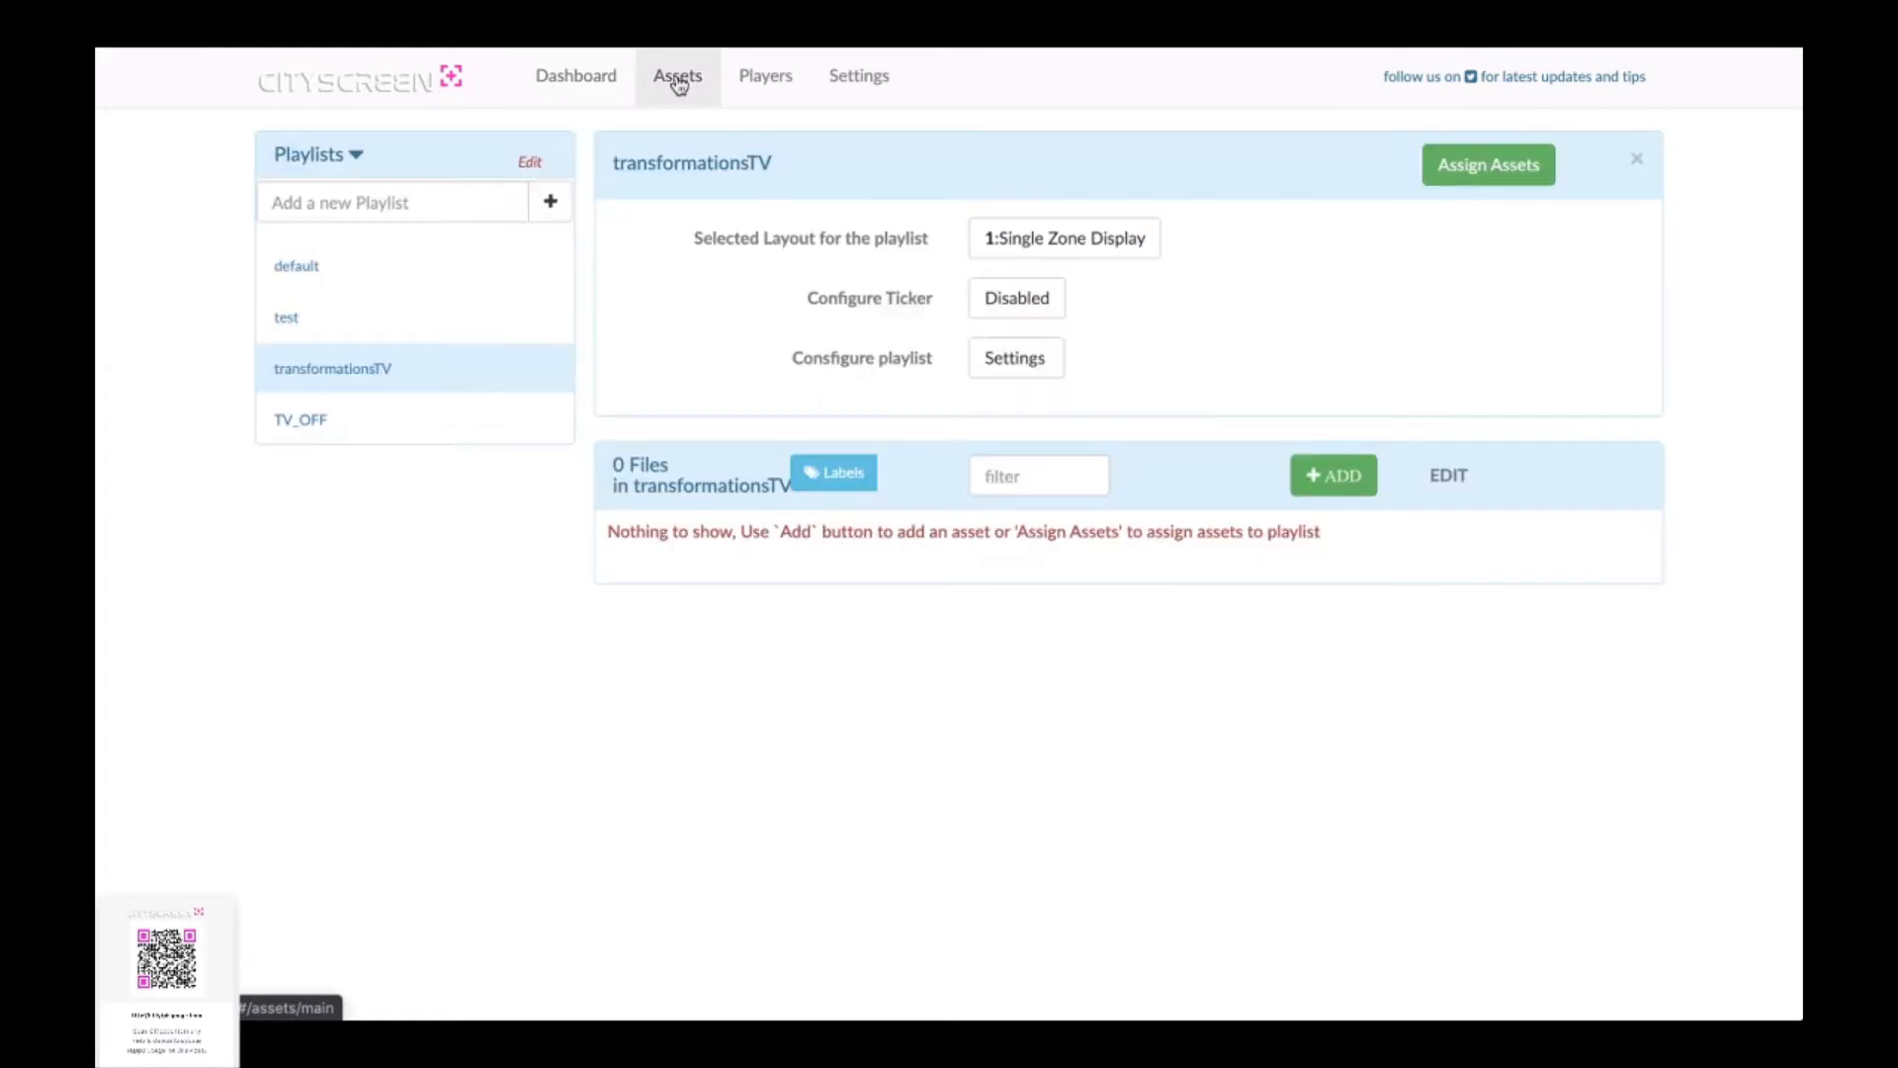
mouse_move(405, 266)
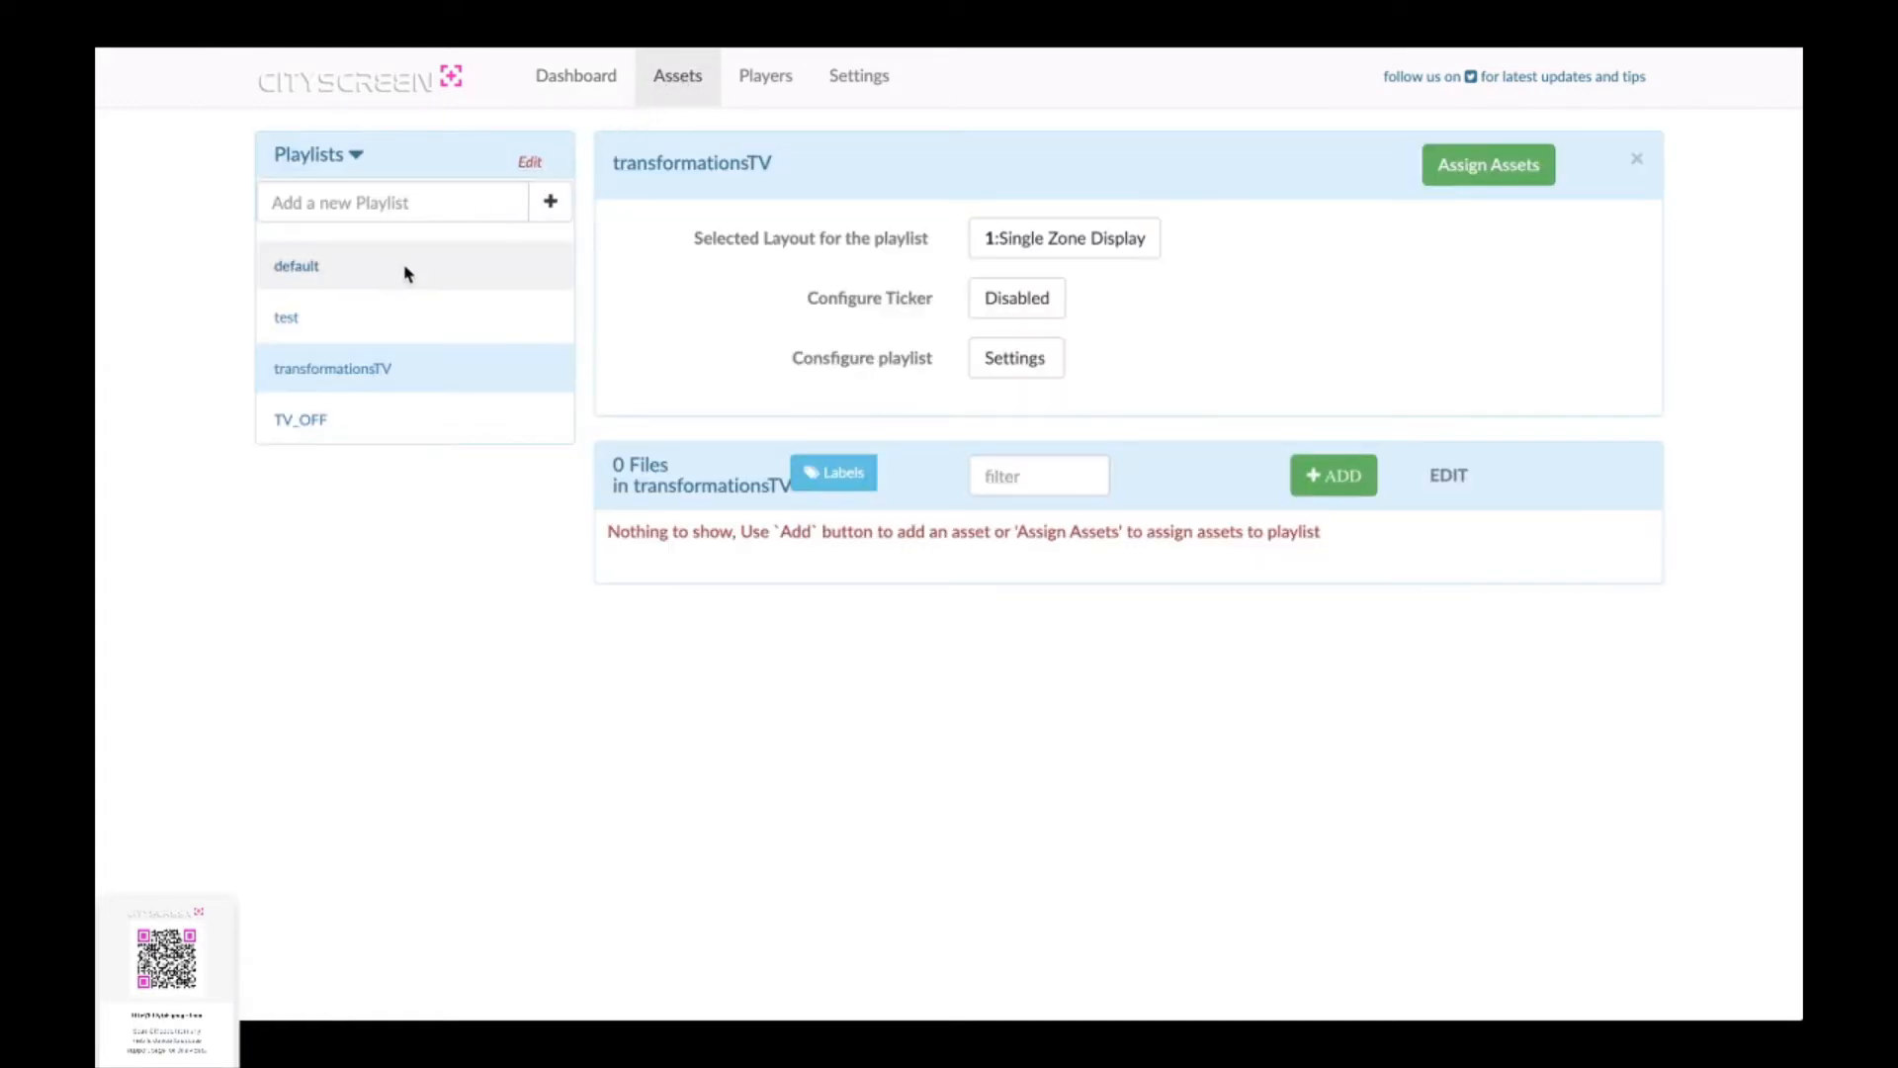
mouse_move(414, 453)
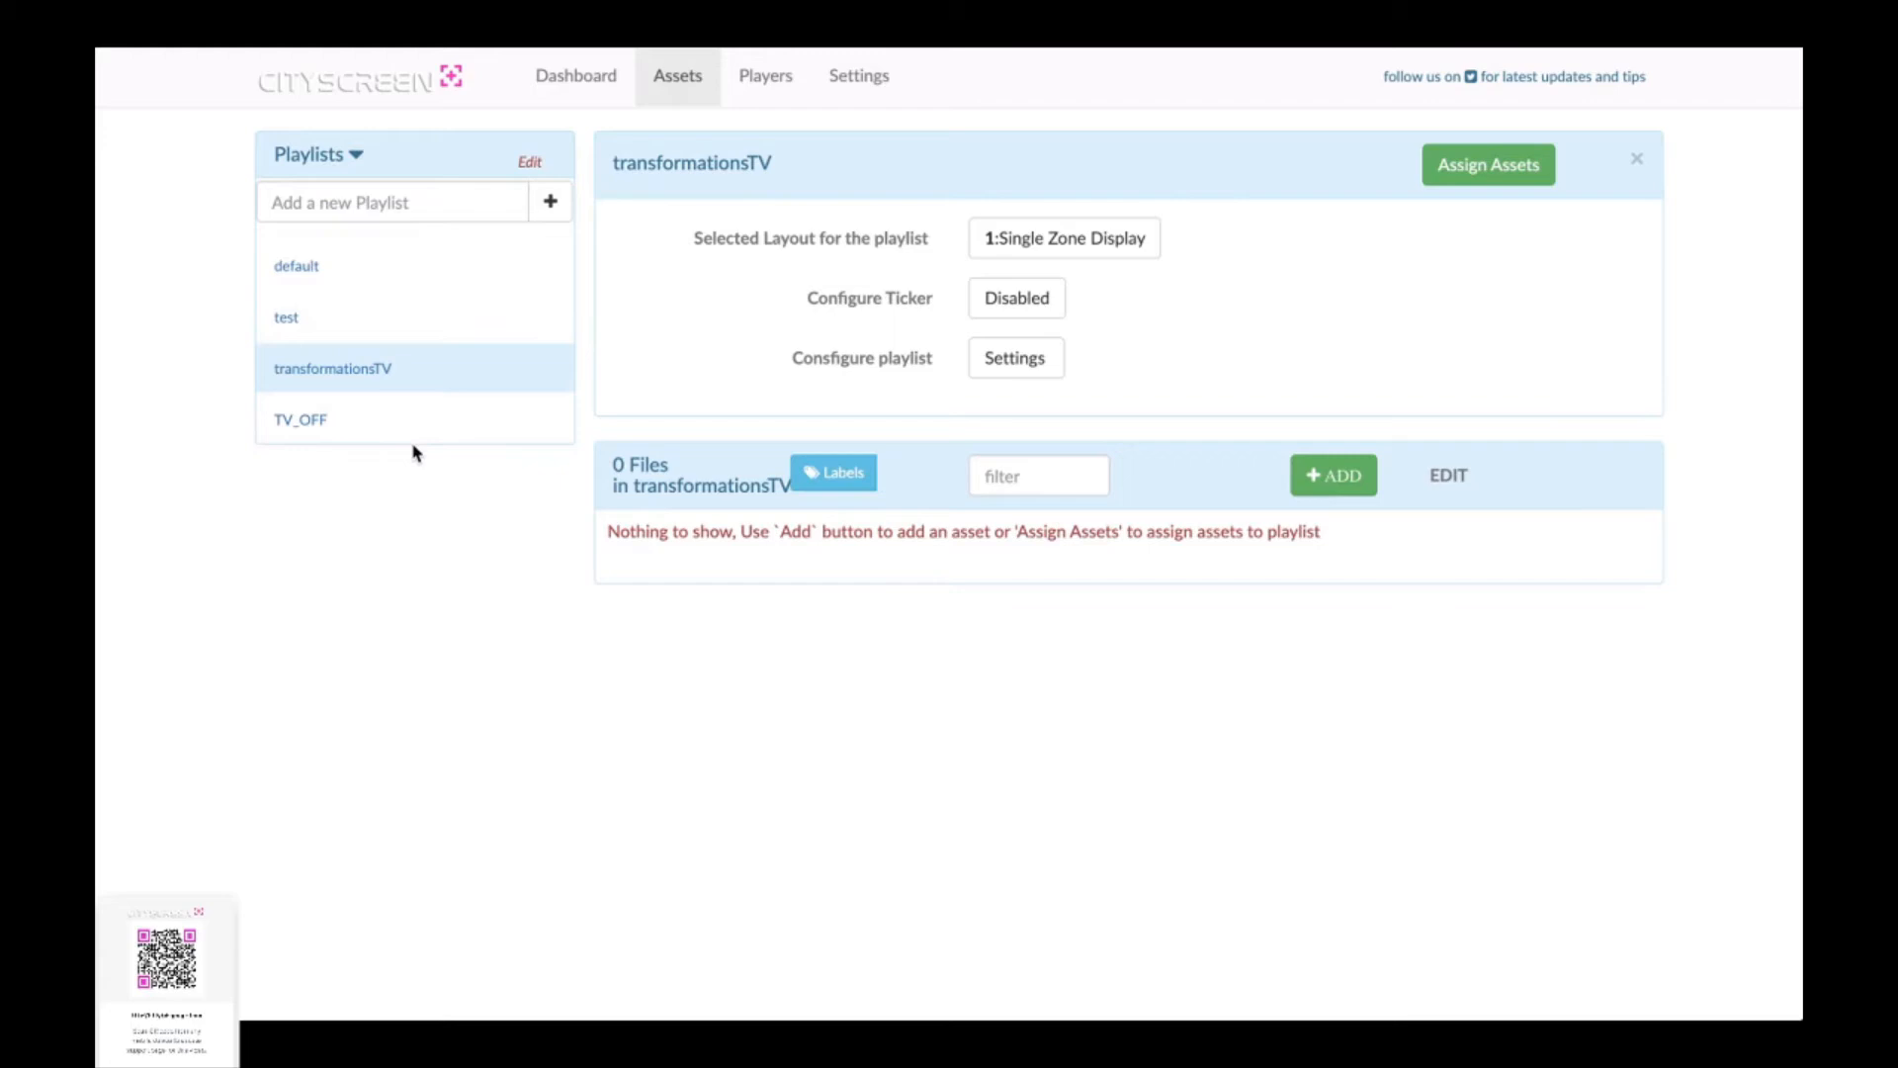
mouse_move(422, 374)
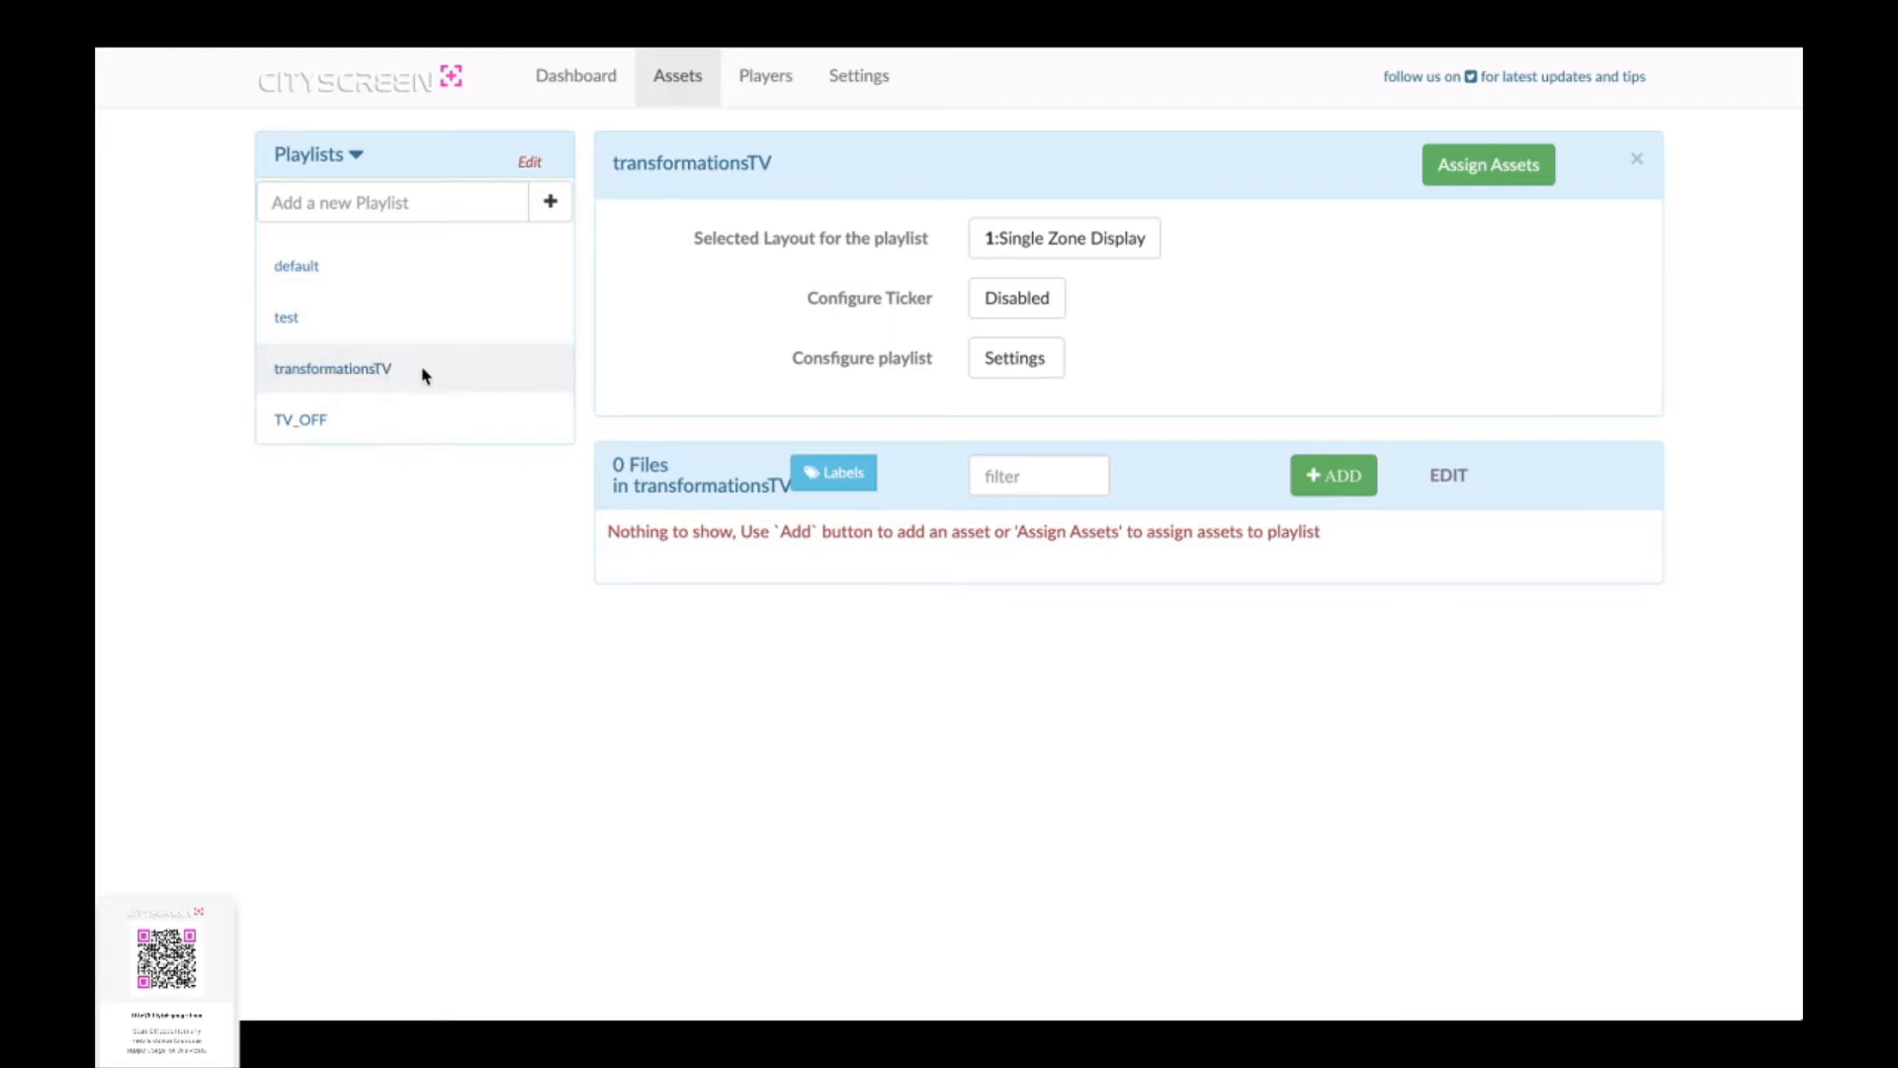
mouse_move(432, 378)
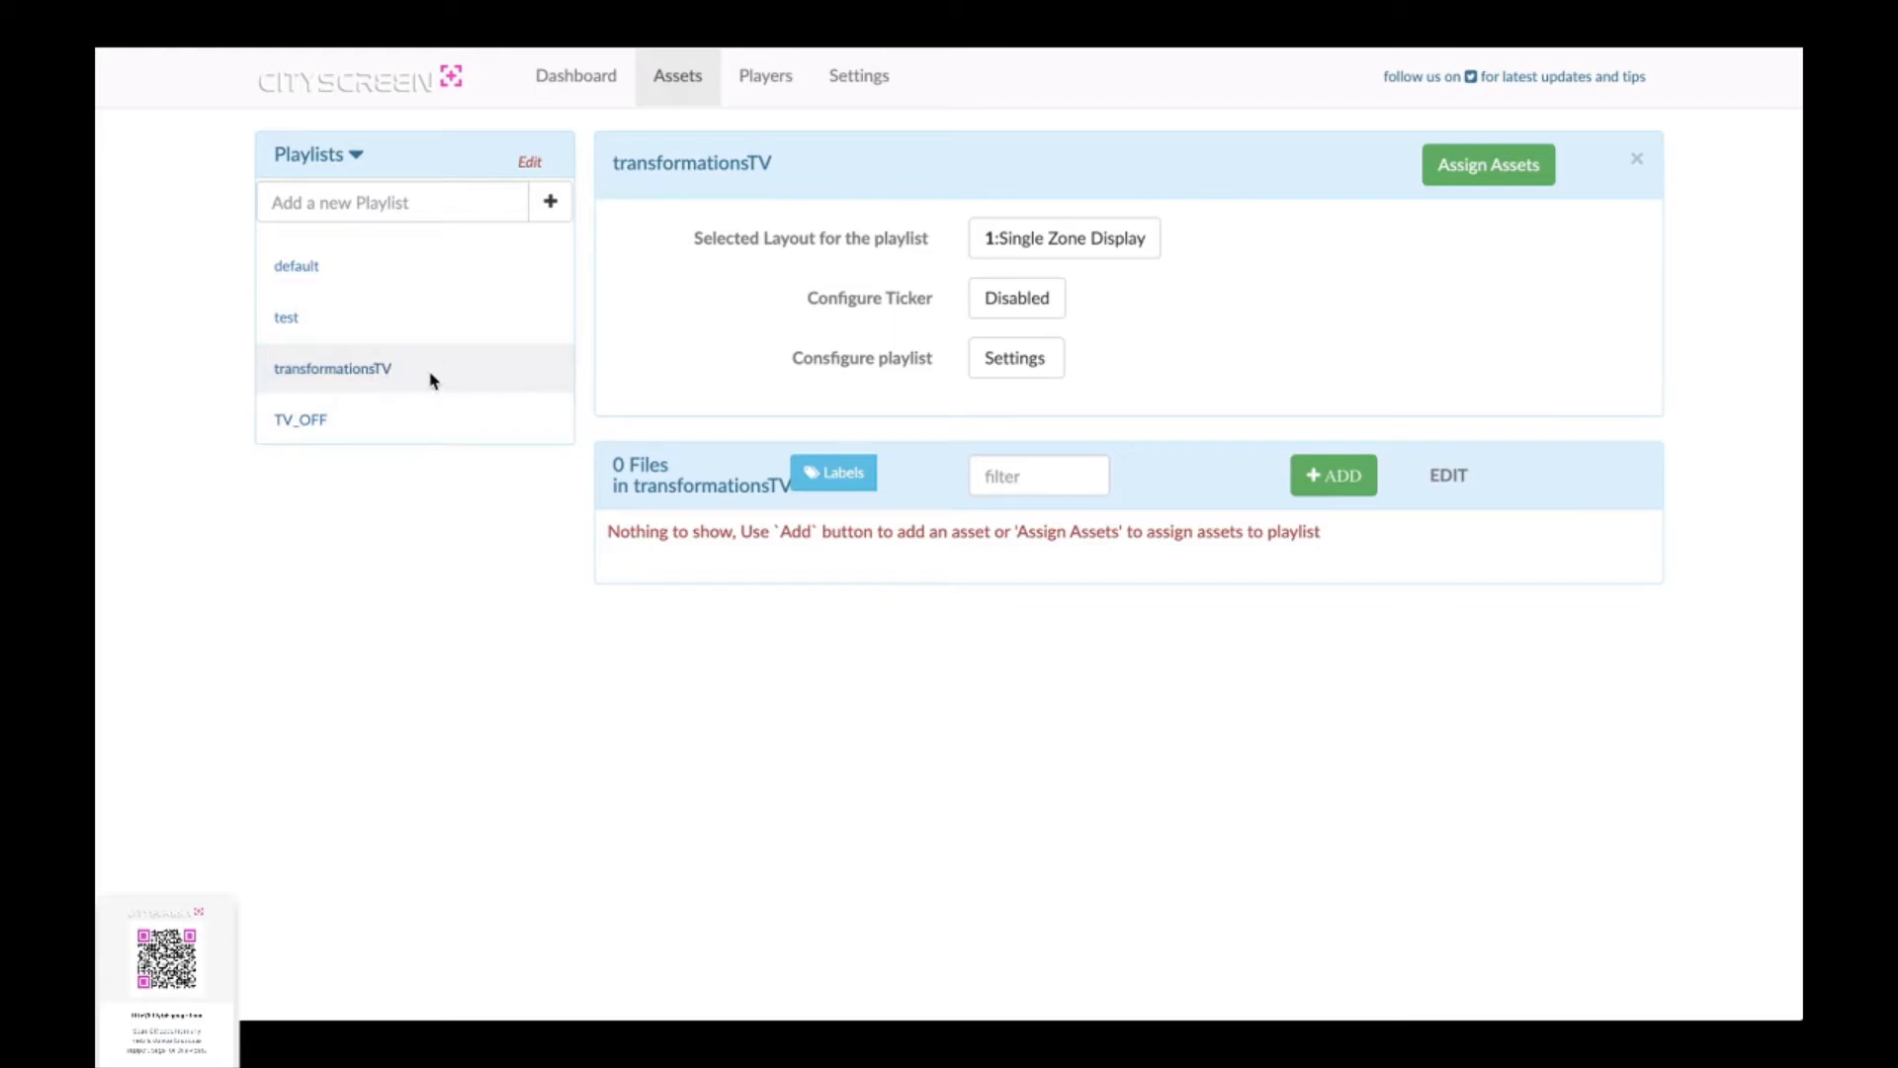
mouse_move(665, 356)
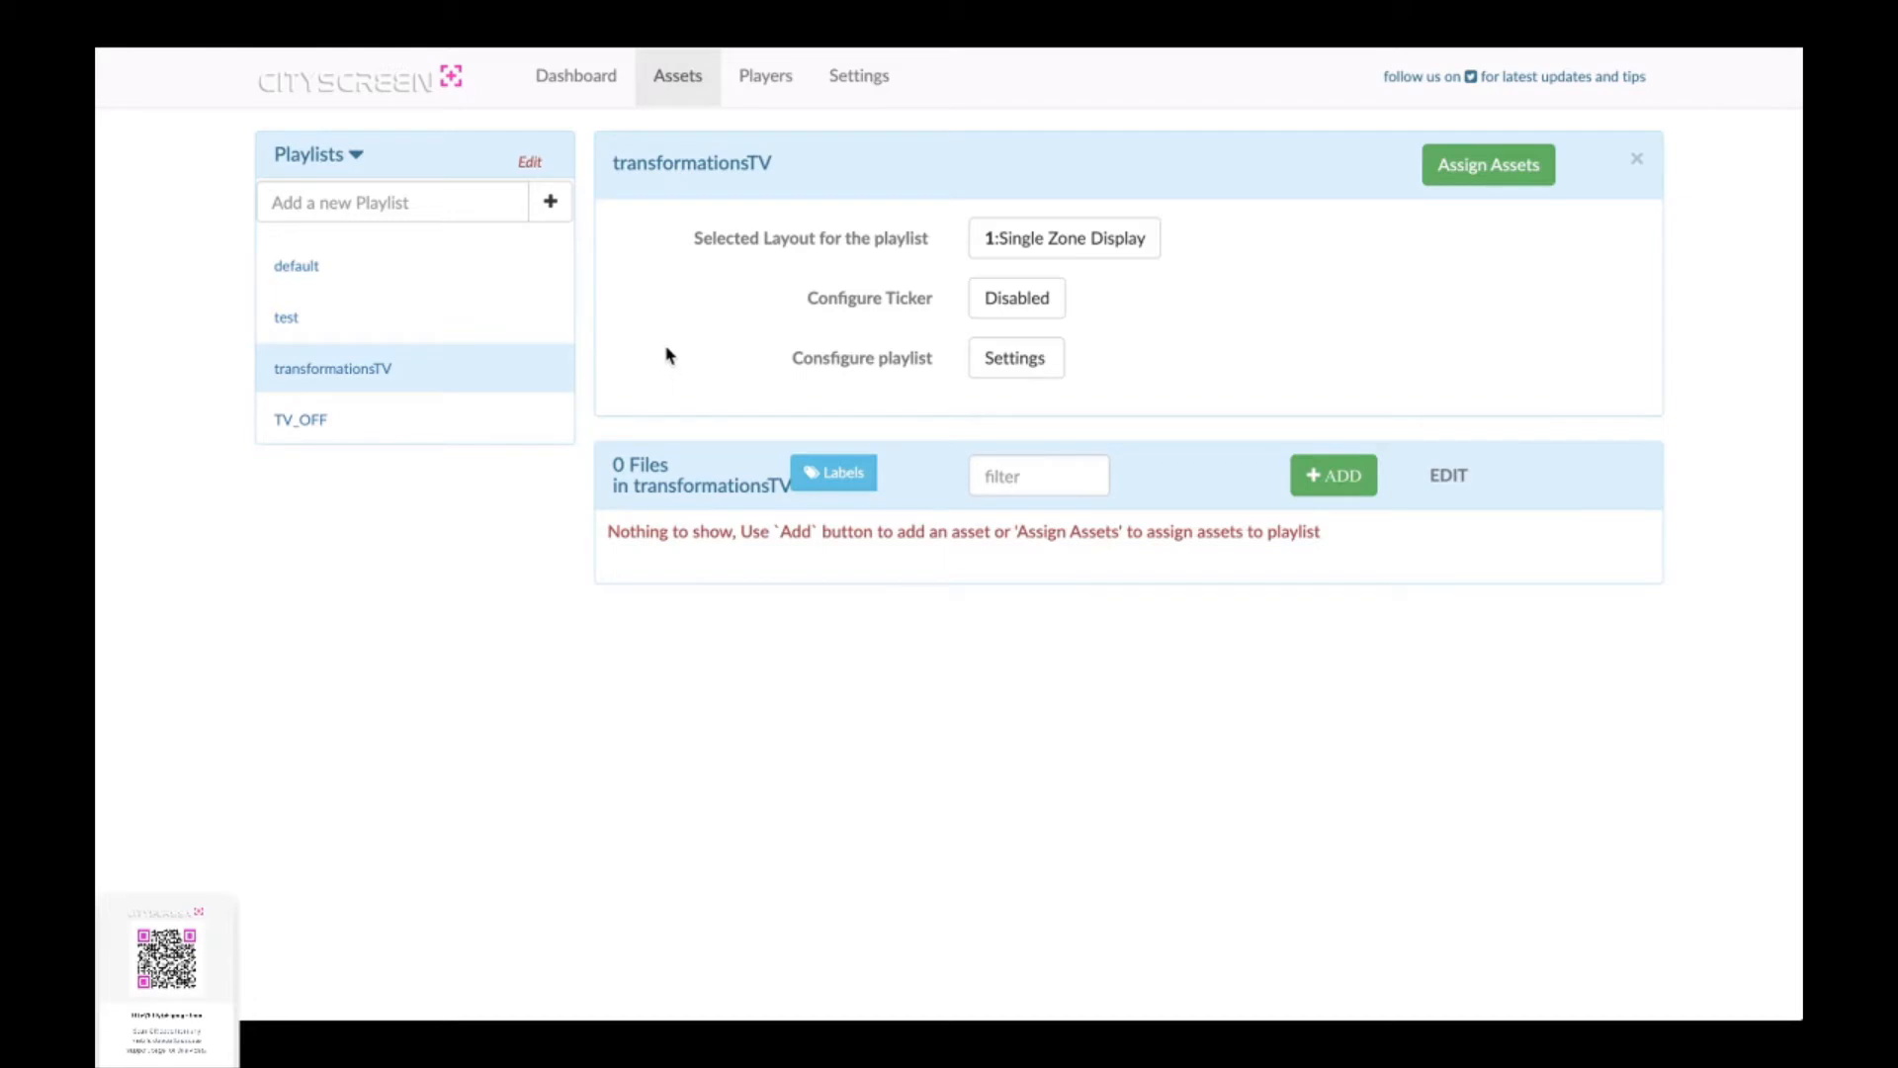
mouse_move(1064, 268)
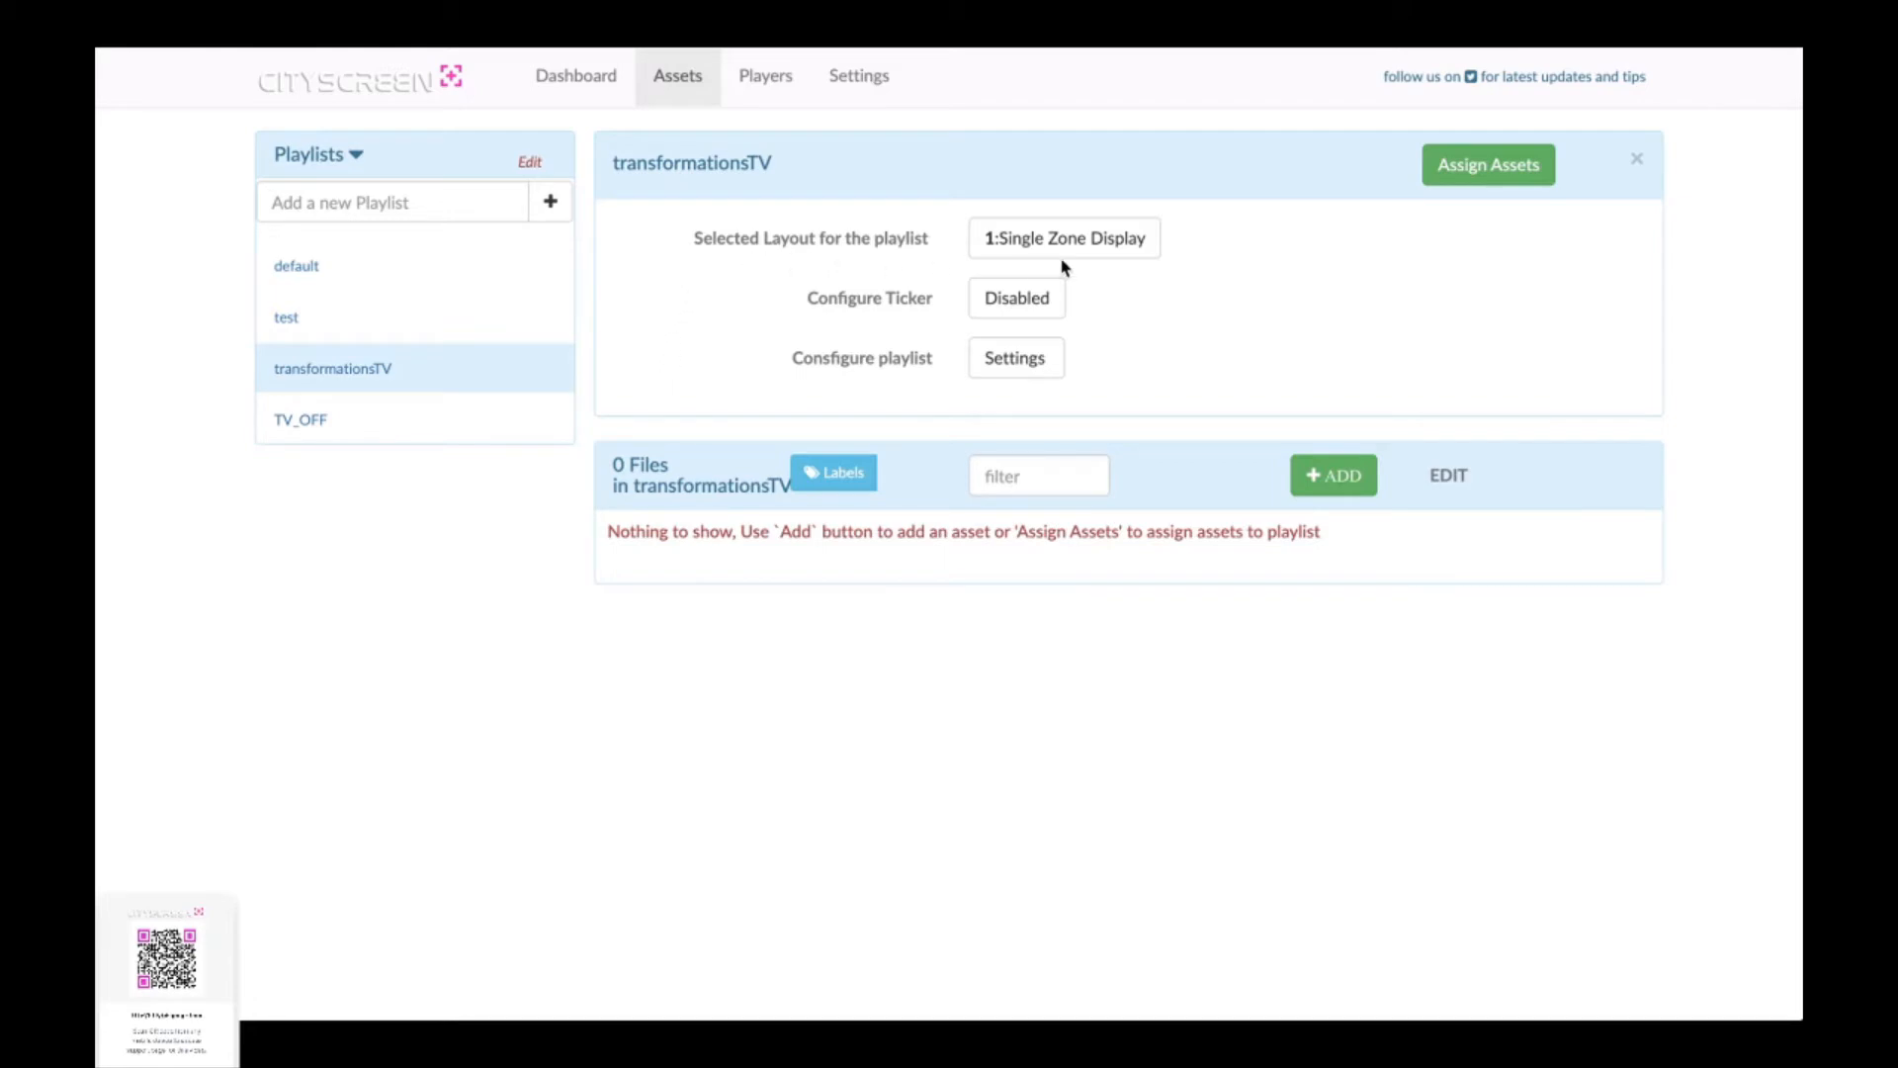
mouse_move(1094, 393)
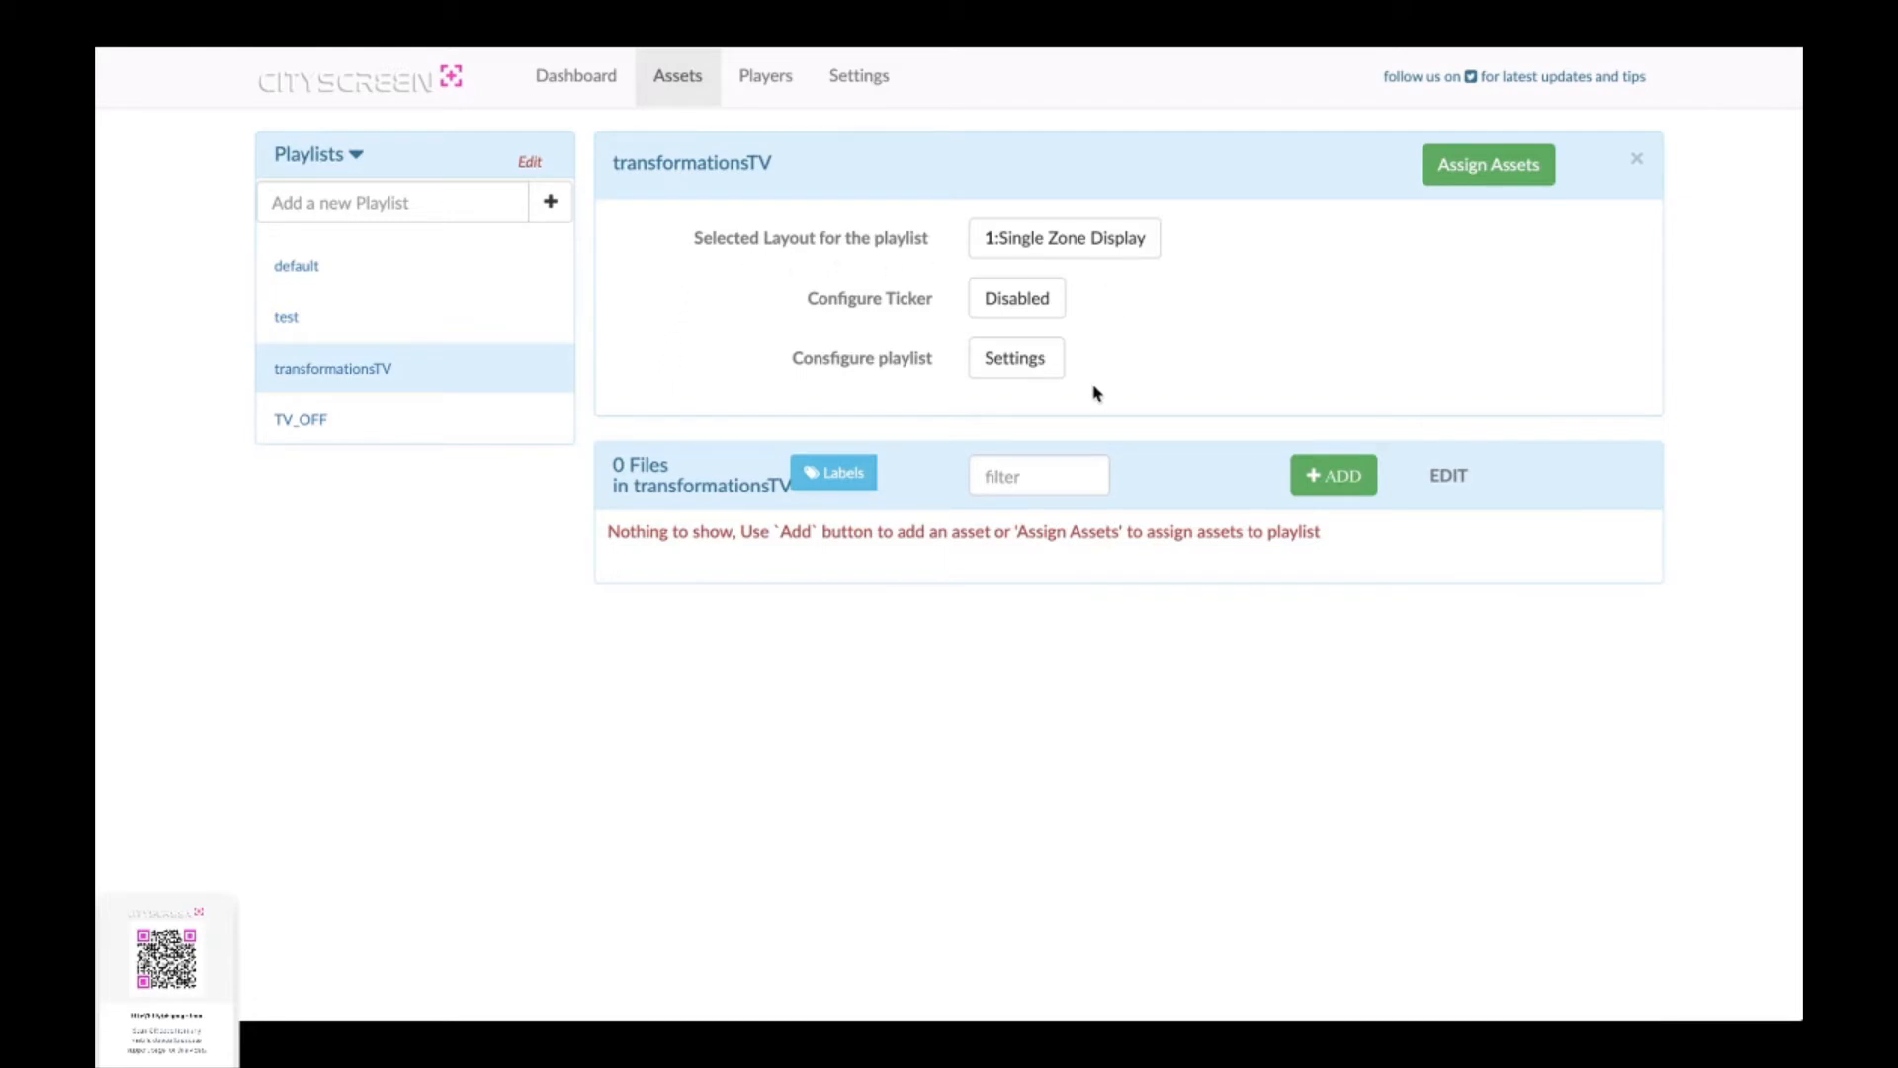
mouse_move(885, 459)
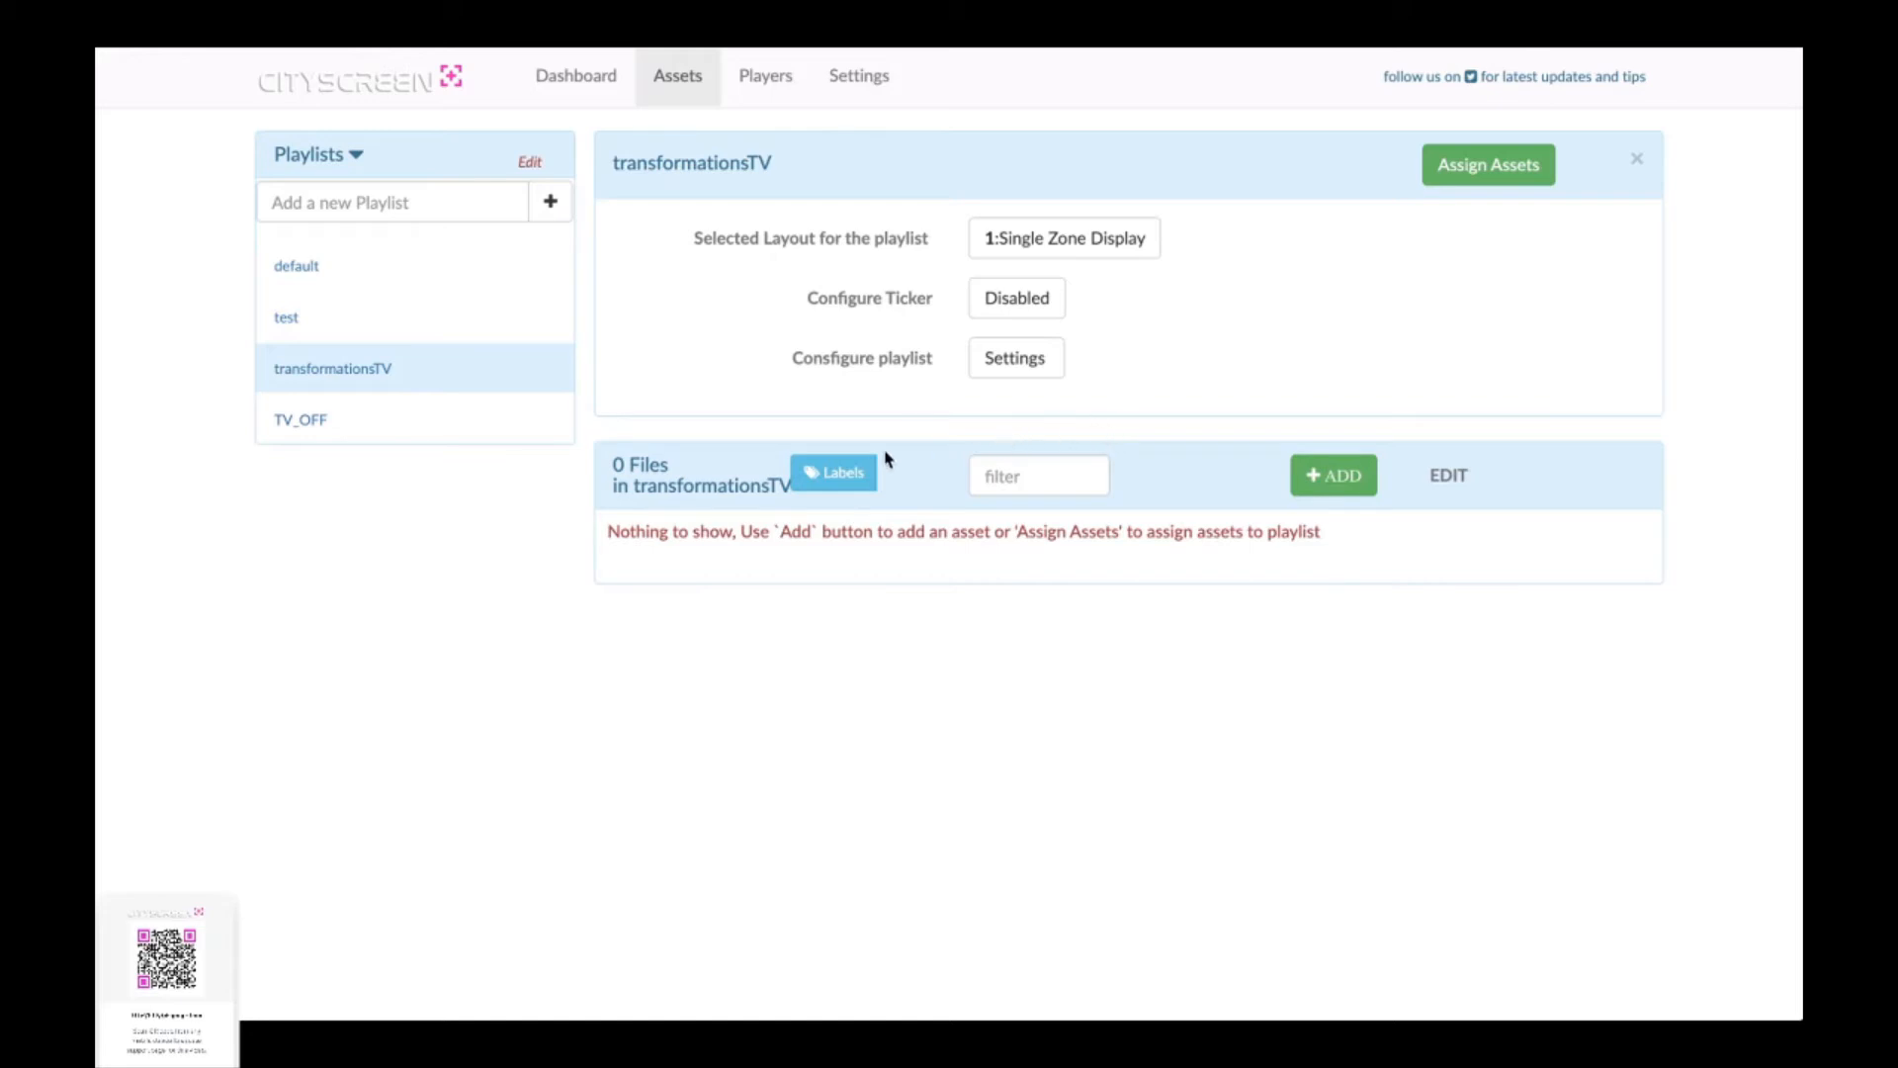
mouse_move(884, 555)
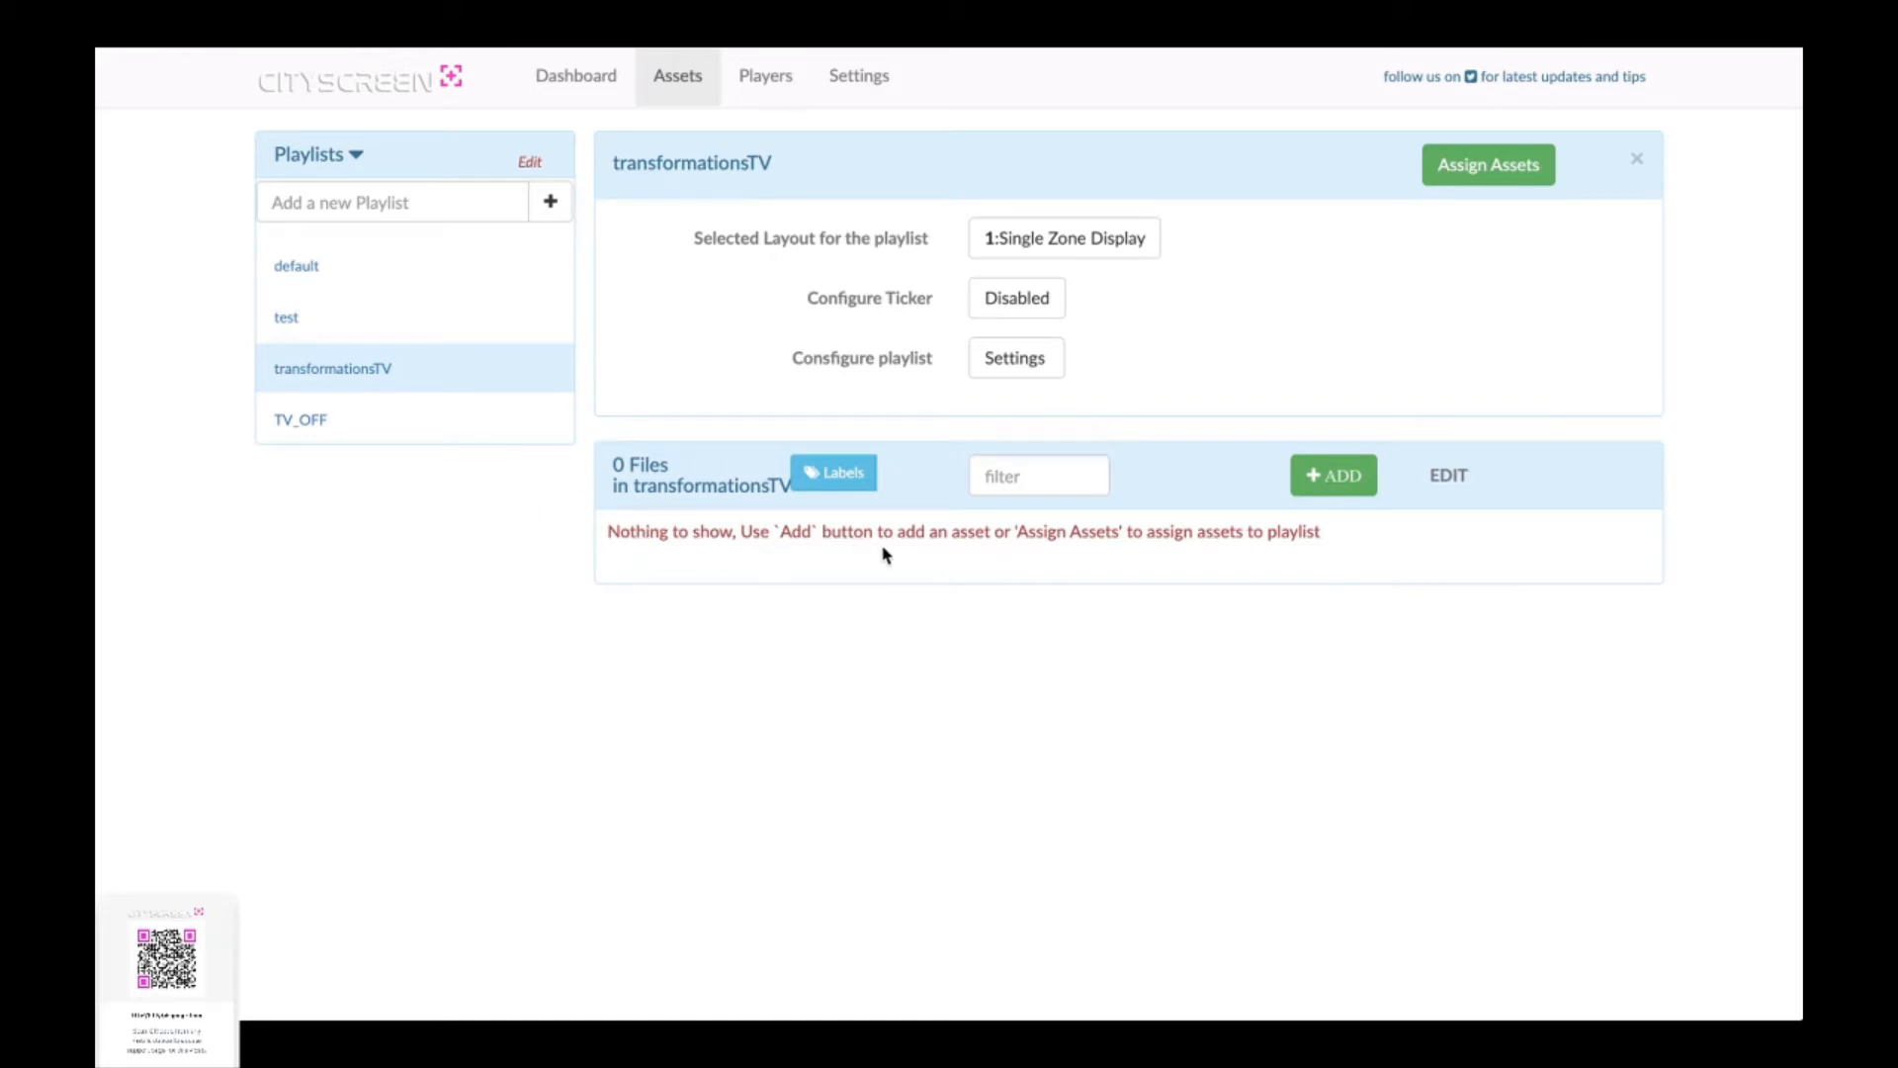
mouse_move(1314, 553)
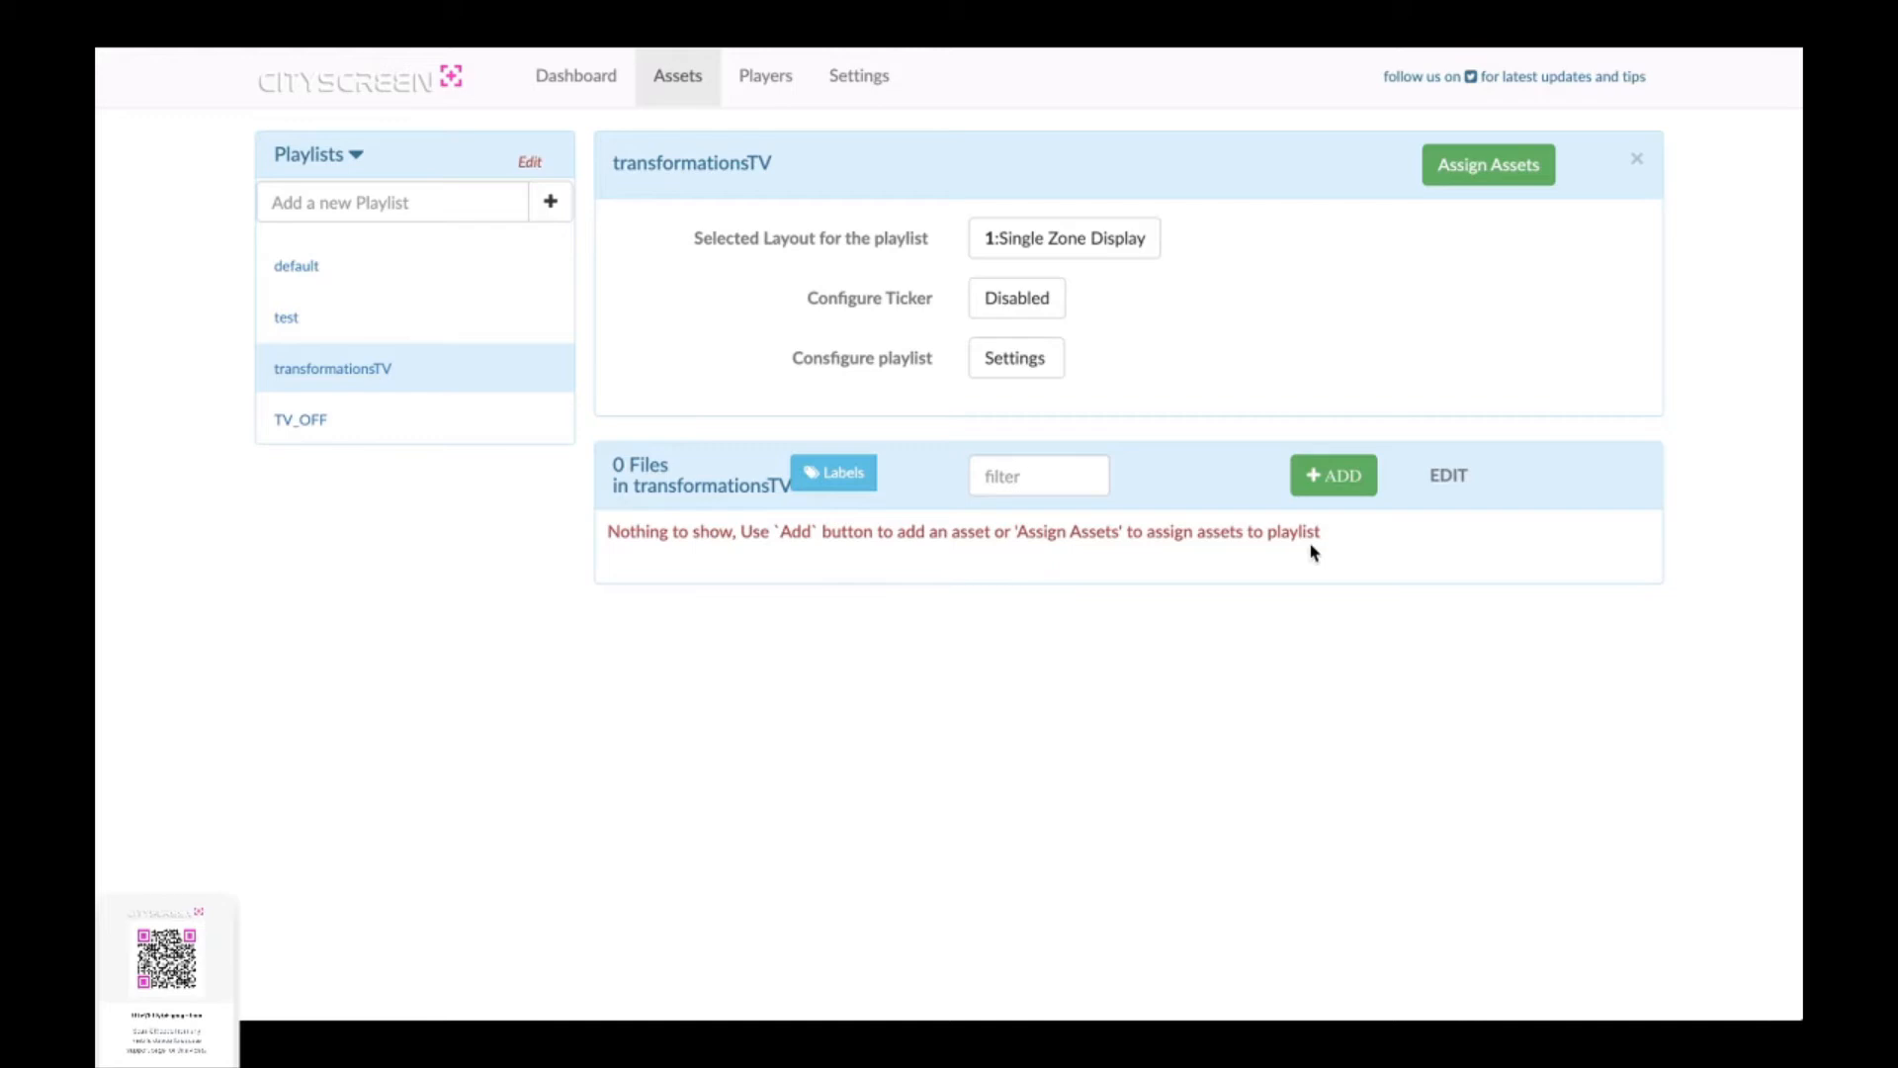
mouse_move(1333, 475)
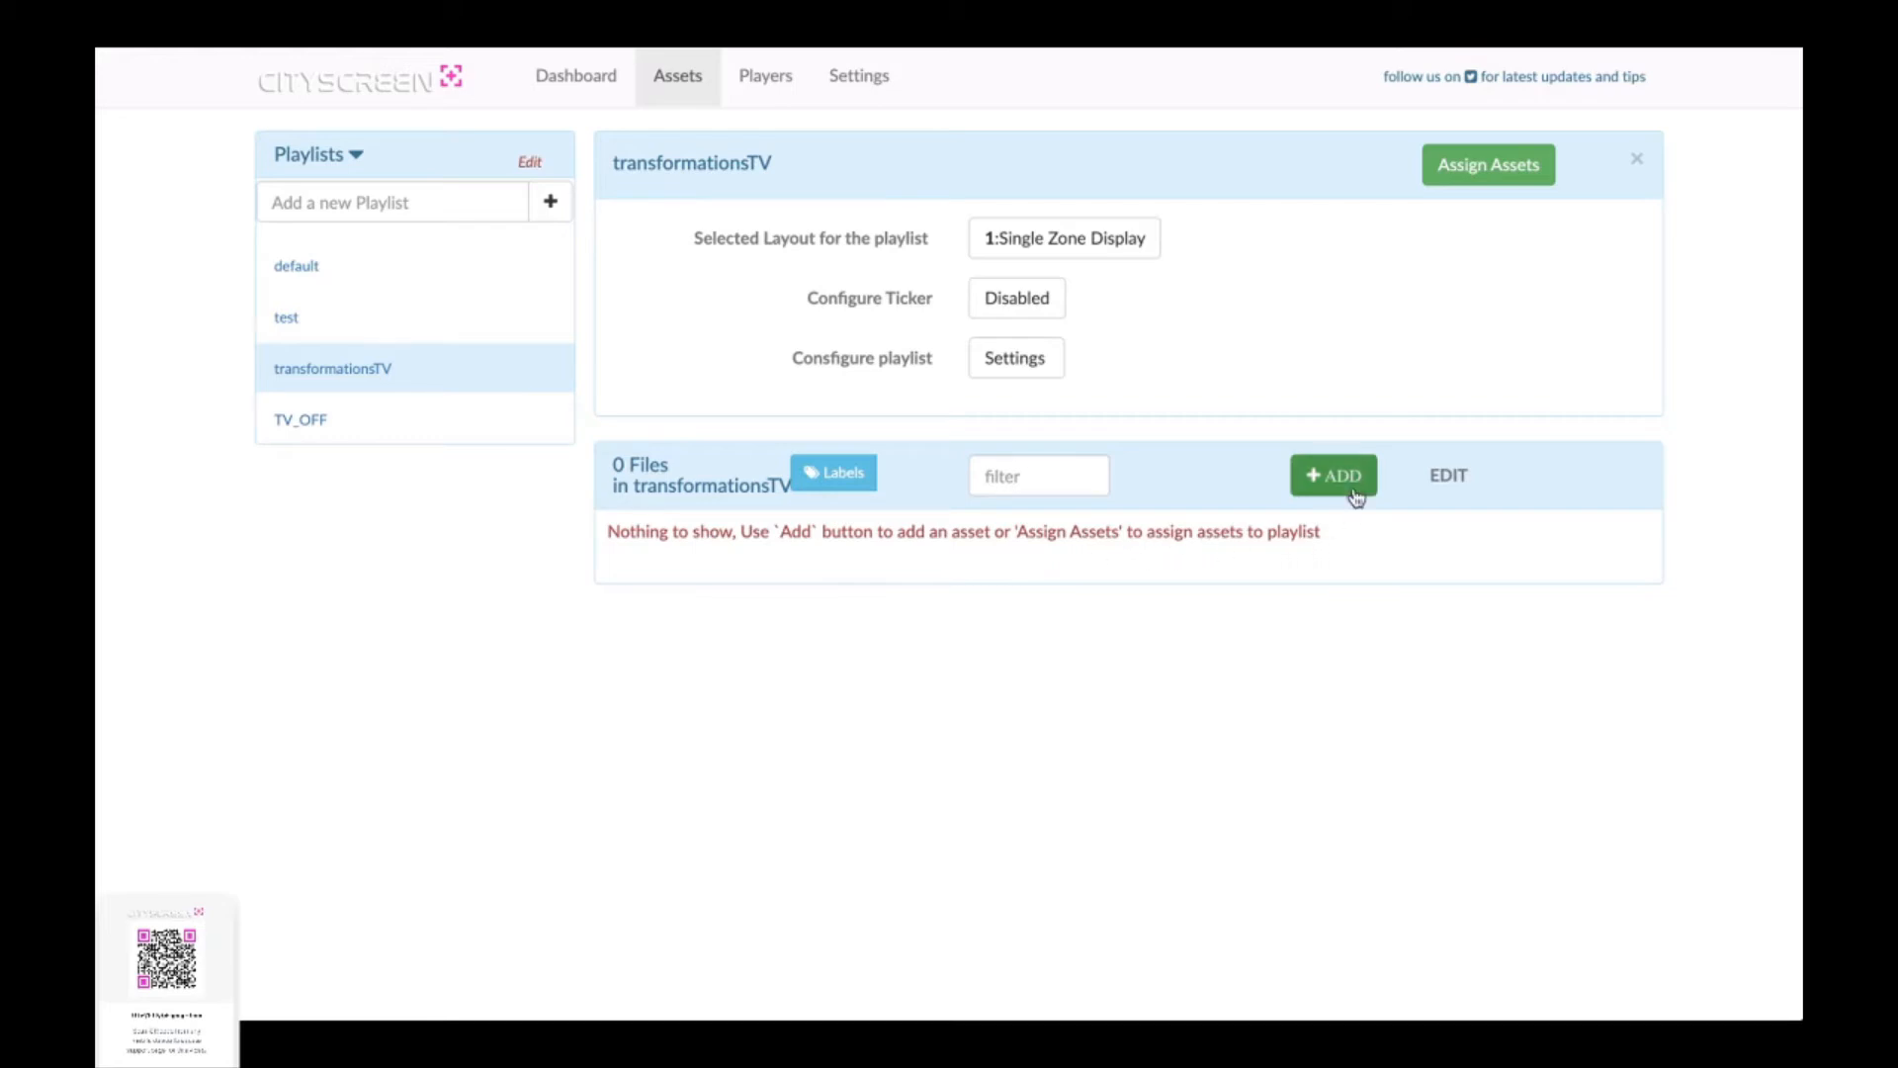
Step: From the add-content menu, choose streaming from the internet
click(1332, 475)
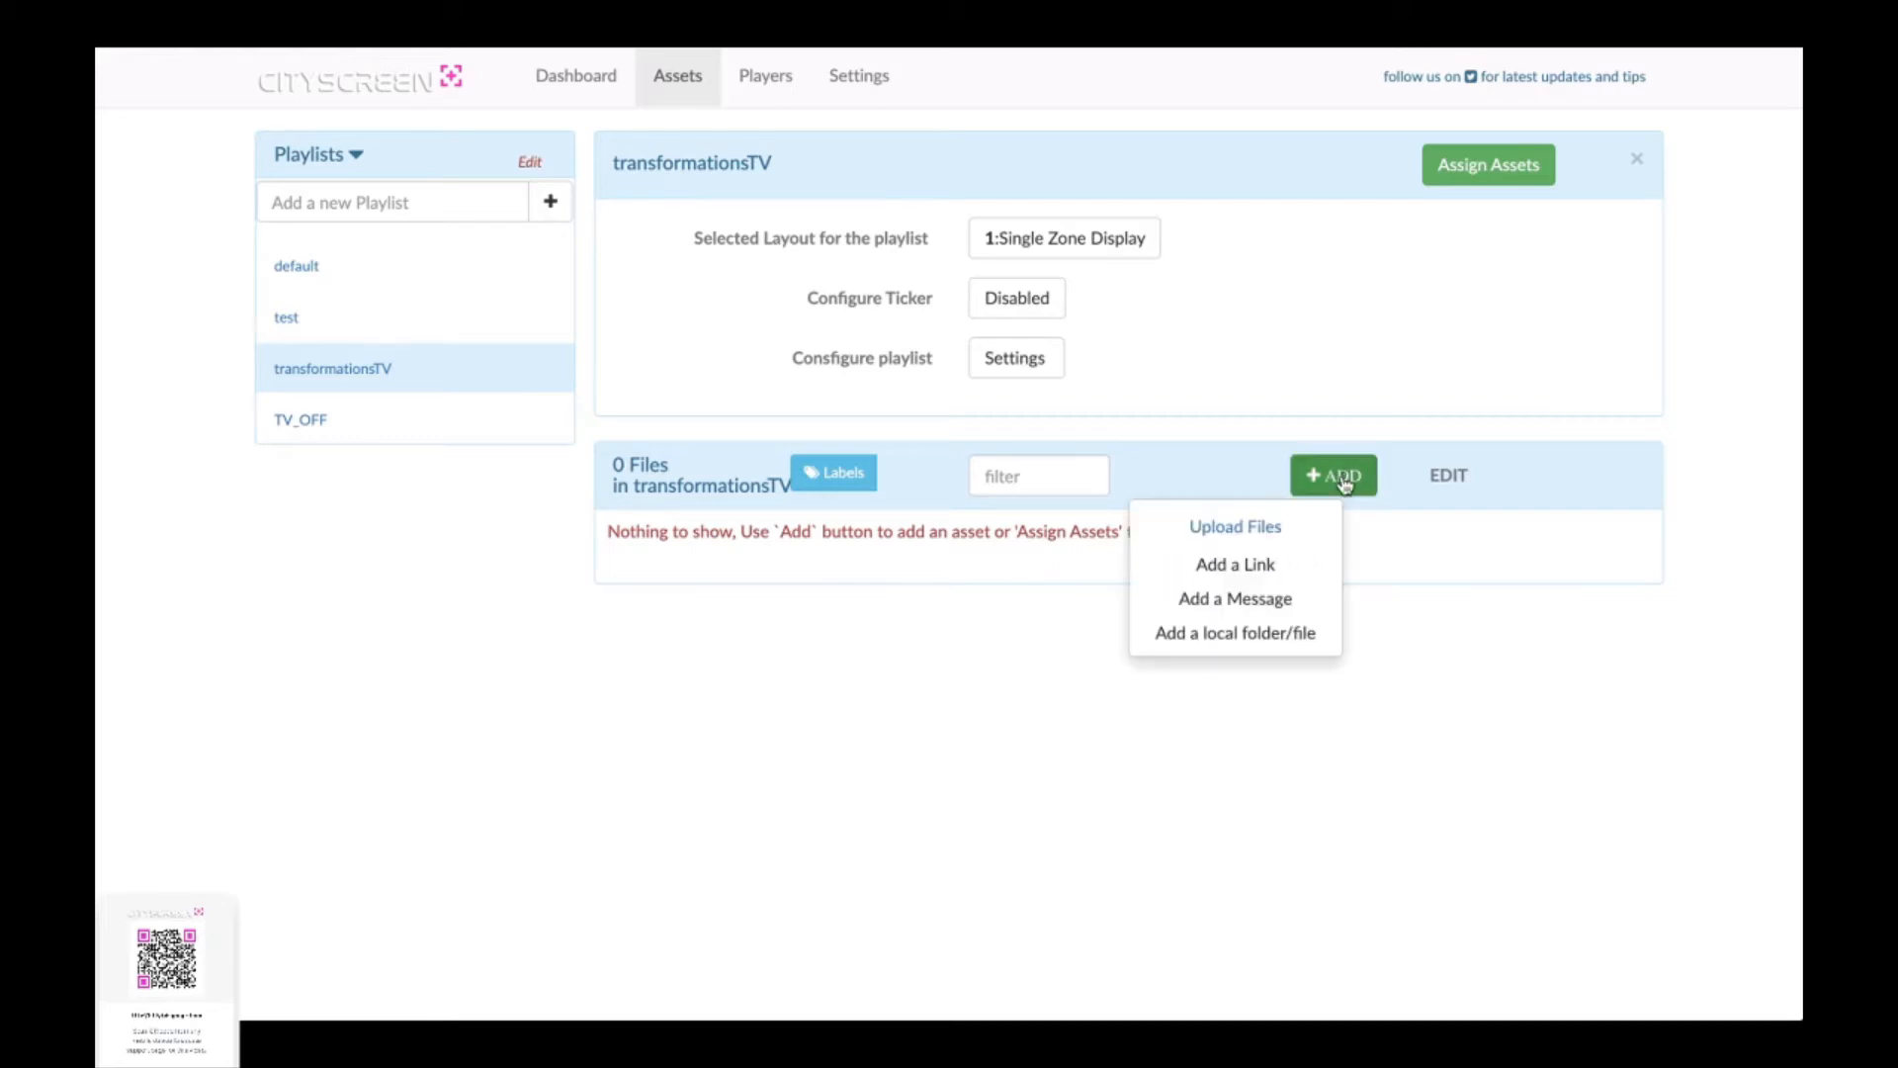
mouse_move(1280, 565)
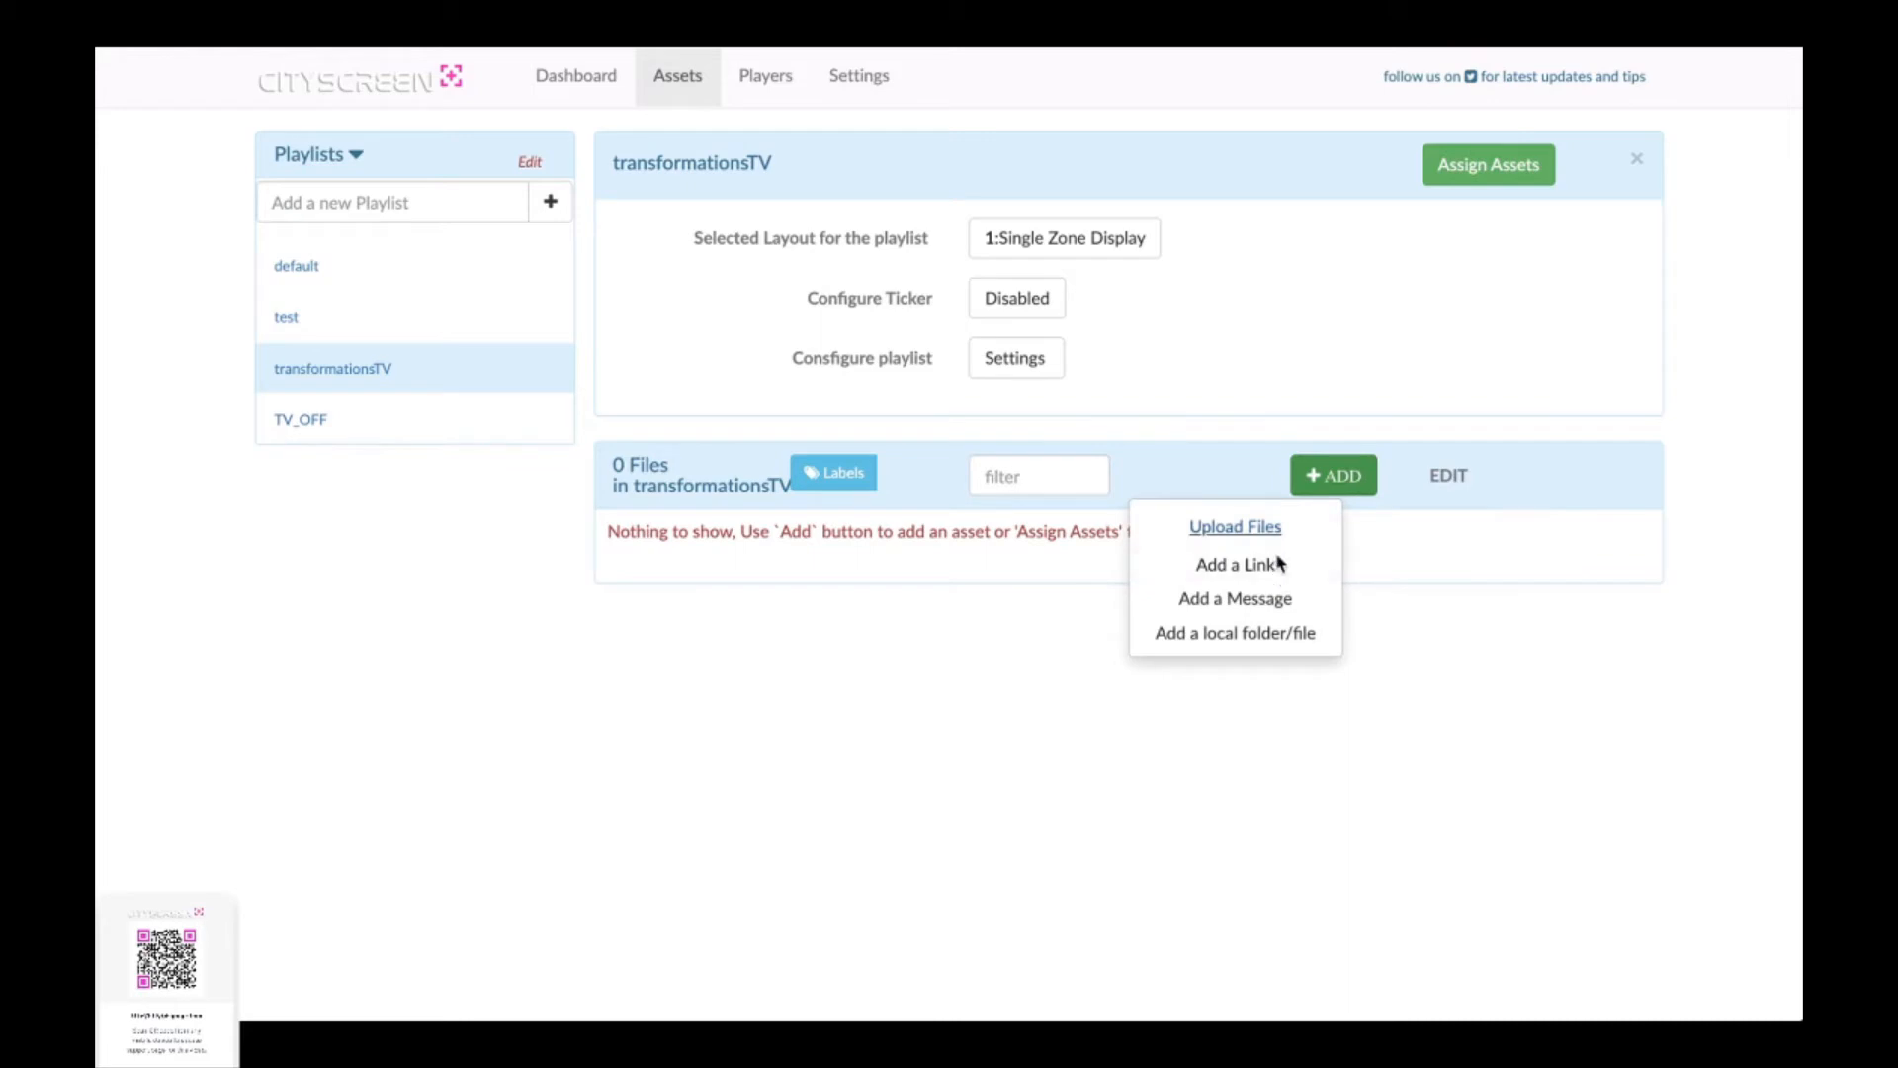
mouse_move(1259, 590)
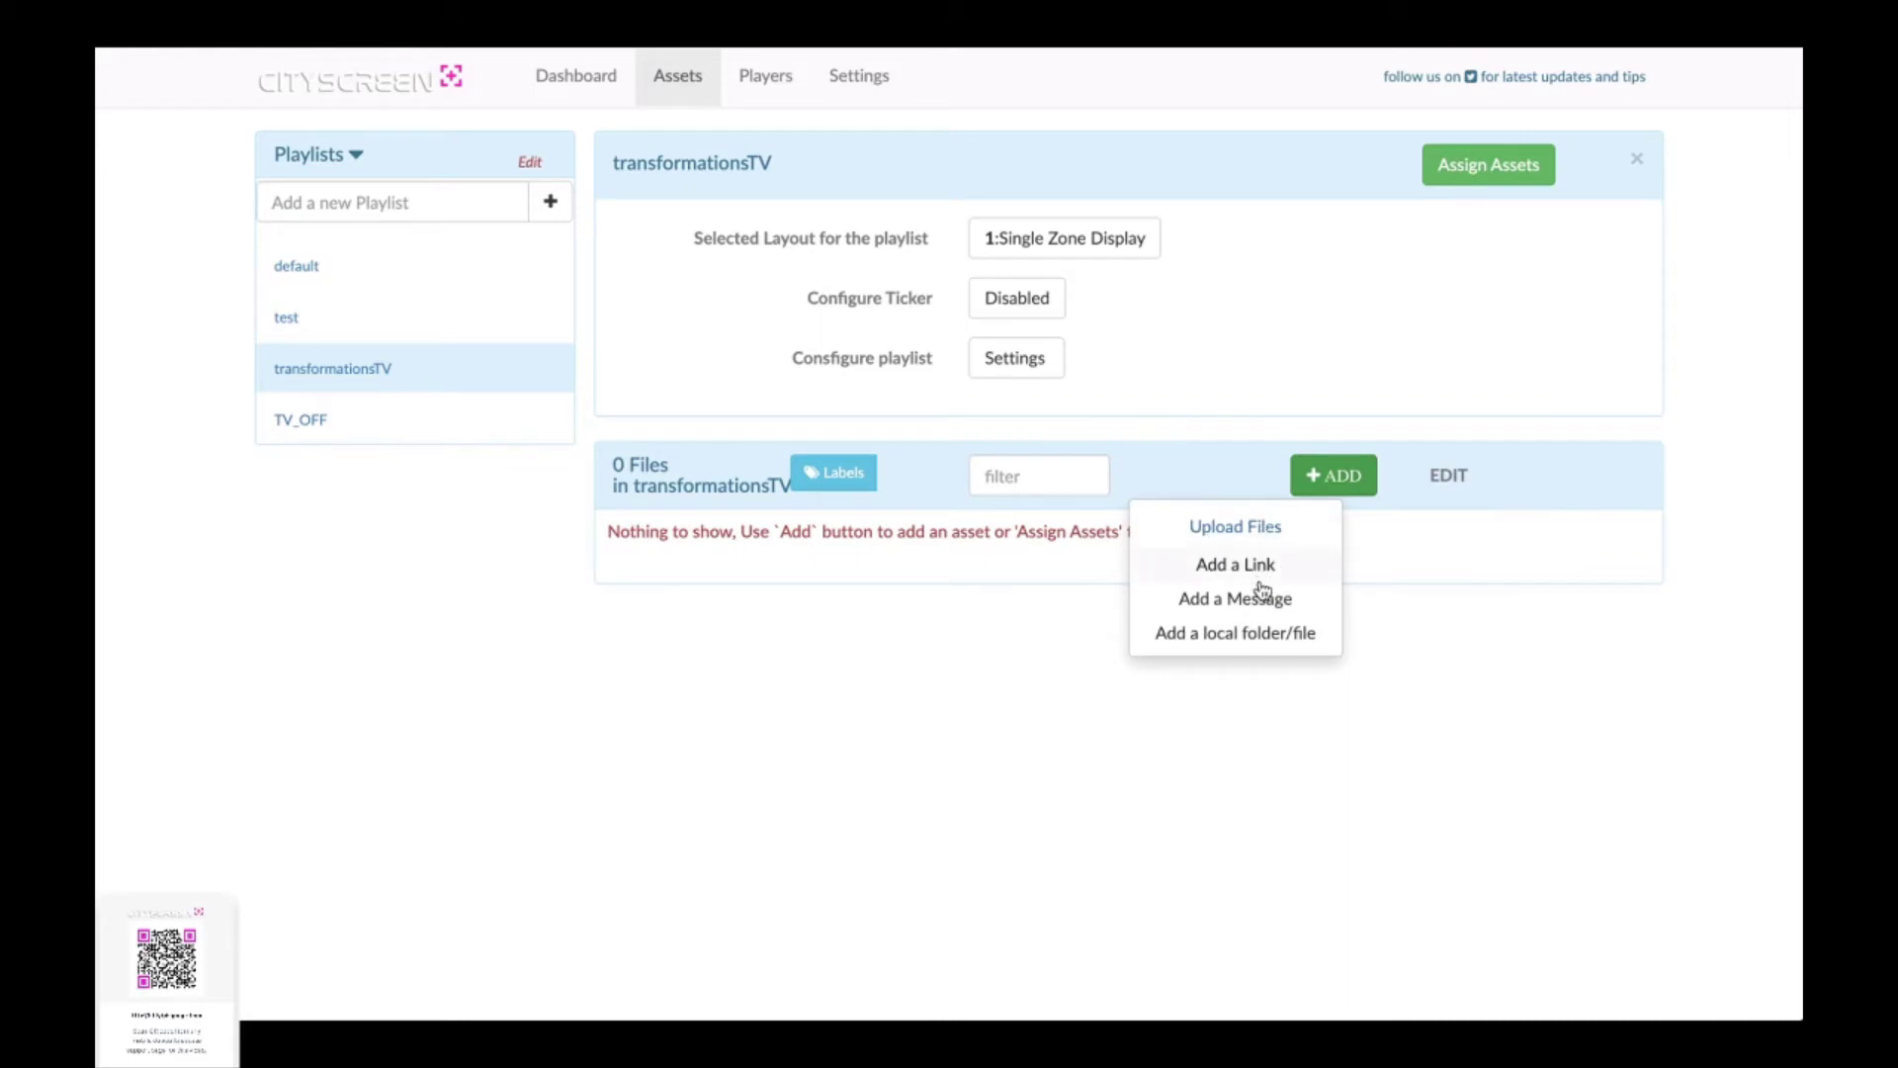
mouse_move(1256, 551)
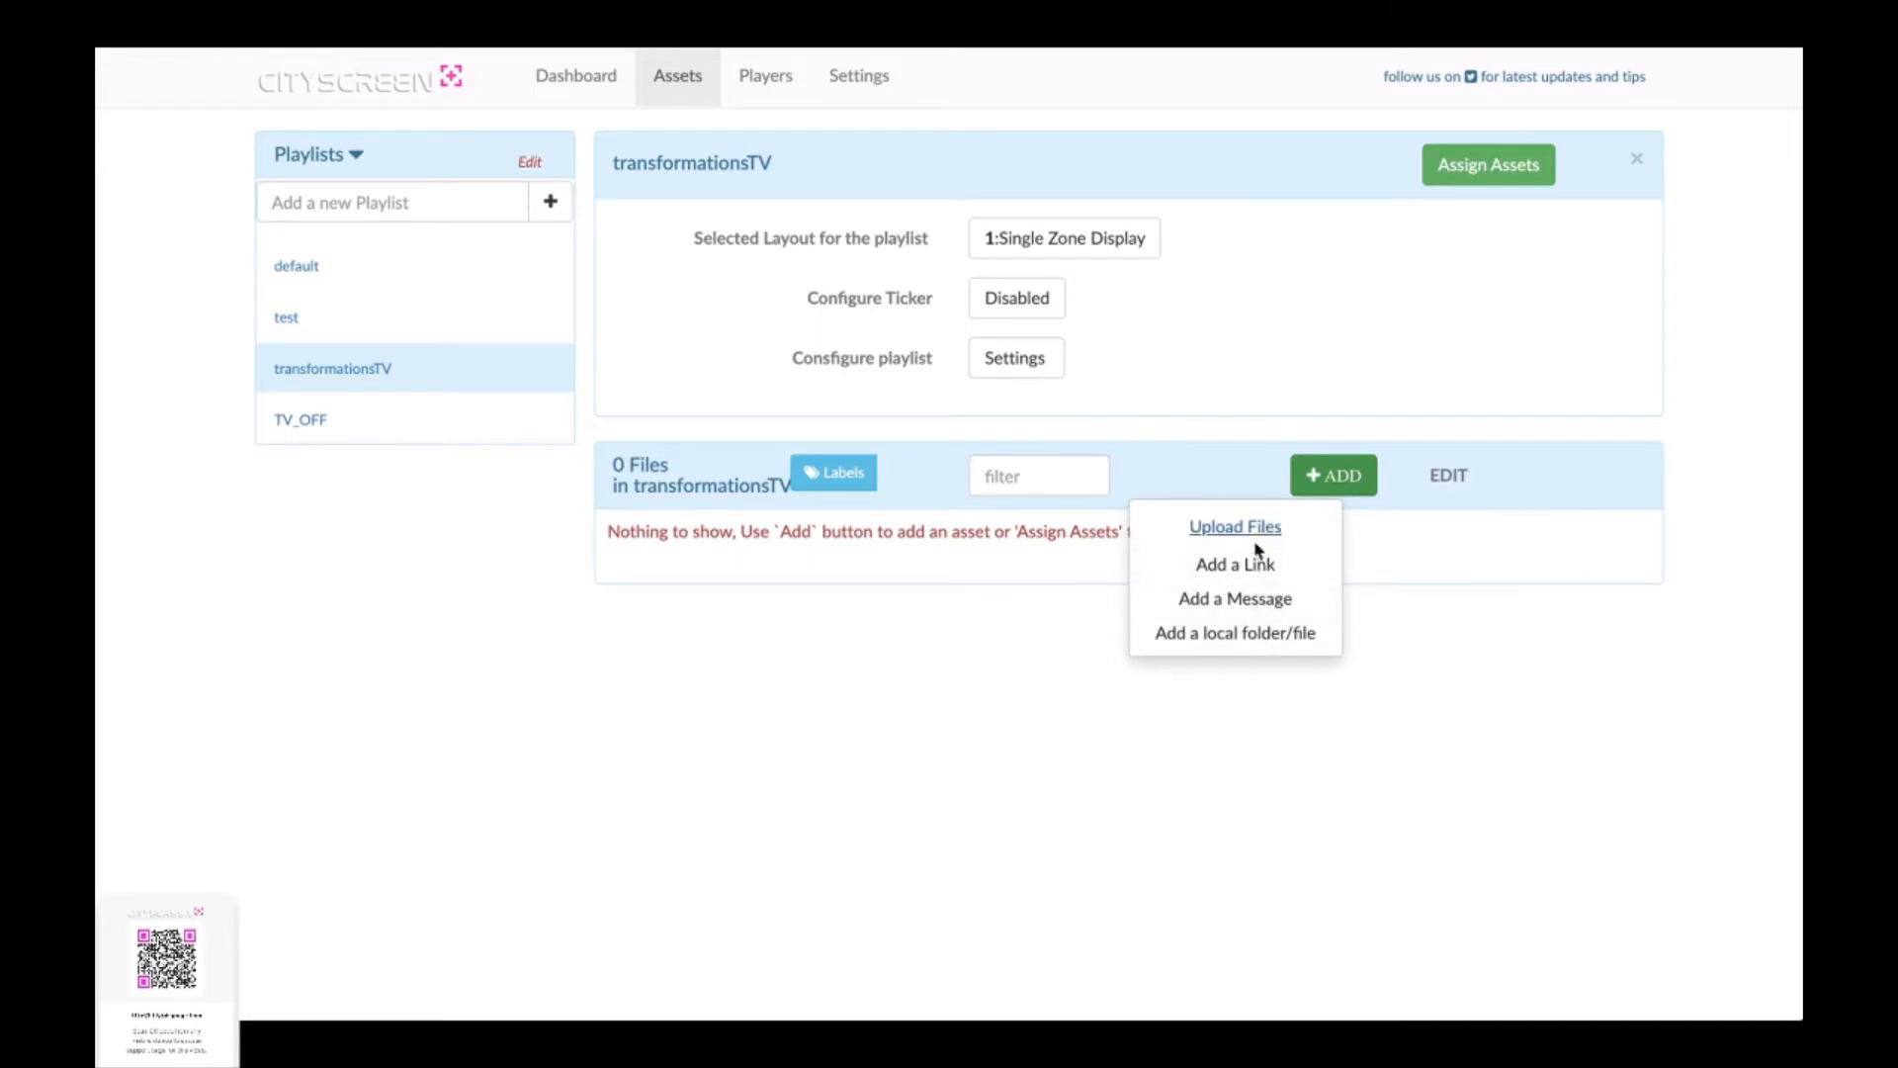
click(1234, 563)
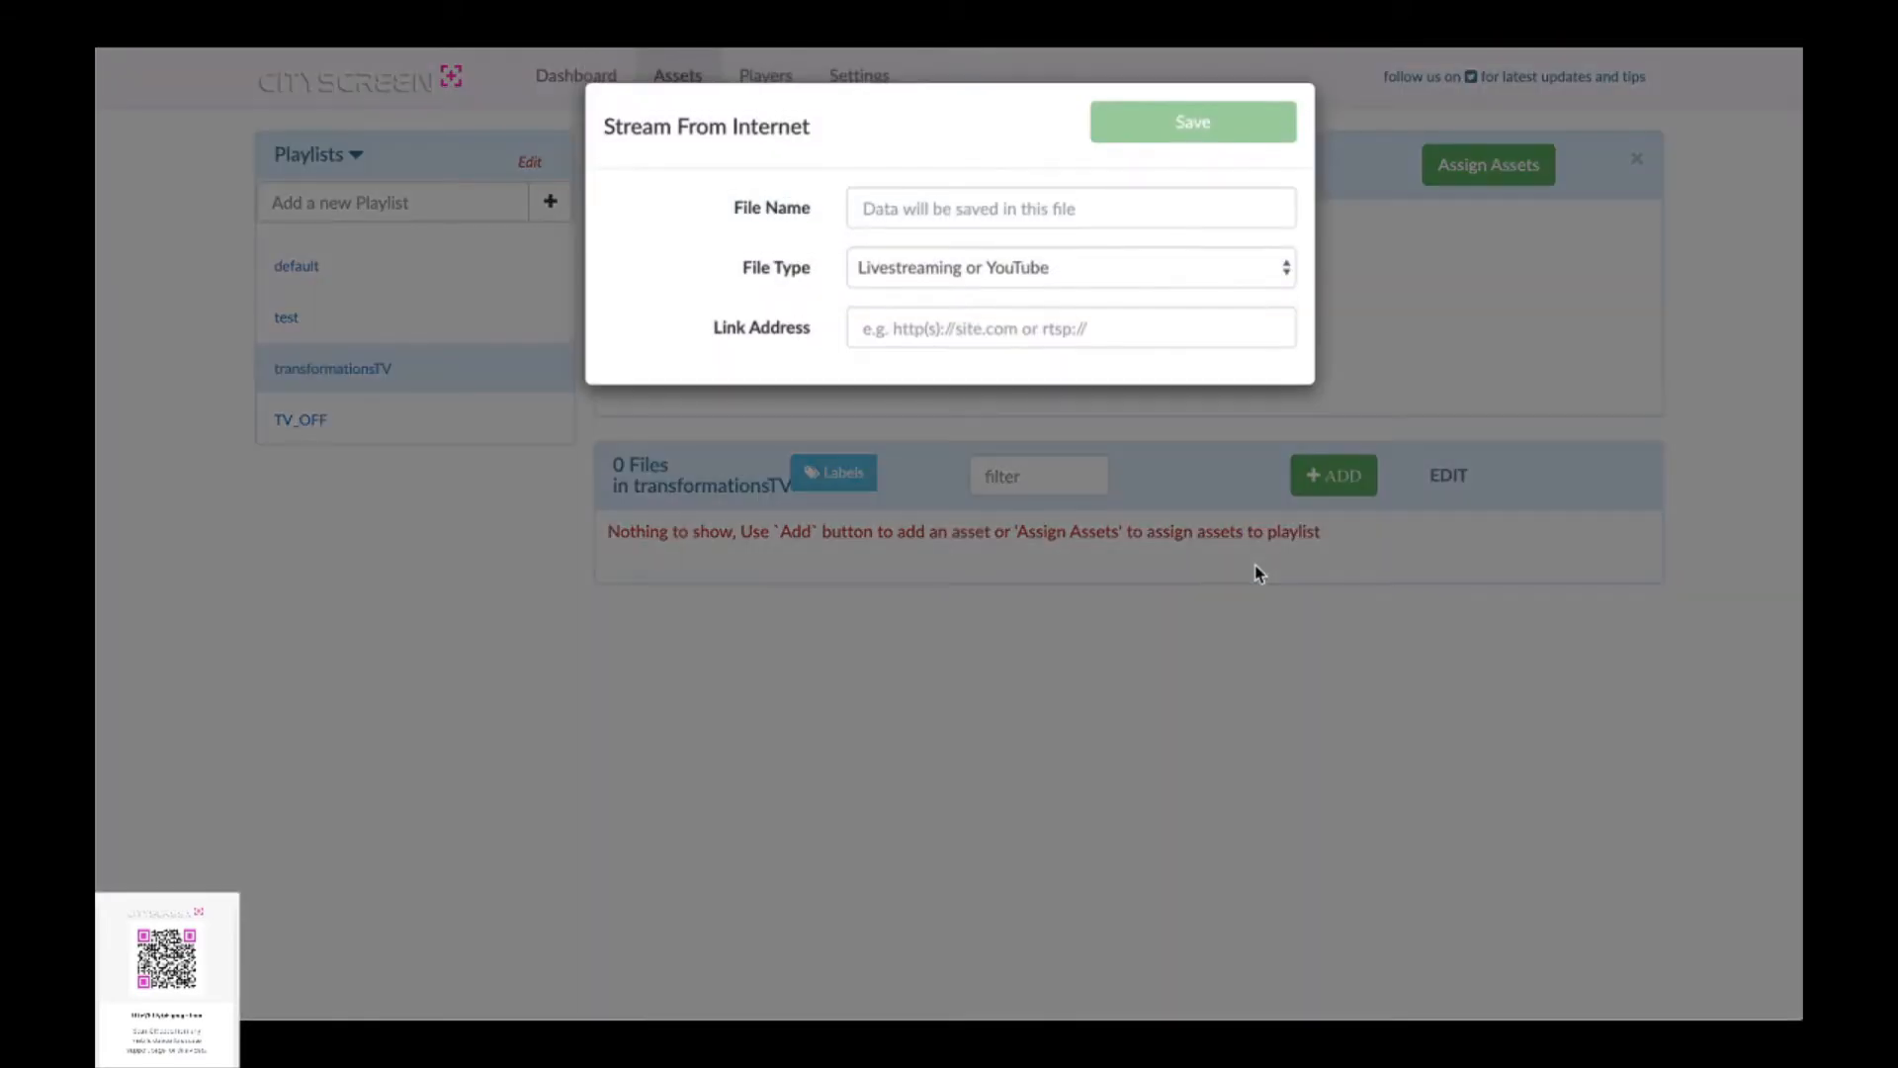
mouse_move(764, 155)
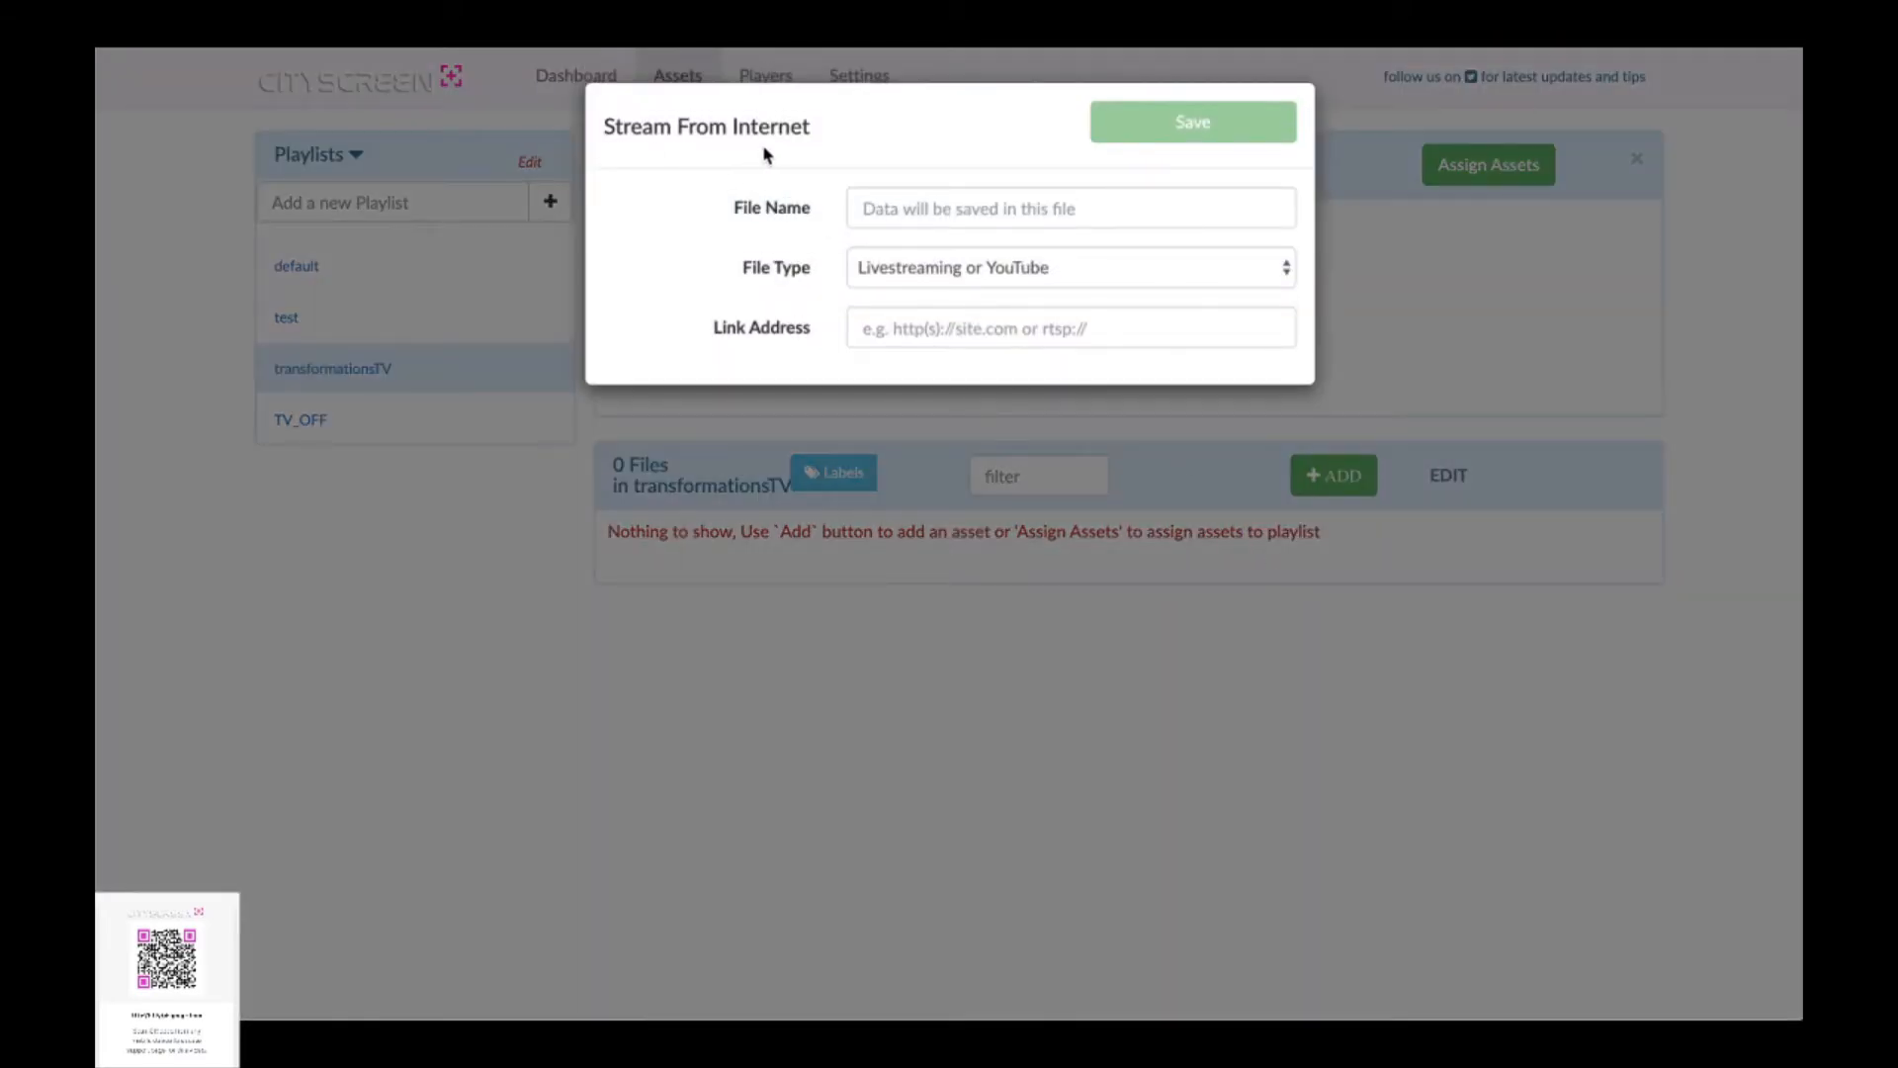
mouse_move(791, 238)
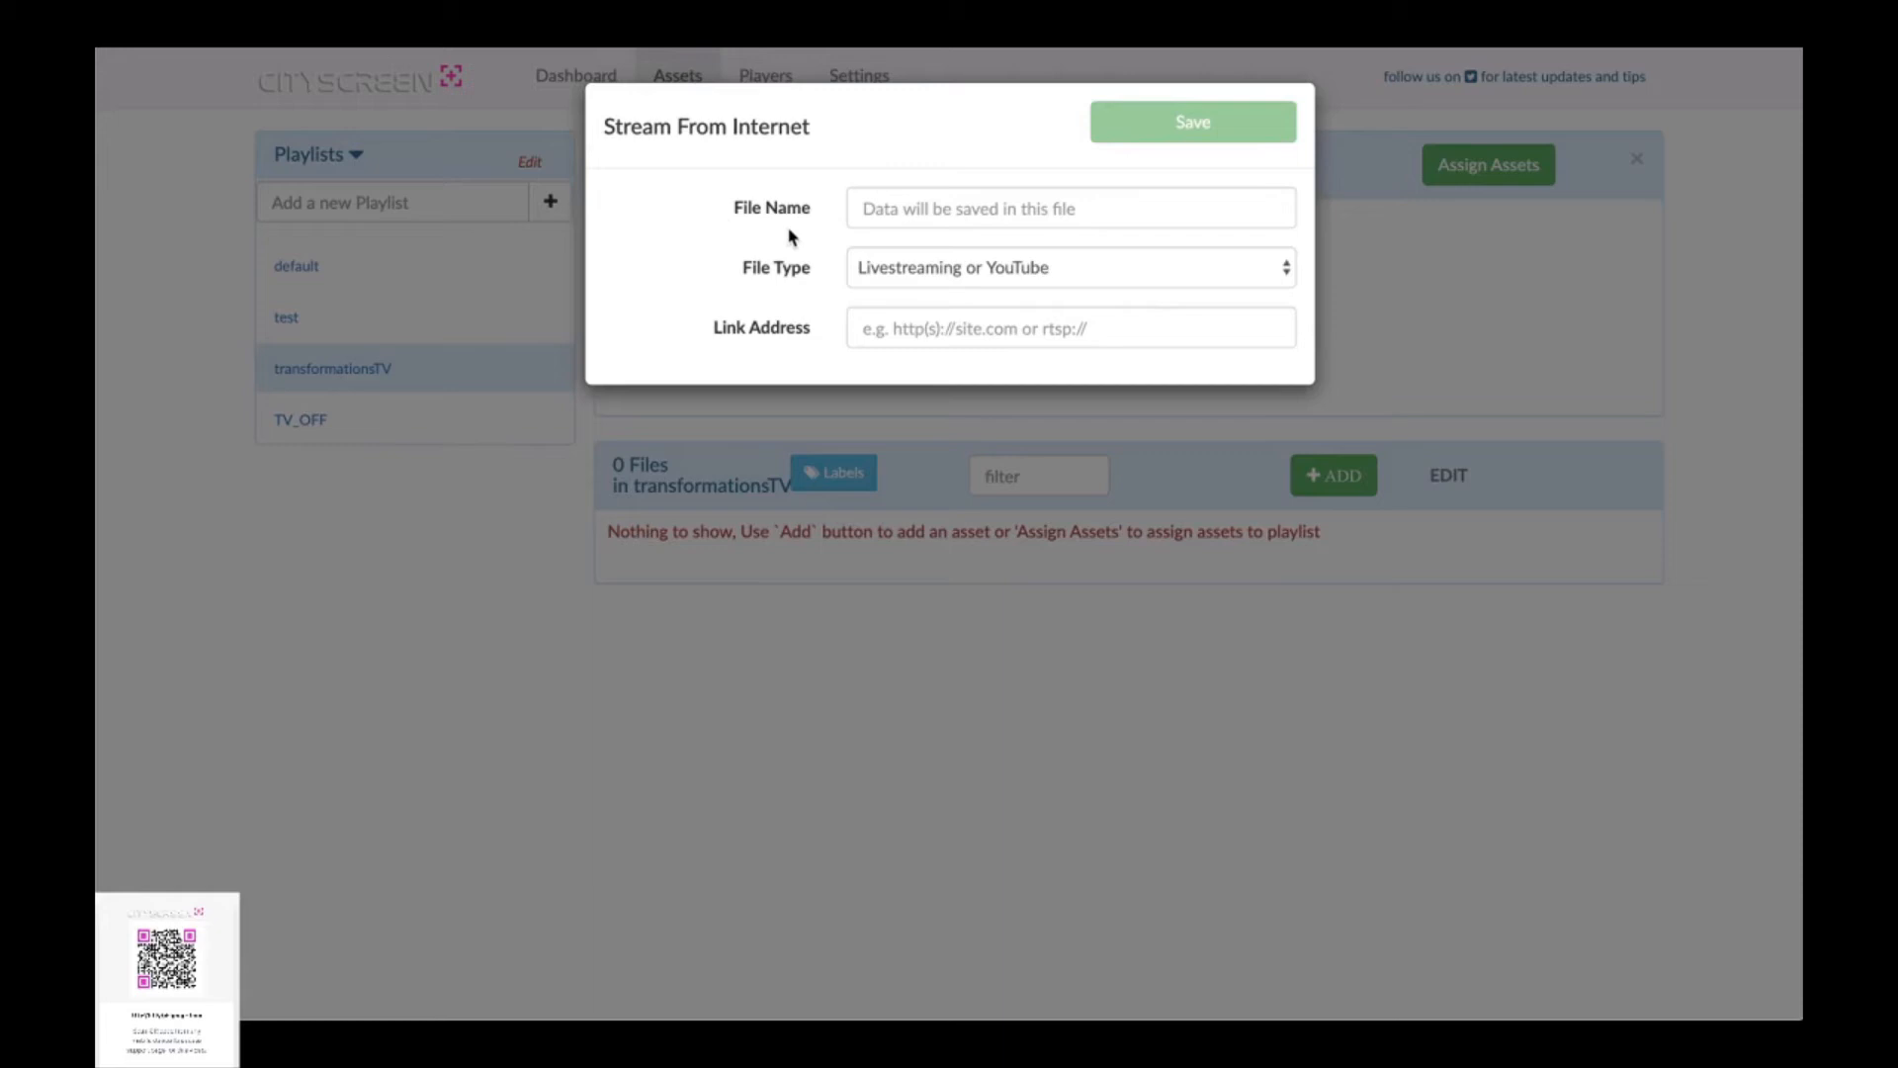
mouse_move(784, 293)
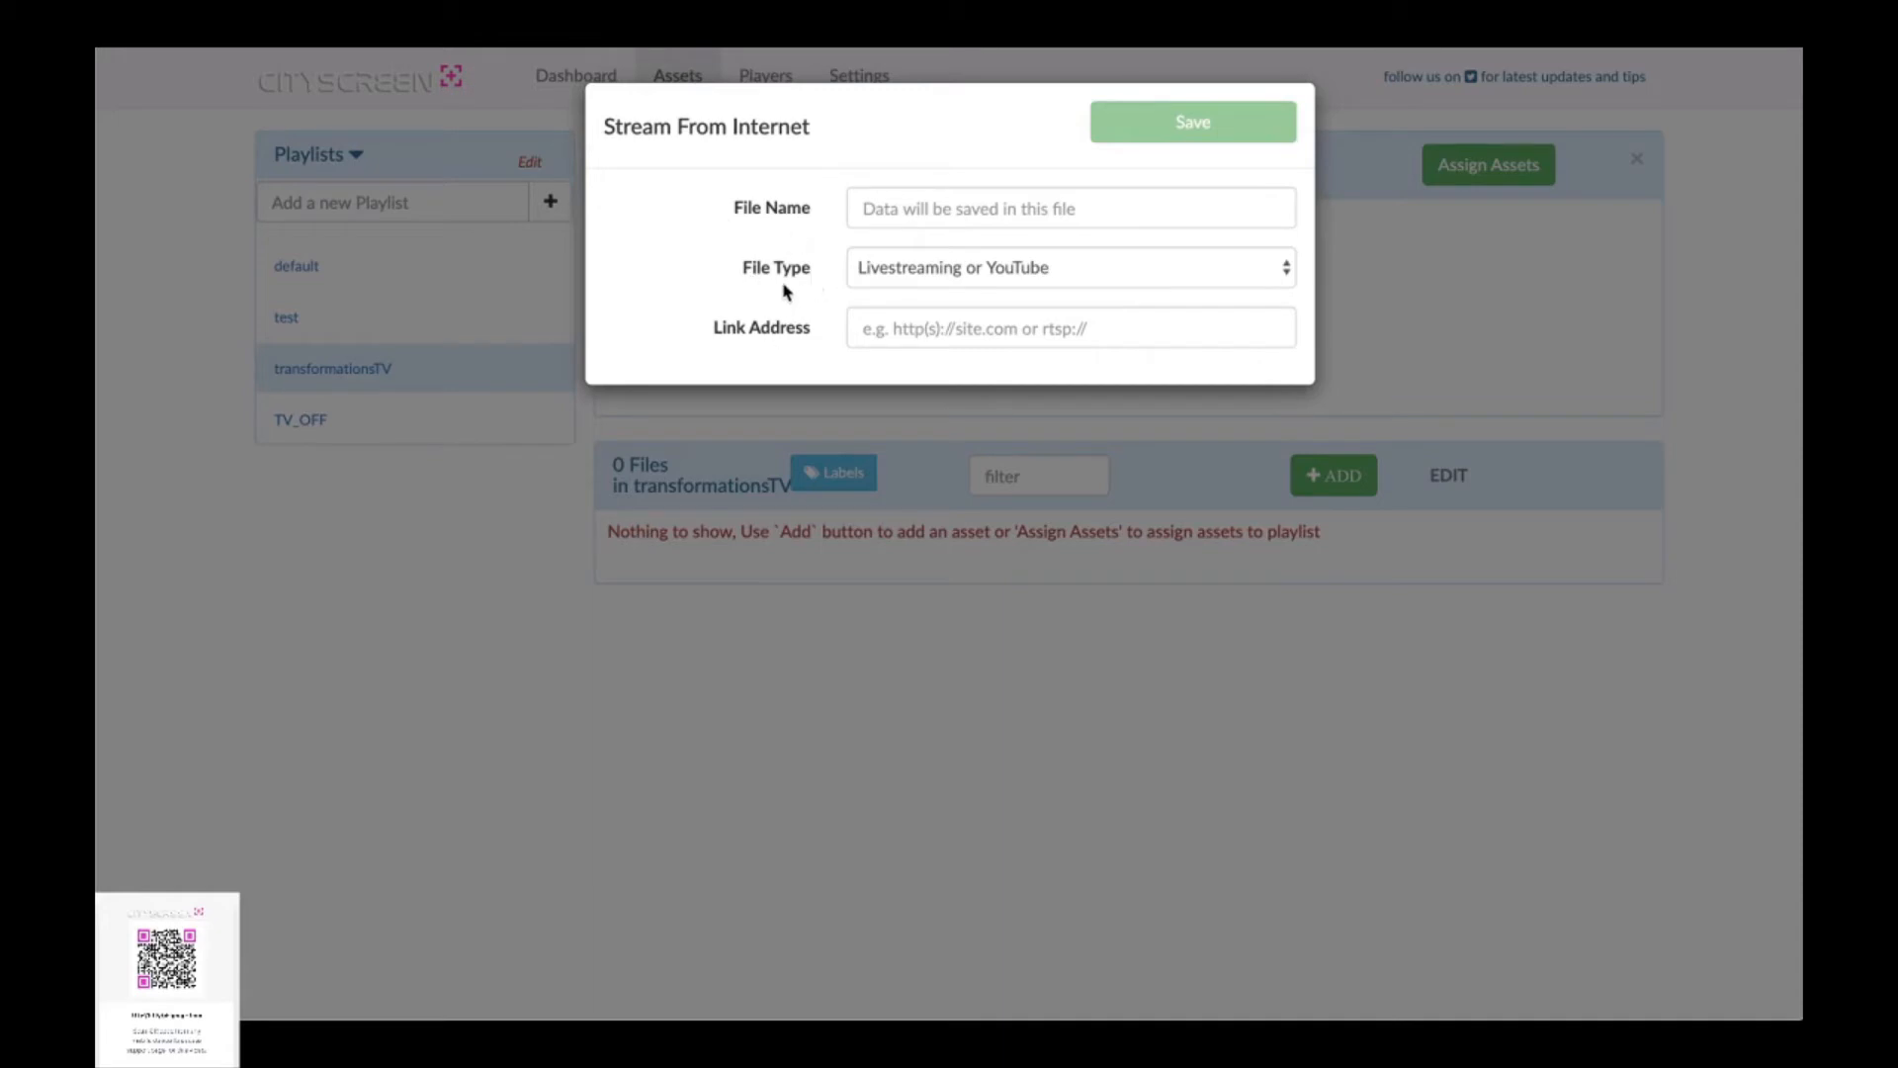
mouse_move(890, 208)
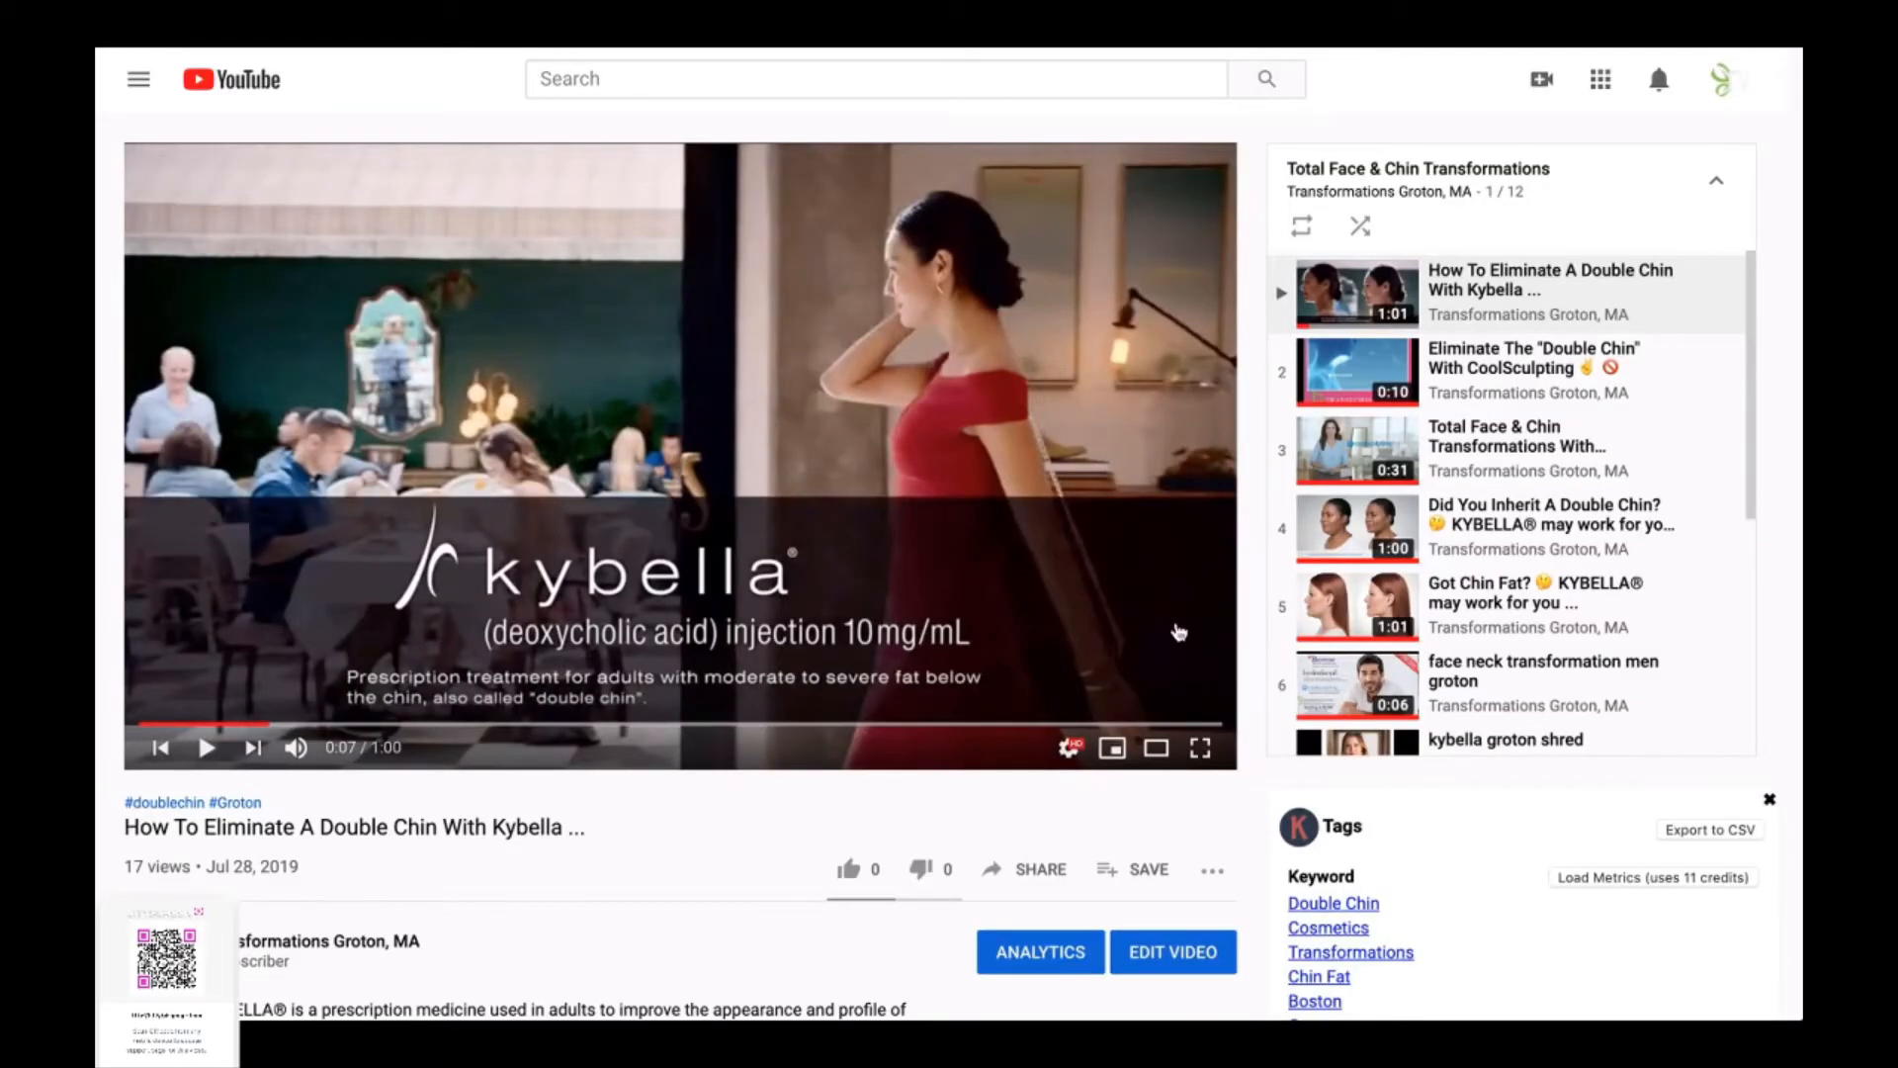
mouse_move(993, 981)
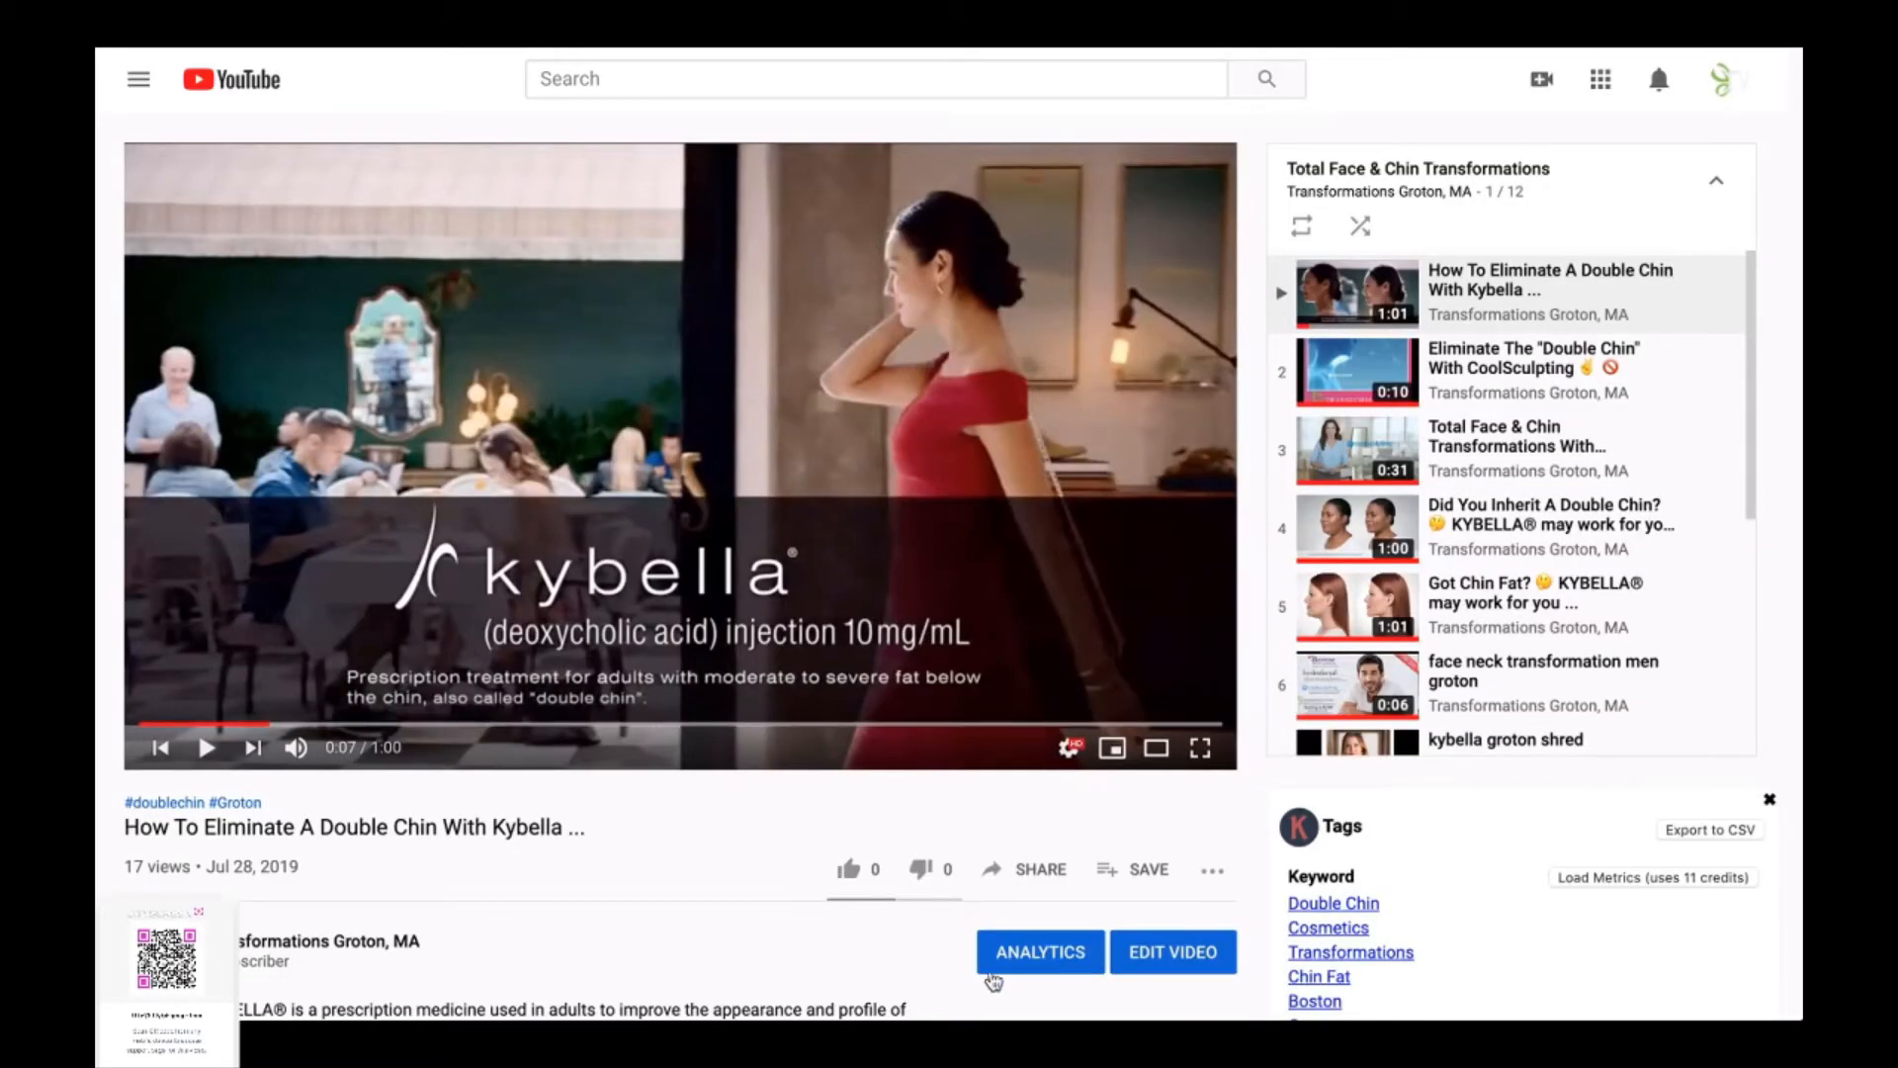
mouse_move(1039, 869)
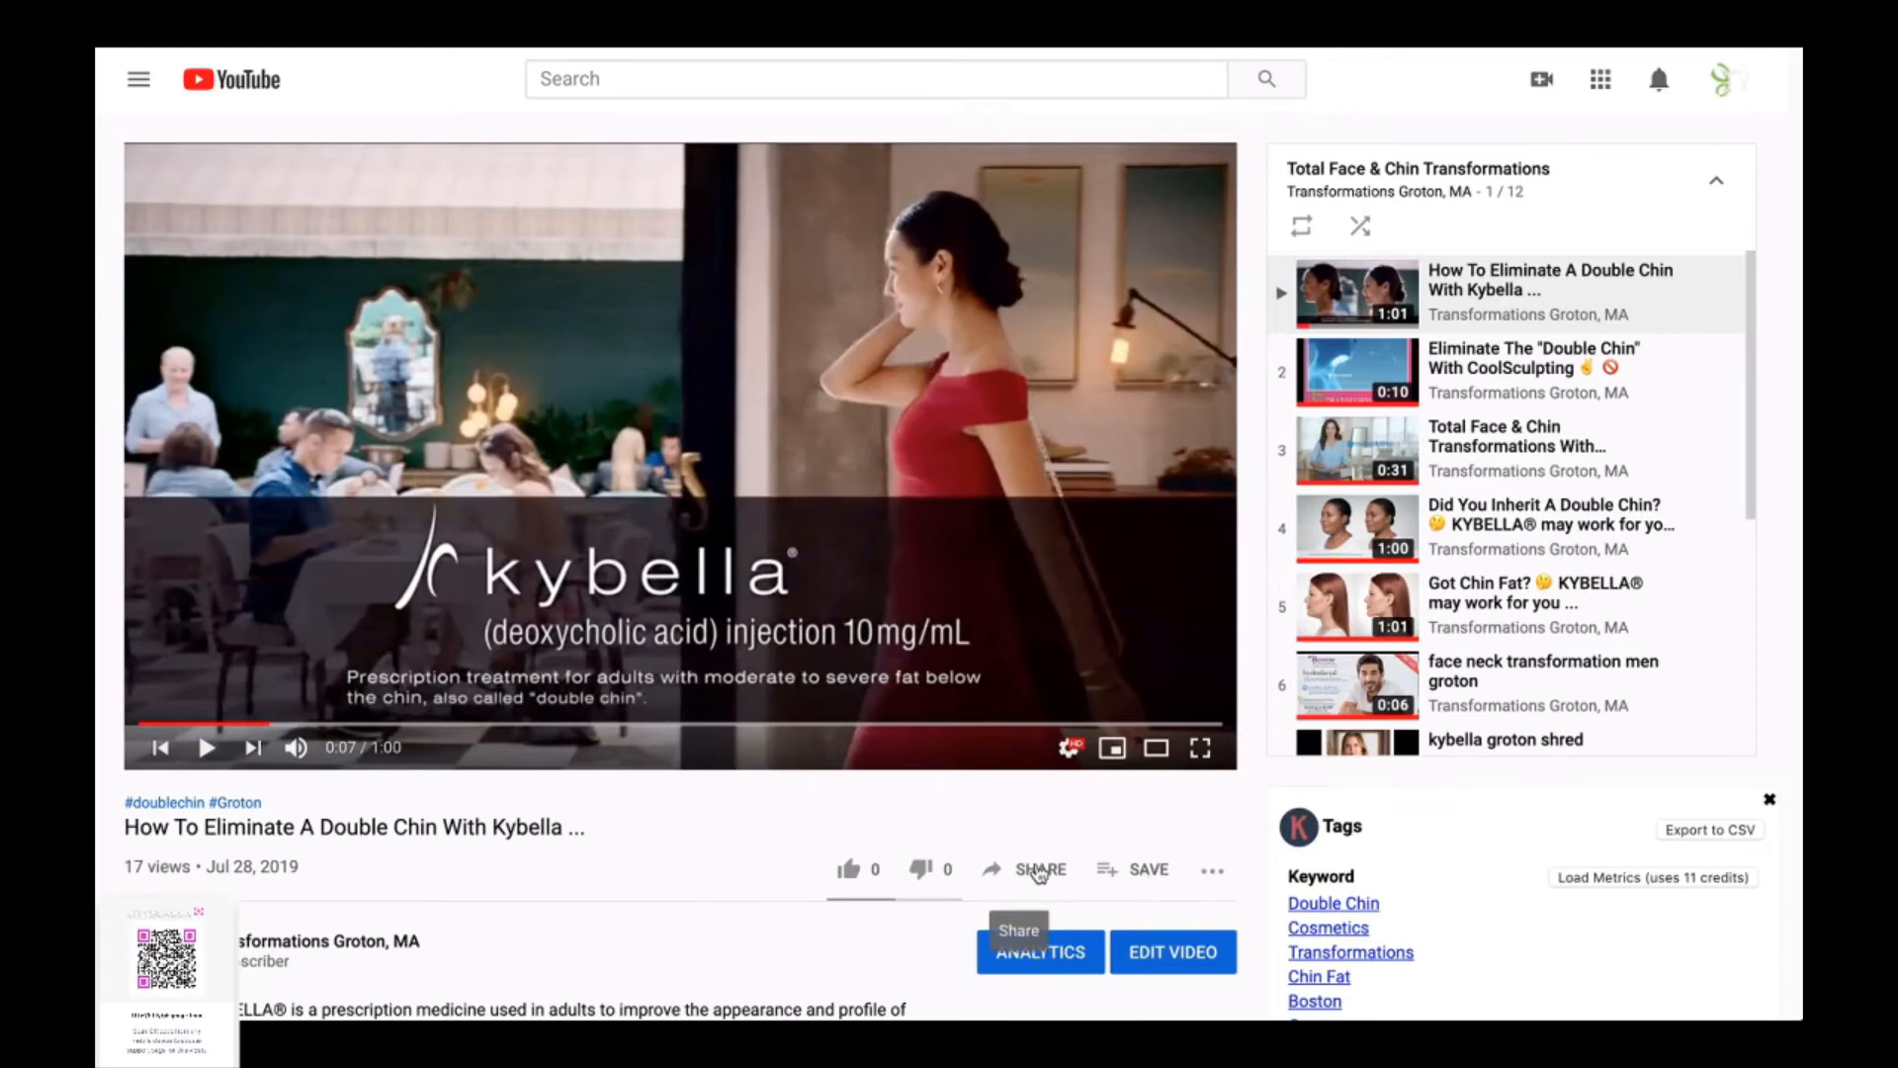
Step: Copy the Kybella commercial's youtu.be share link
click(1039, 869)
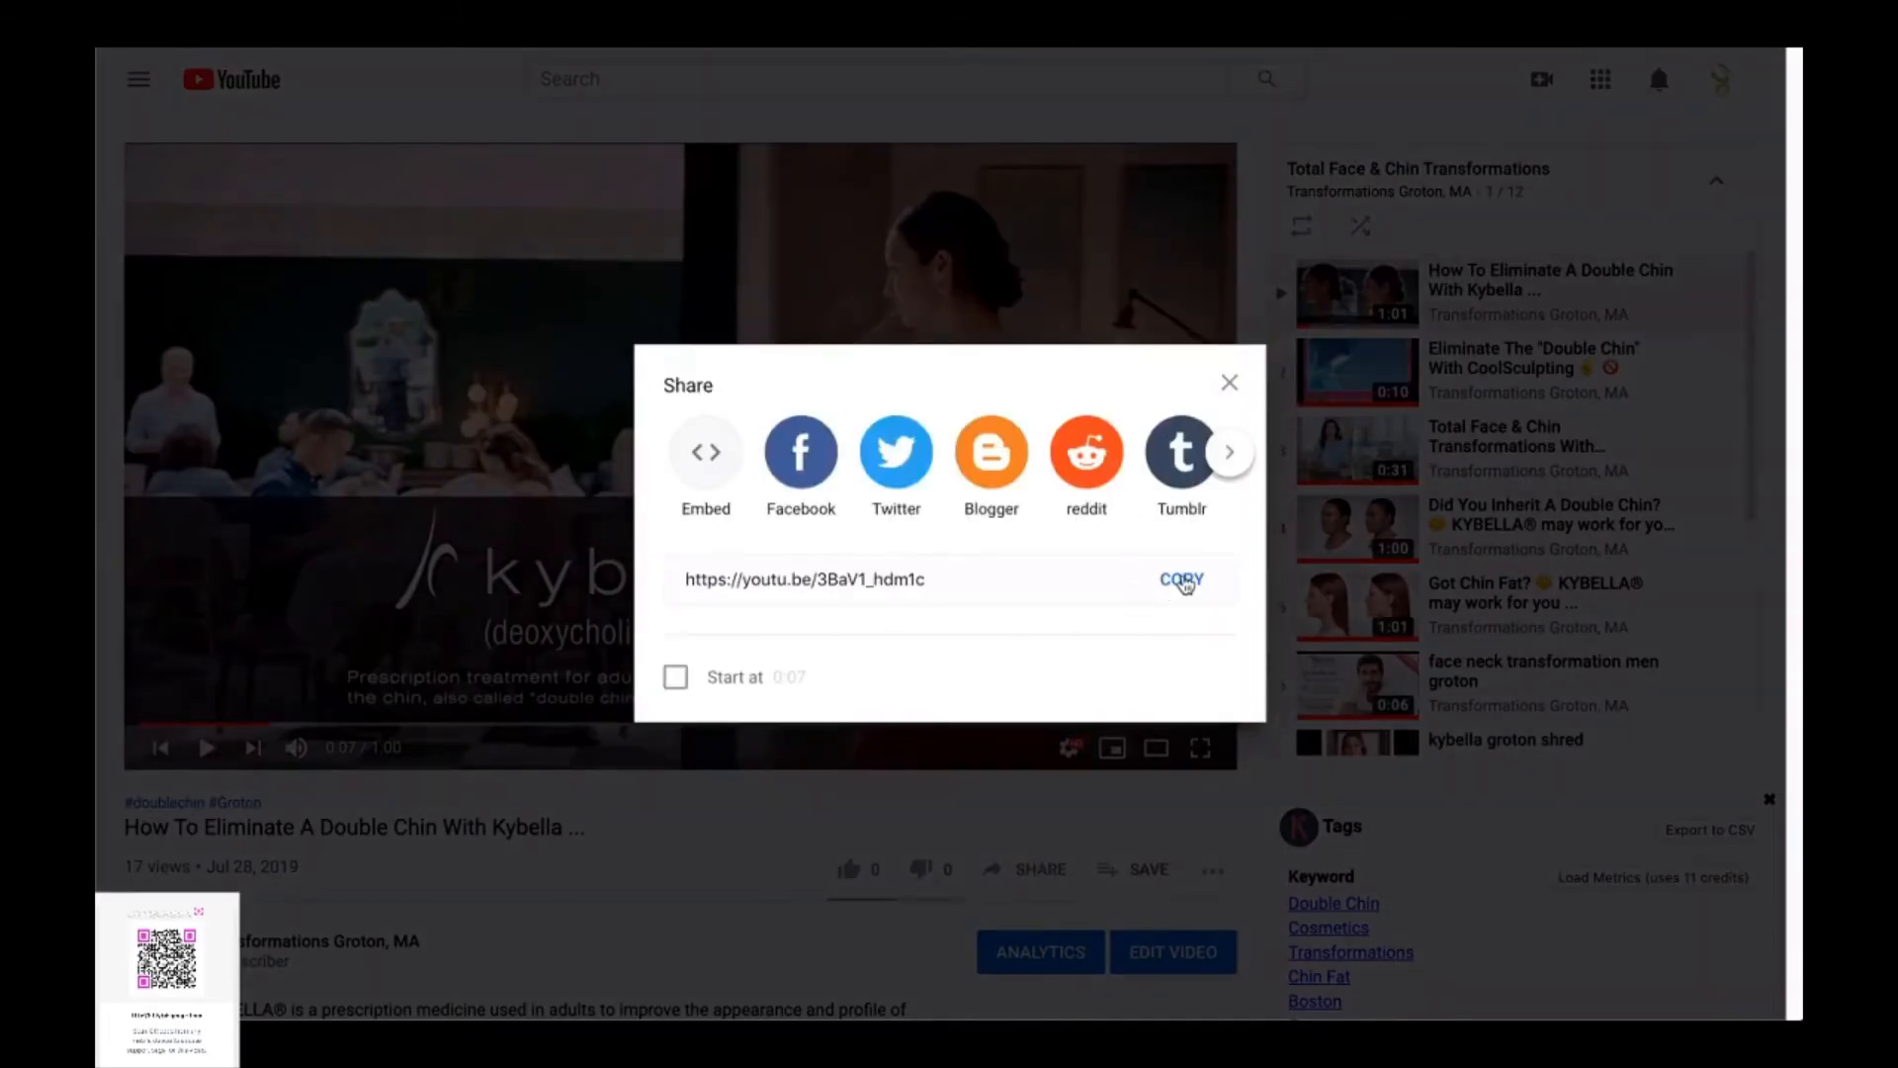
click(1182, 579)
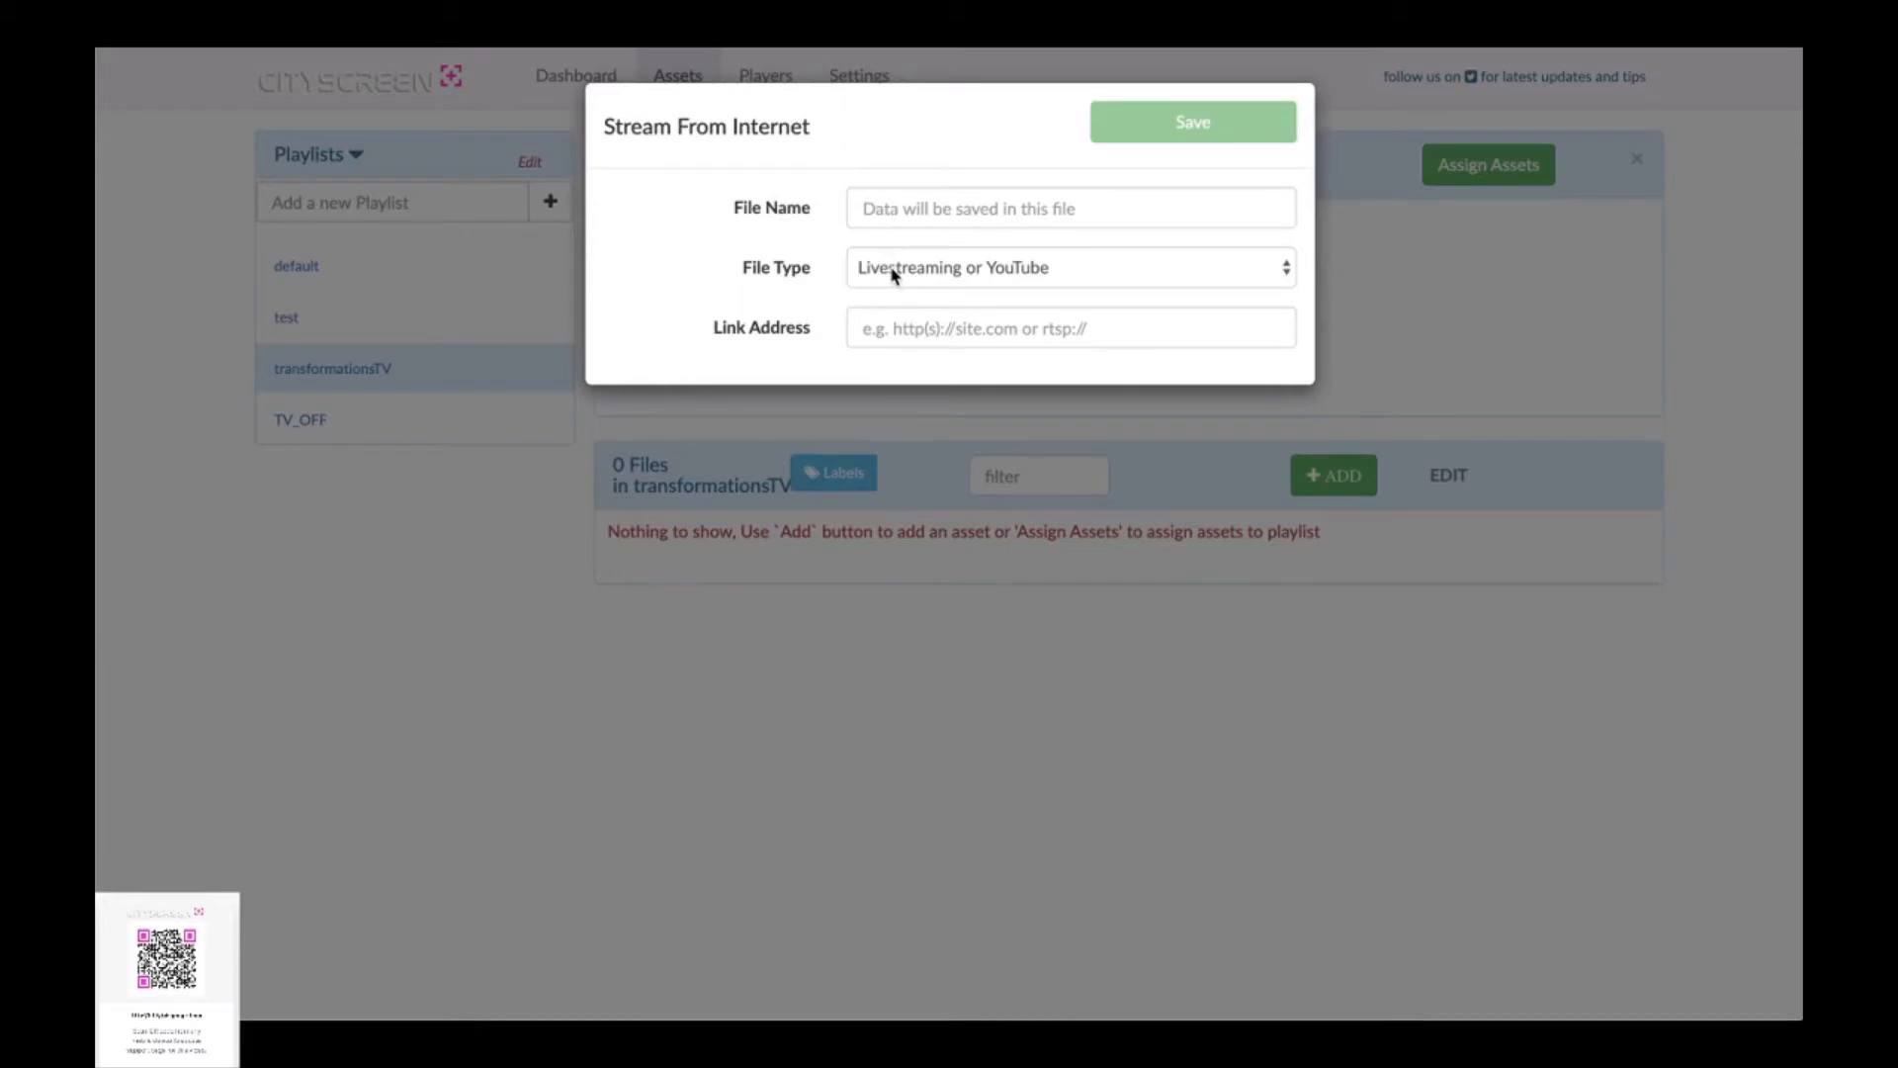
Step: Name the YouTube stream 'Kybella - 1 minute commercial' and paste the copied link as its address
click(1069, 268)
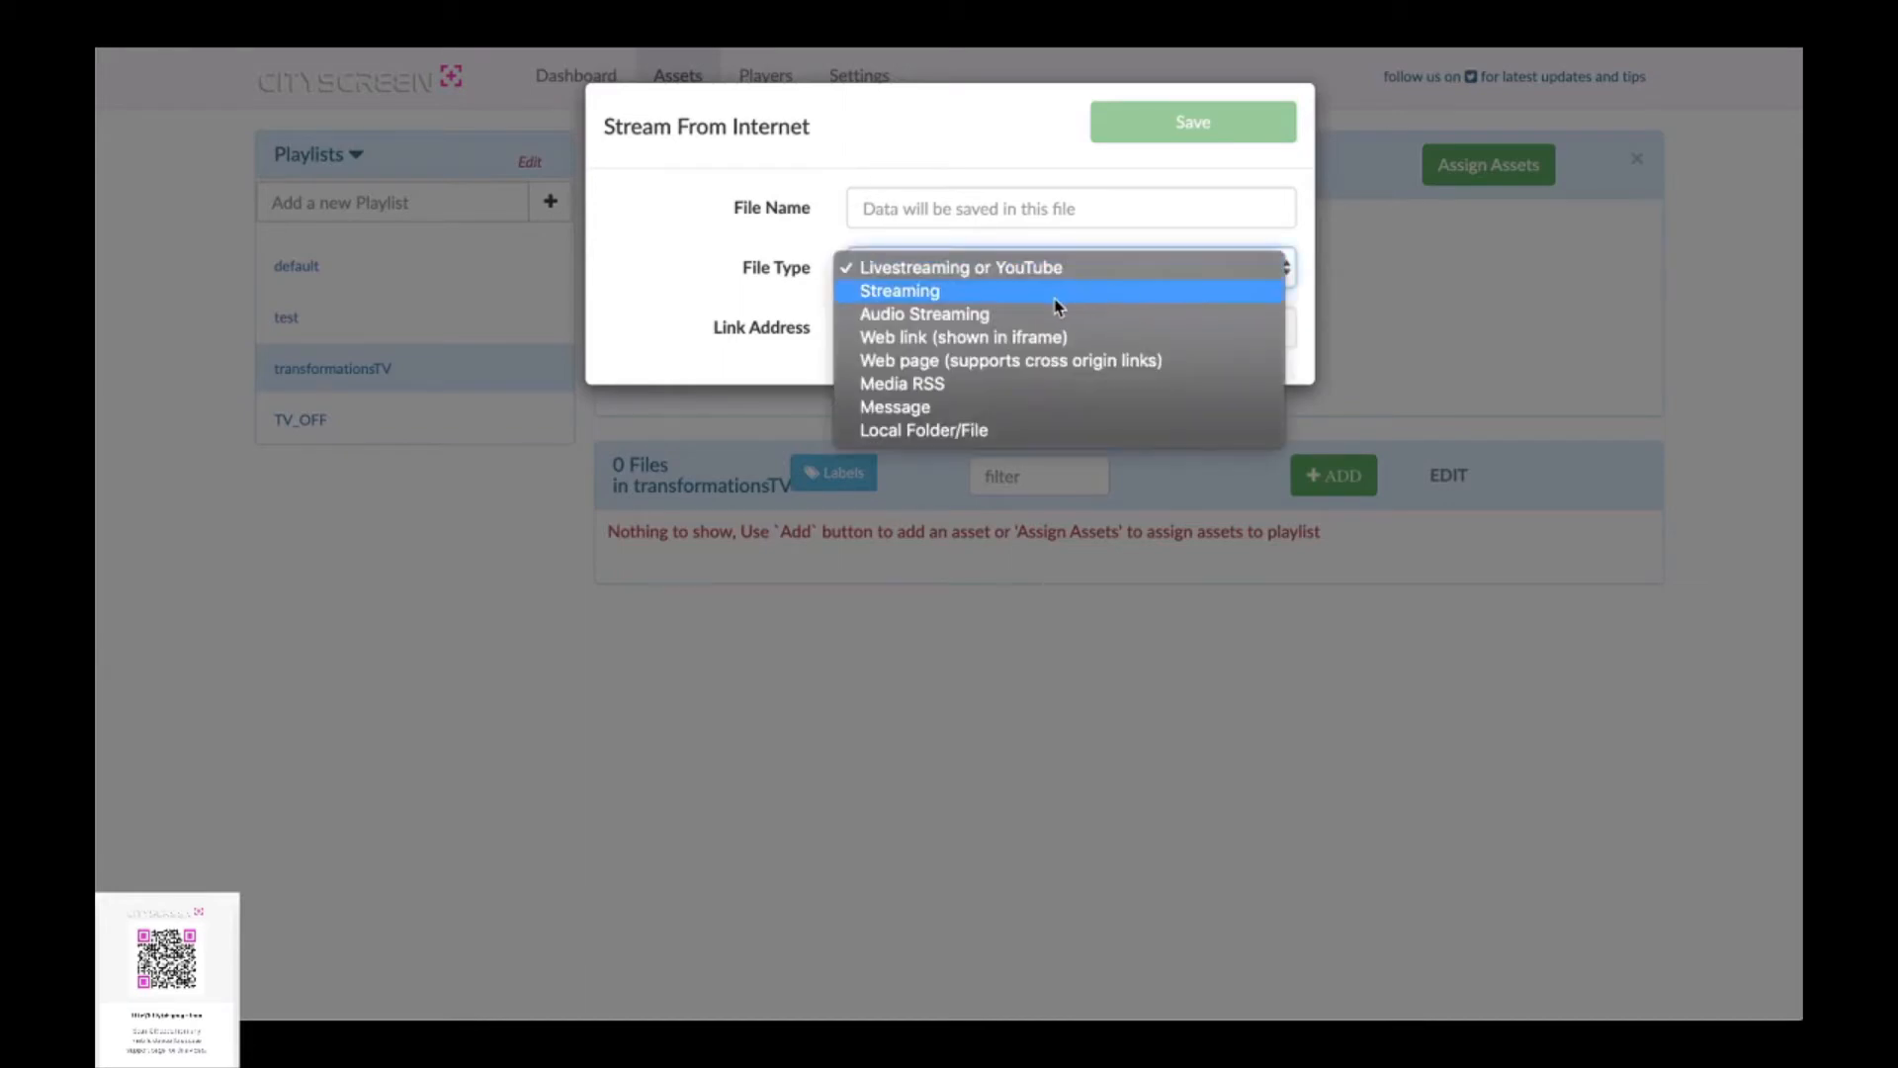
mouse_move(1044, 336)
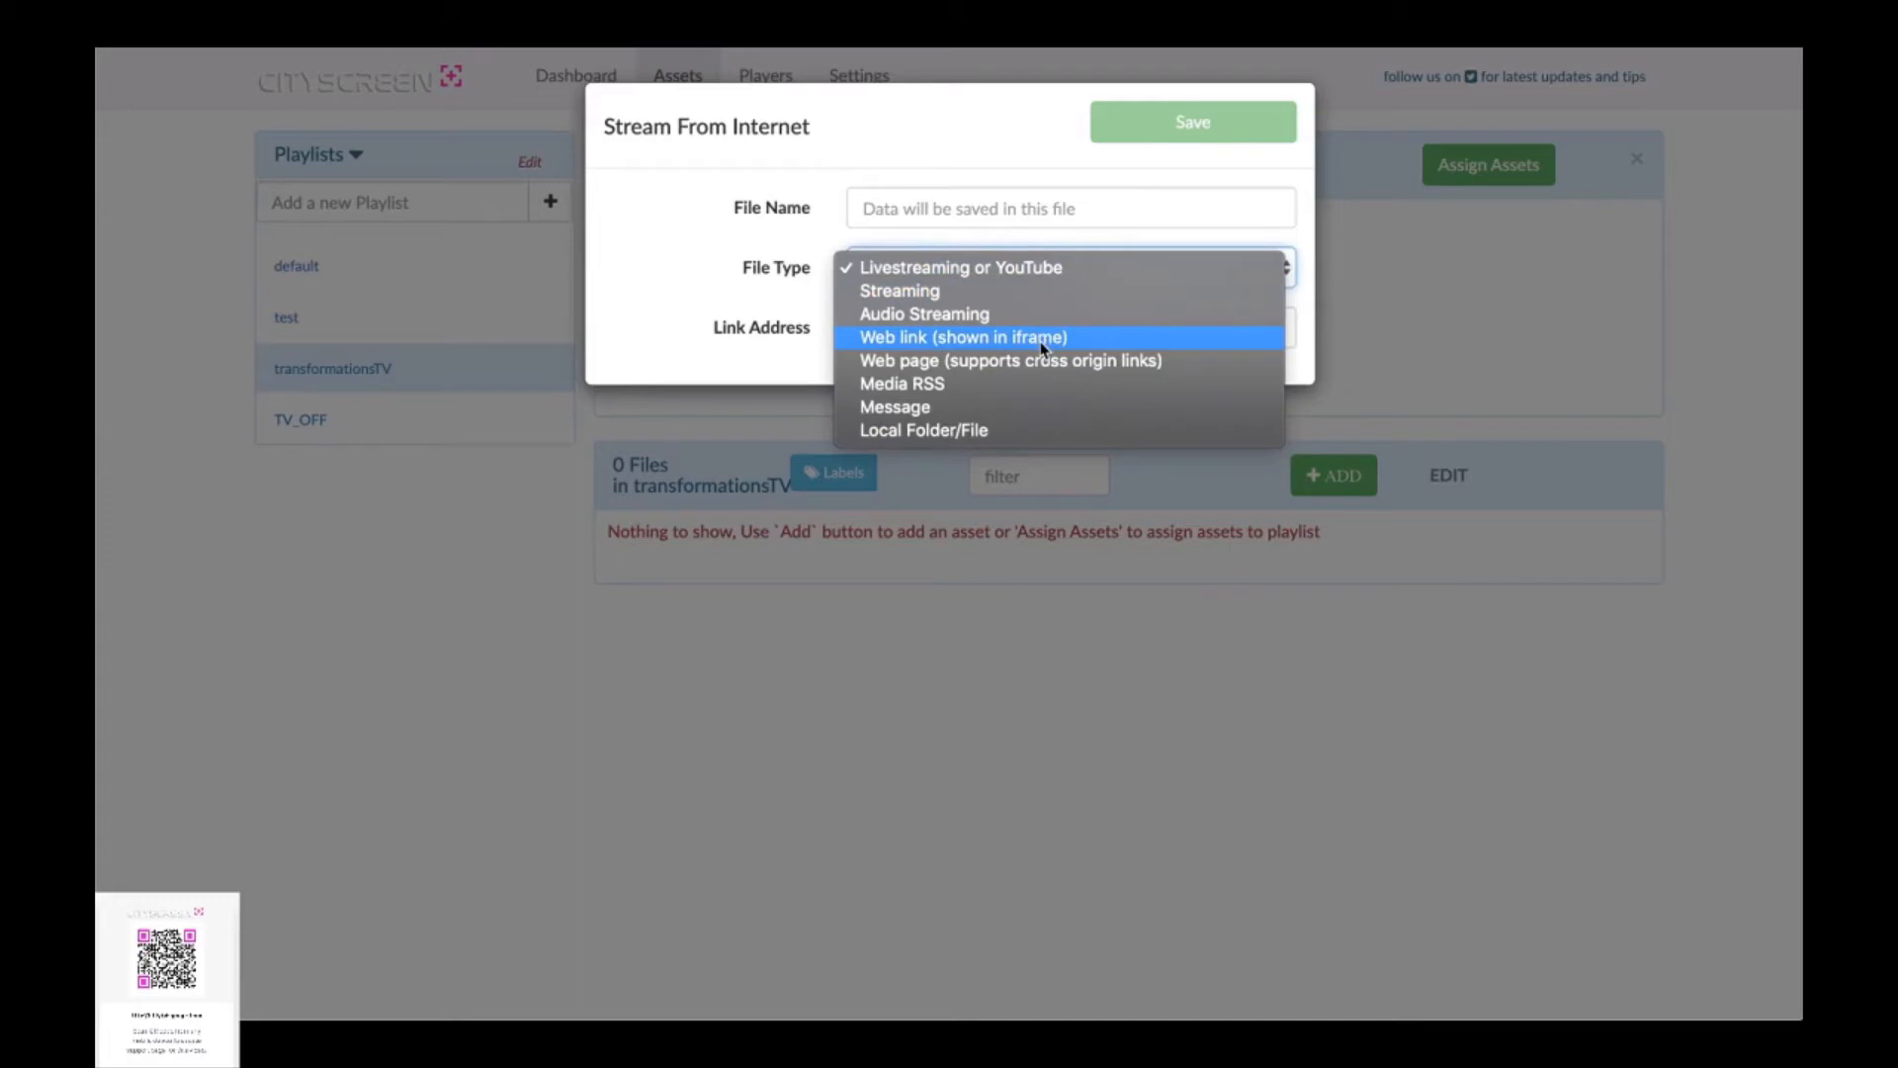
mouse_move(1035, 430)
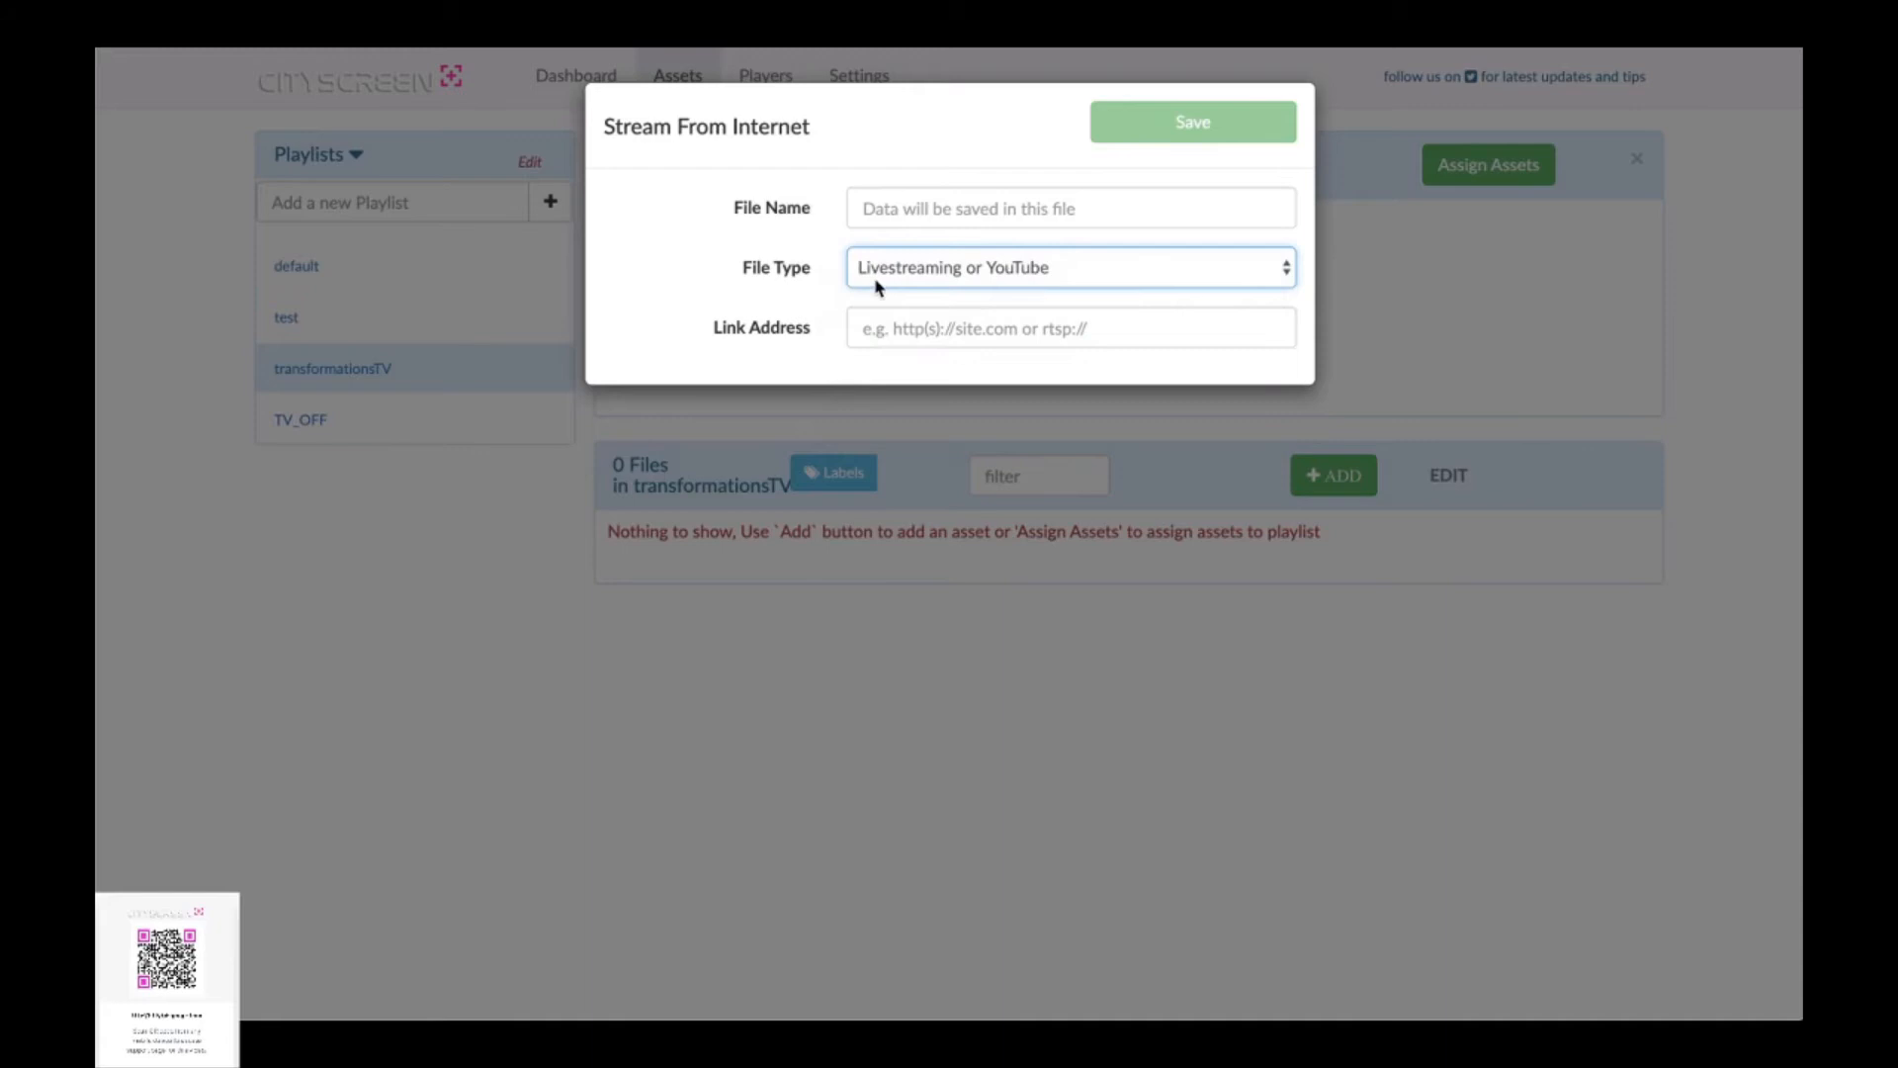
click(1069, 206)
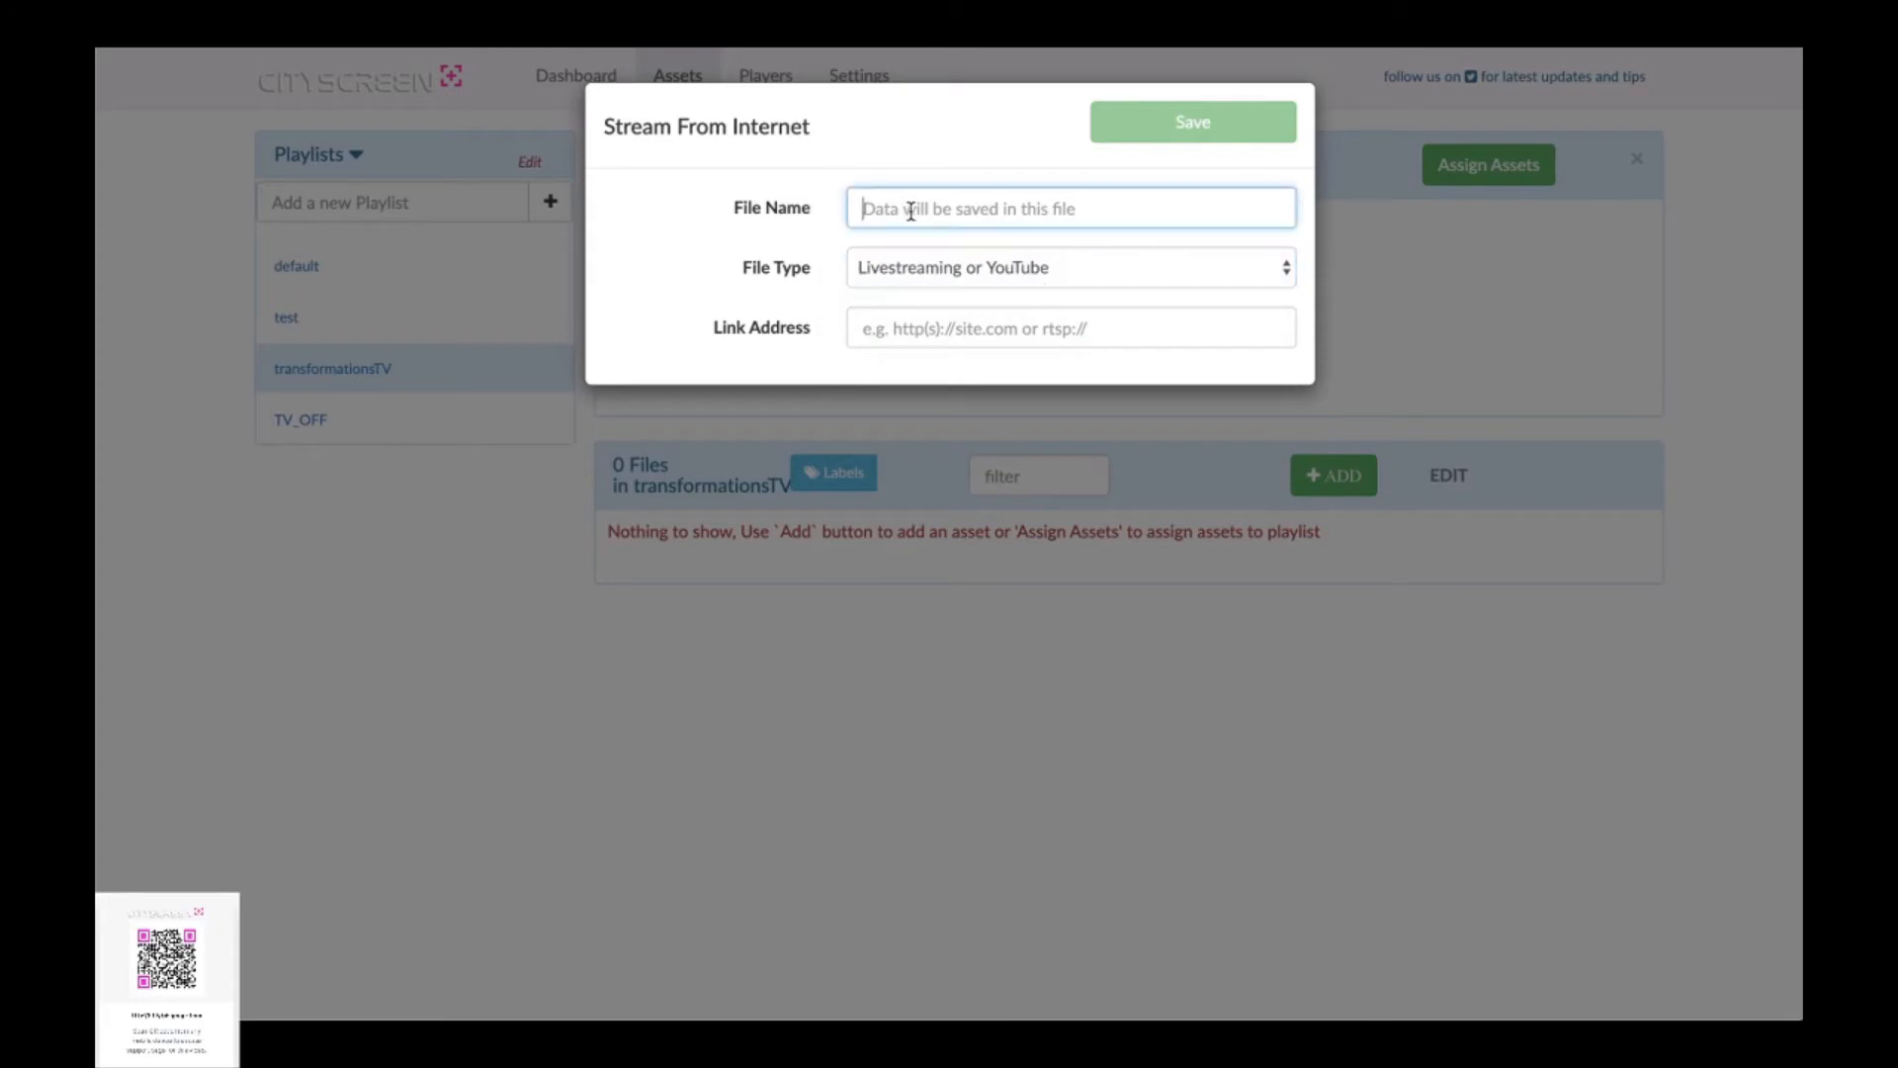
text(Kyb)
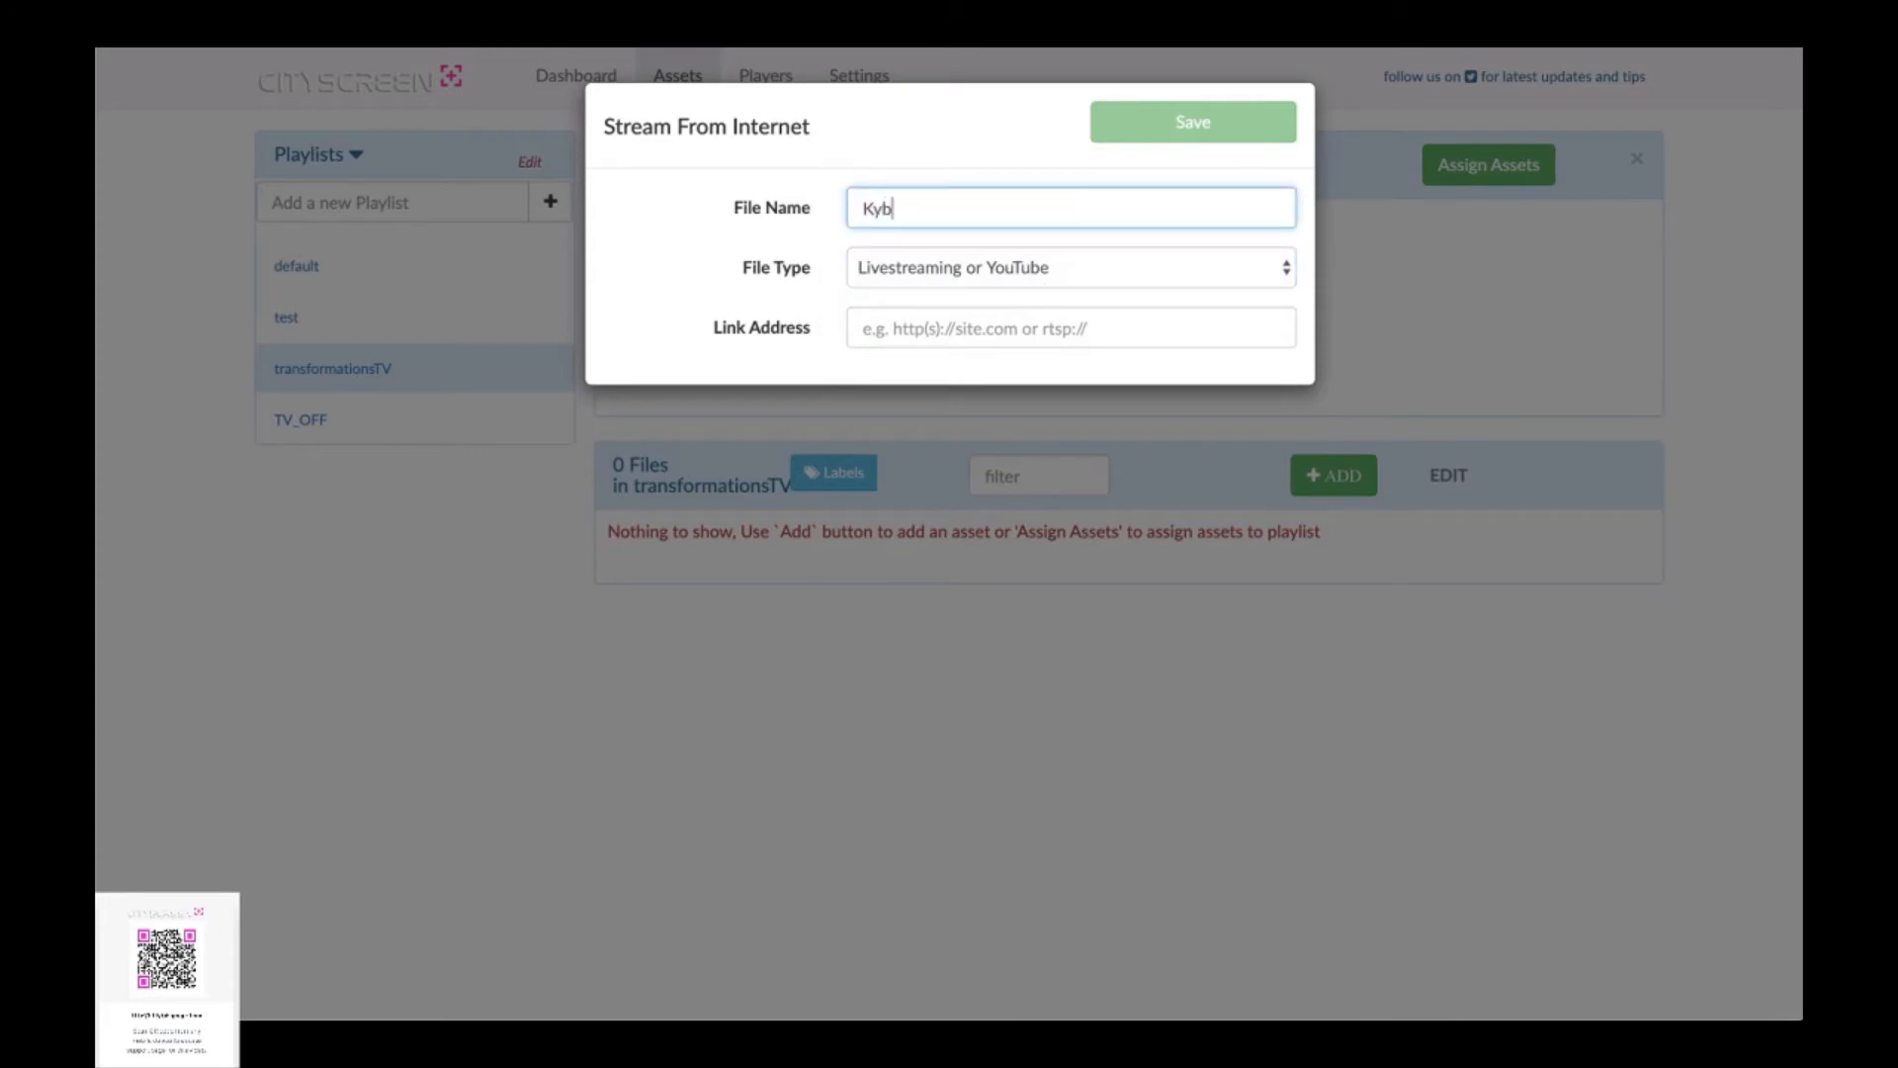
text(ella)
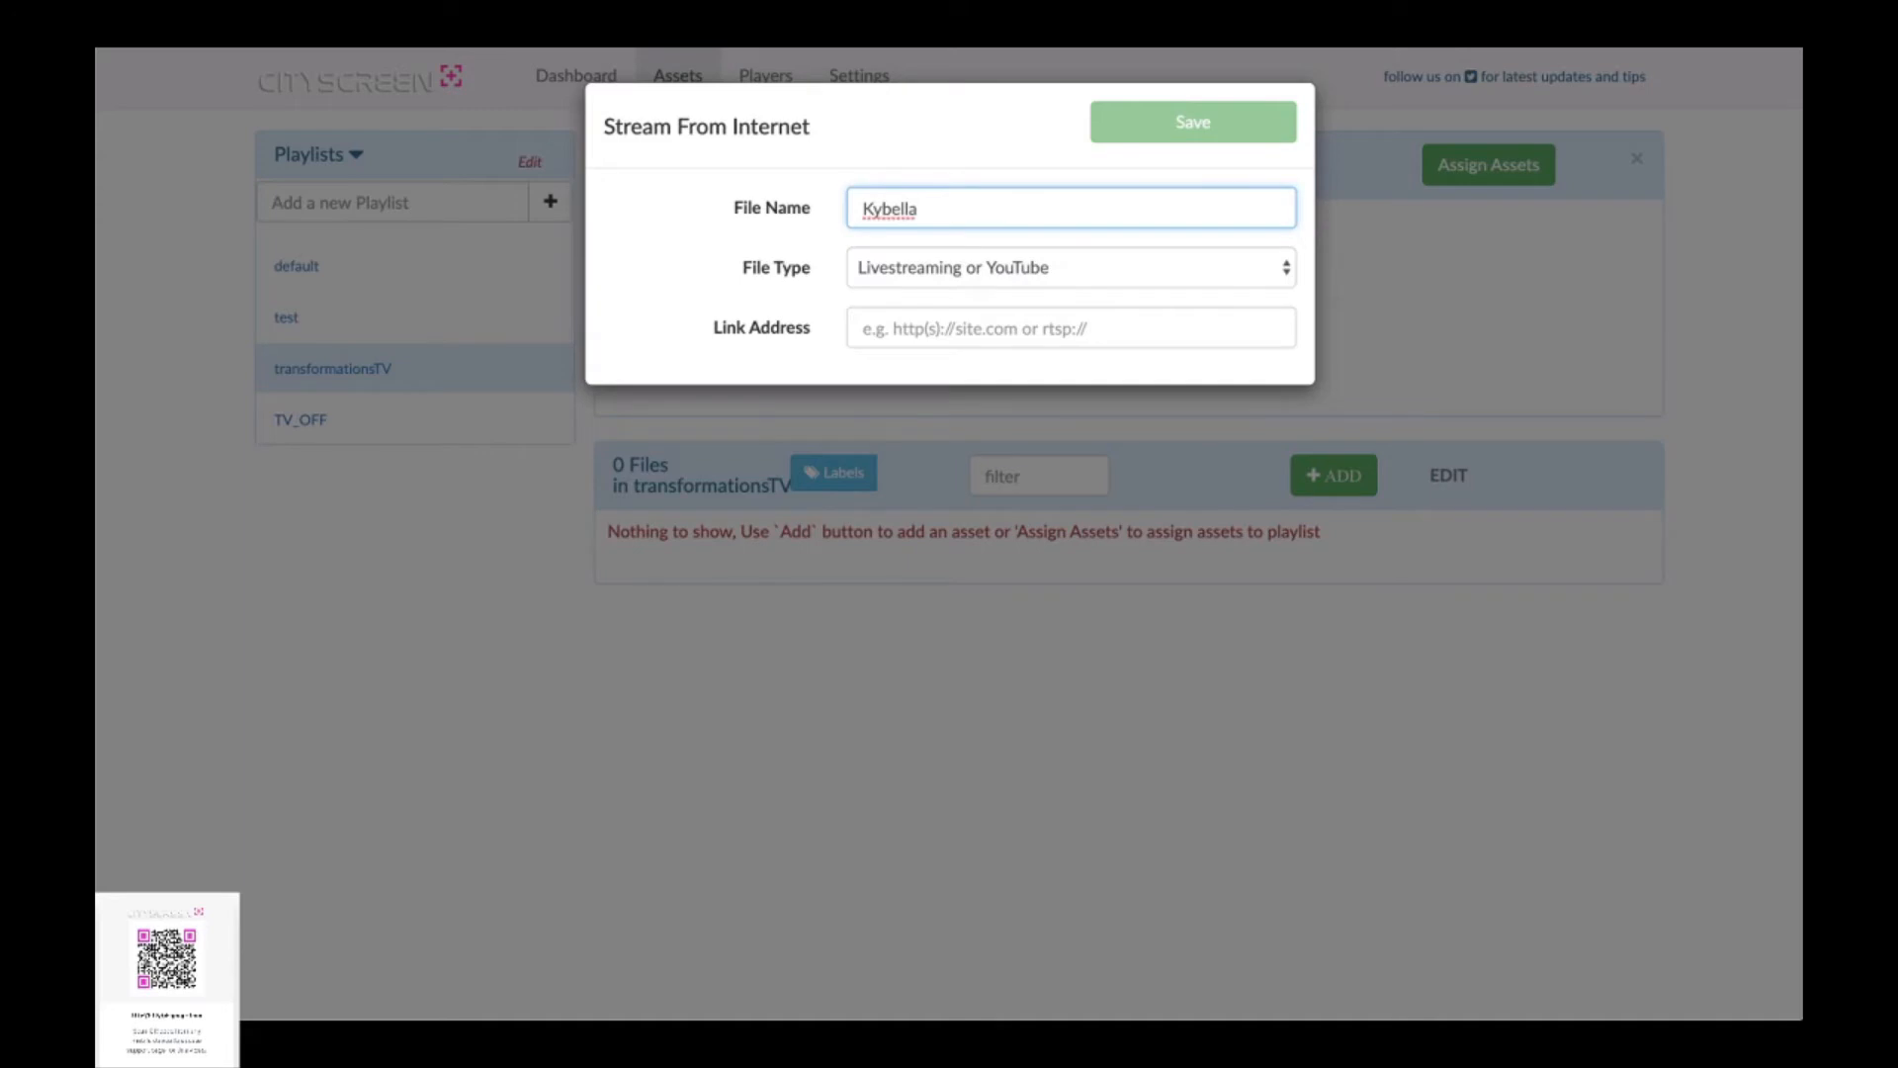
text(- 1 min)
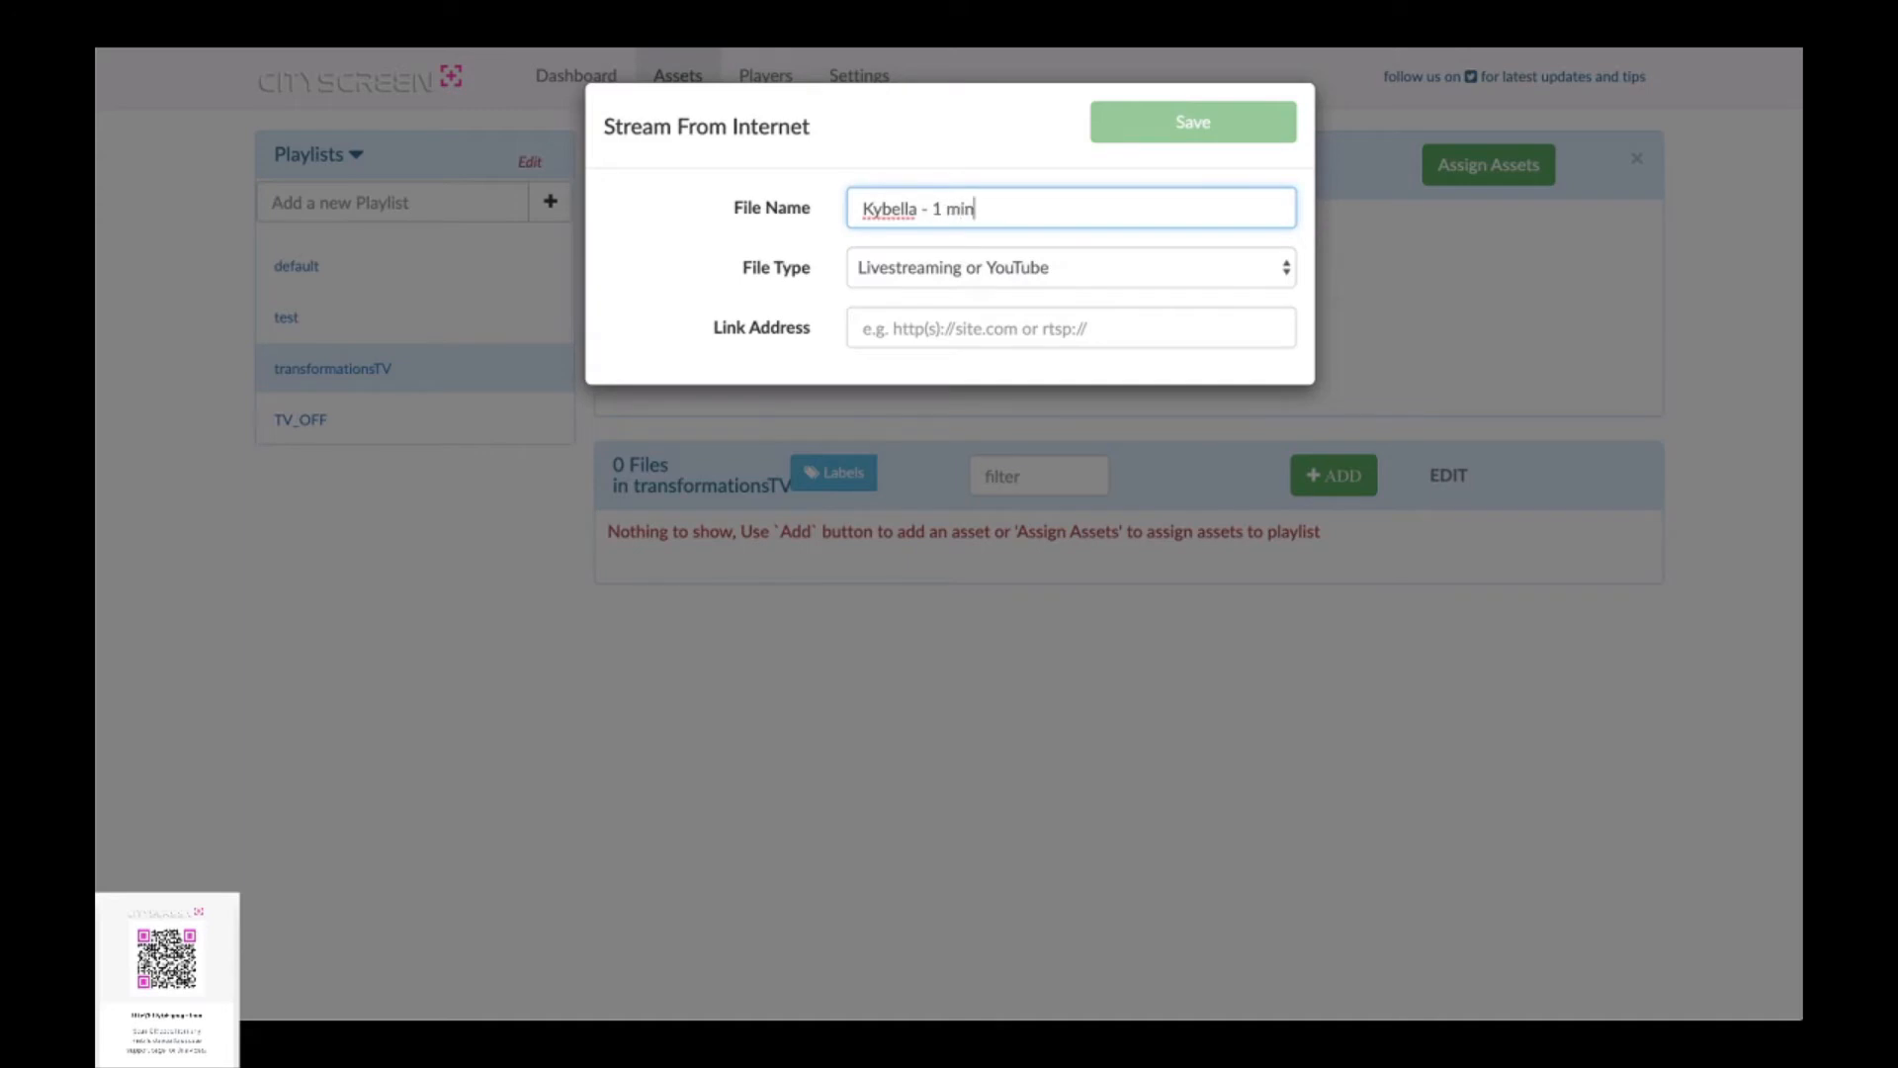
text(ute co)
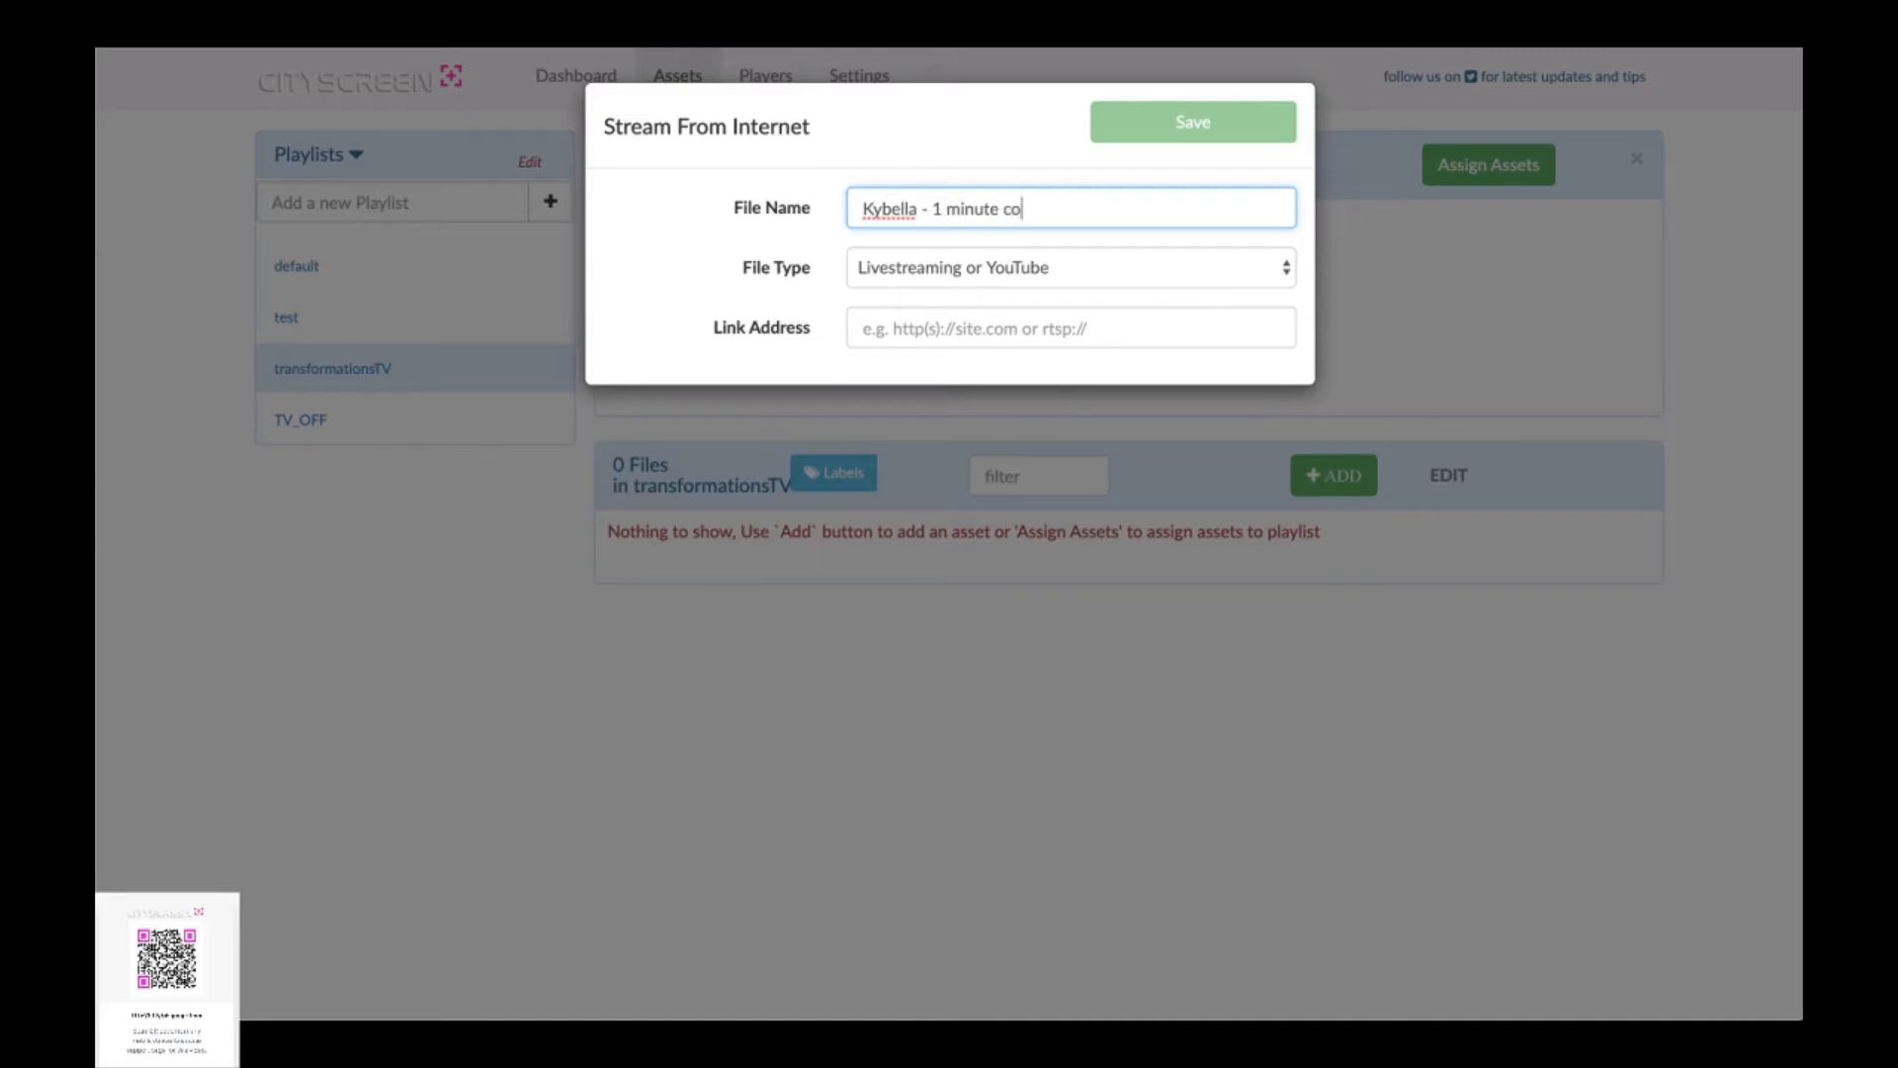
text(mmercial)
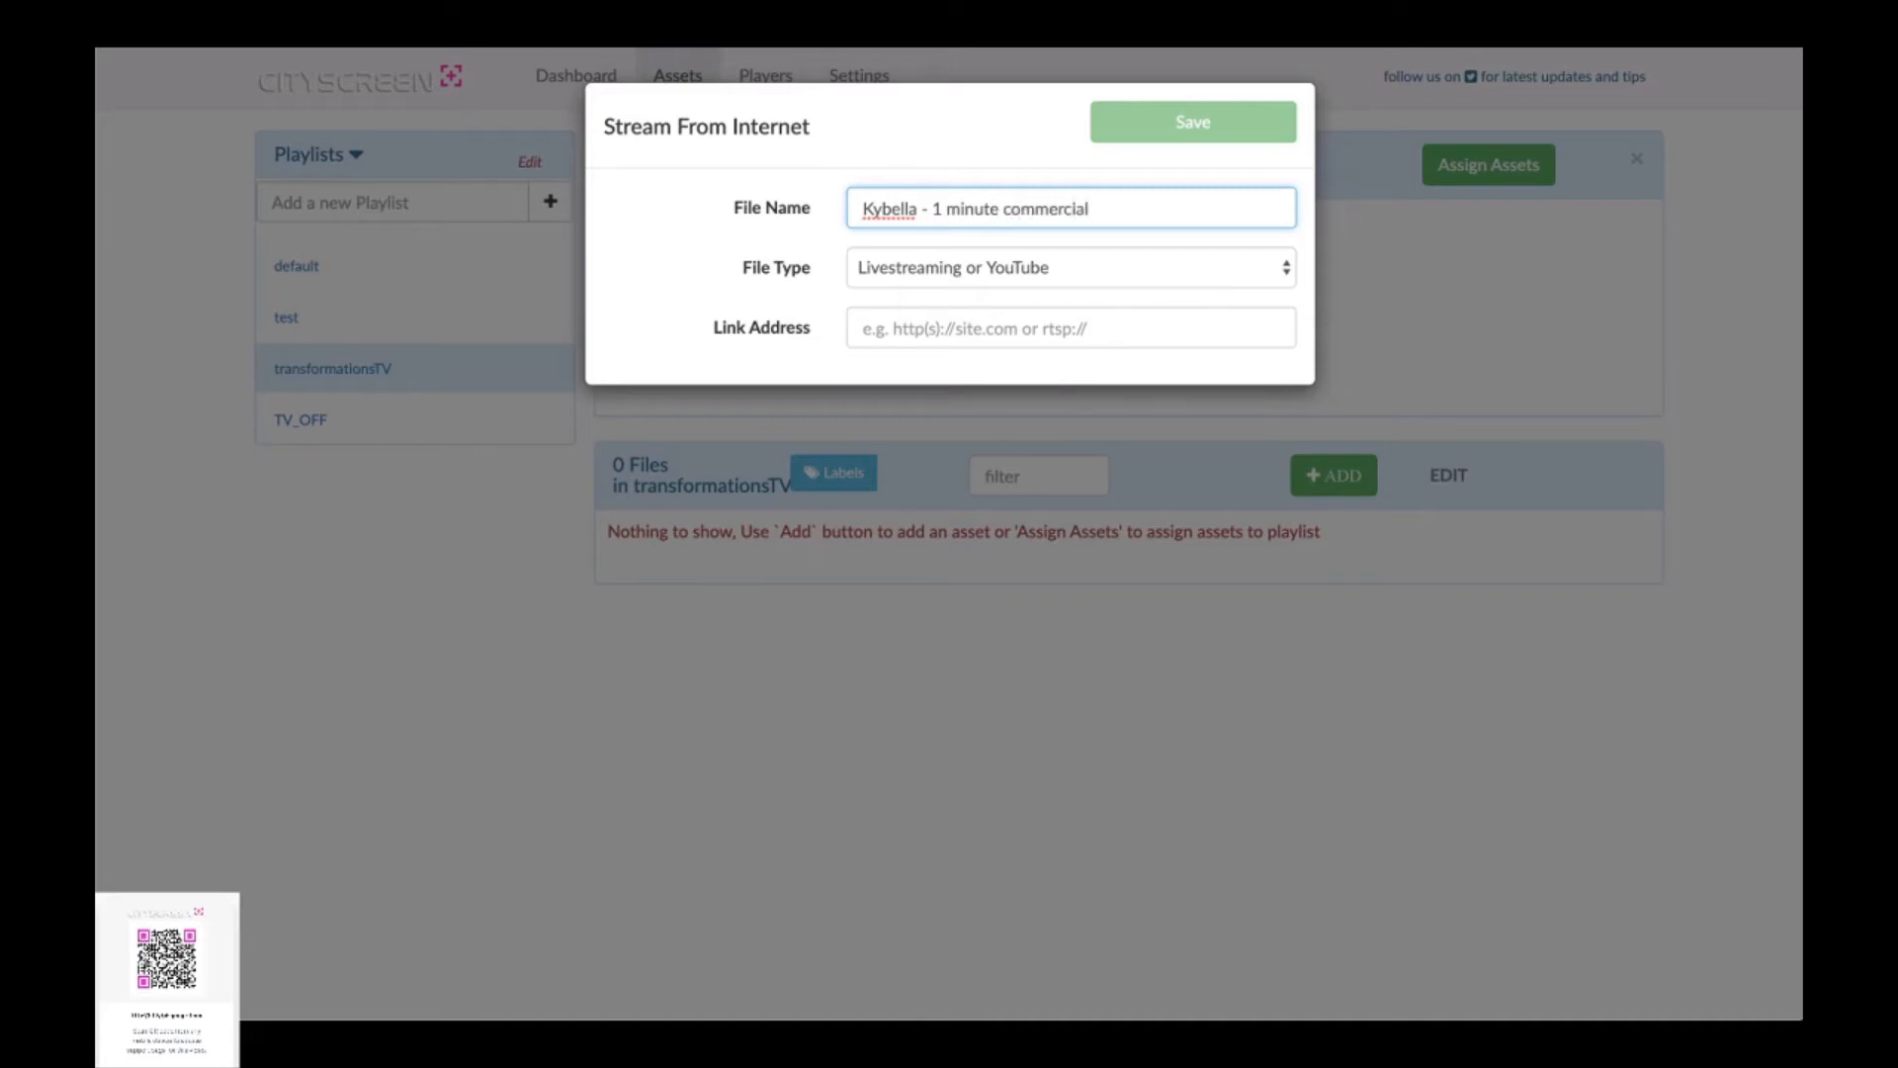
mouse_move(862, 378)
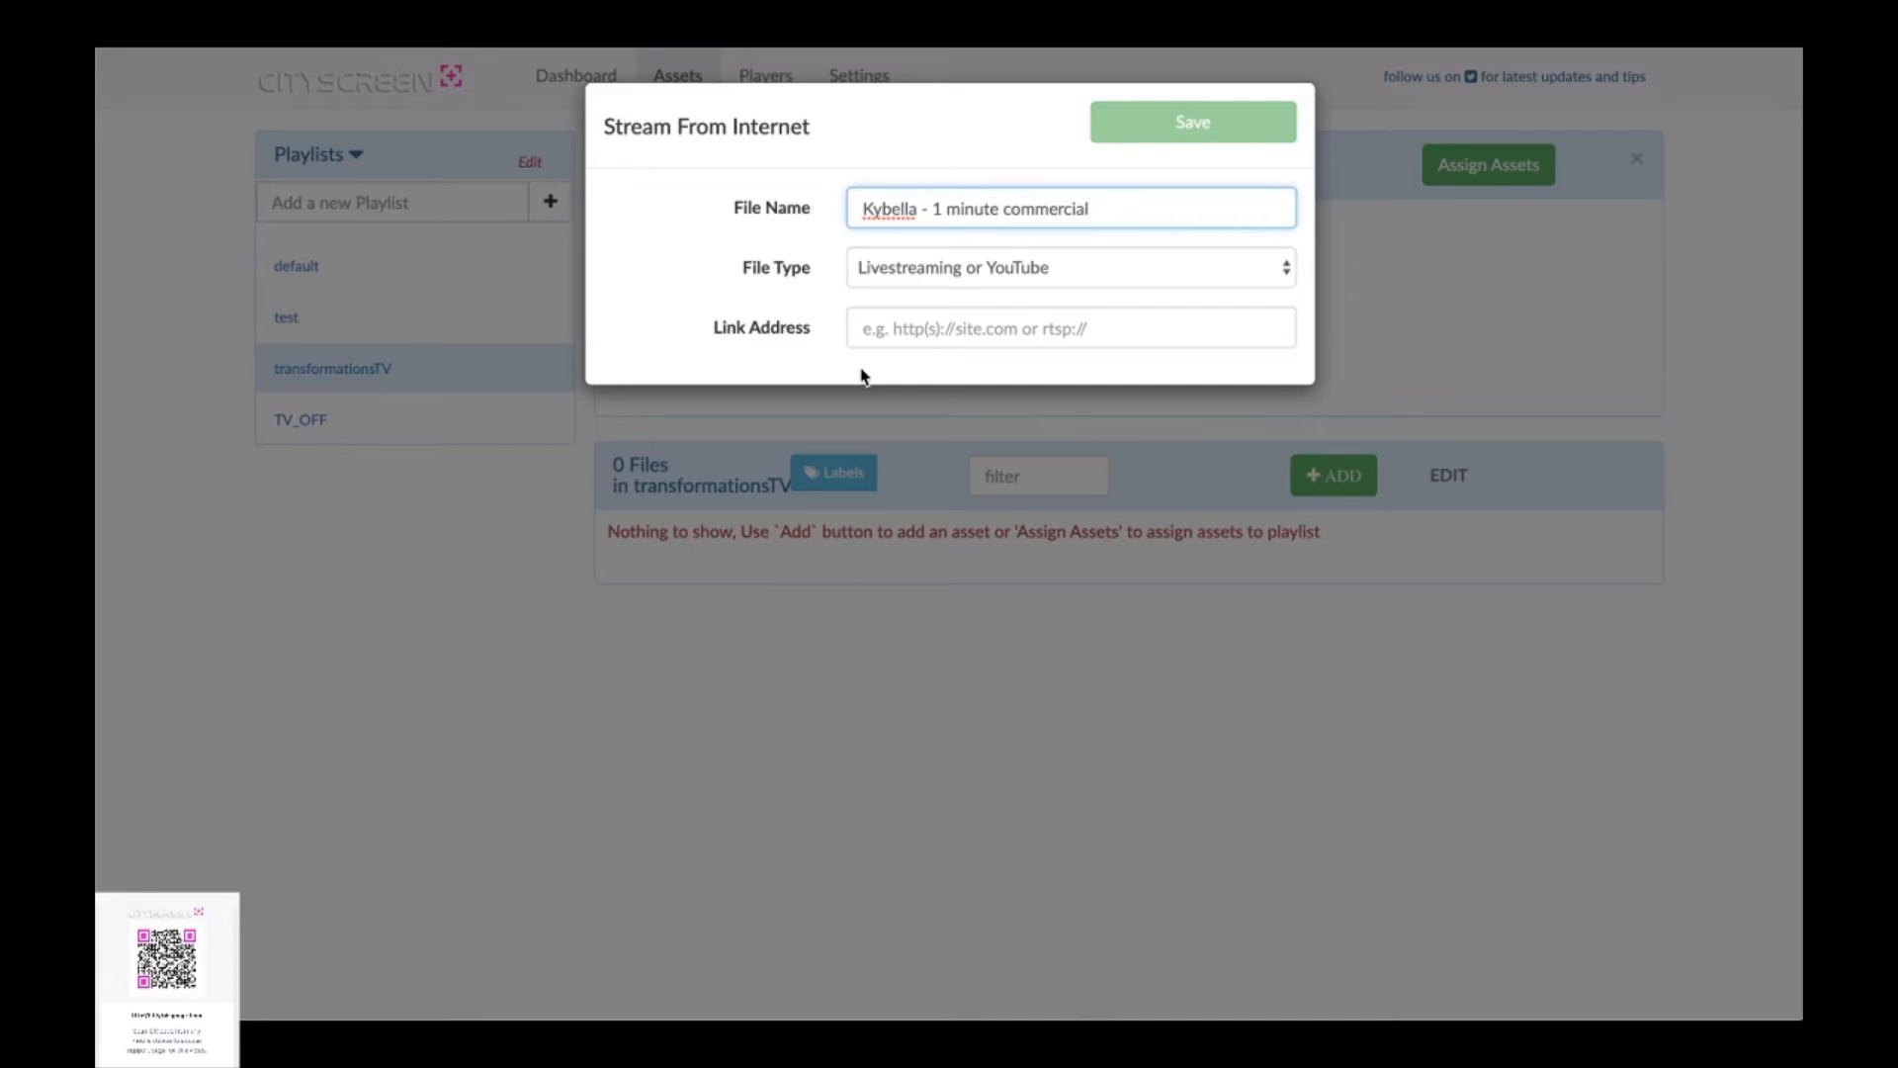
right_click(1070, 327)
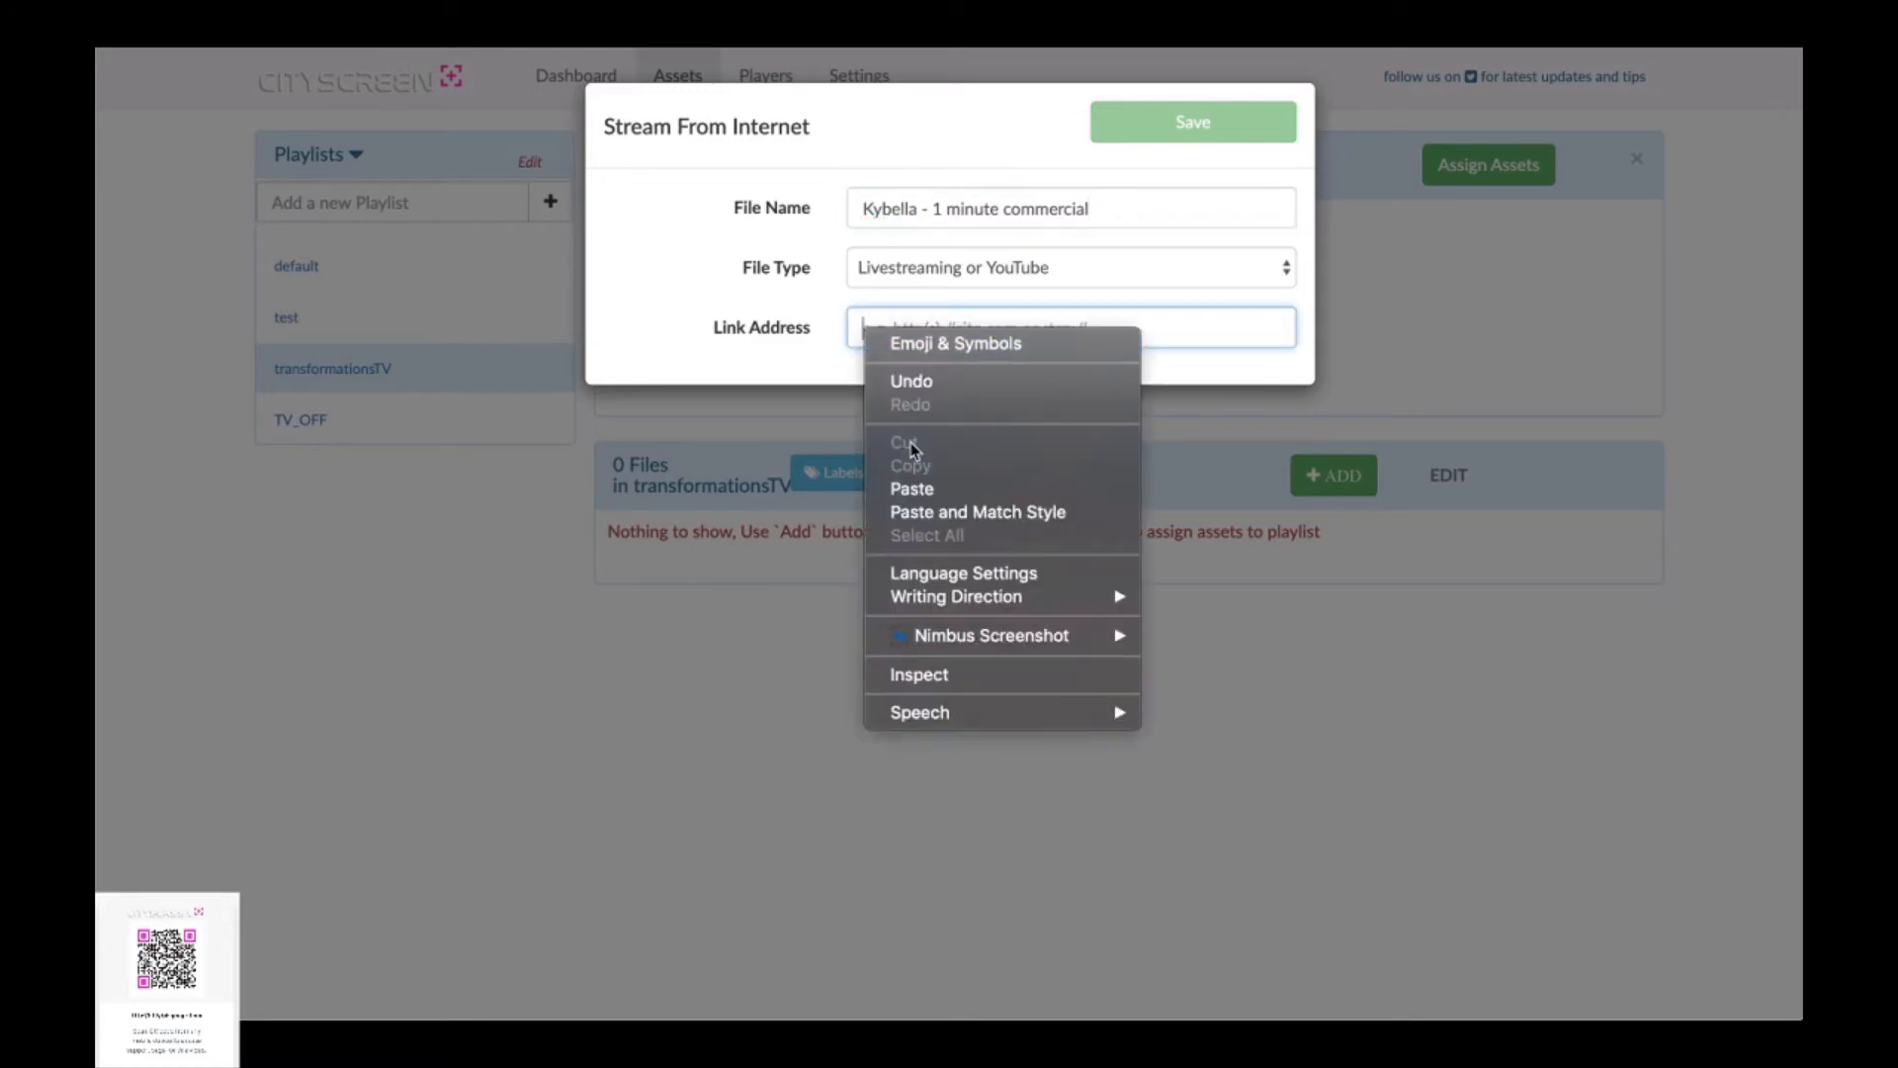
click(912, 490)
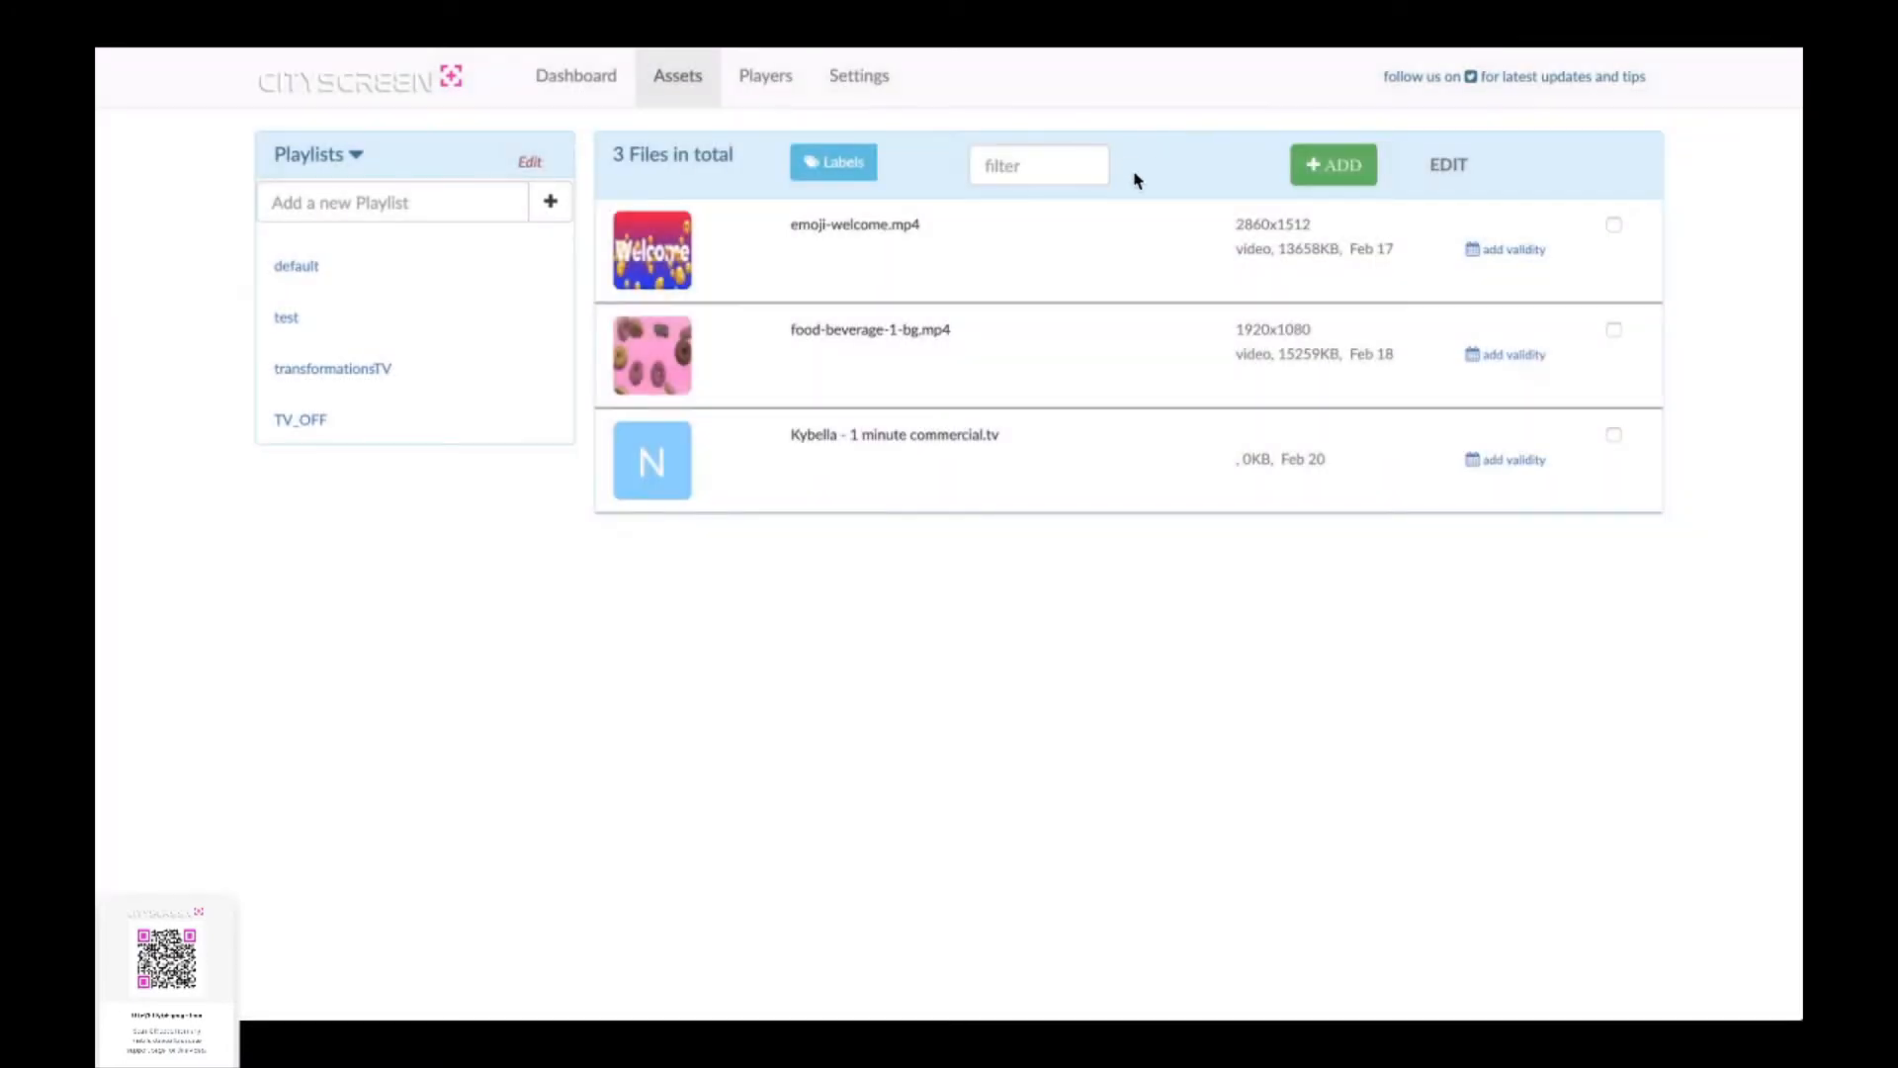
mouse_move(587, 437)
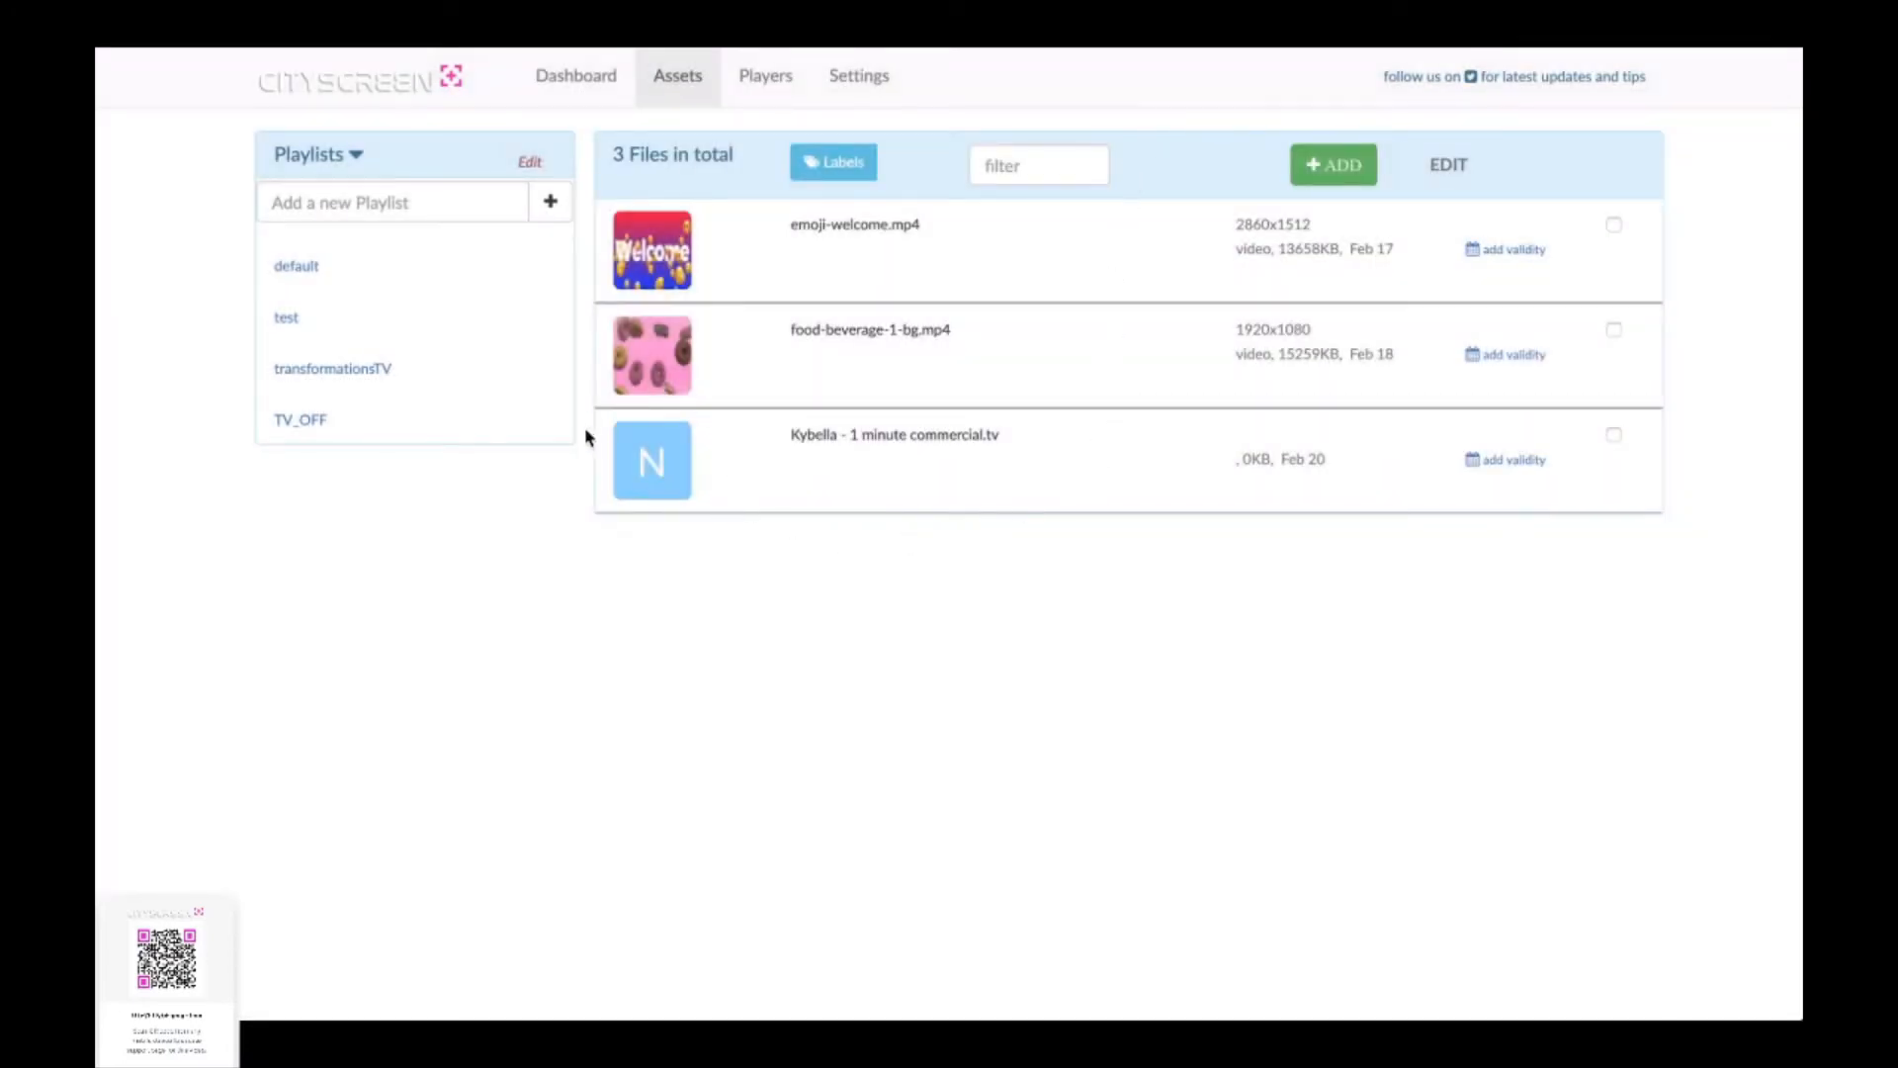
mouse_move(629, 521)
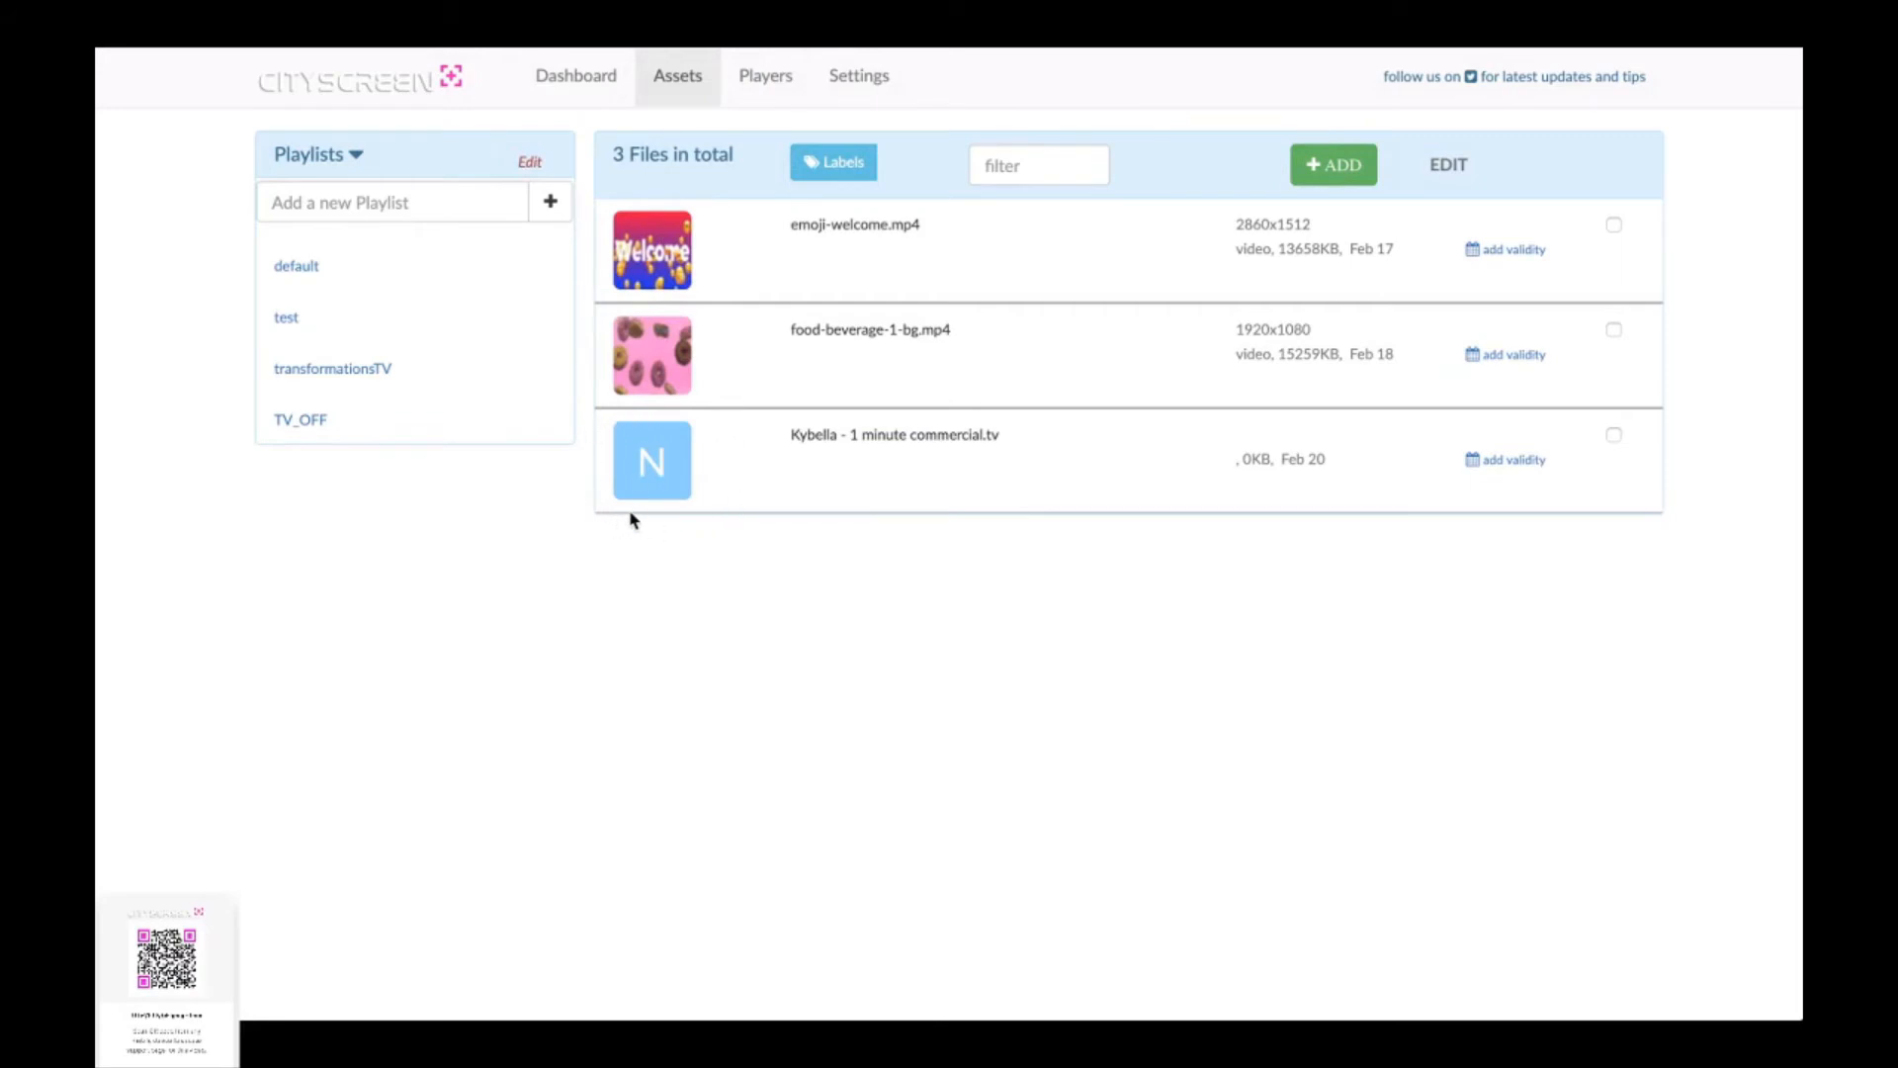
mouse_move(651, 494)
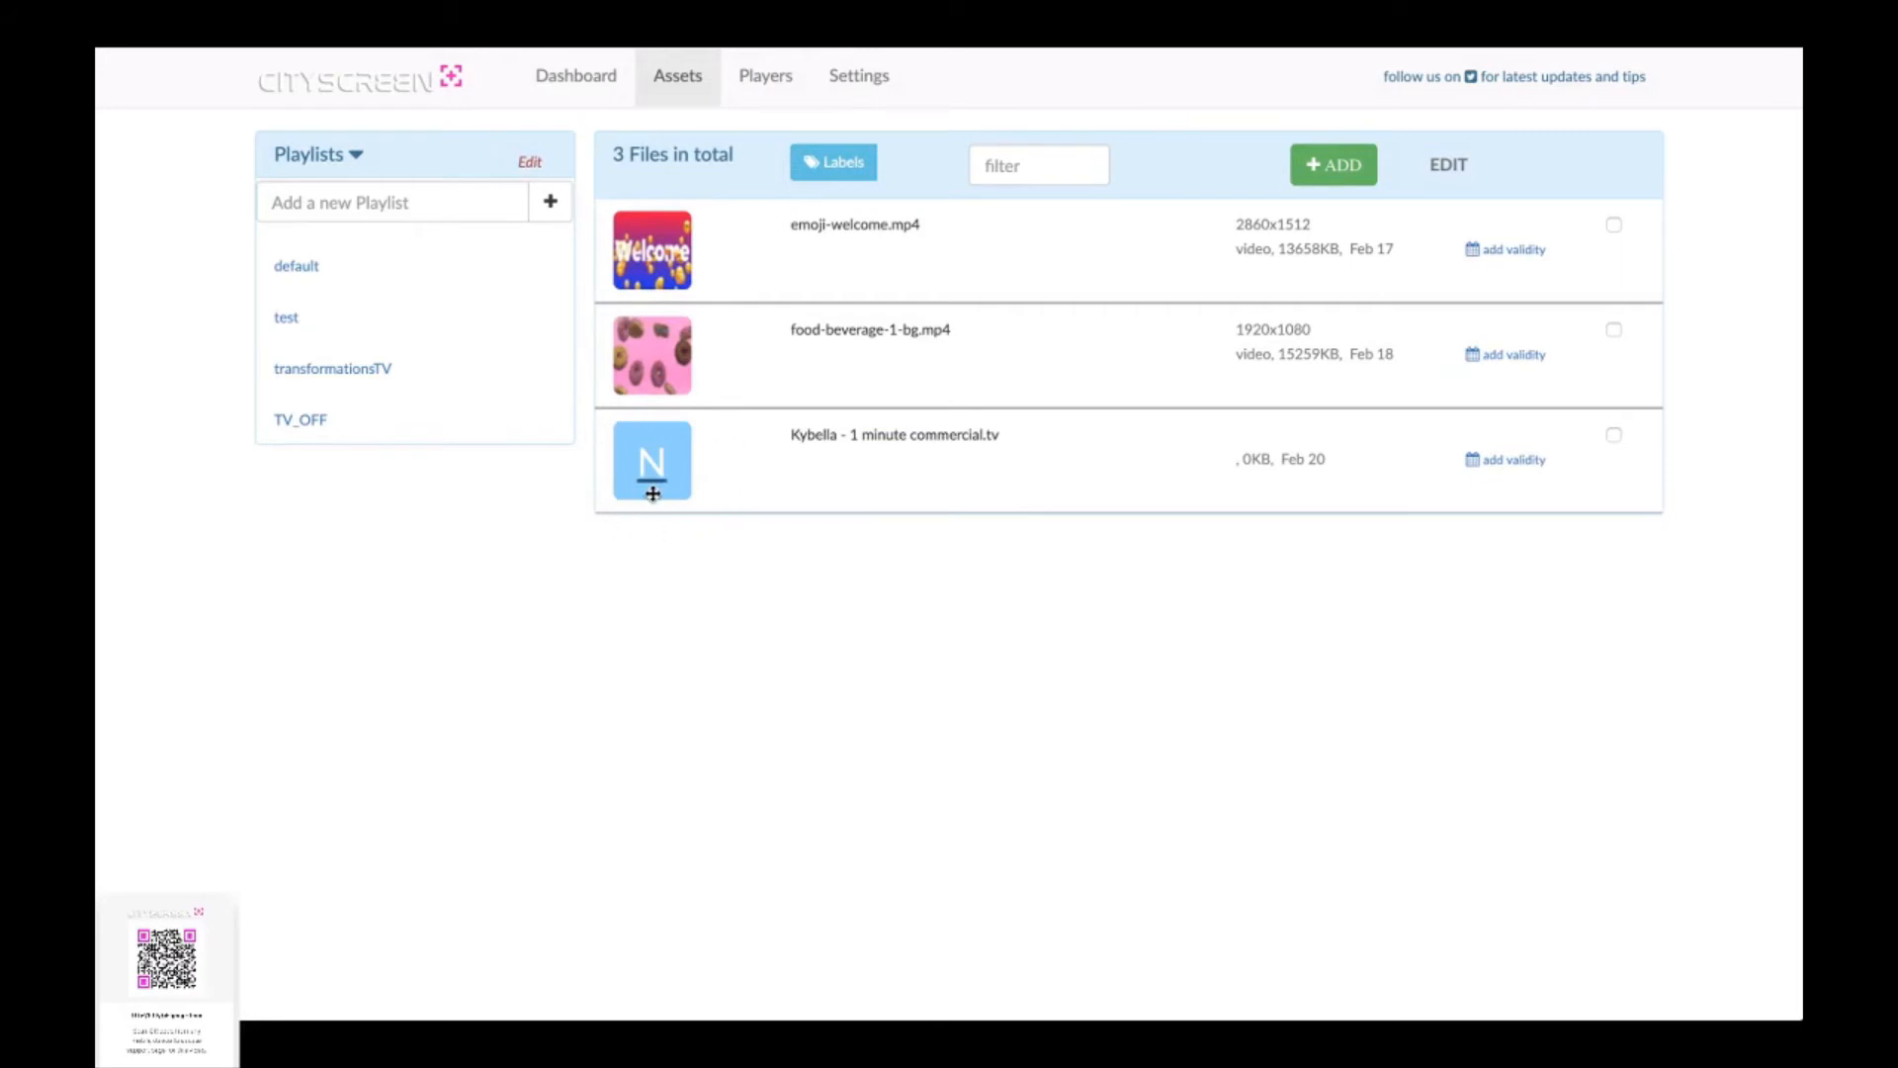
mouse_move(1026, 547)
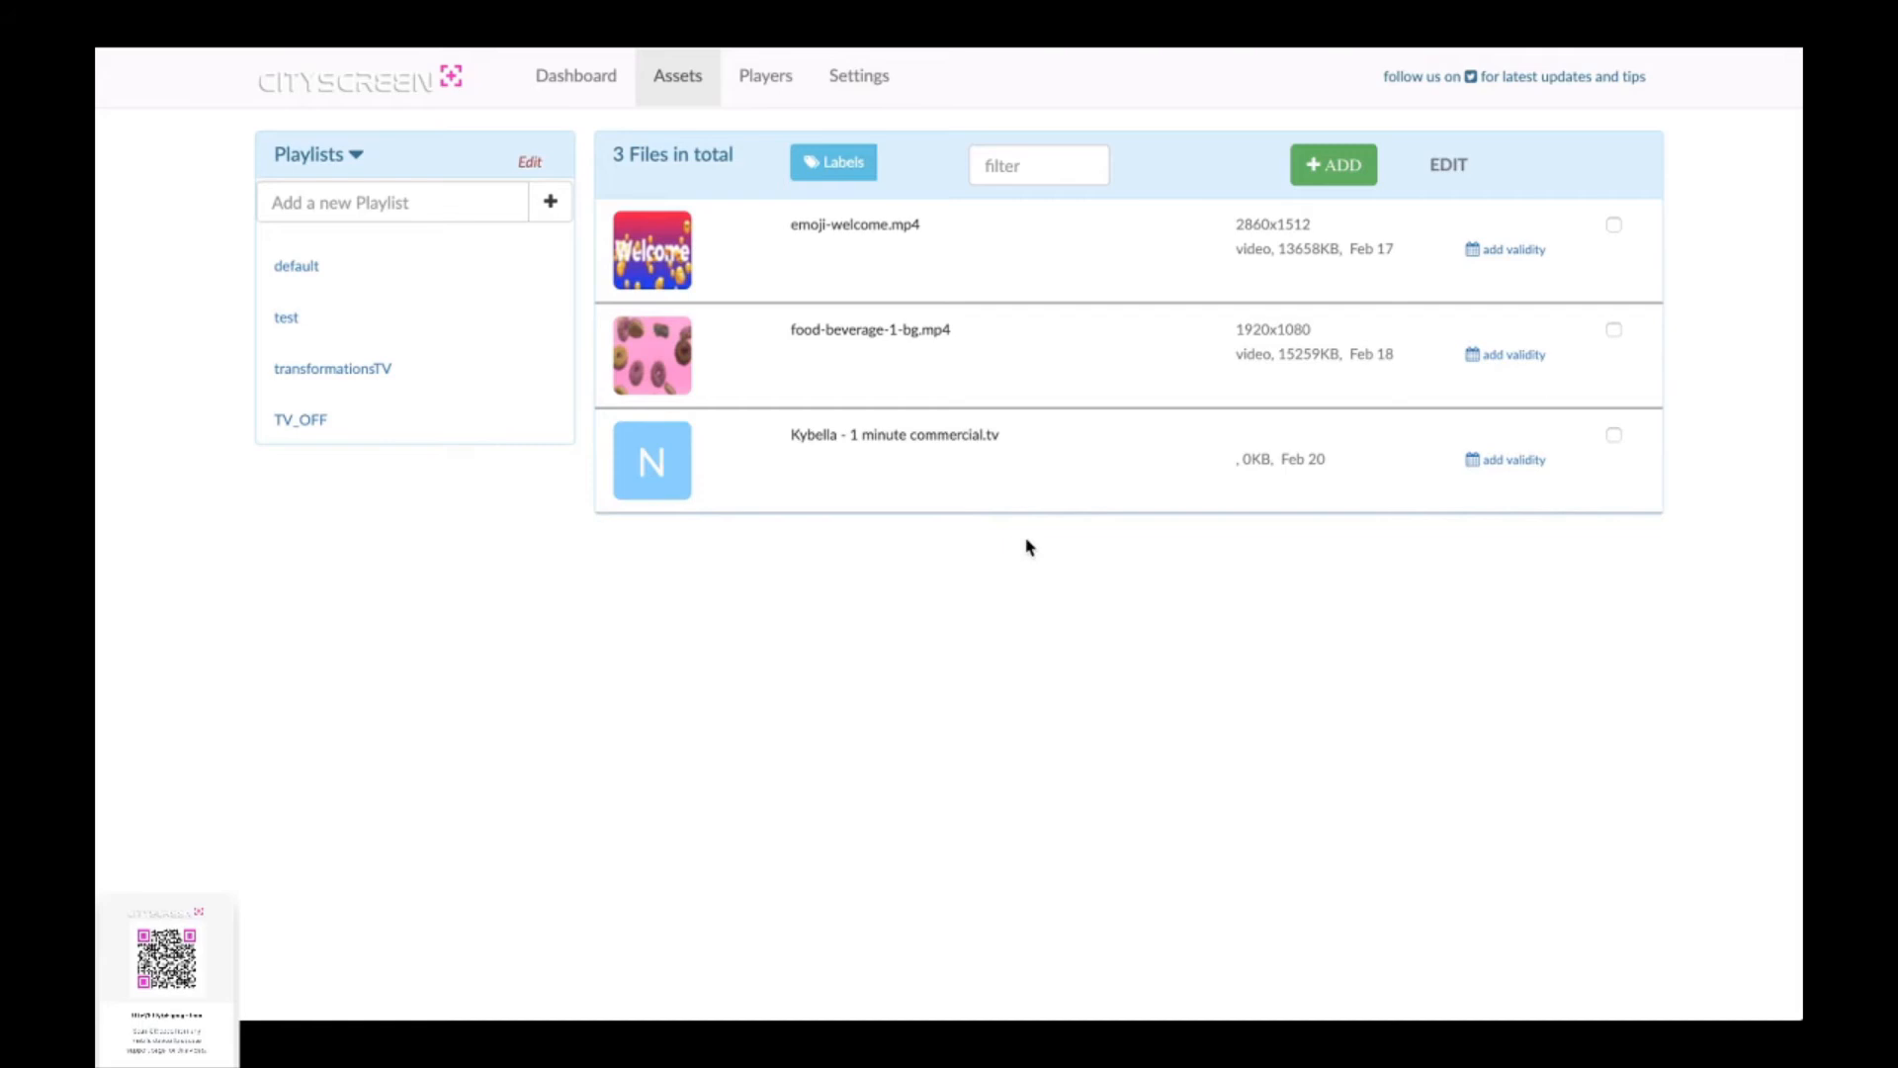
mouse_move(274, 503)
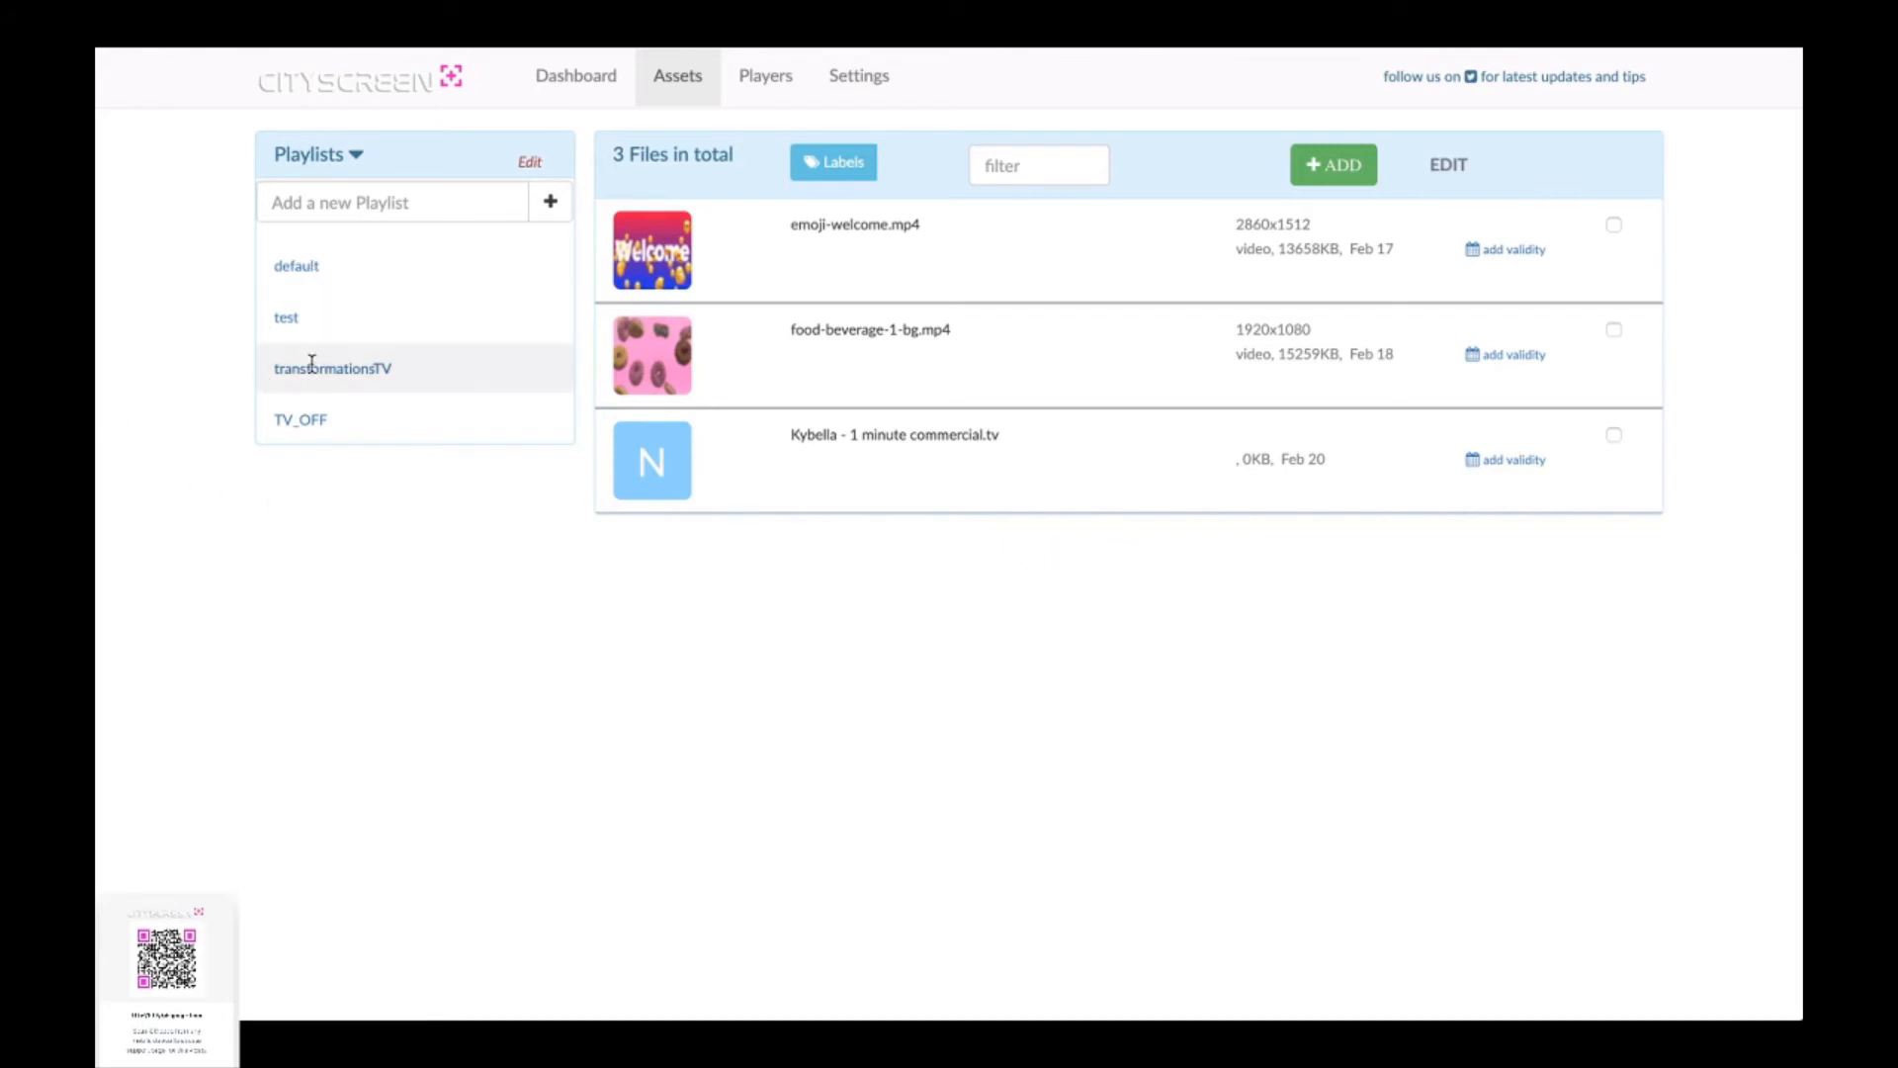
Step: Assign the Kybella commercial to transformationsTV and set its duration to 60 seconds
click(334, 368)
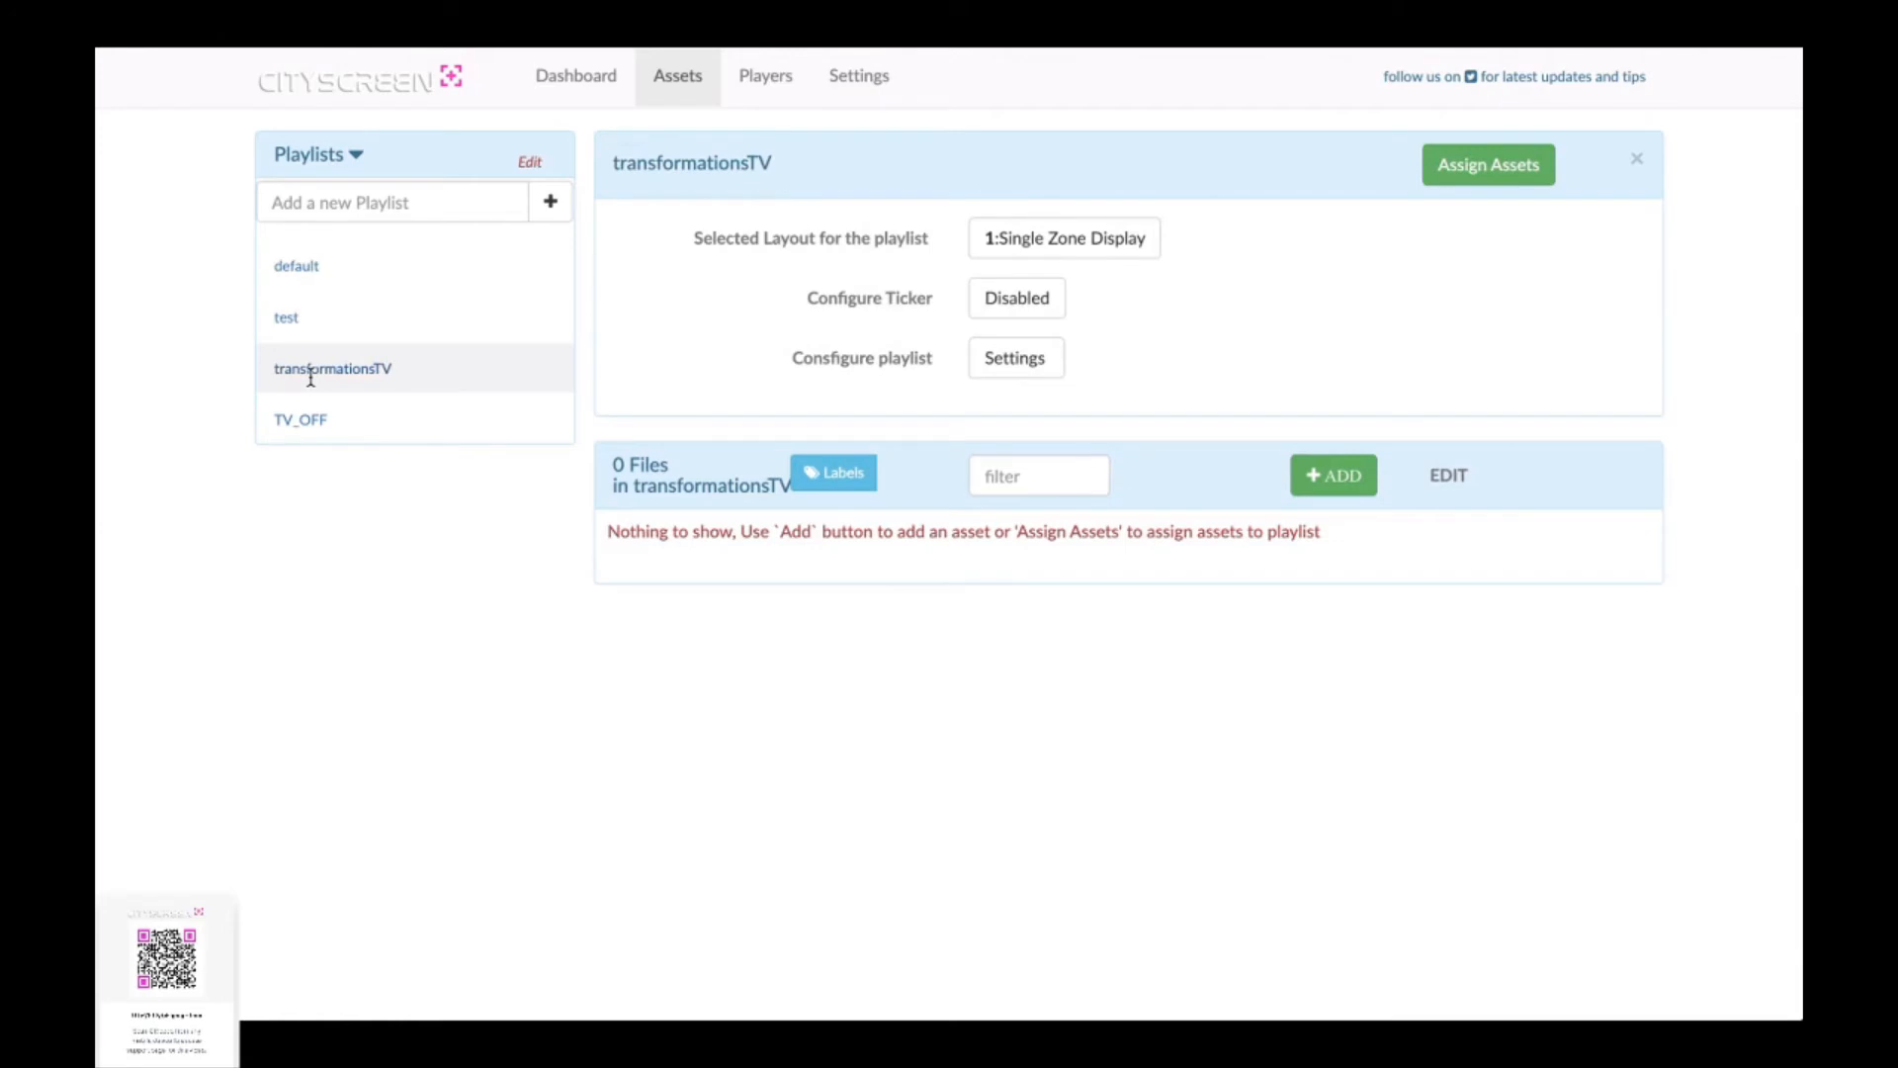
click(1487, 163)
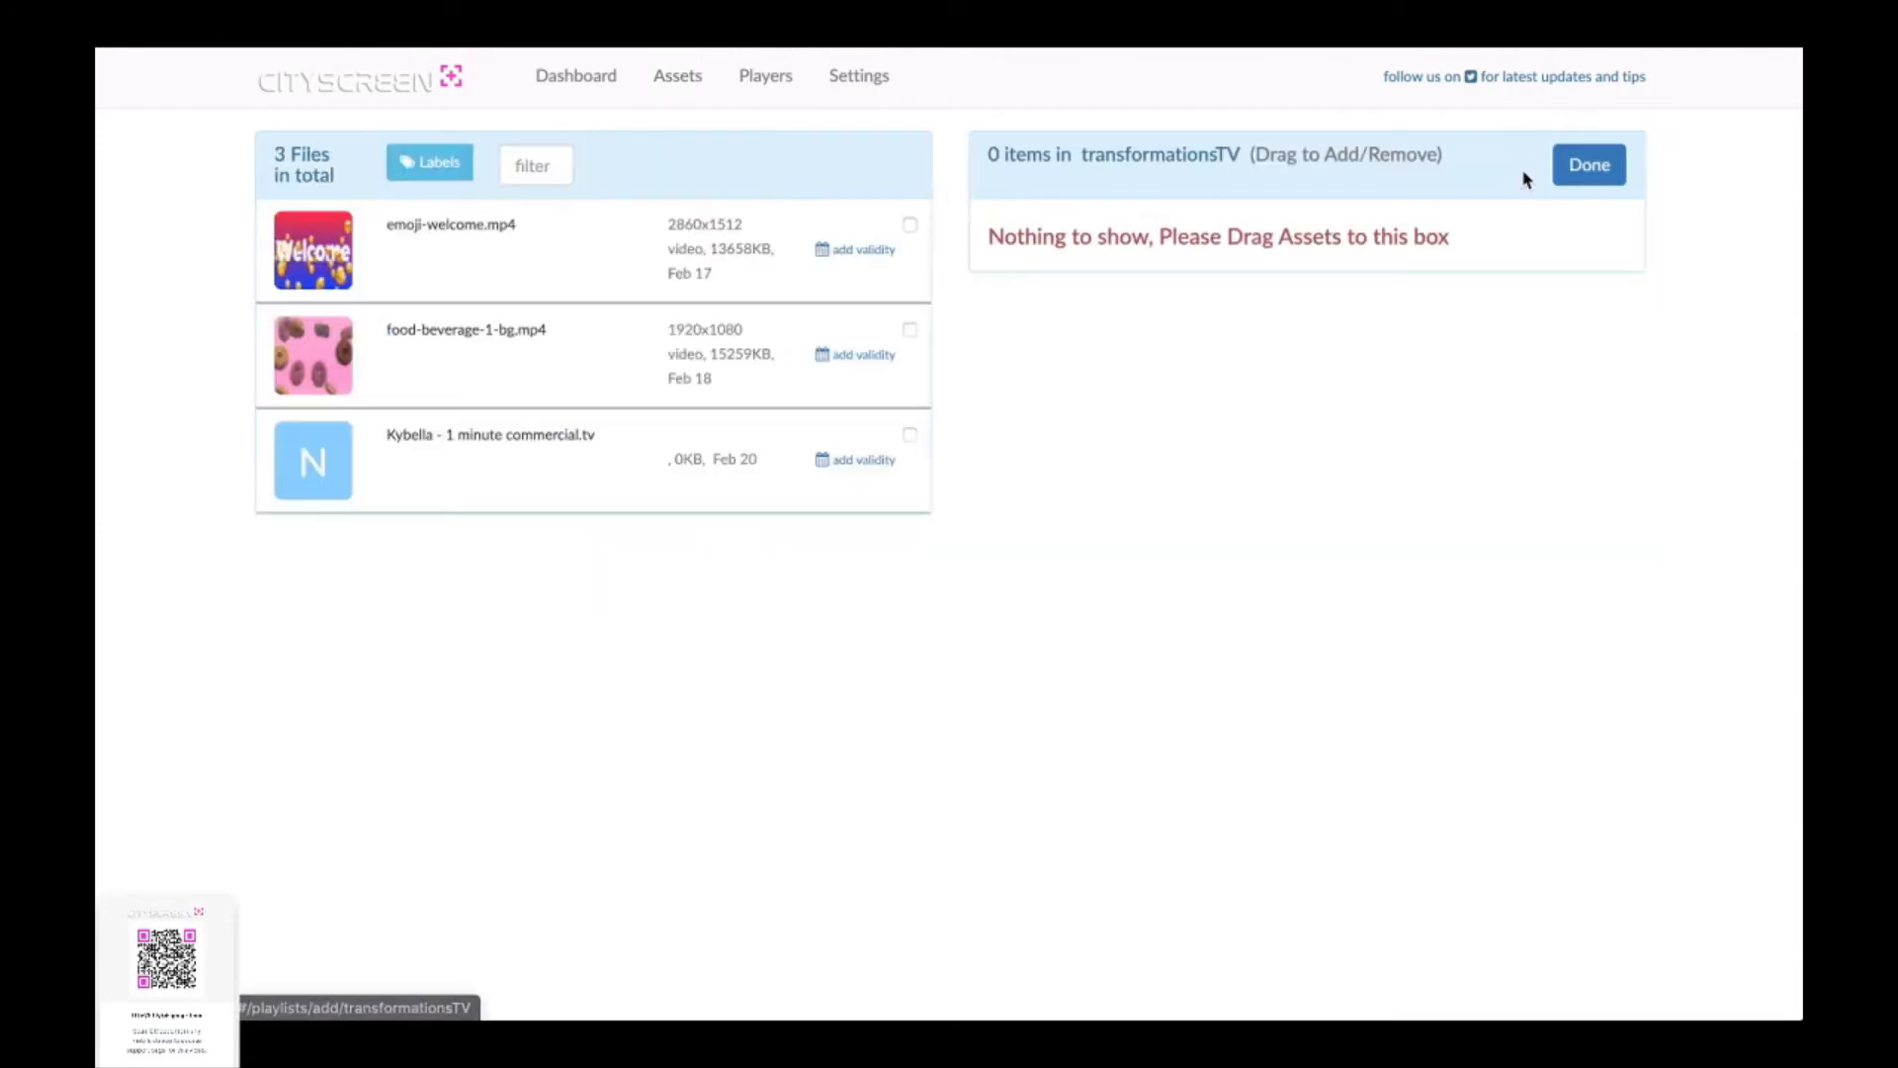
mouse_move(500, 469)
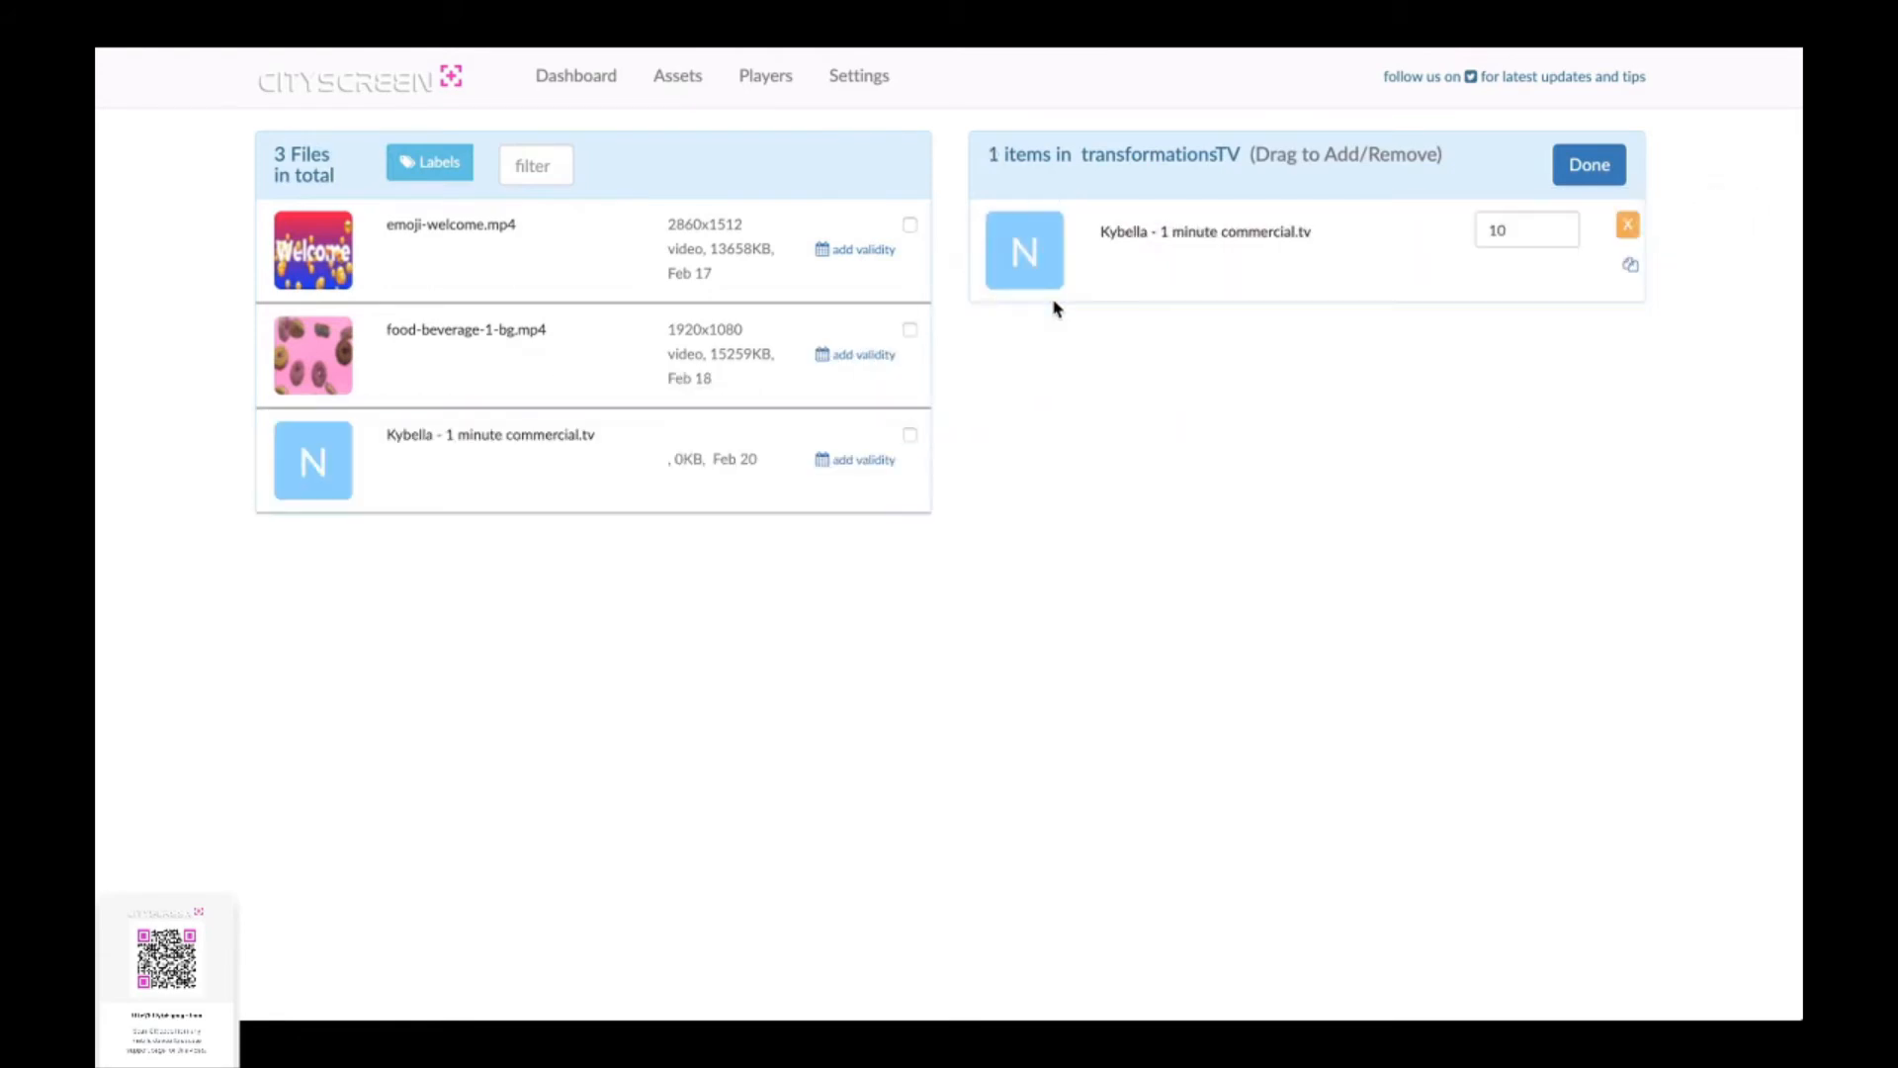
mouse_move(1333, 265)
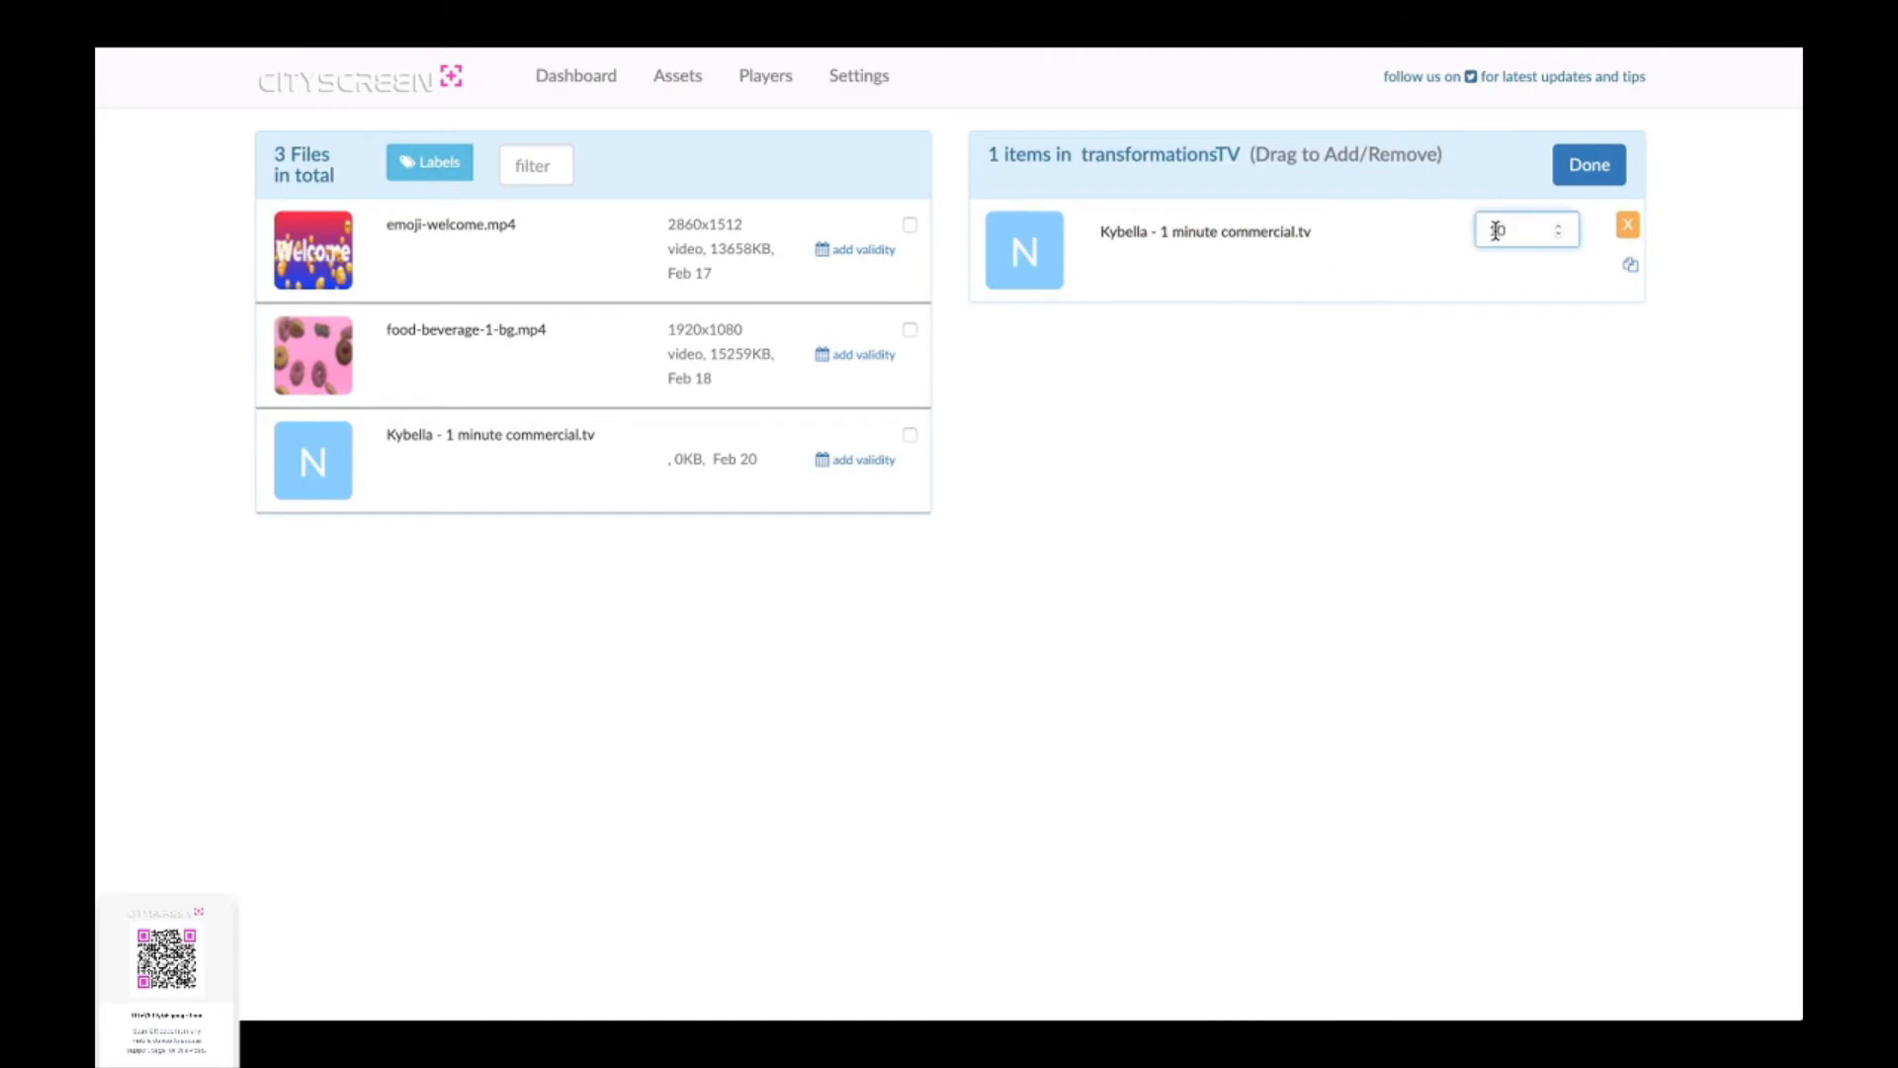
text(60)
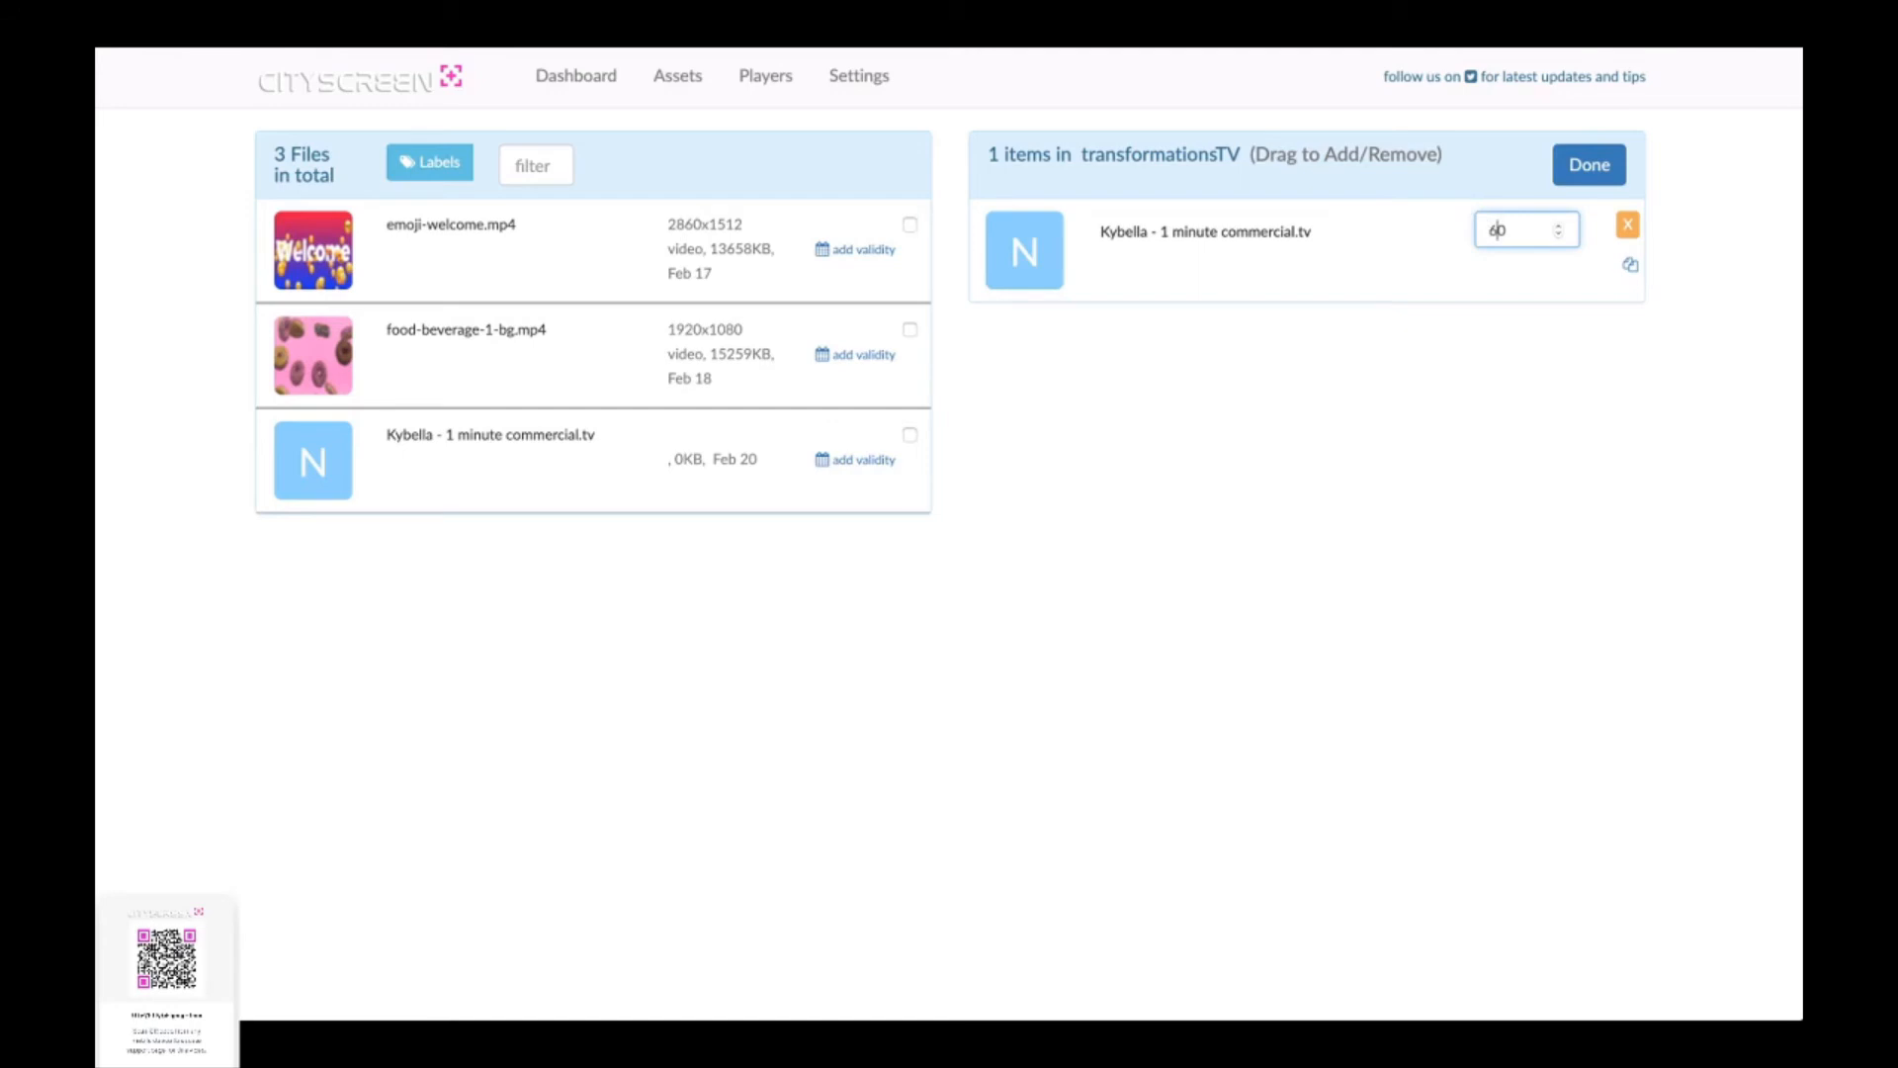
mouse_move(1307, 274)
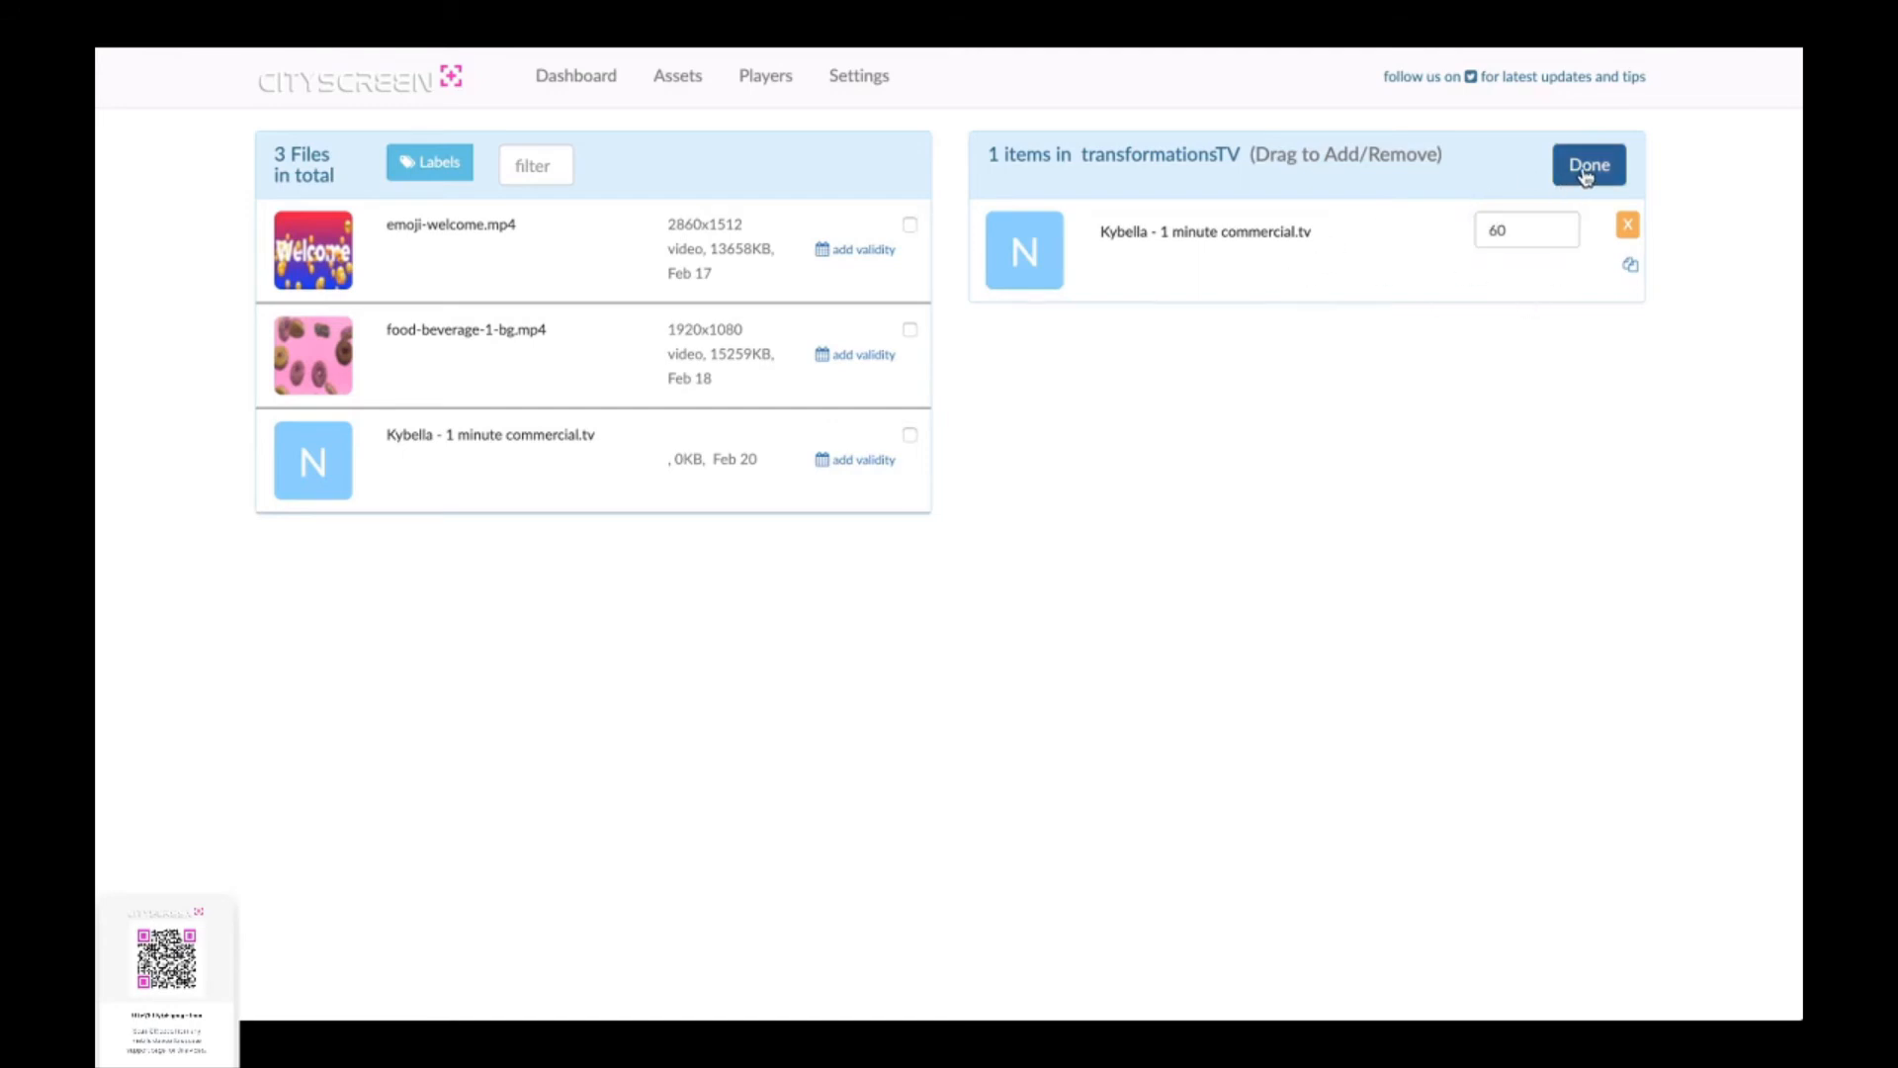
click(1589, 164)
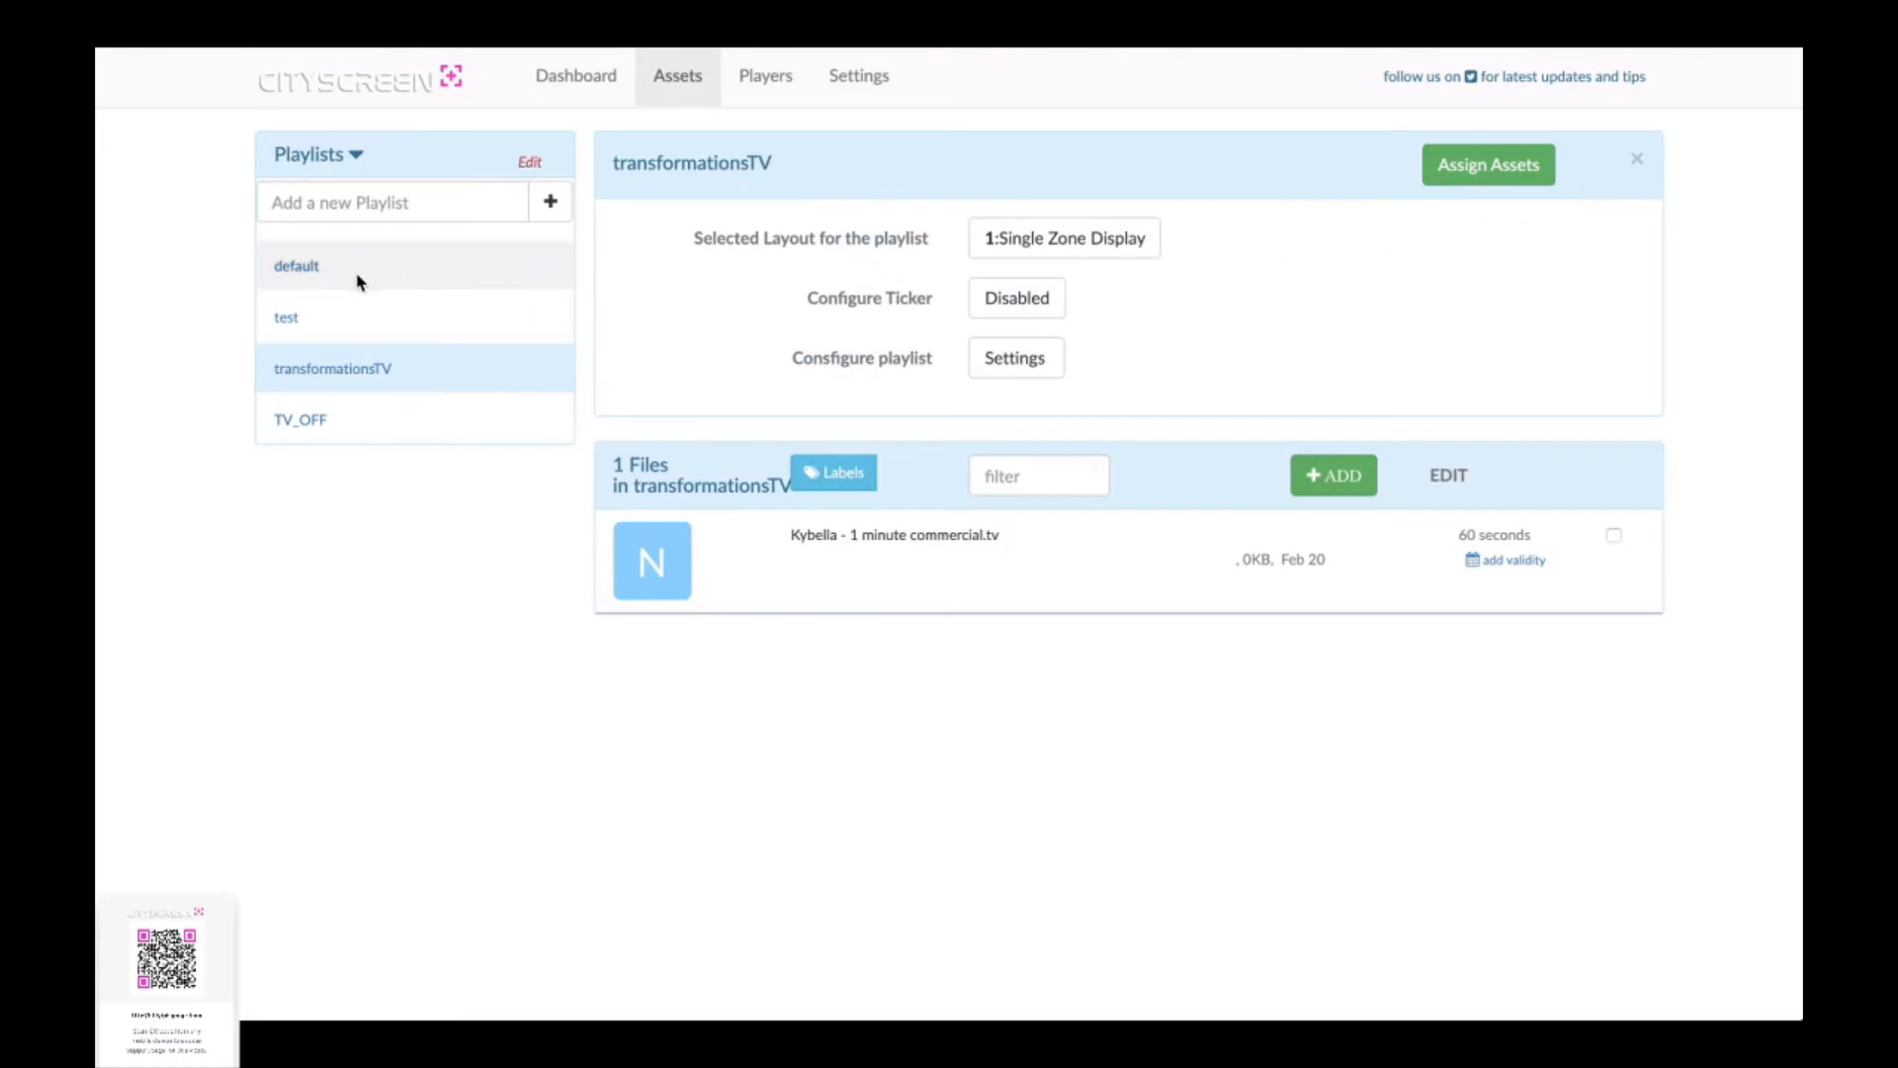
click(286, 317)
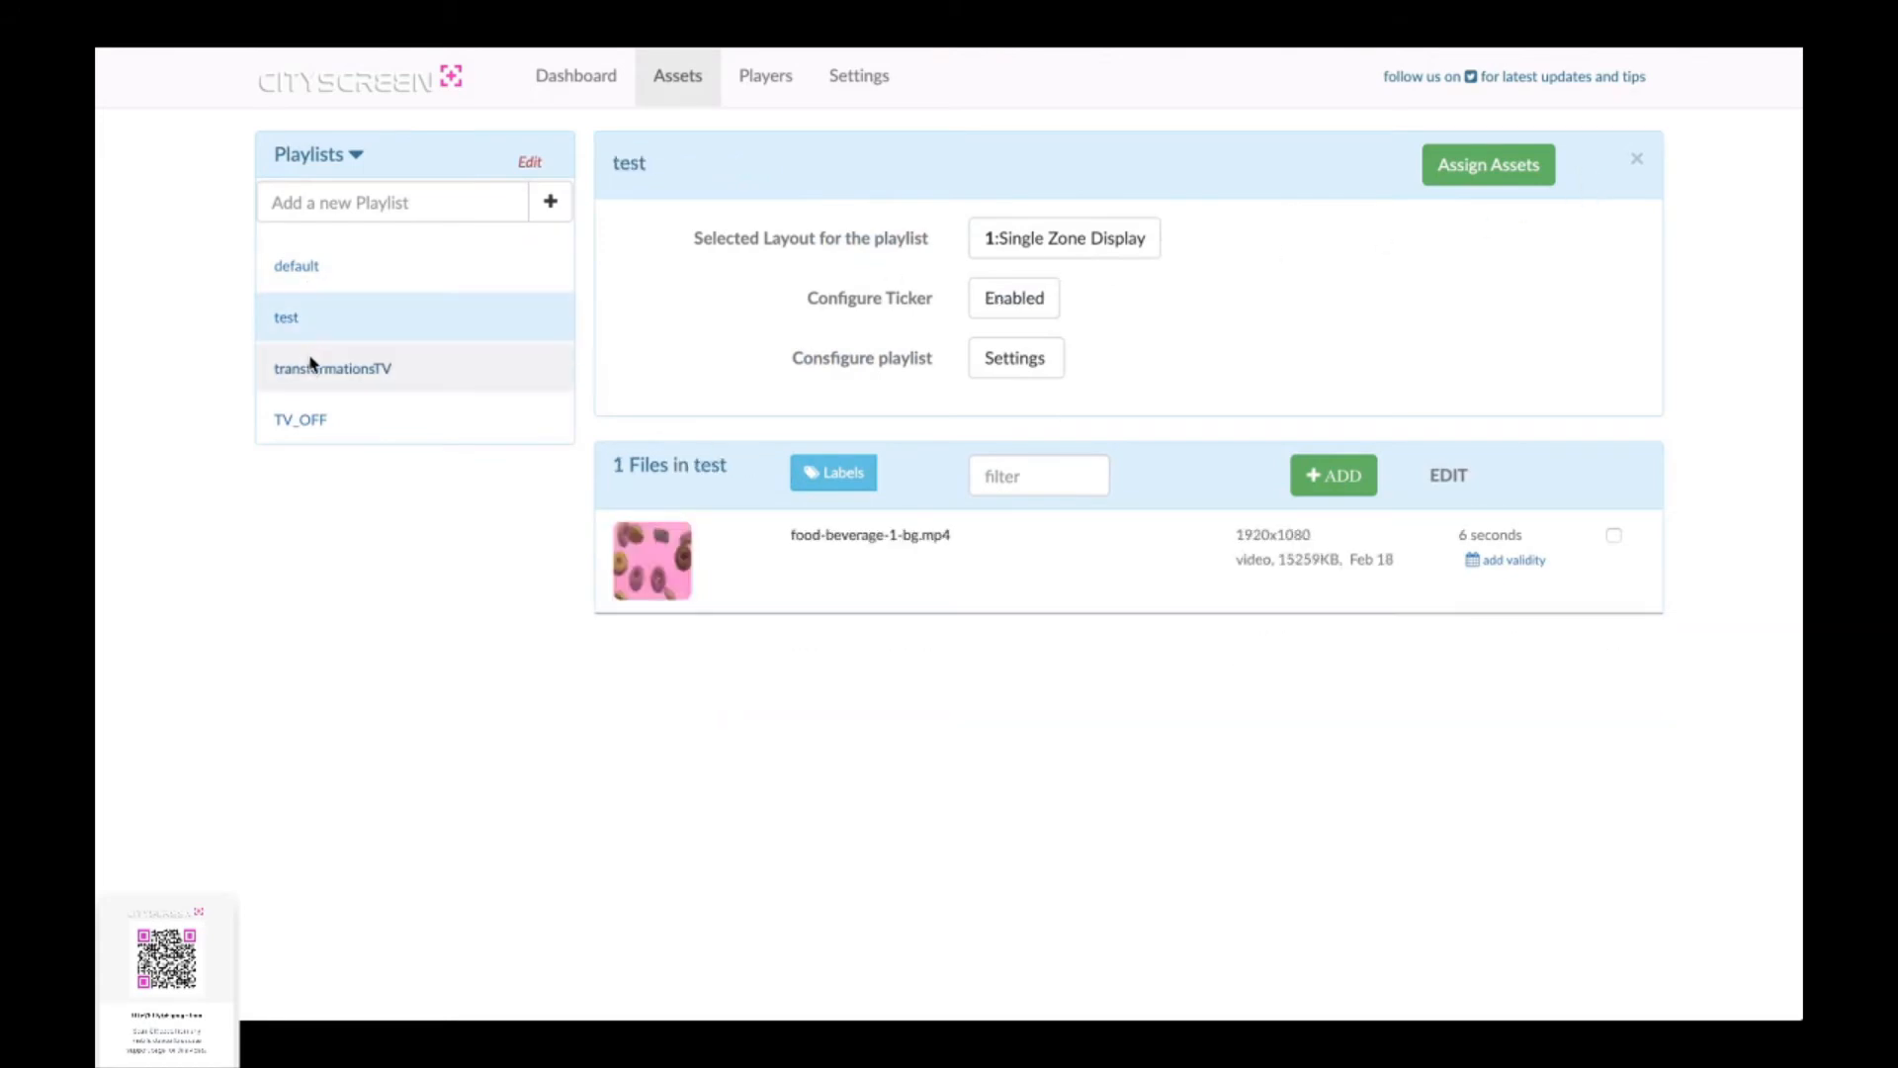
click(333, 368)
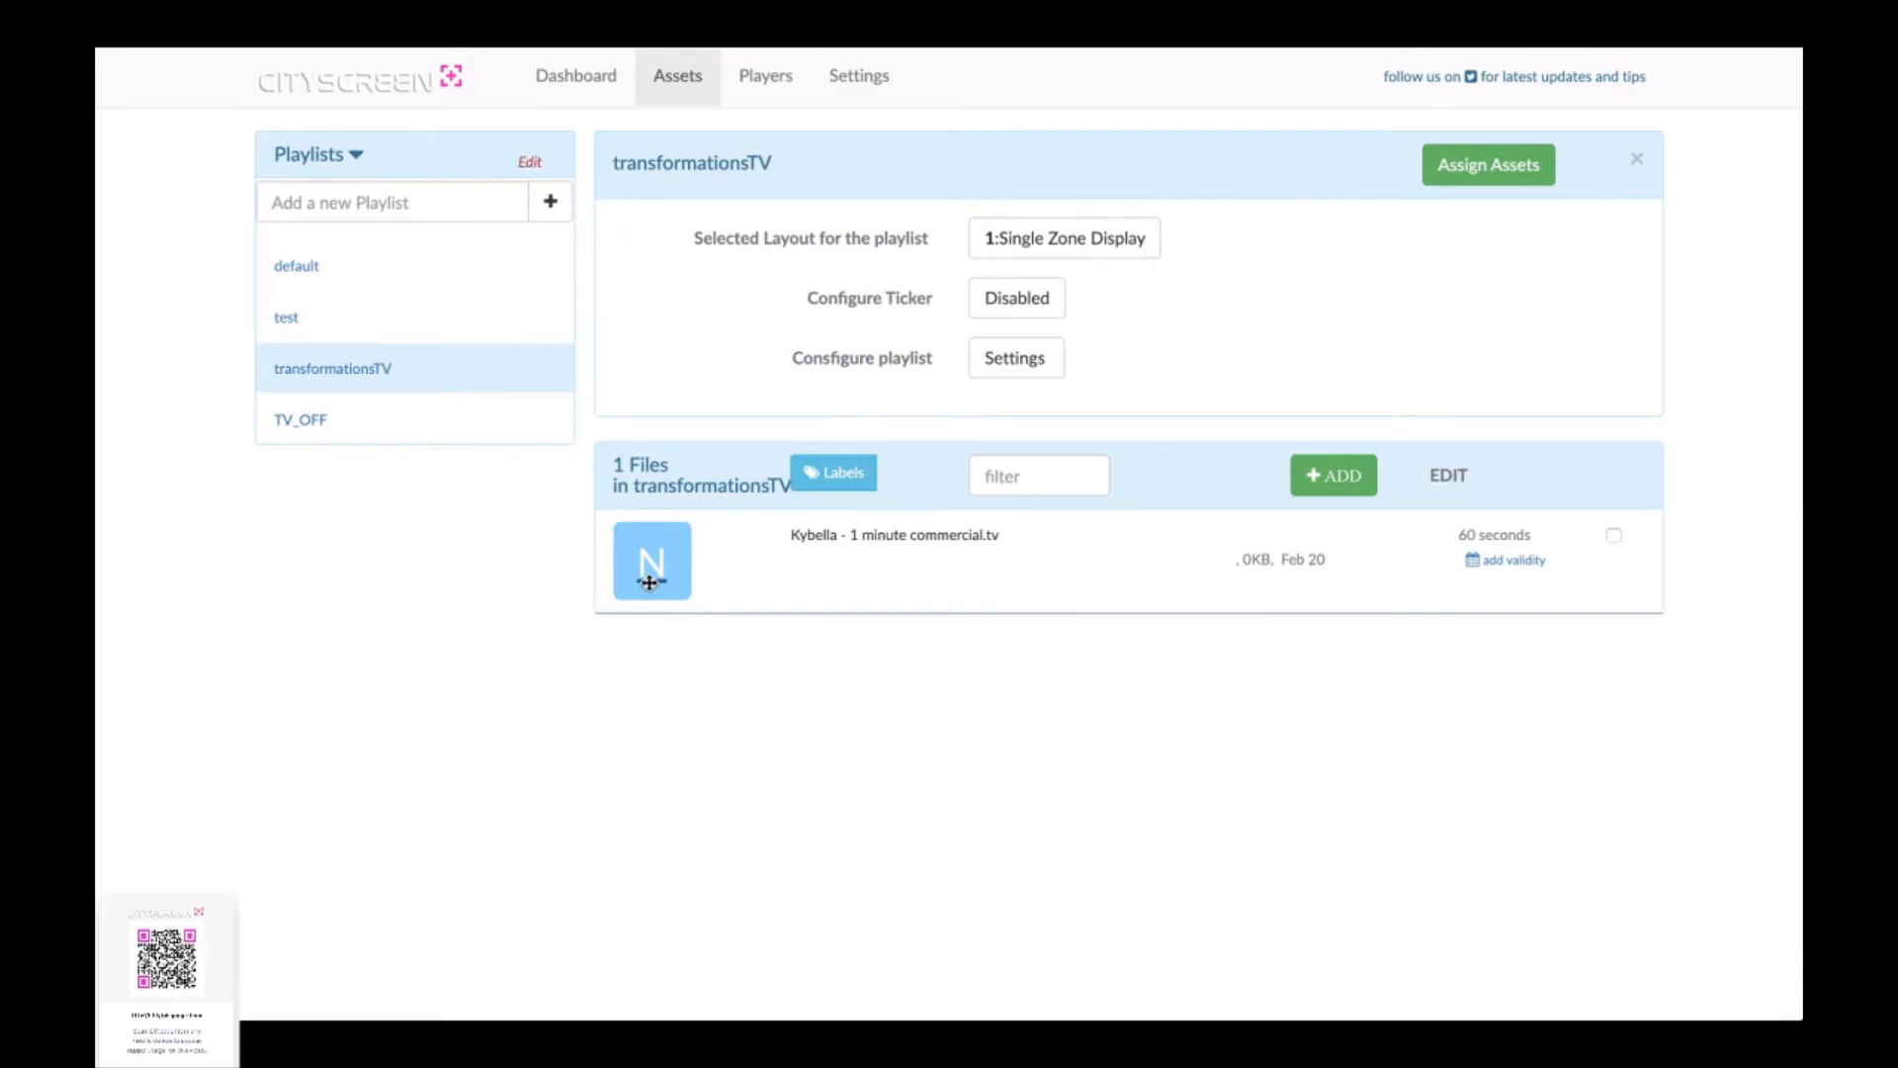
mouse_move(762, 712)
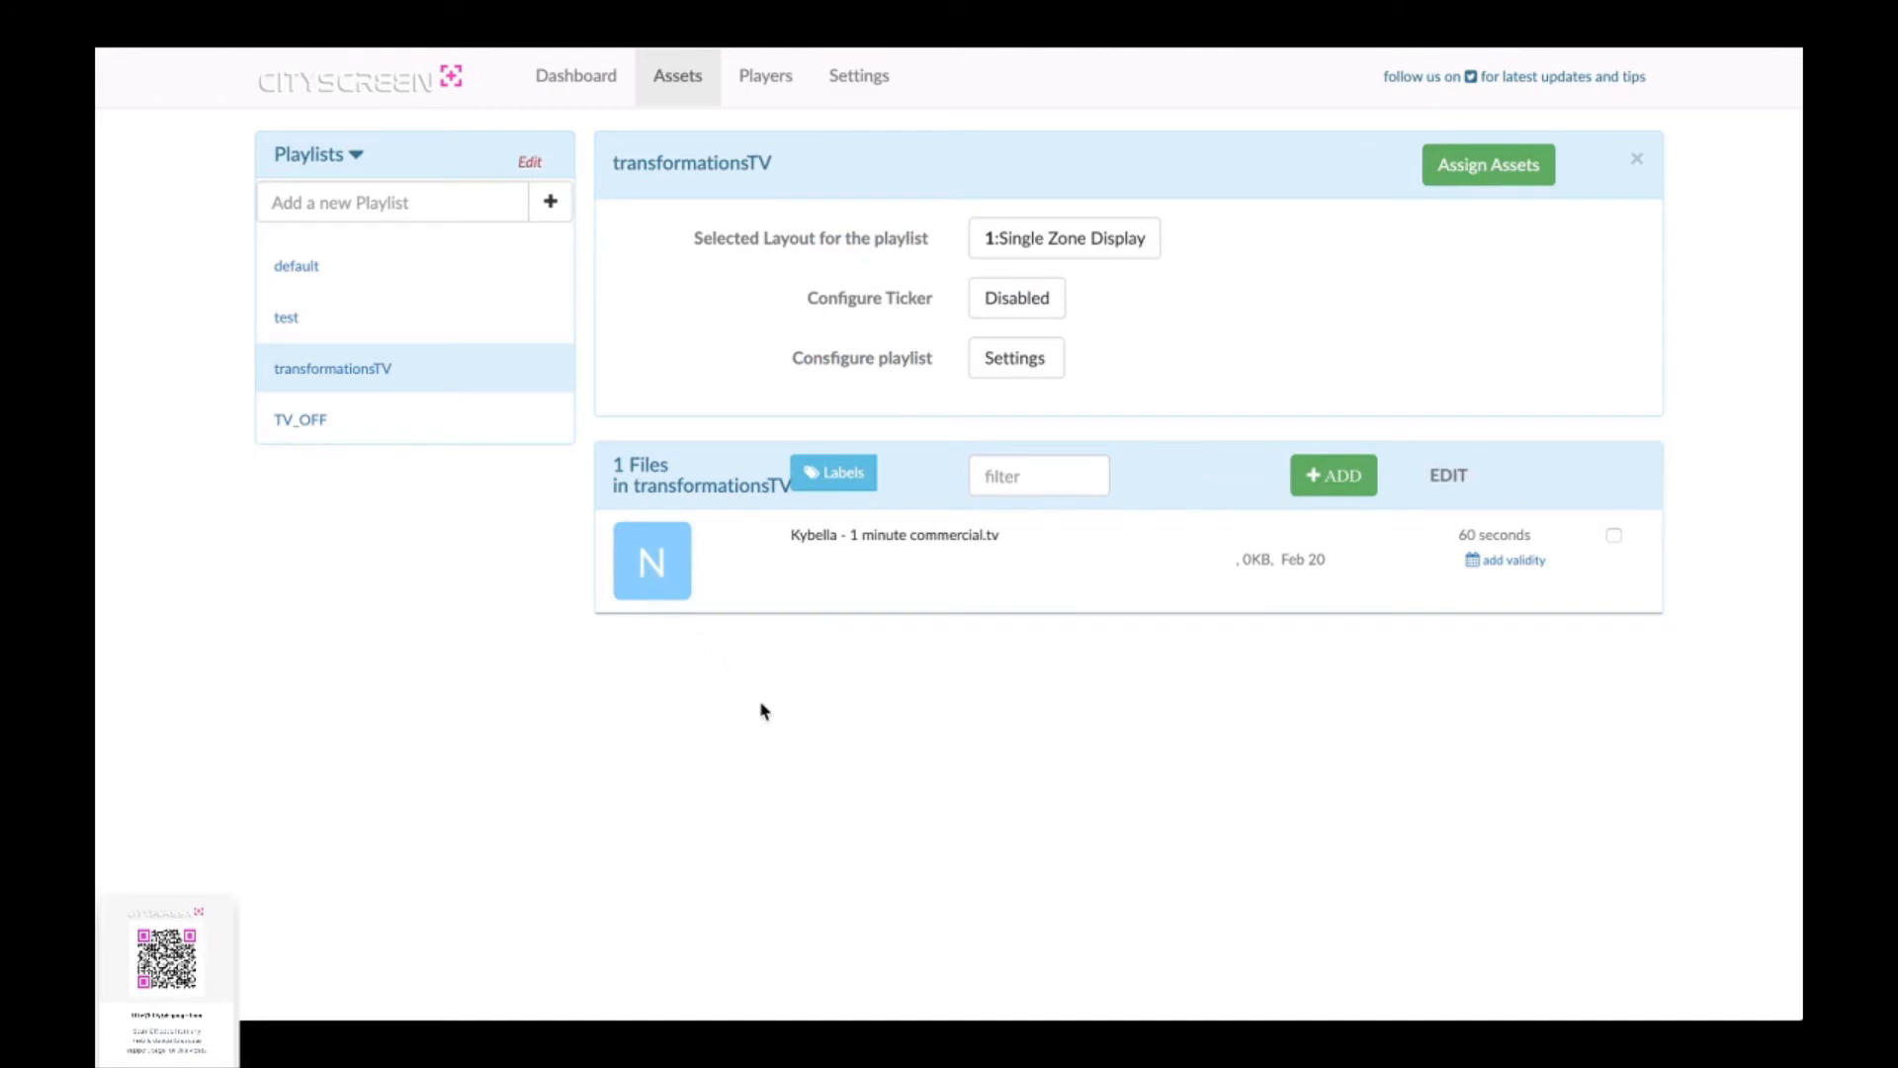
mouse_move(762, 712)
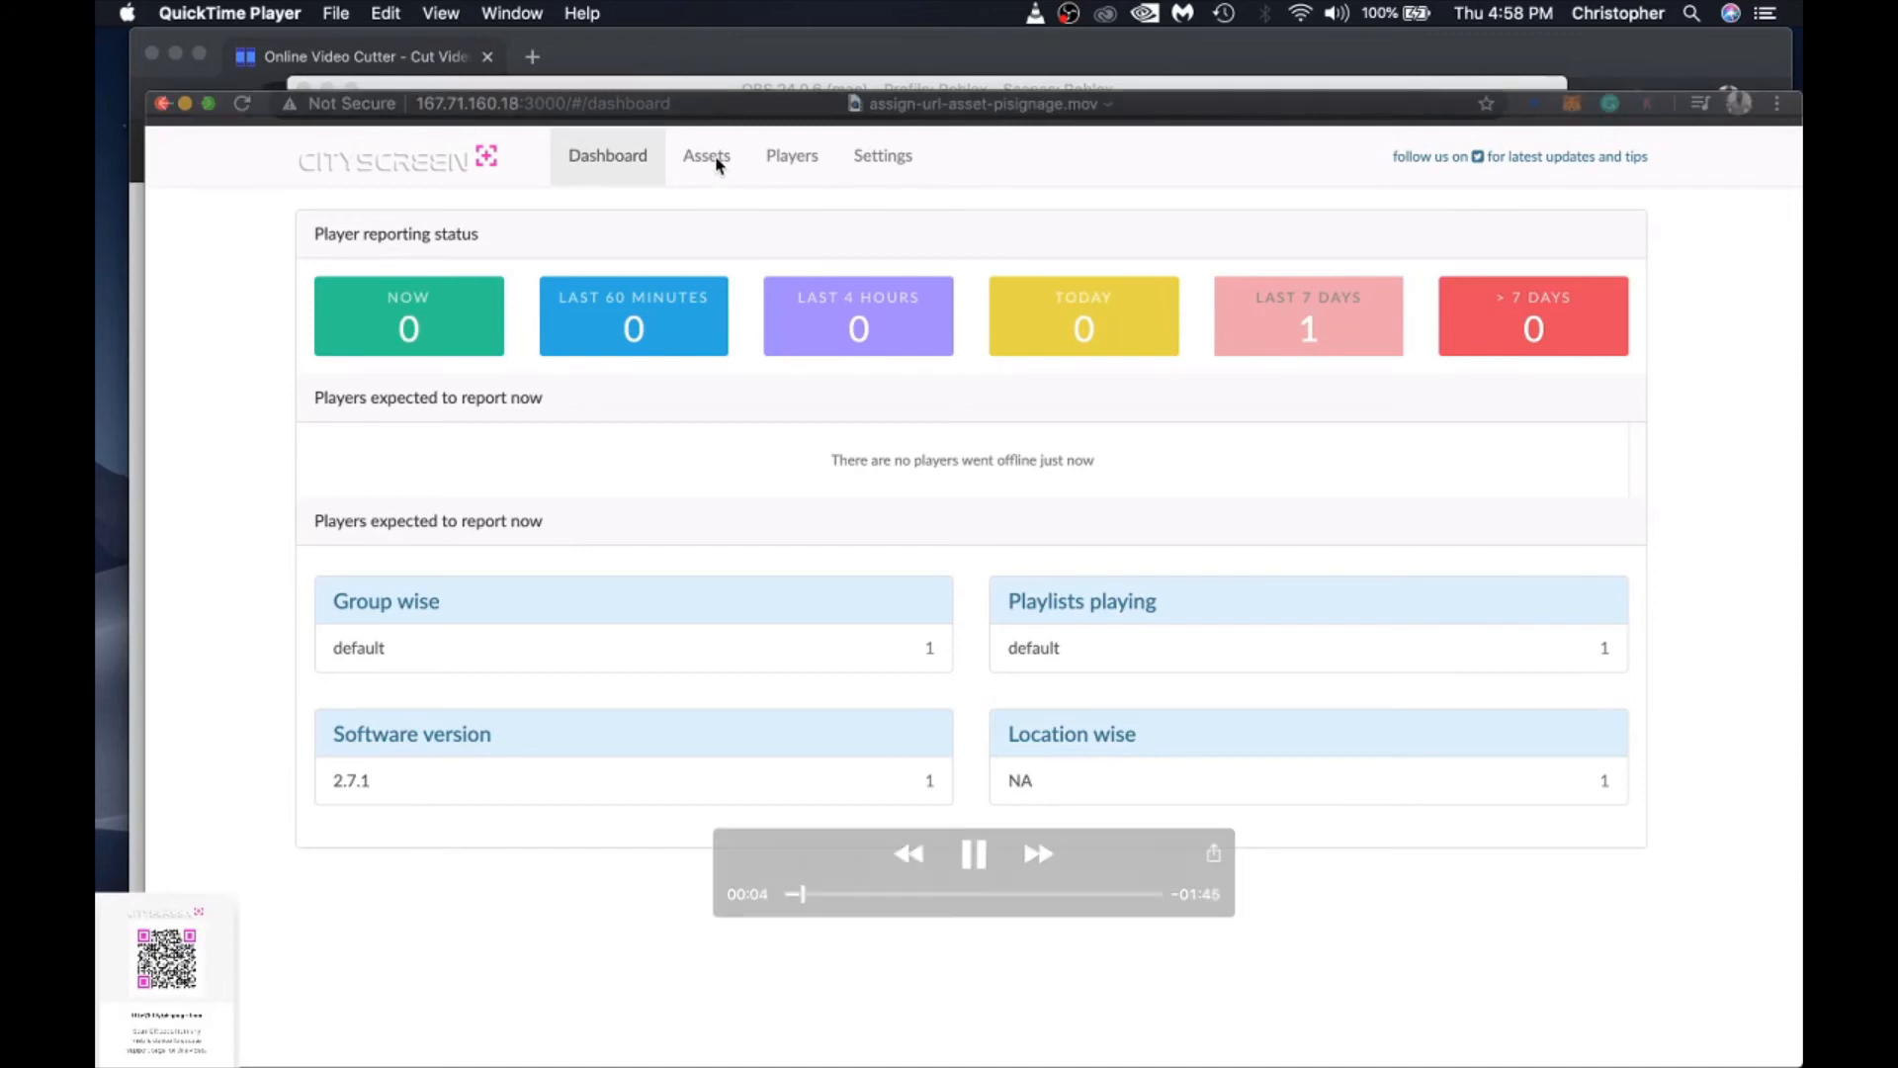
Step: From the Assets page, start a new internet link asset and set its file type to Web page
click(706, 155)
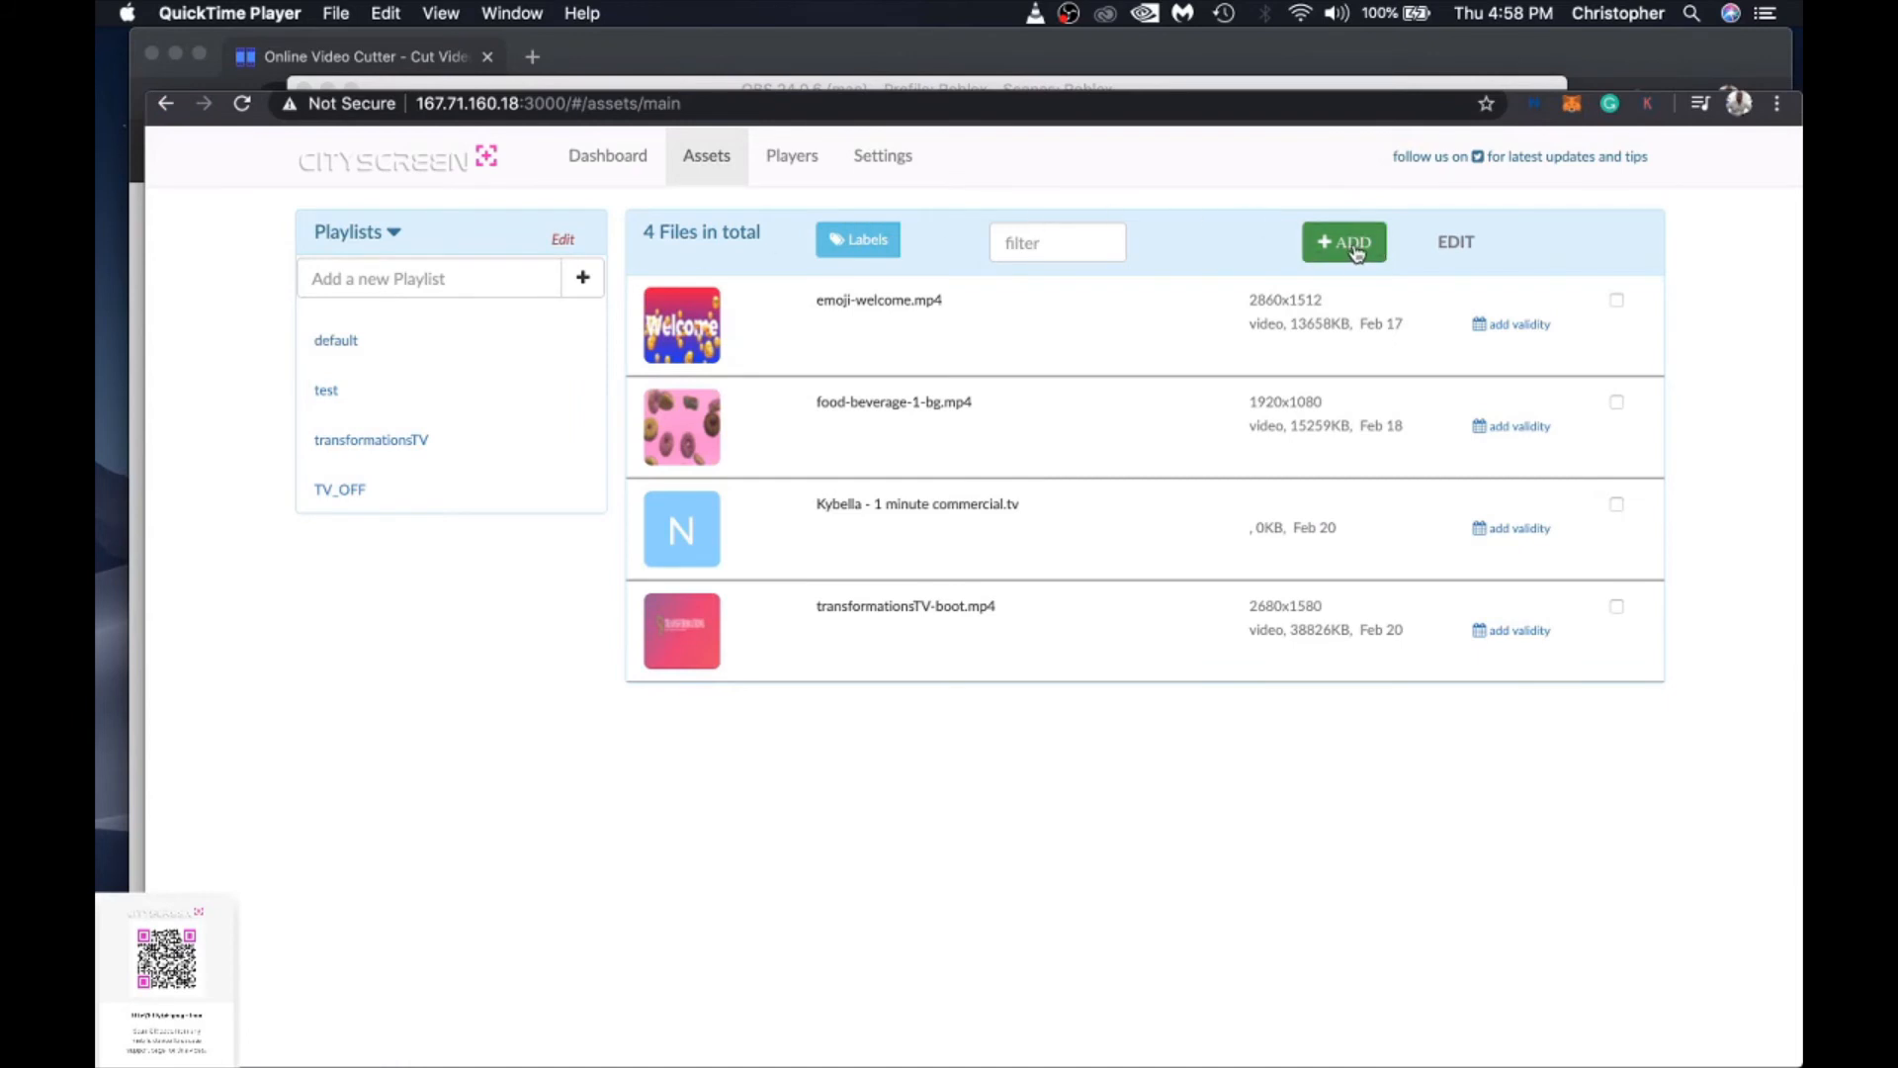
click(1344, 242)
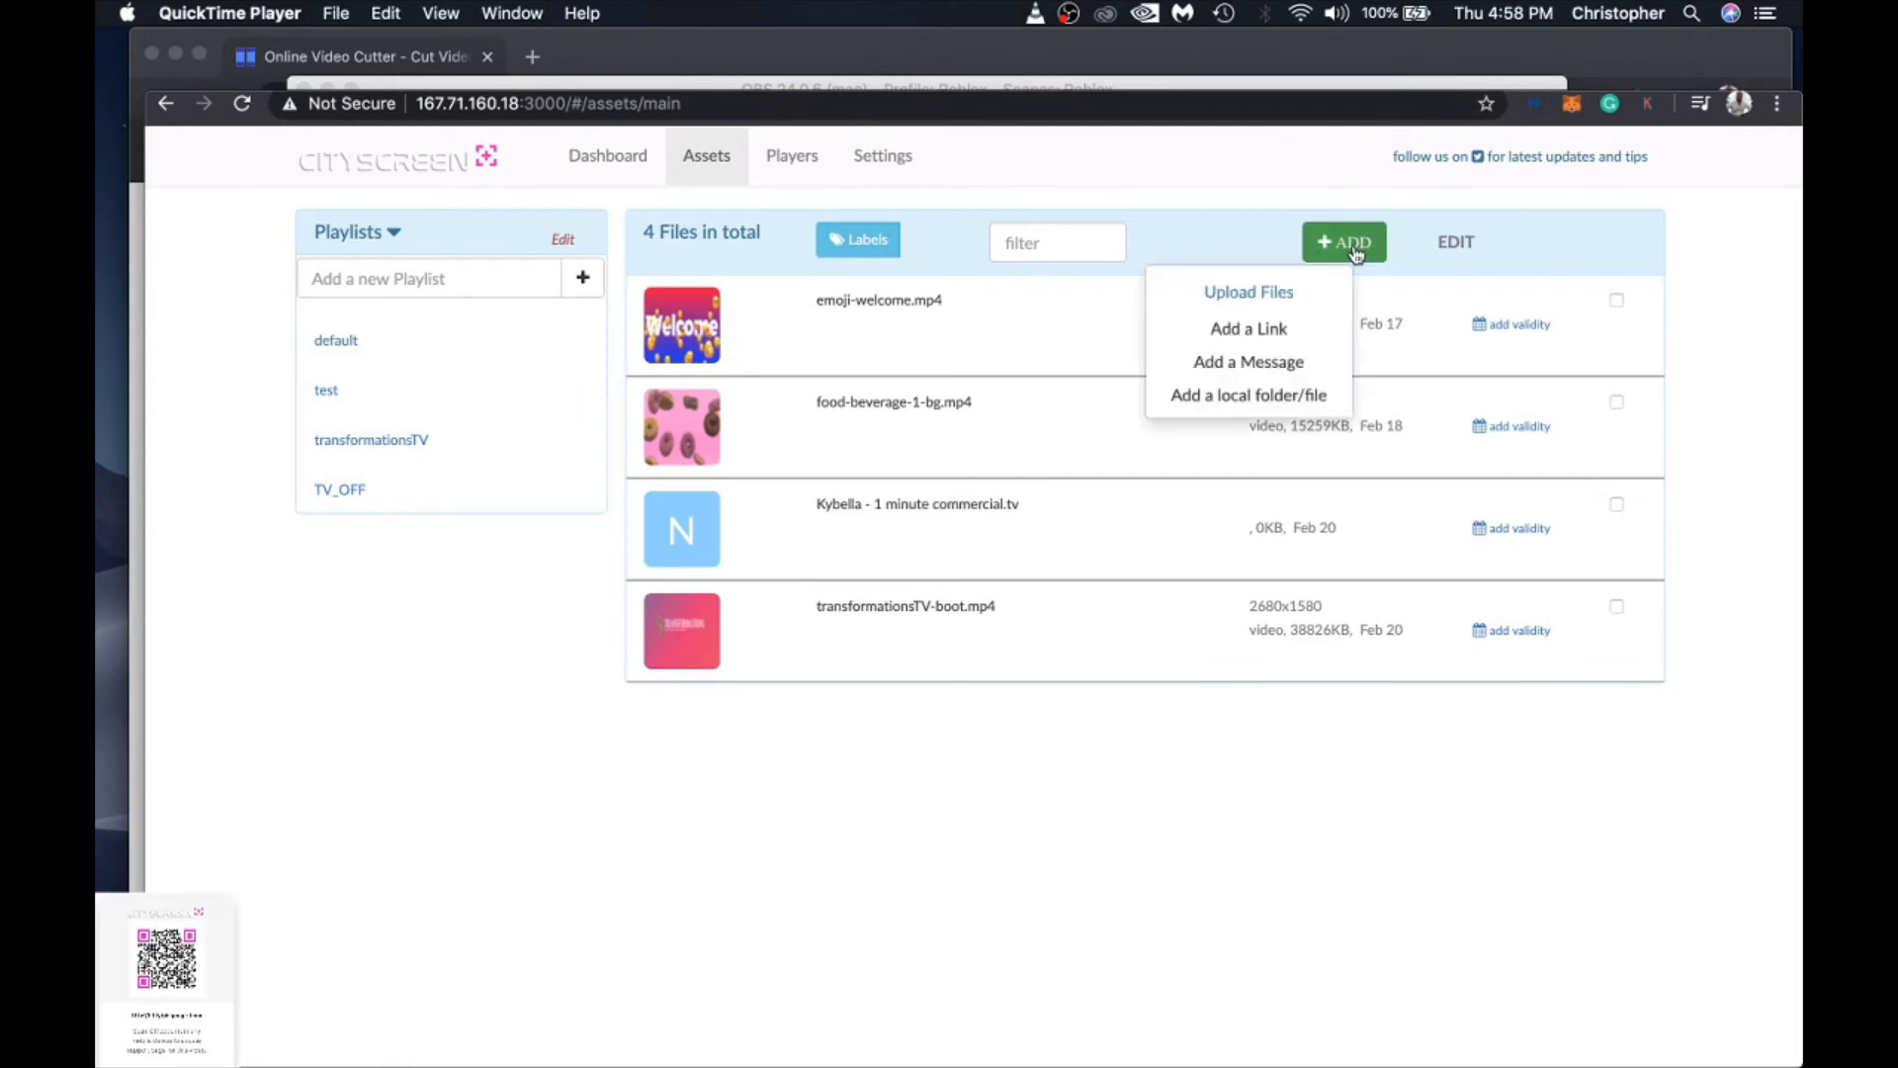
mouse_move(1248, 292)
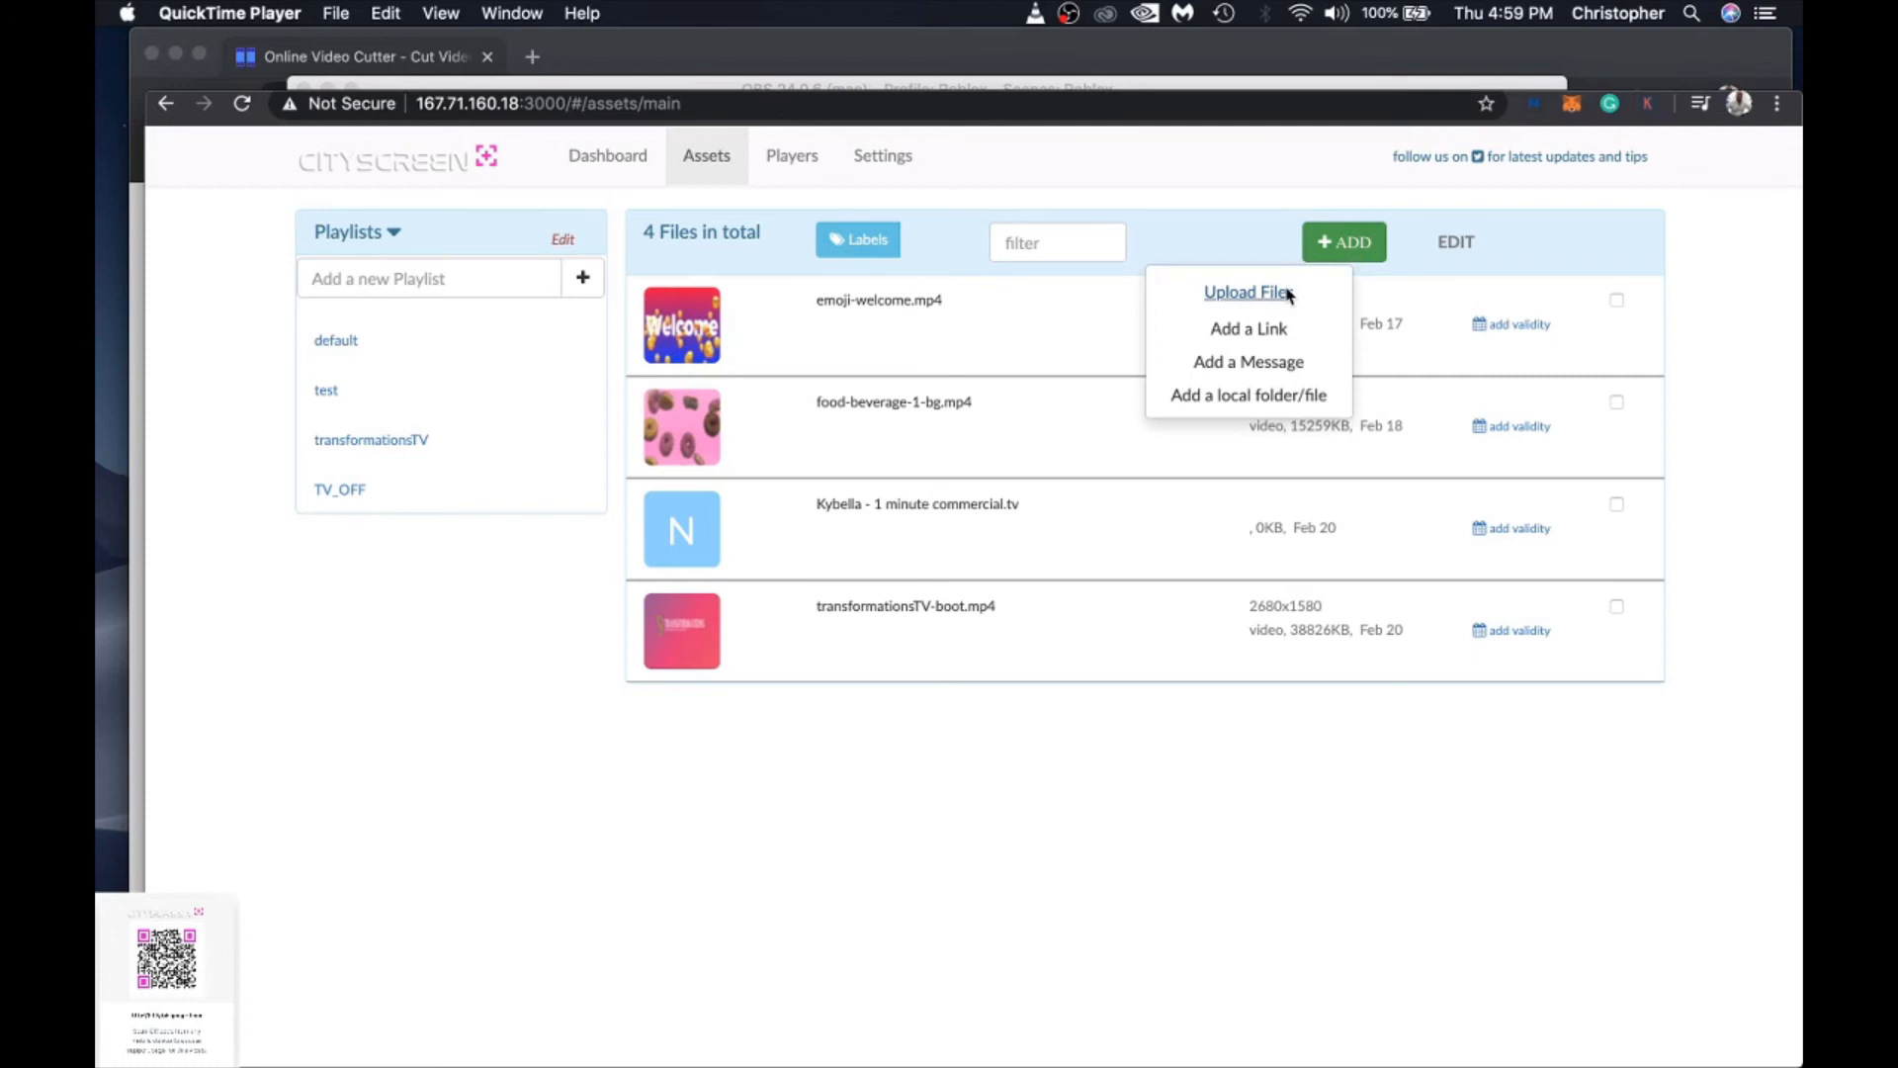
mouse_move(1250, 355)
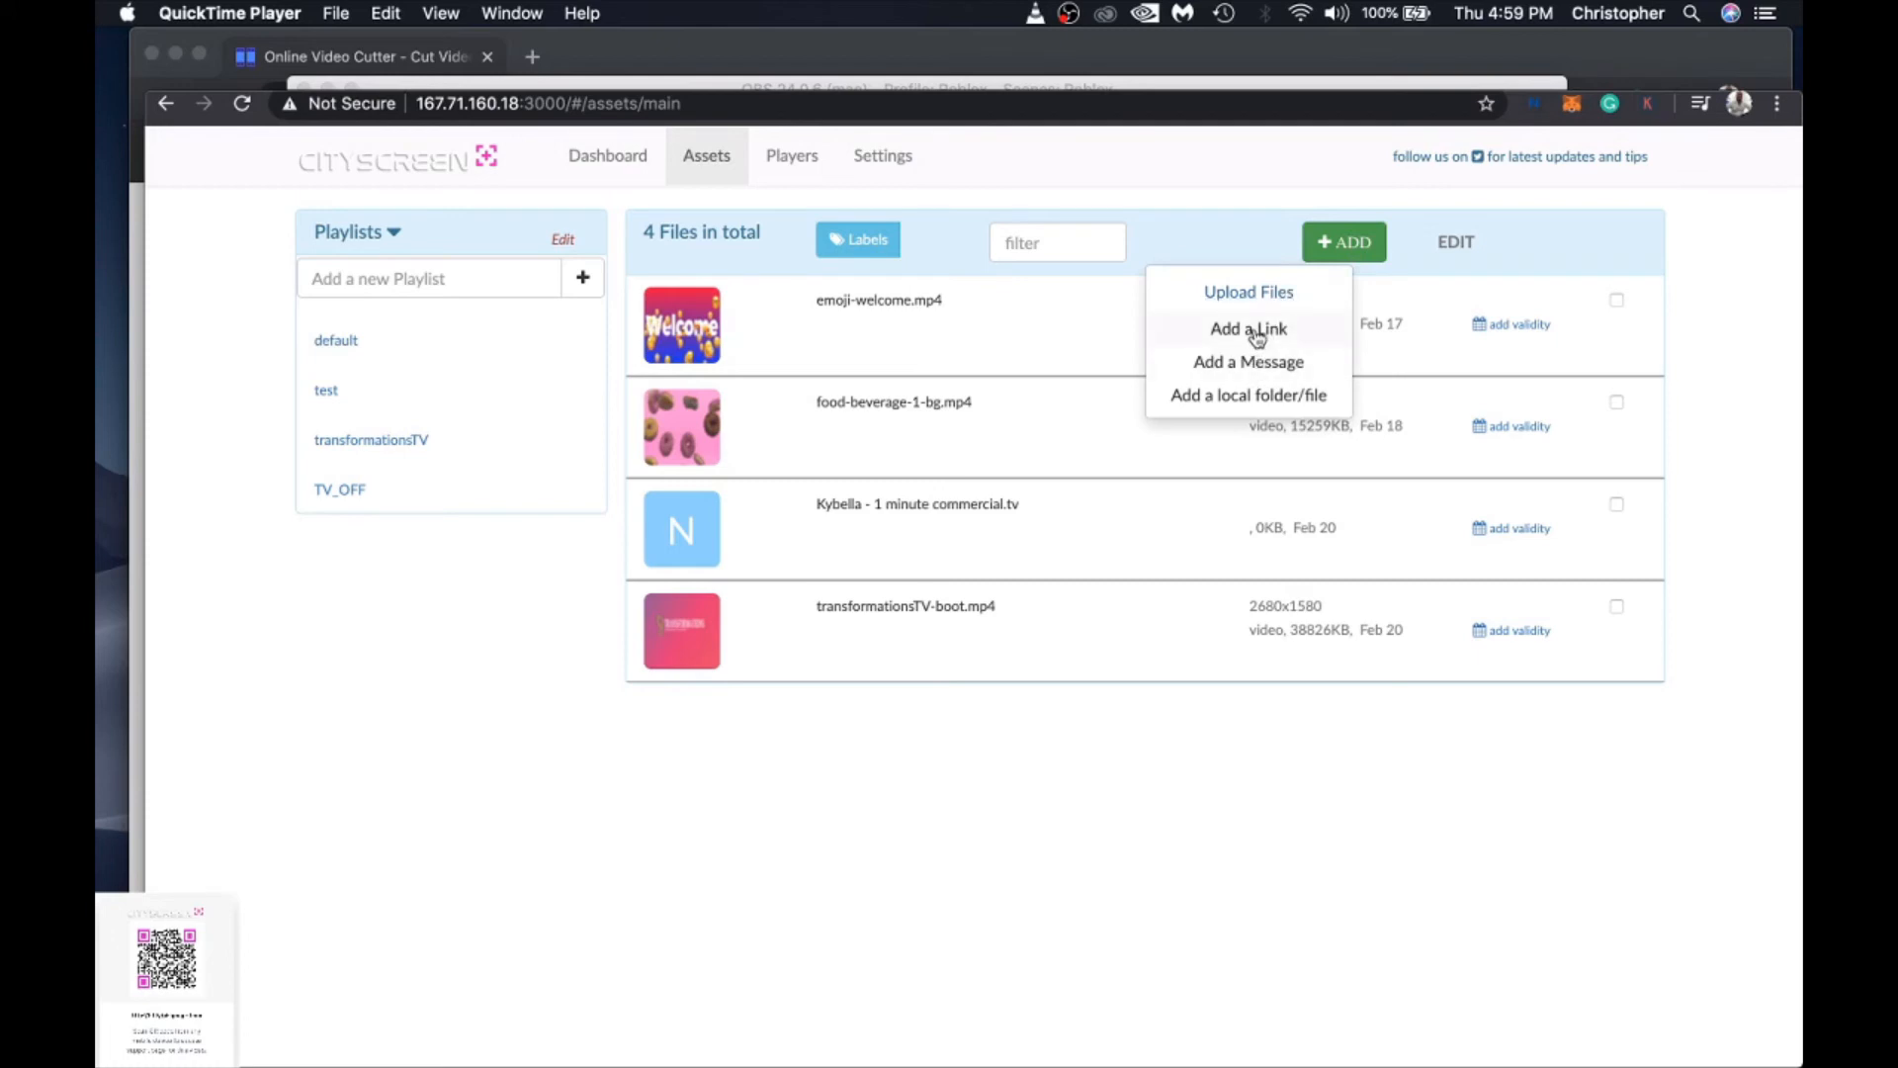
click(1248, 328)
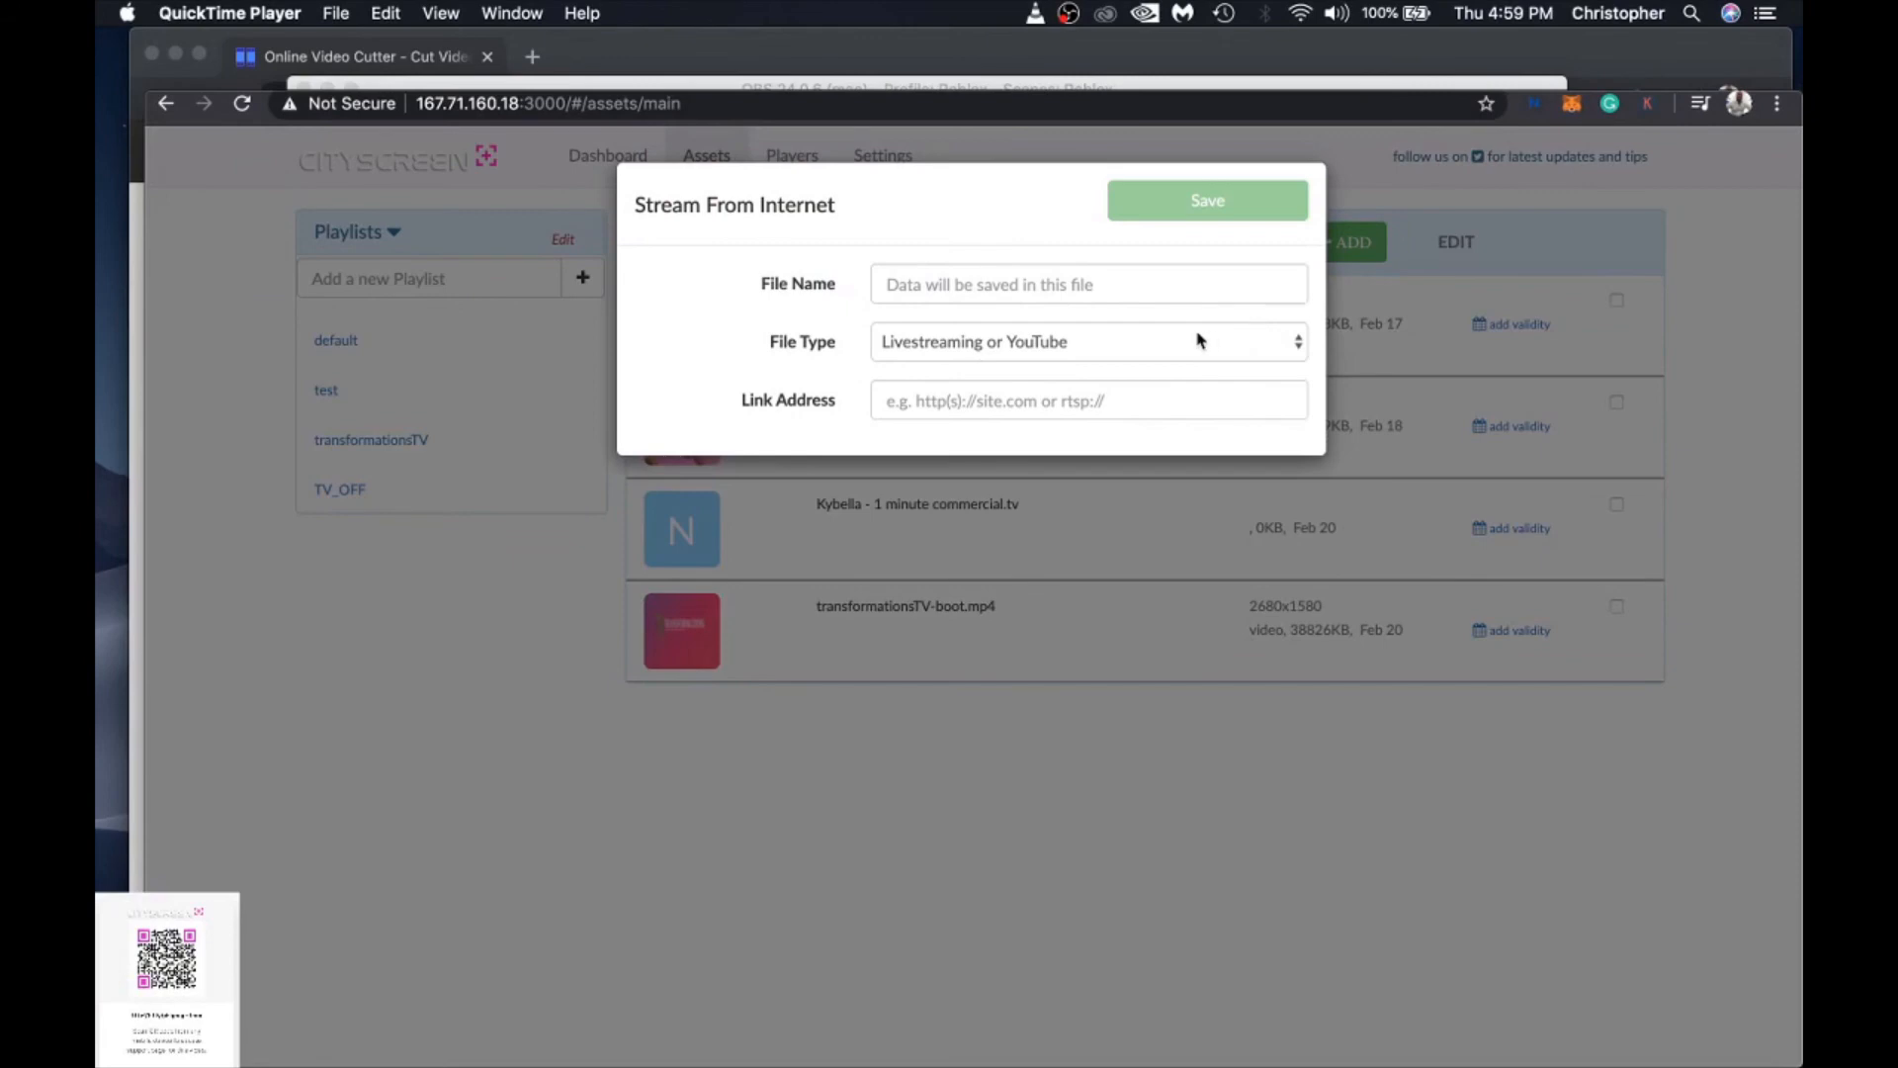
click(1086, 341)
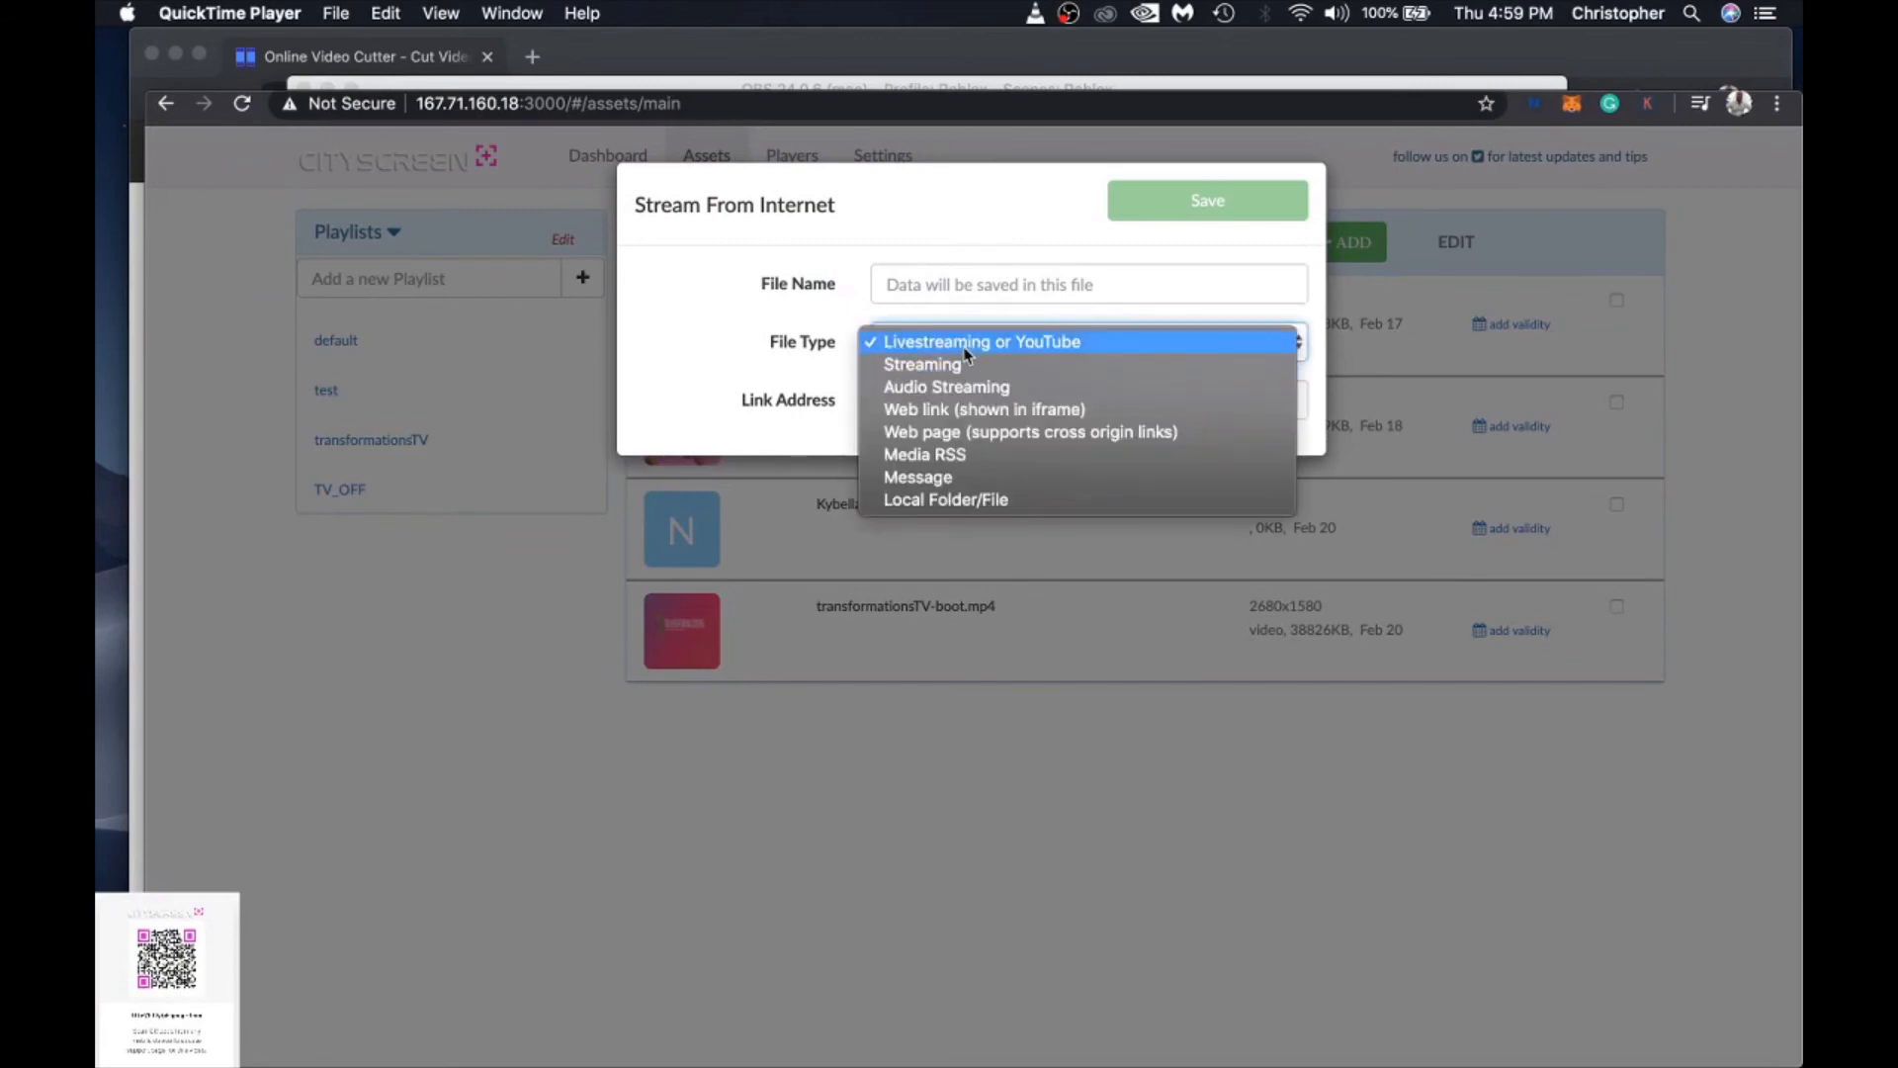
mouse_move(914, 498)
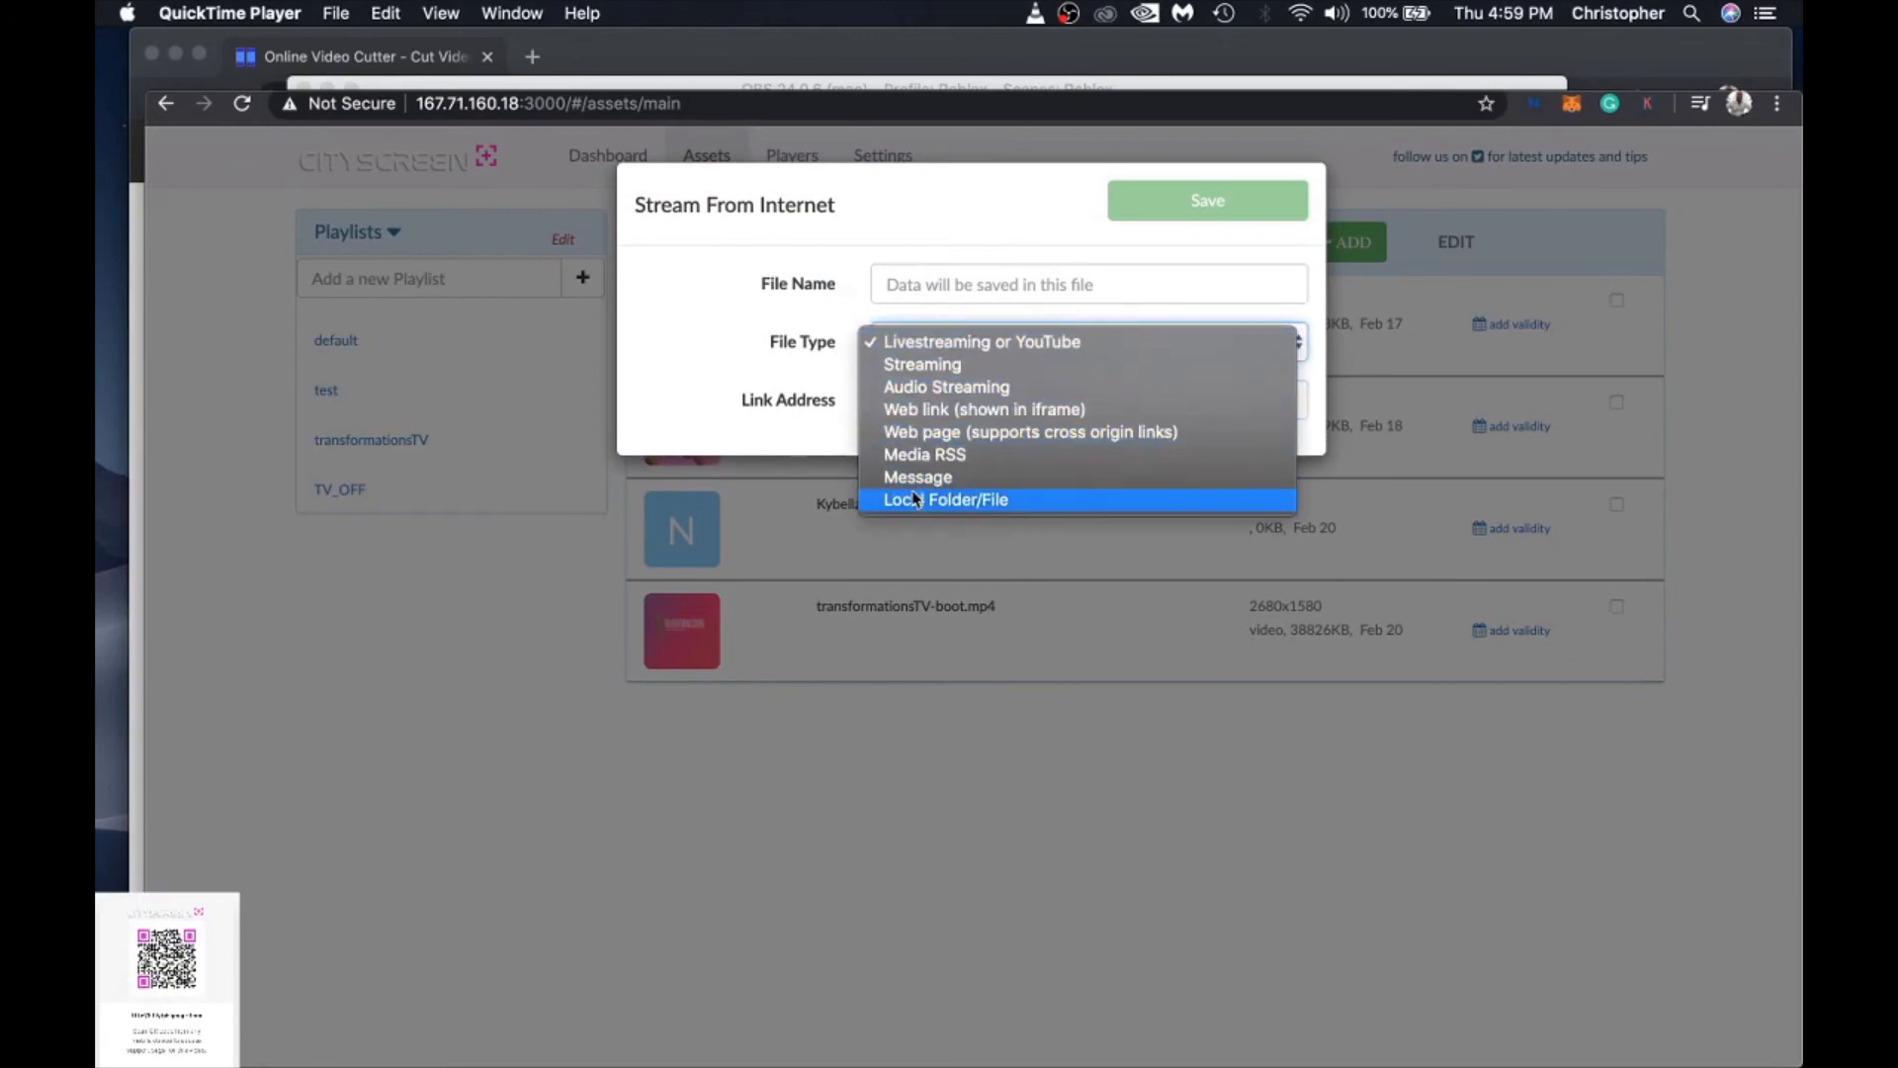
click(945, 498)
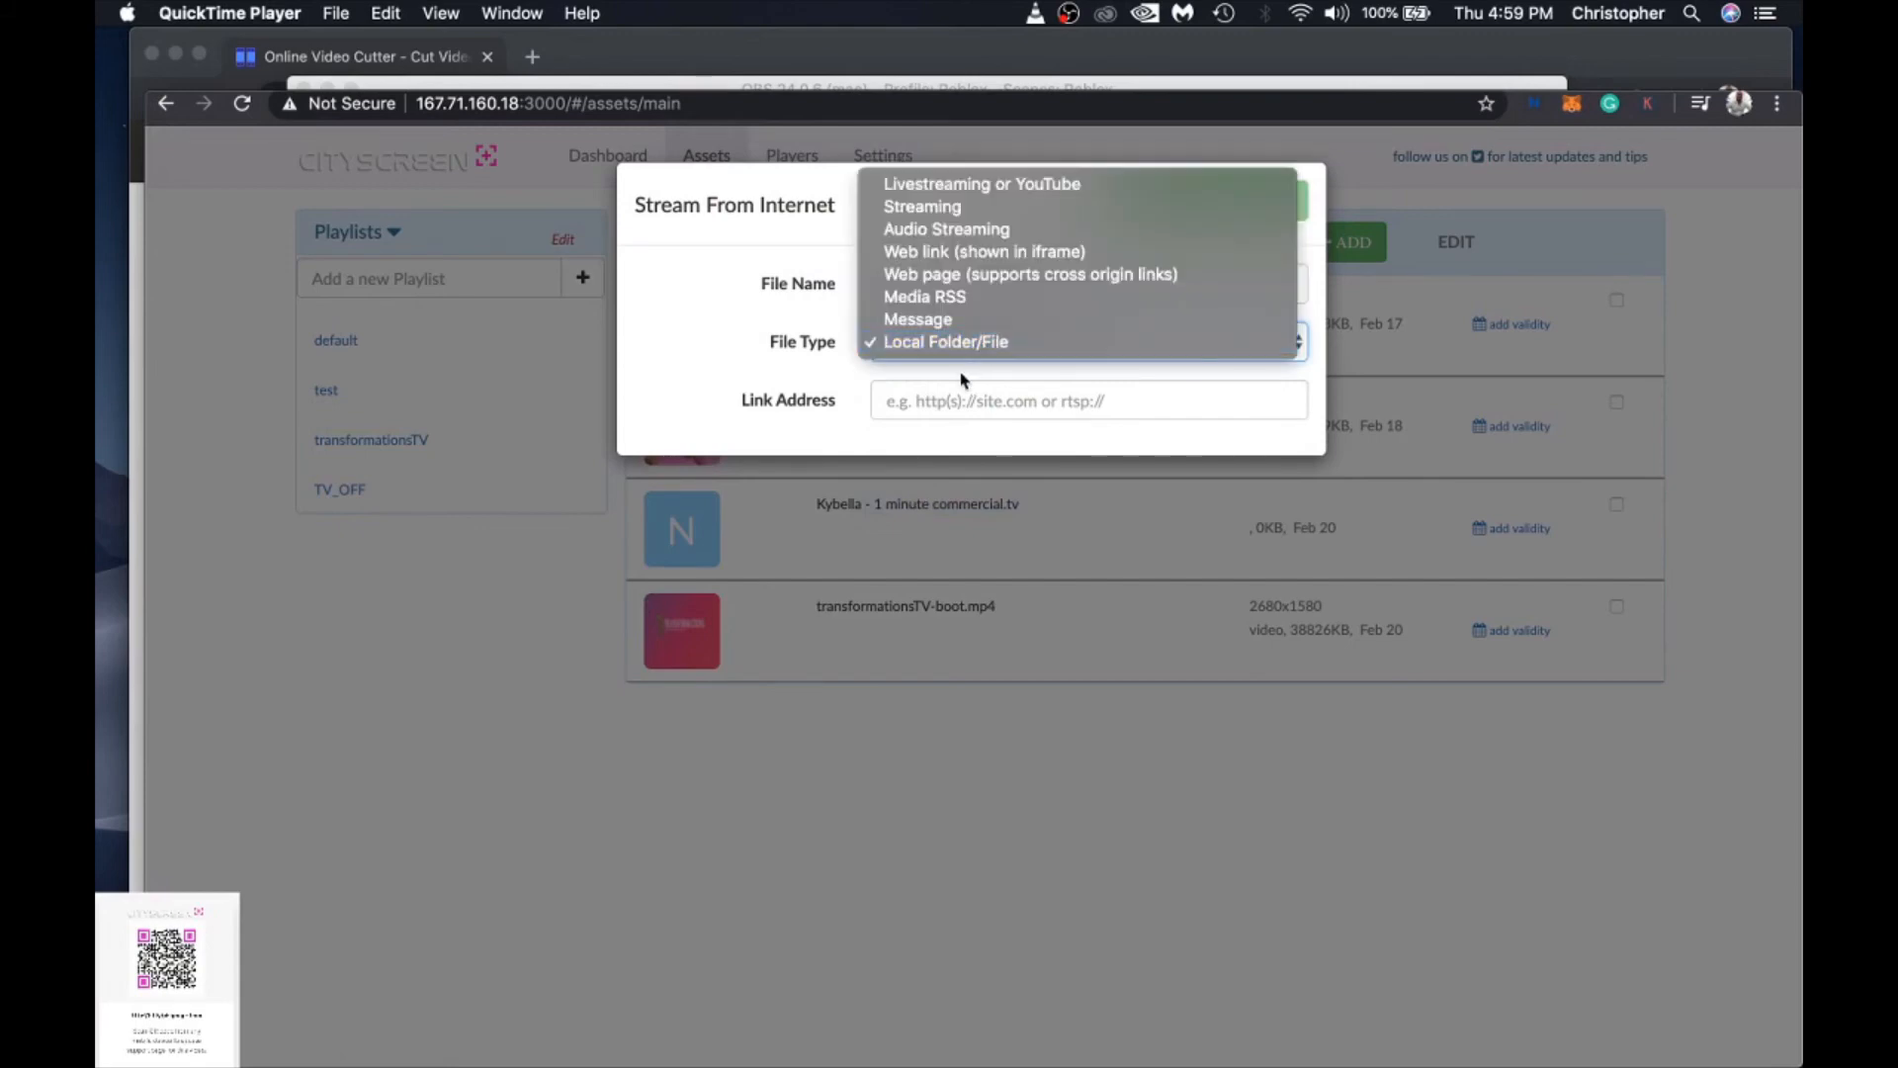
click(1029, 274)
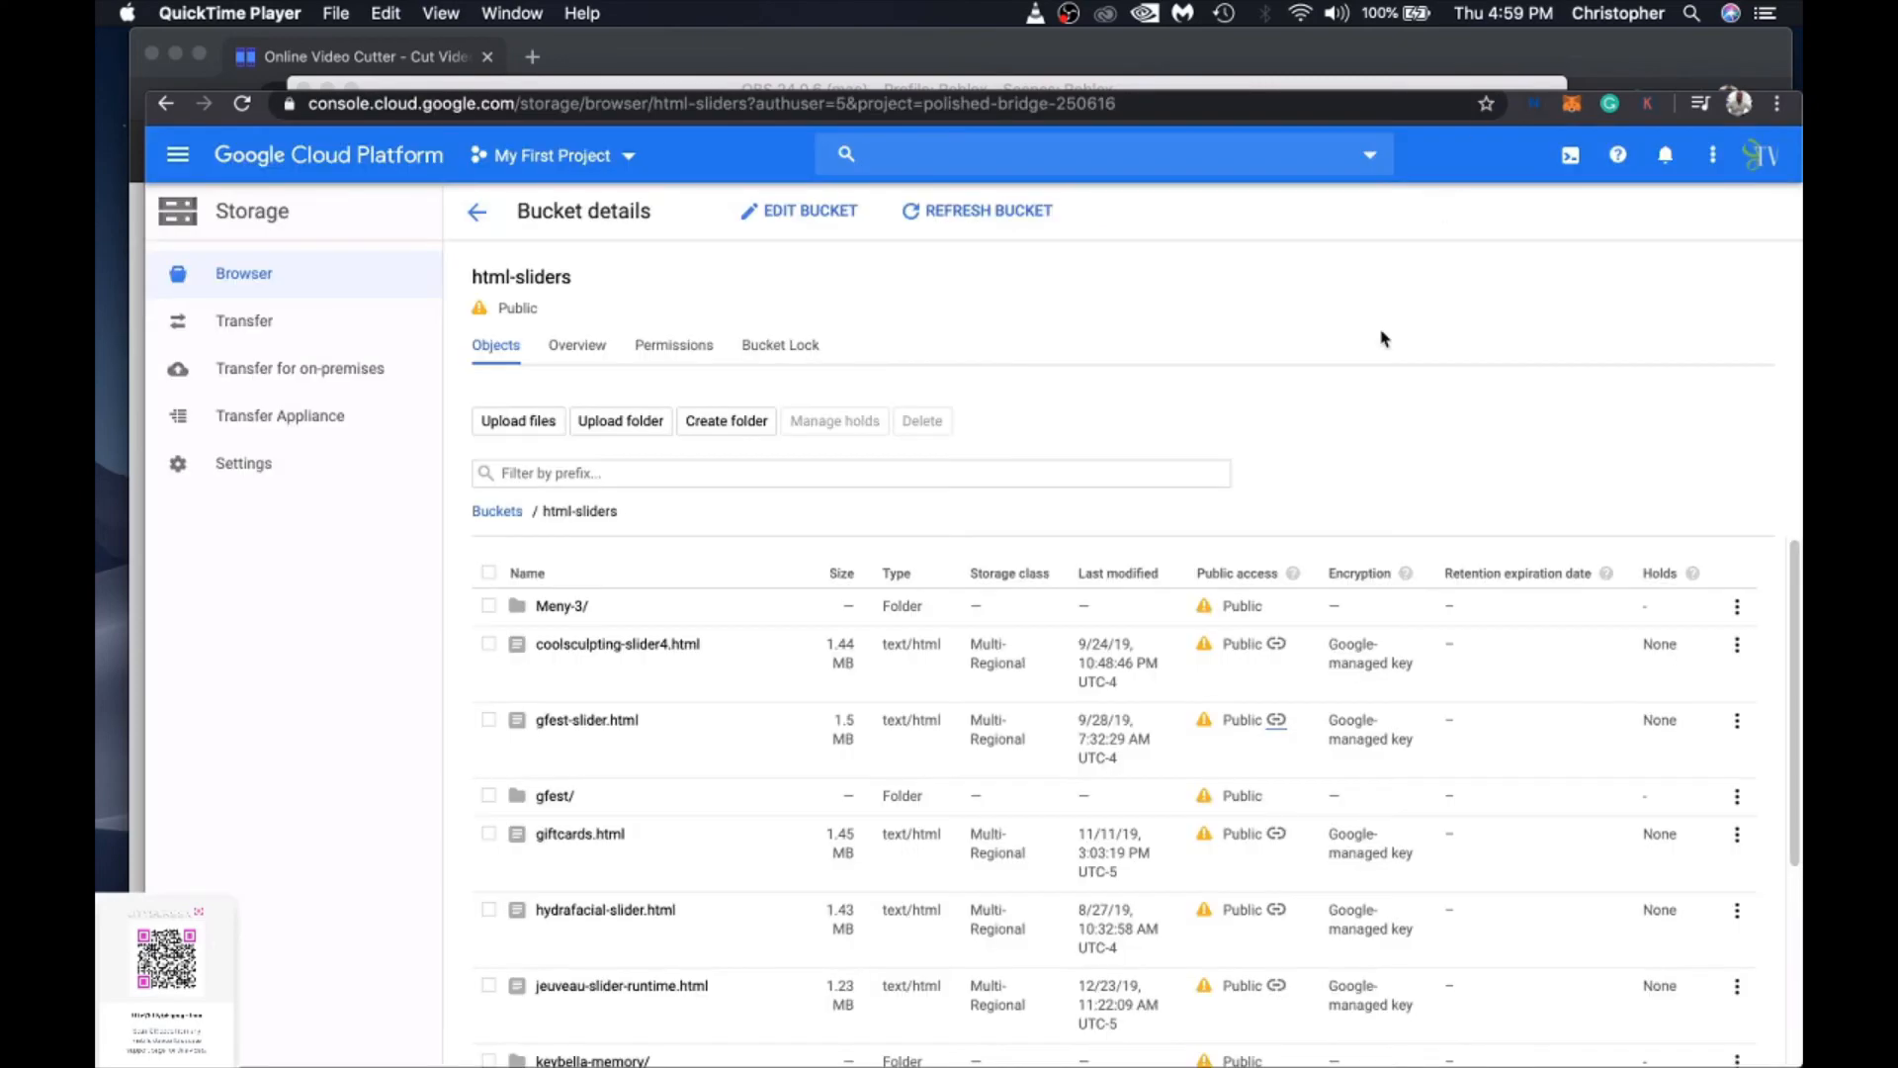
mouse_move(662, 819)
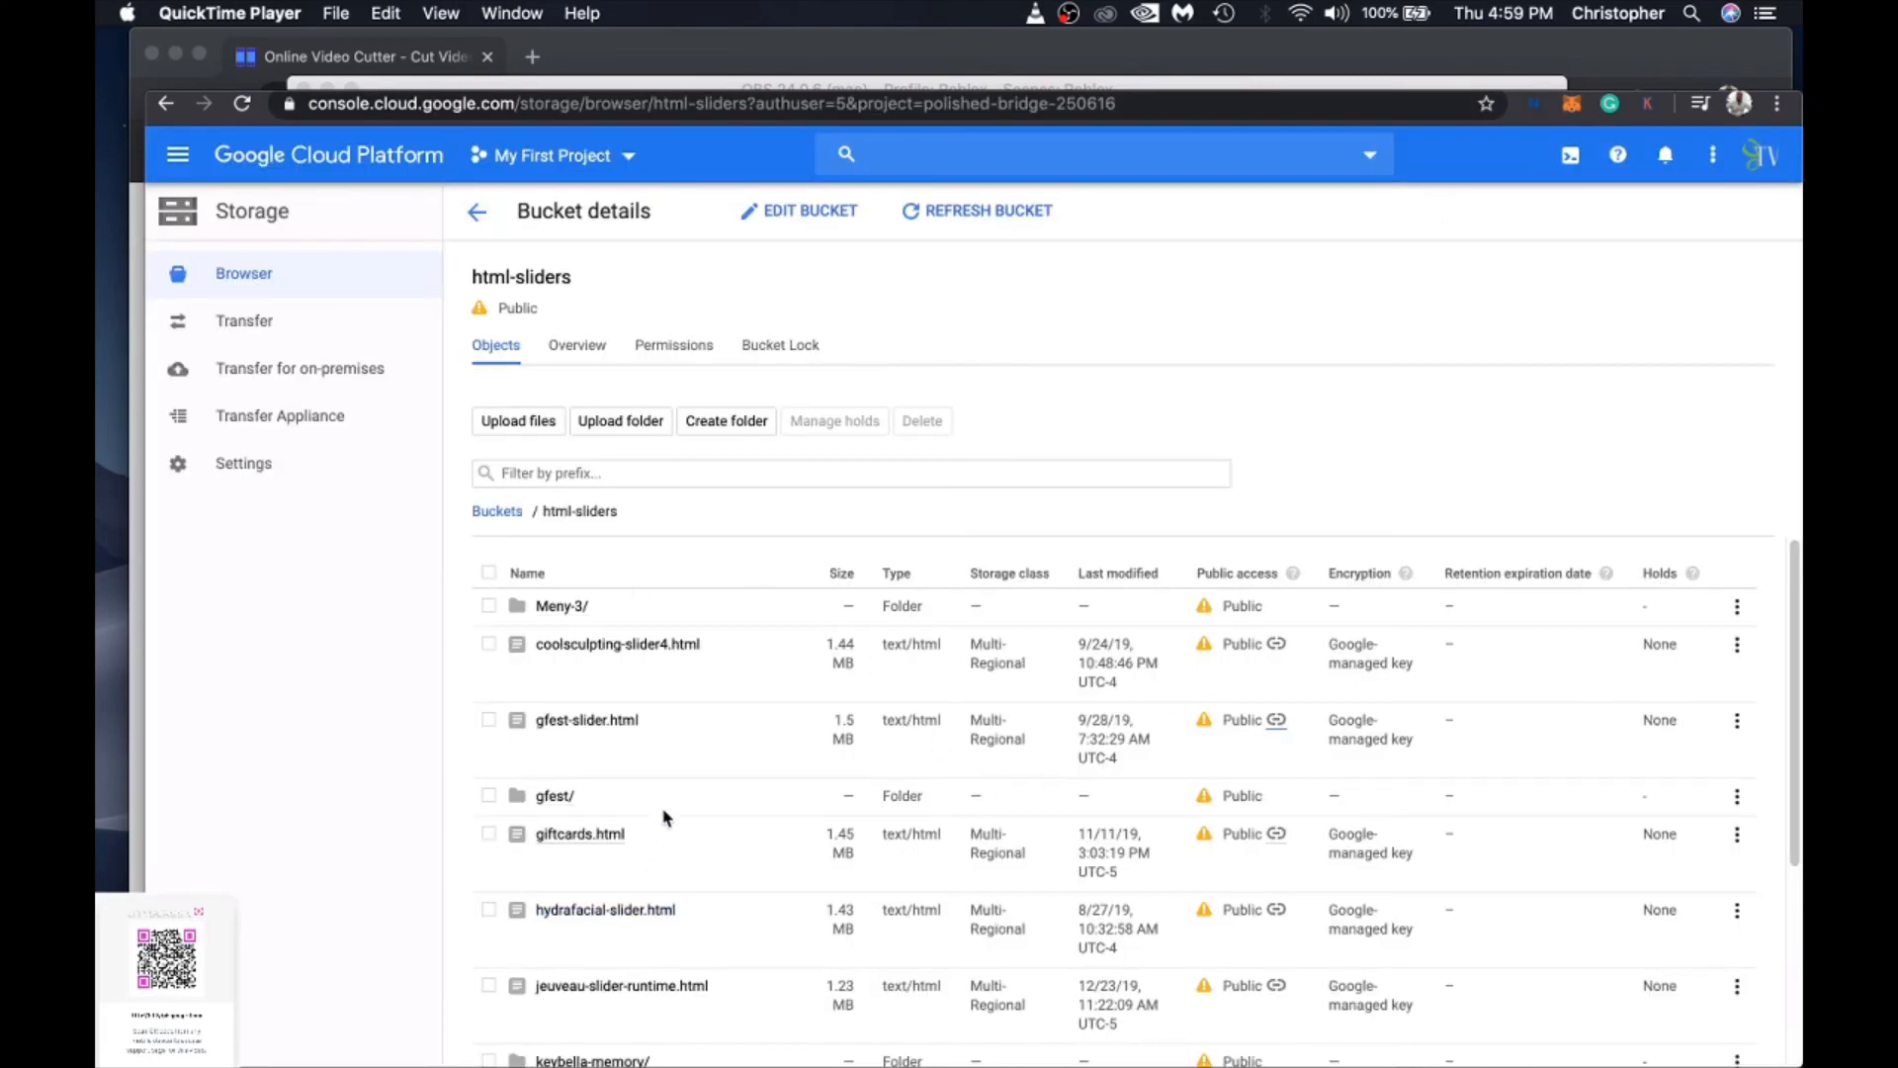
mouse_move(1259, 733)
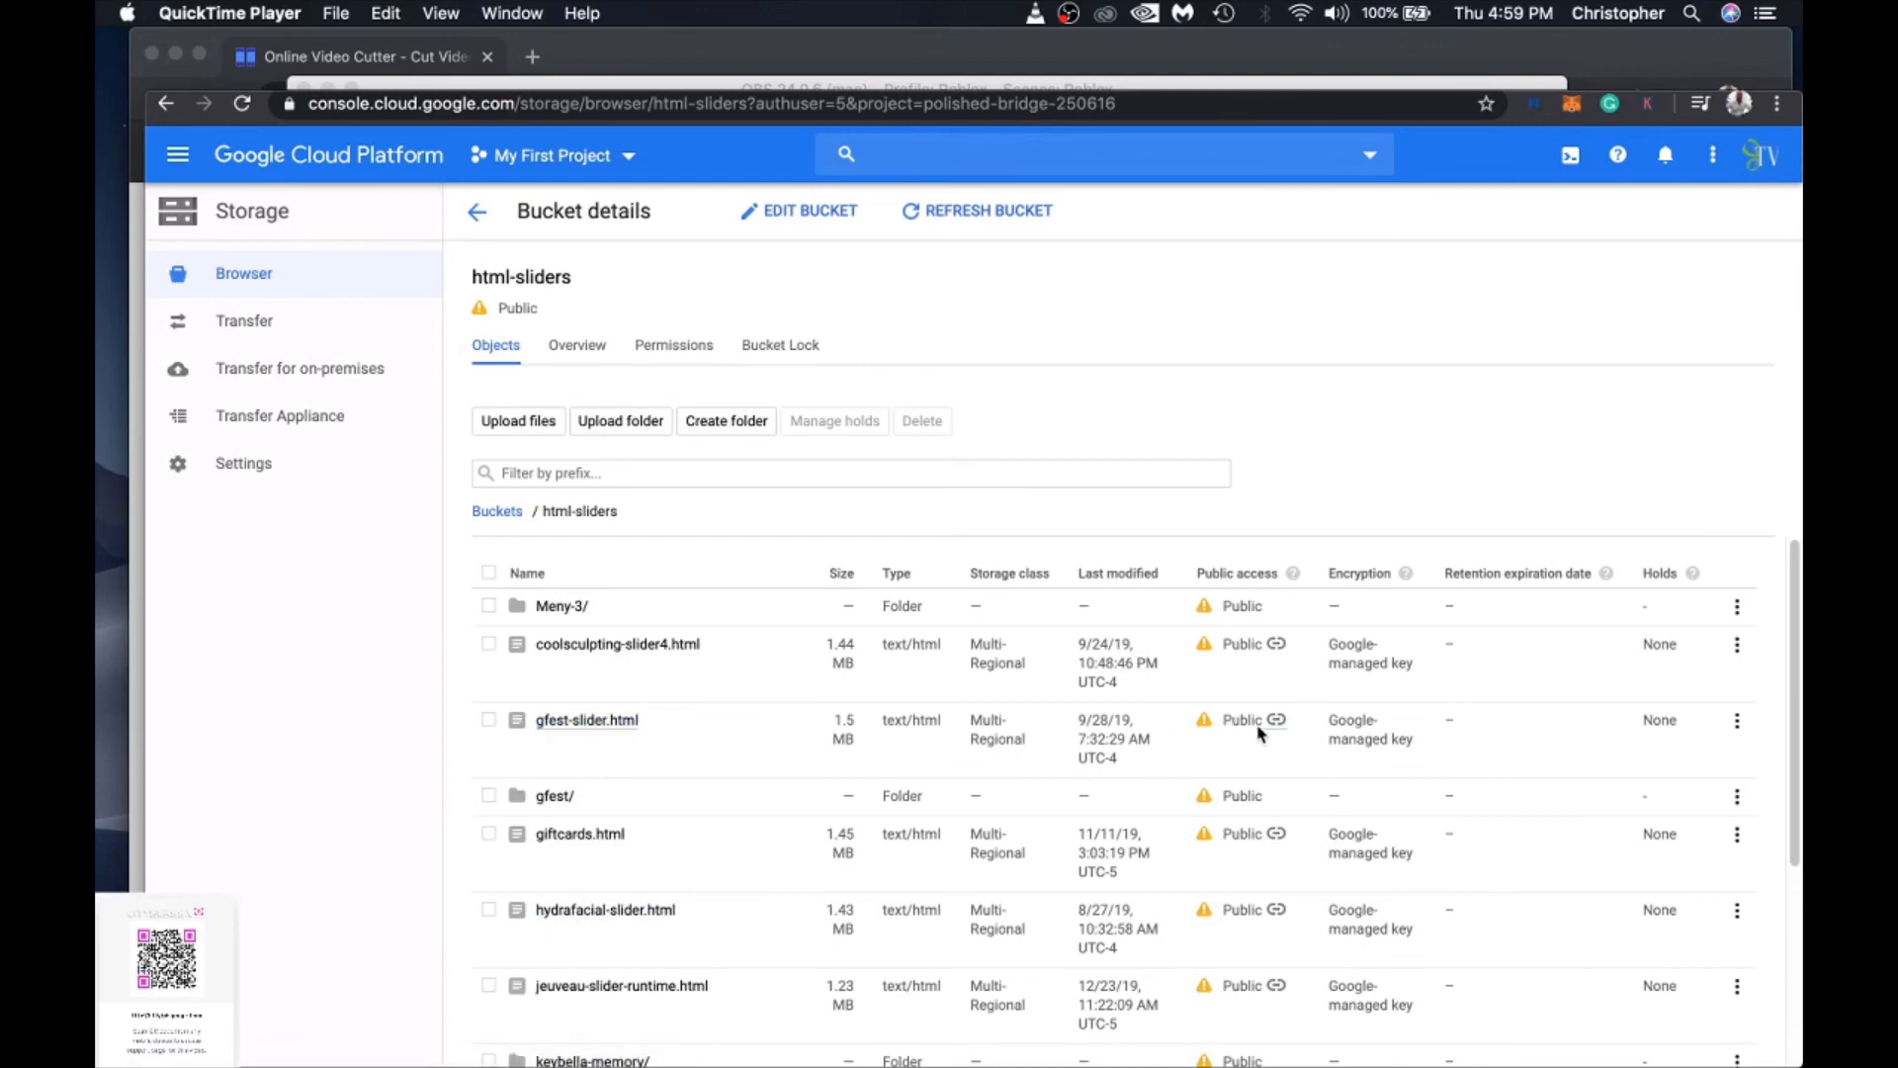
Step: Copy the public URL of gfest-slider.html from the html-sliders bucket
click(586, 719)
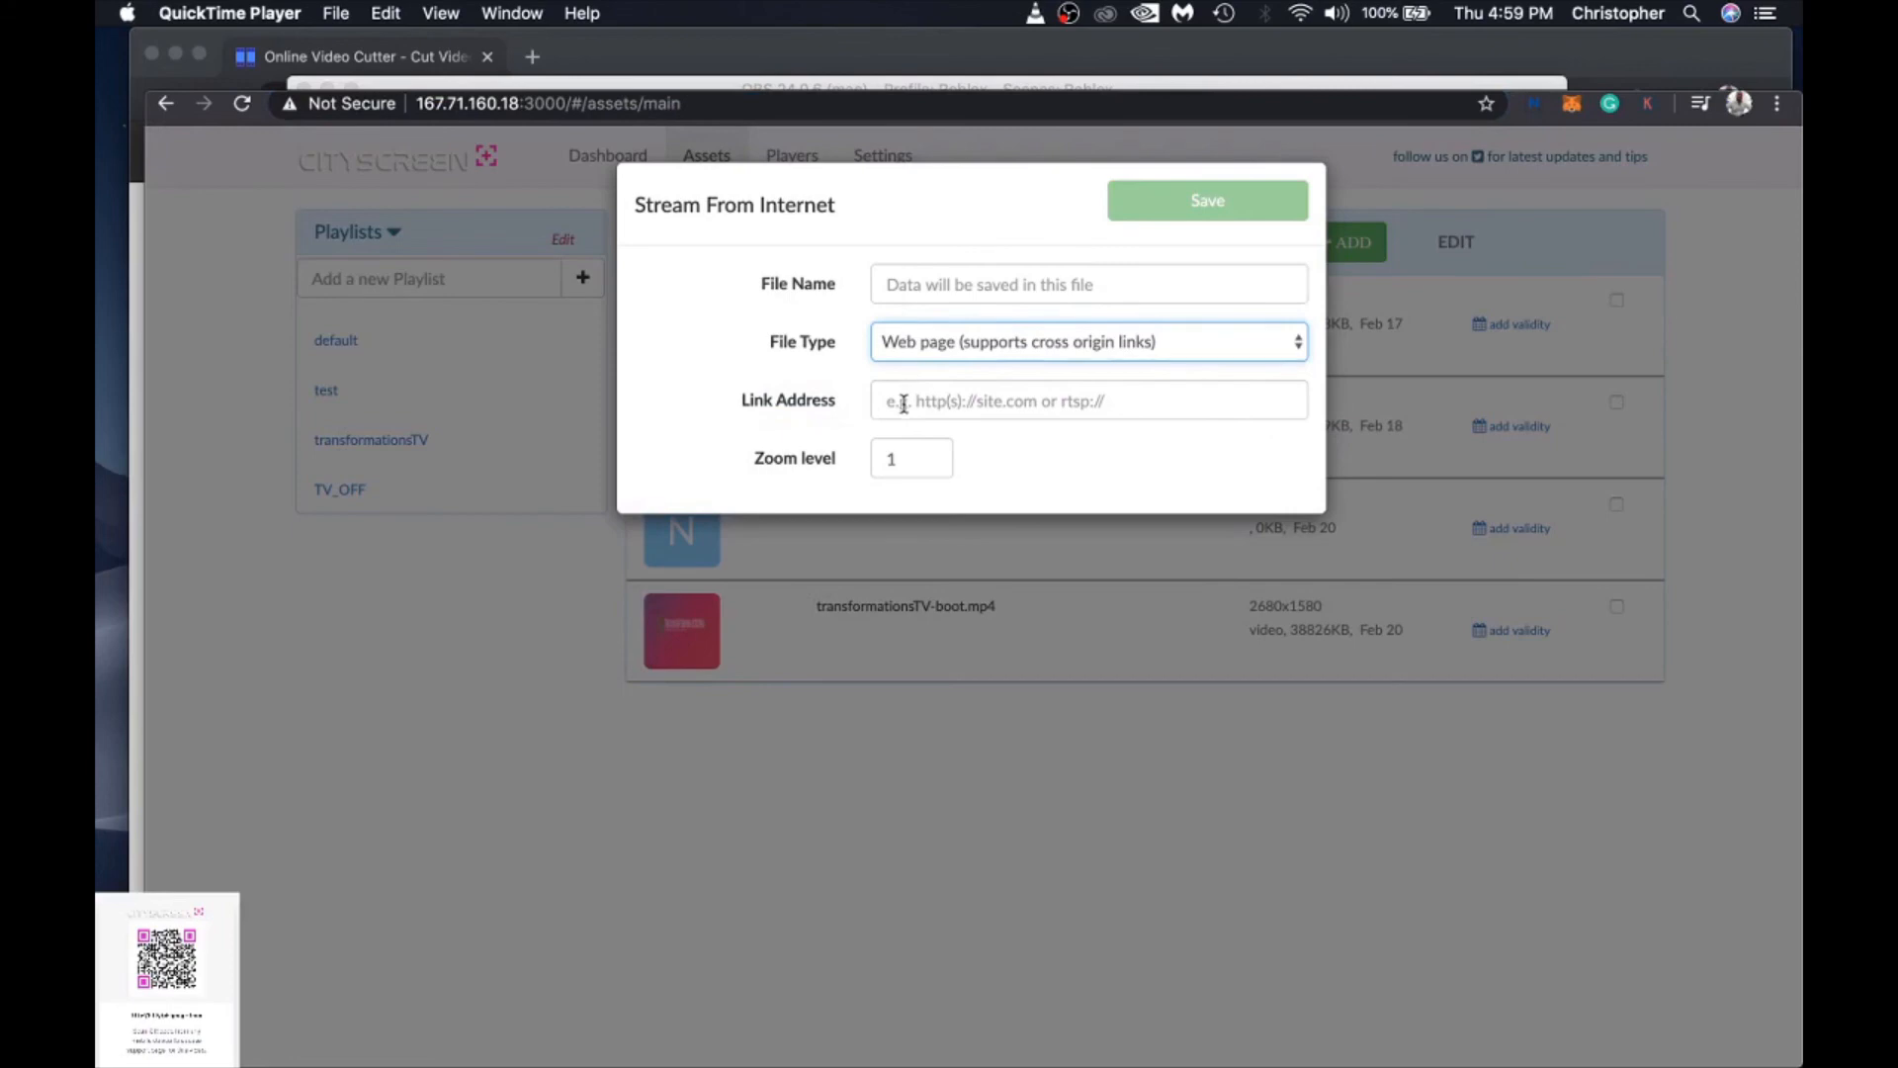
Step: Save a link asset named gfest-slider pointing to storage.googleapis.com/html-sliders/gfest-slider.html#/
click(1087, 400)
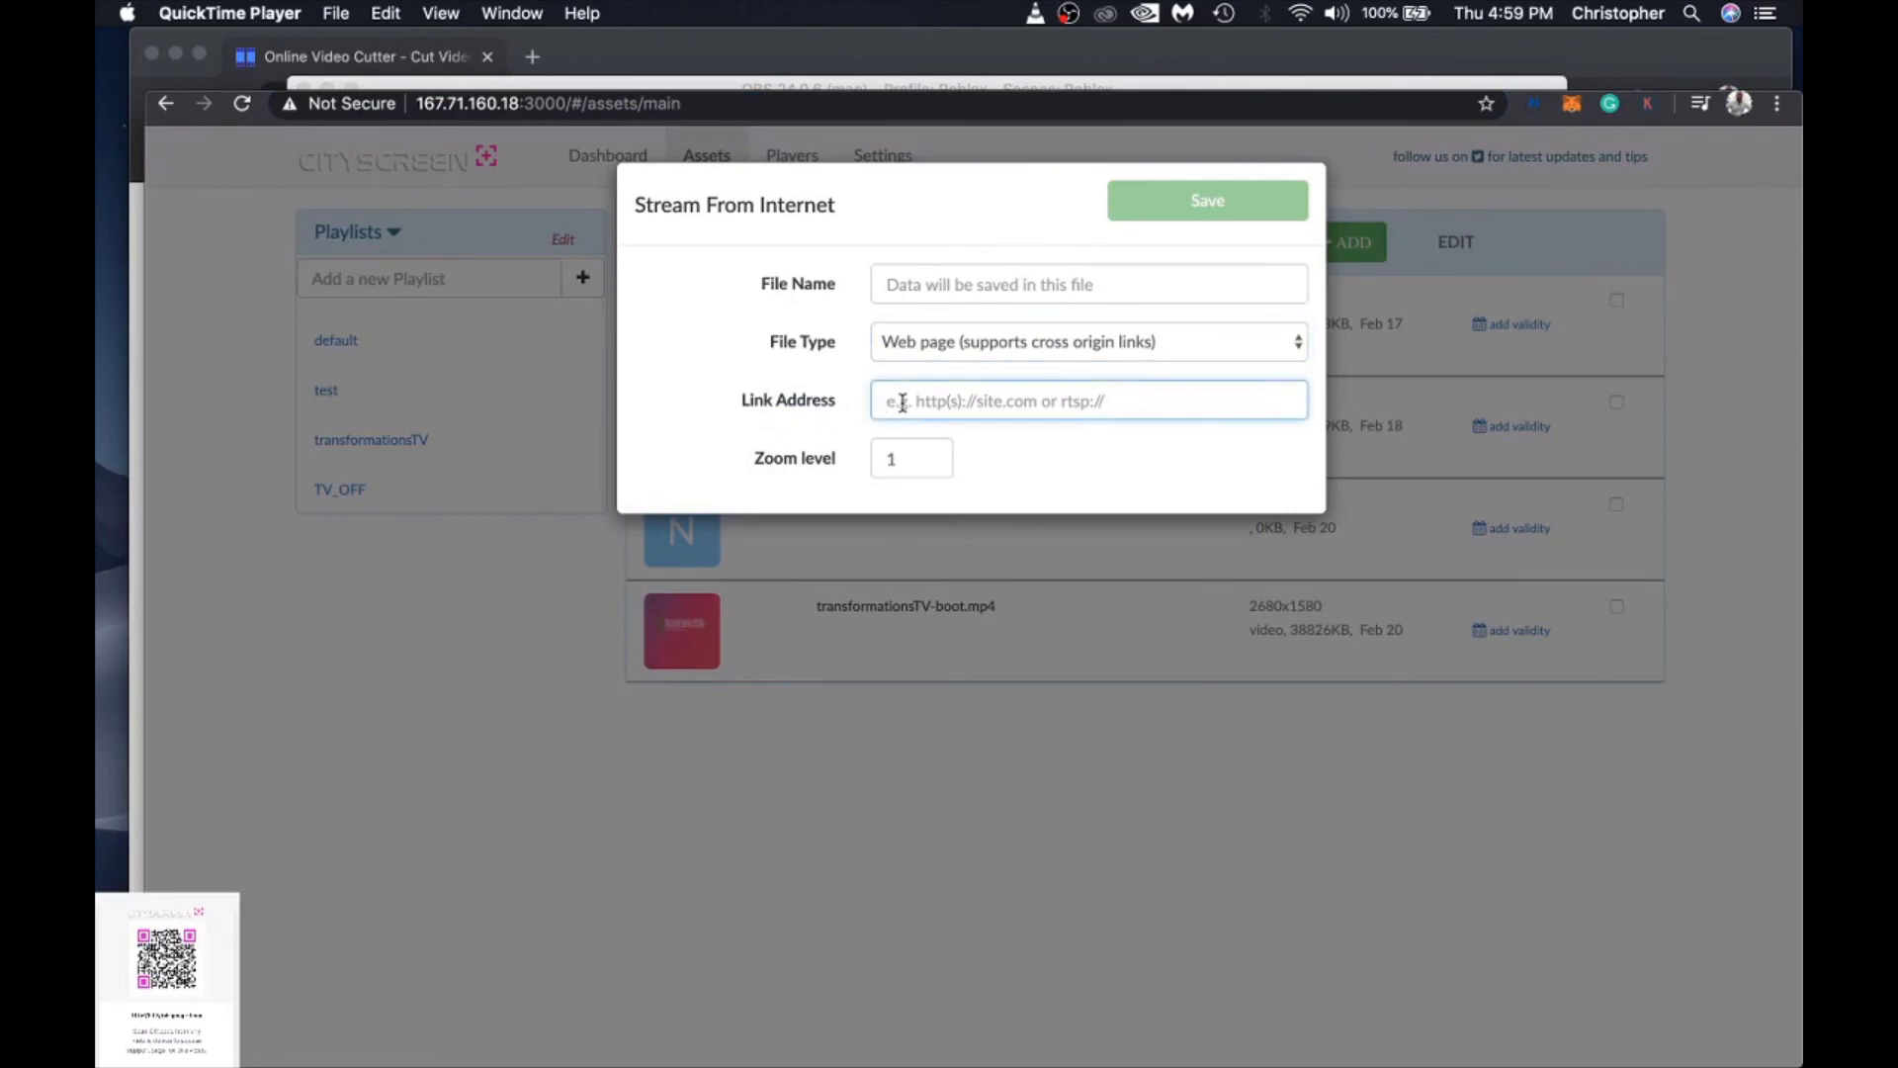
text(storage.googleapis.com/html-sliders/gfest-slider.html#/)
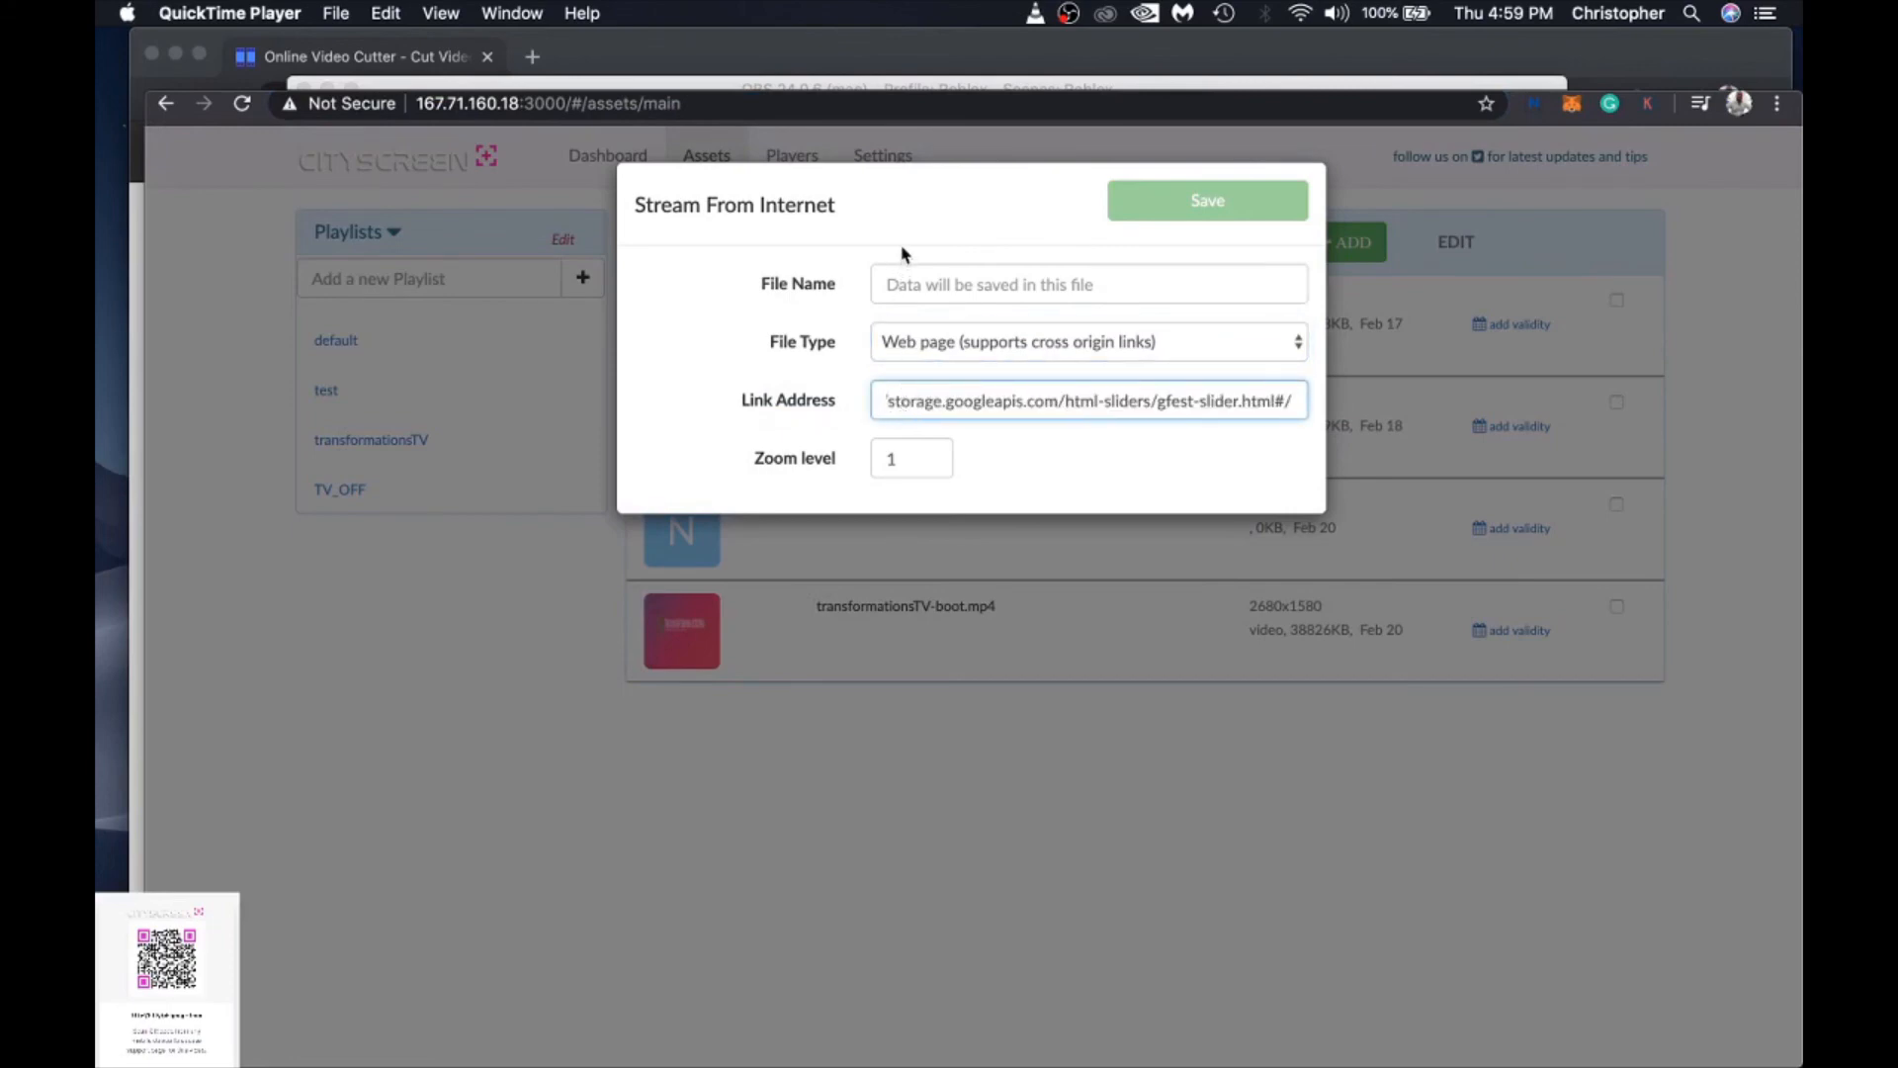
click(1087, 283)
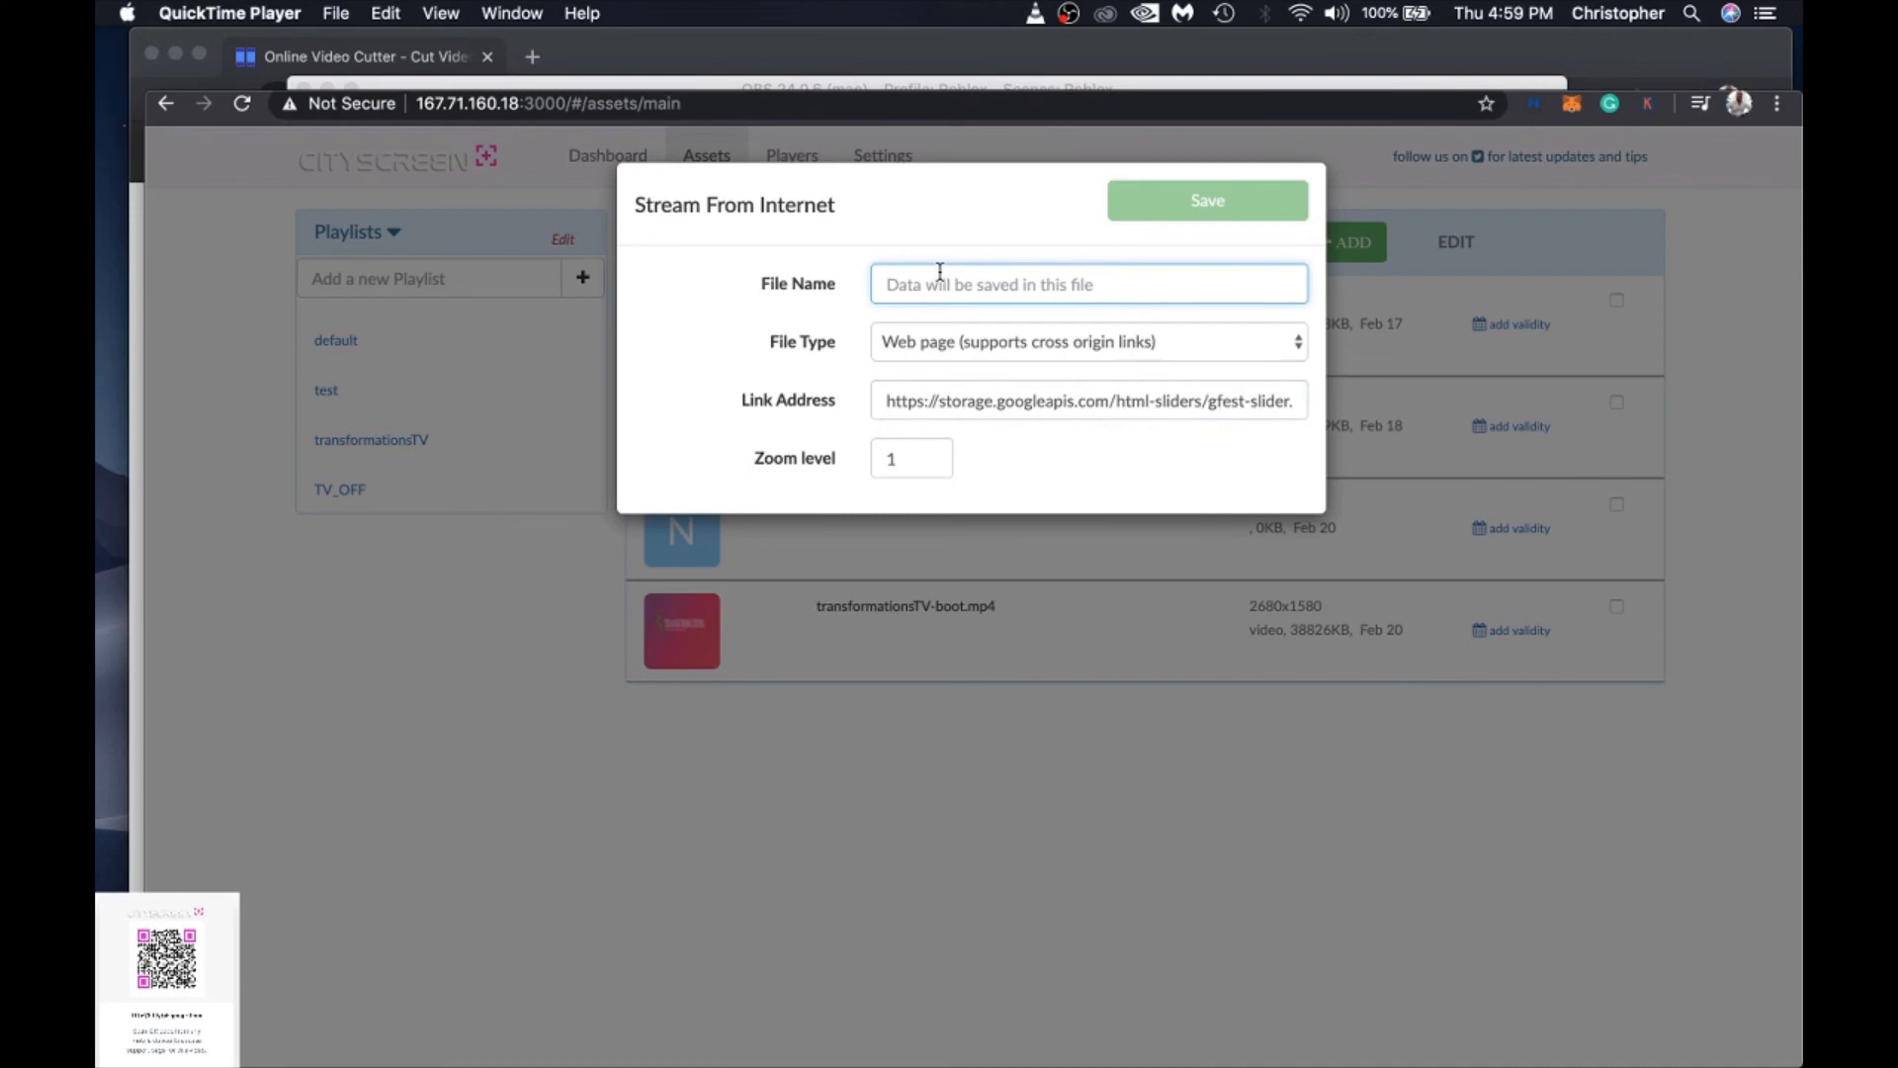
text(g)
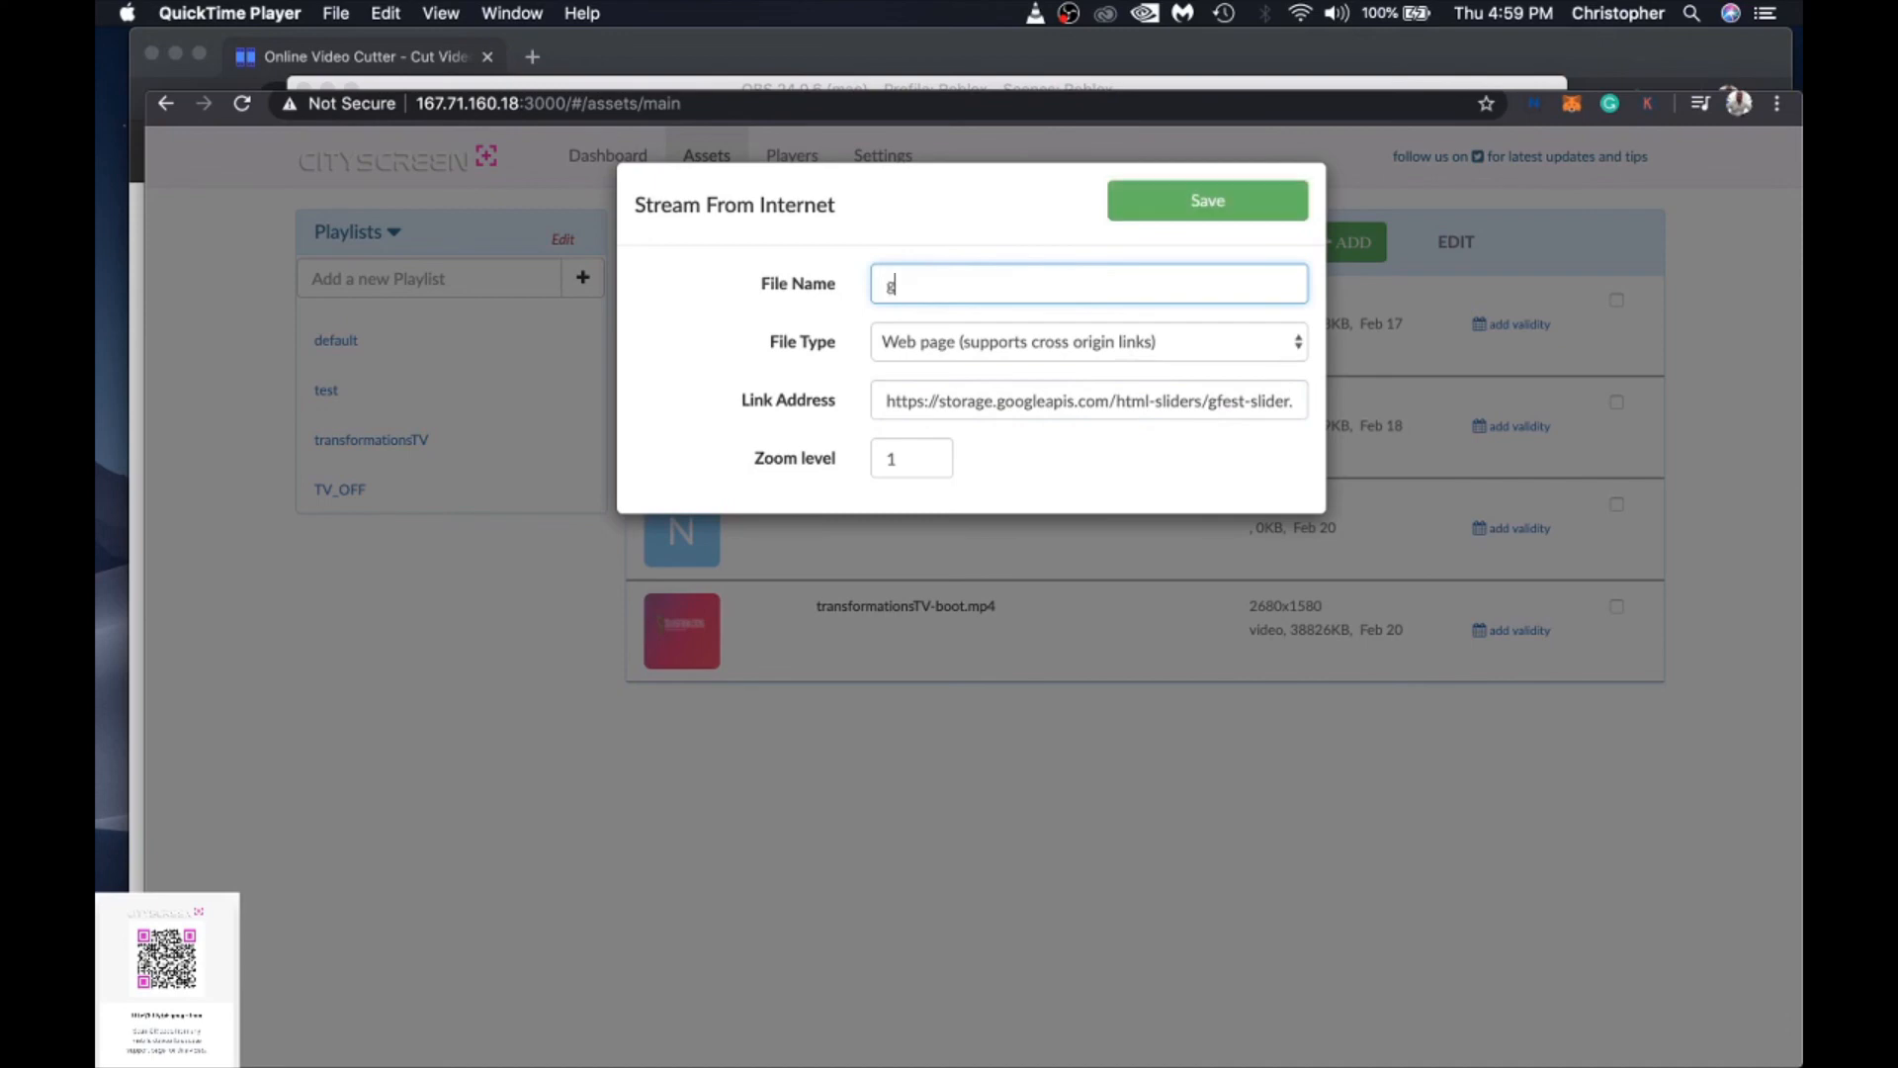
text(fest-slid)
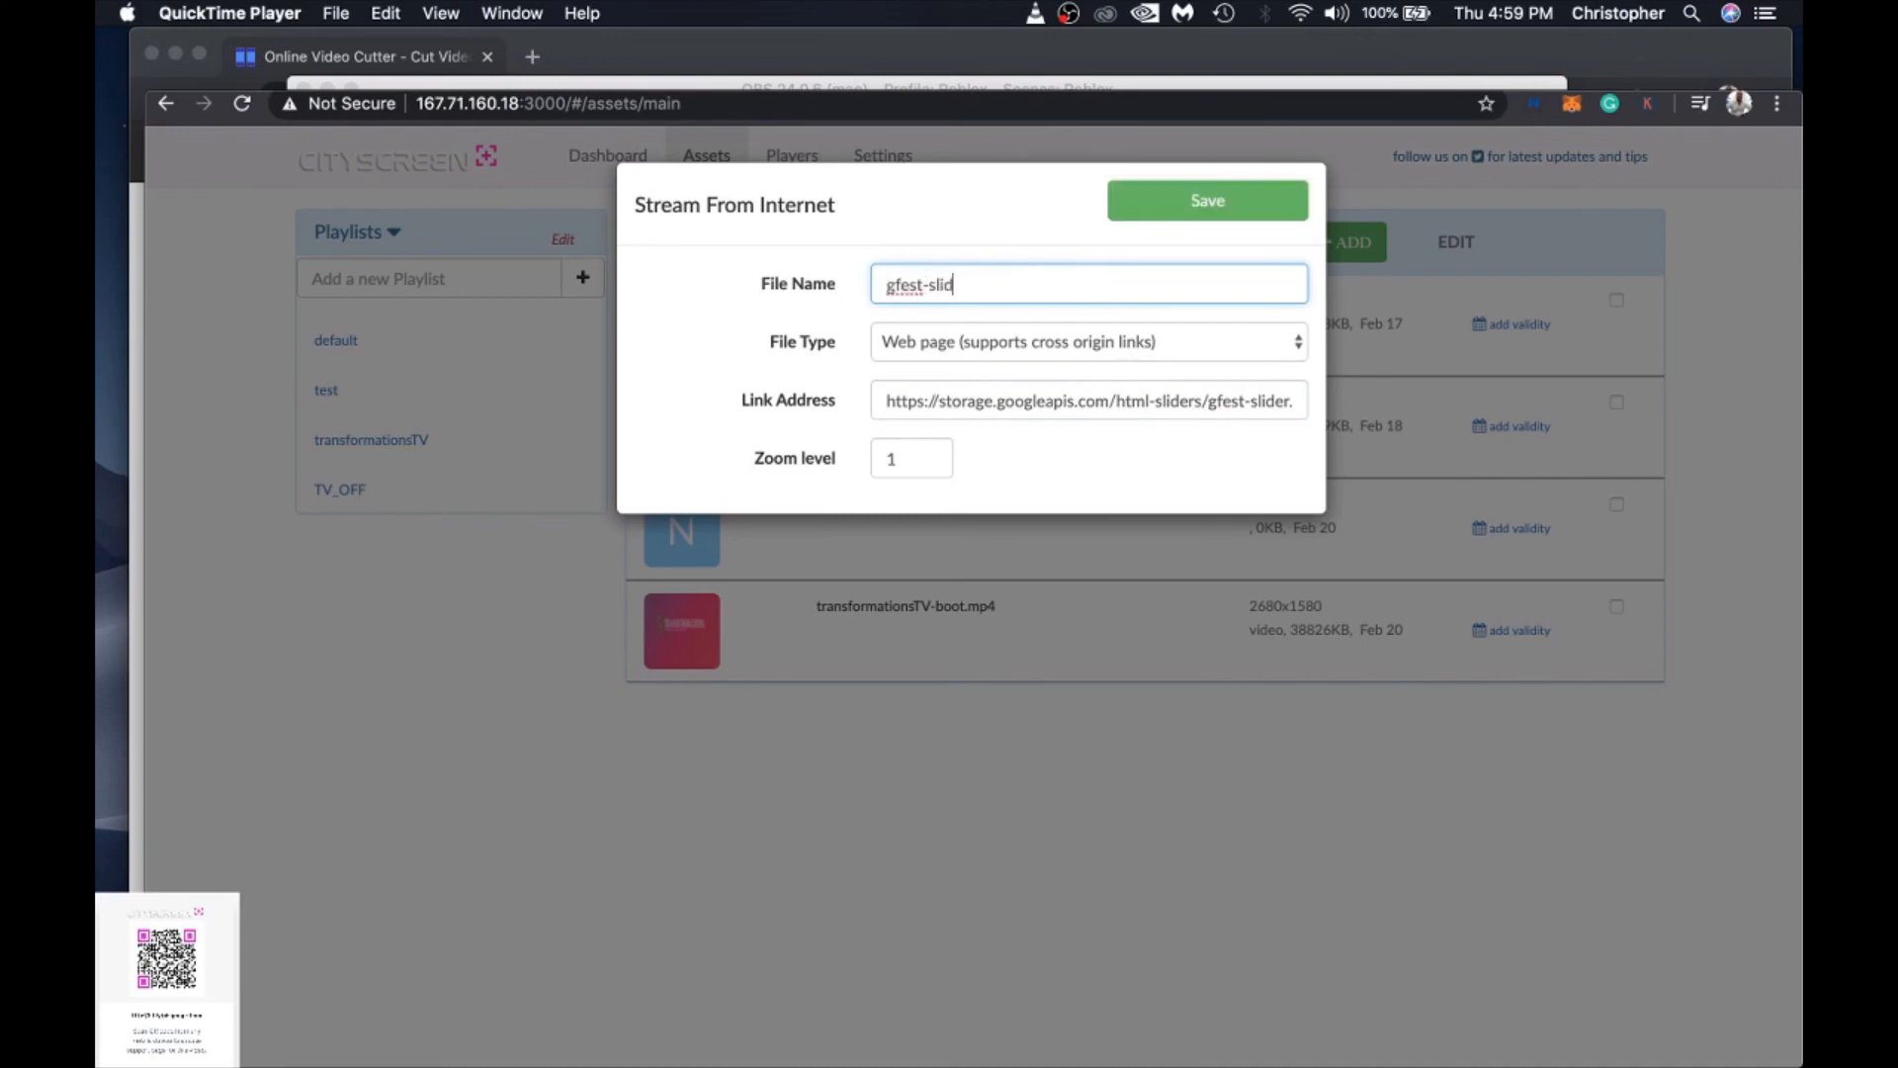
text(er)
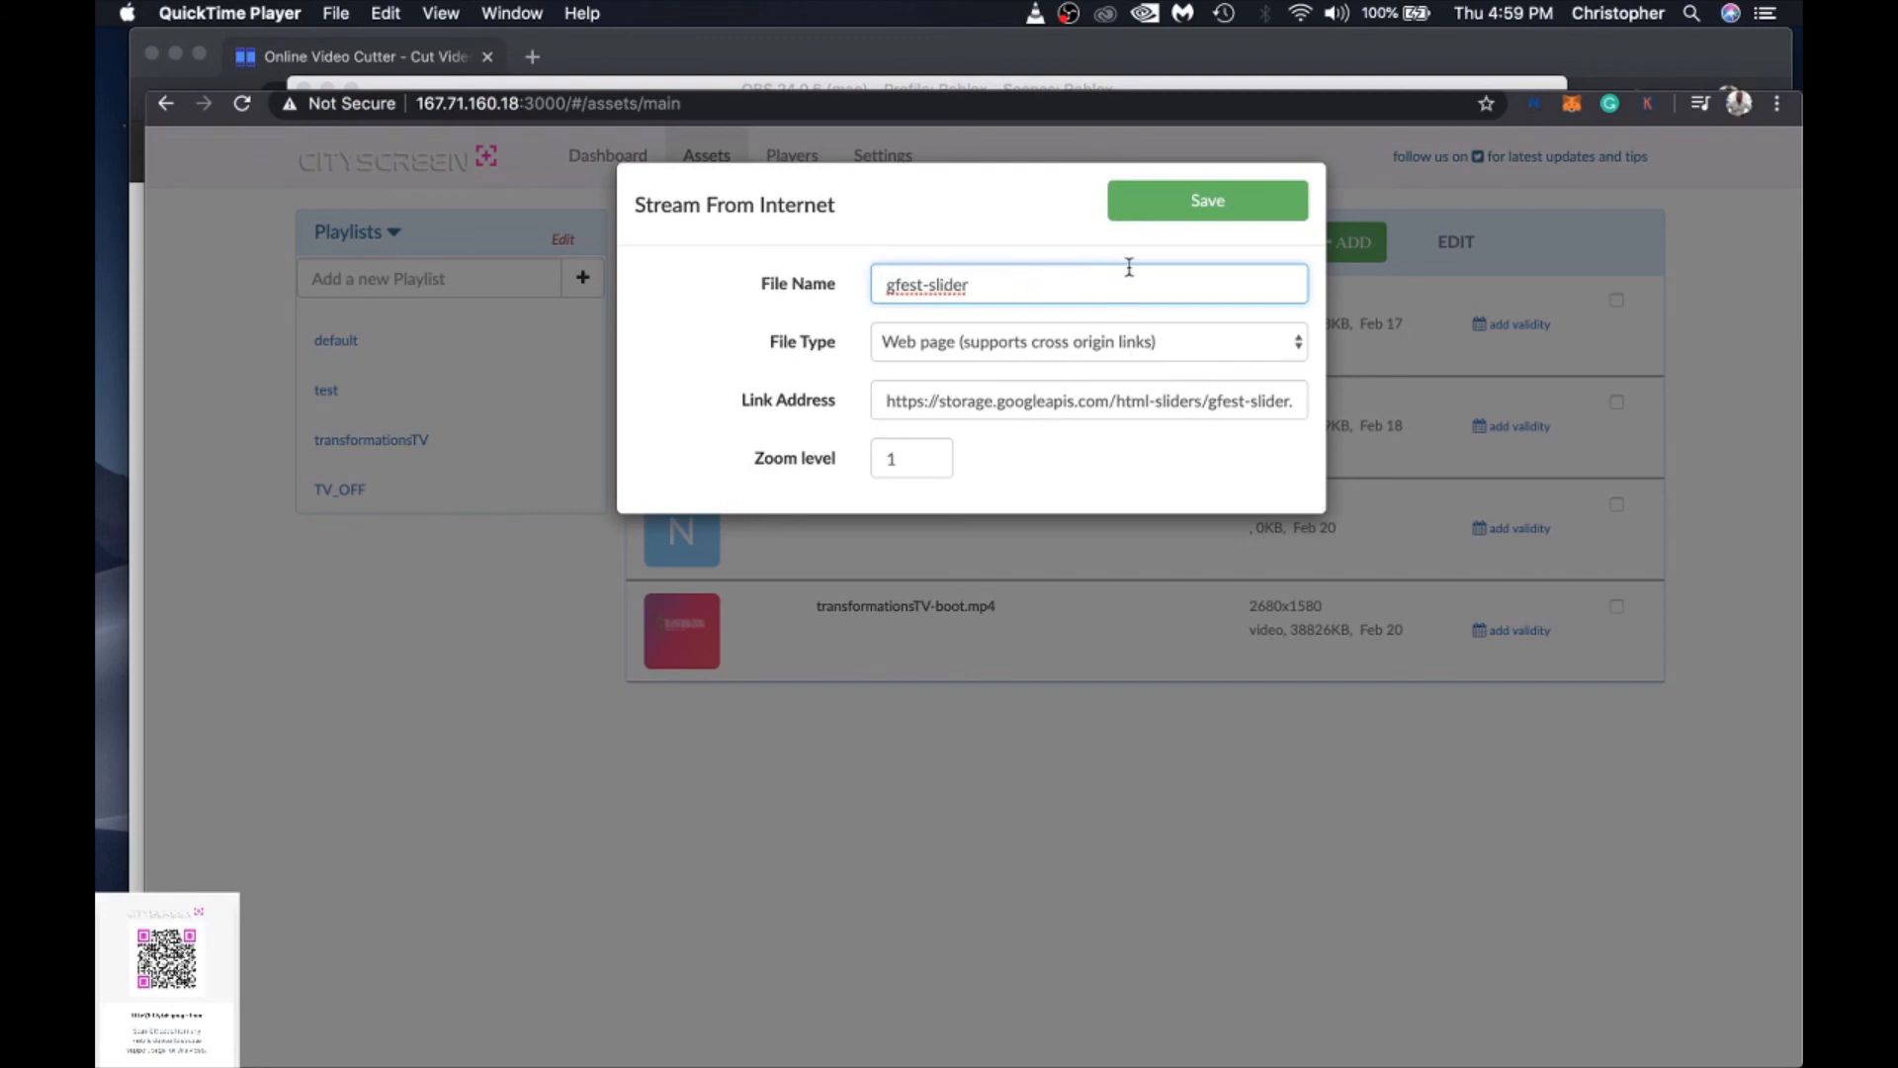
click(1207, 200)
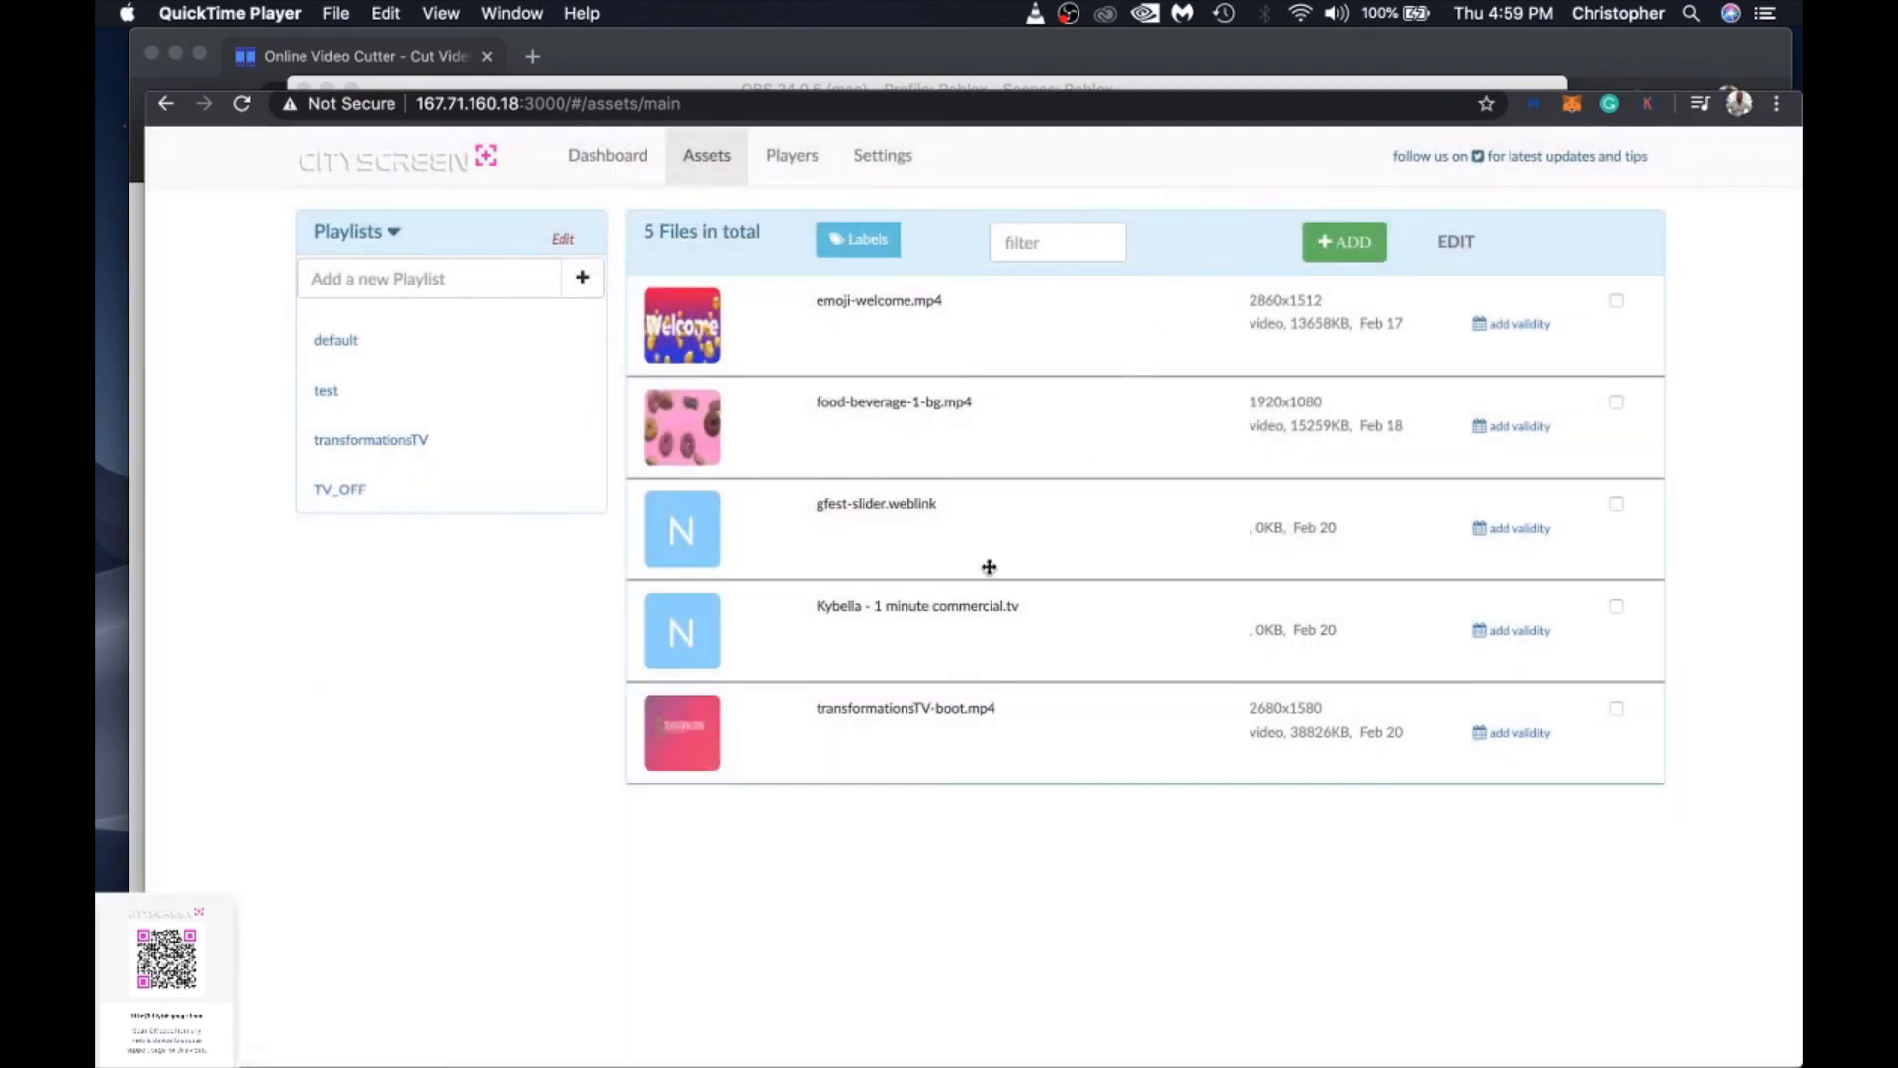
mouse_move(825, 546)
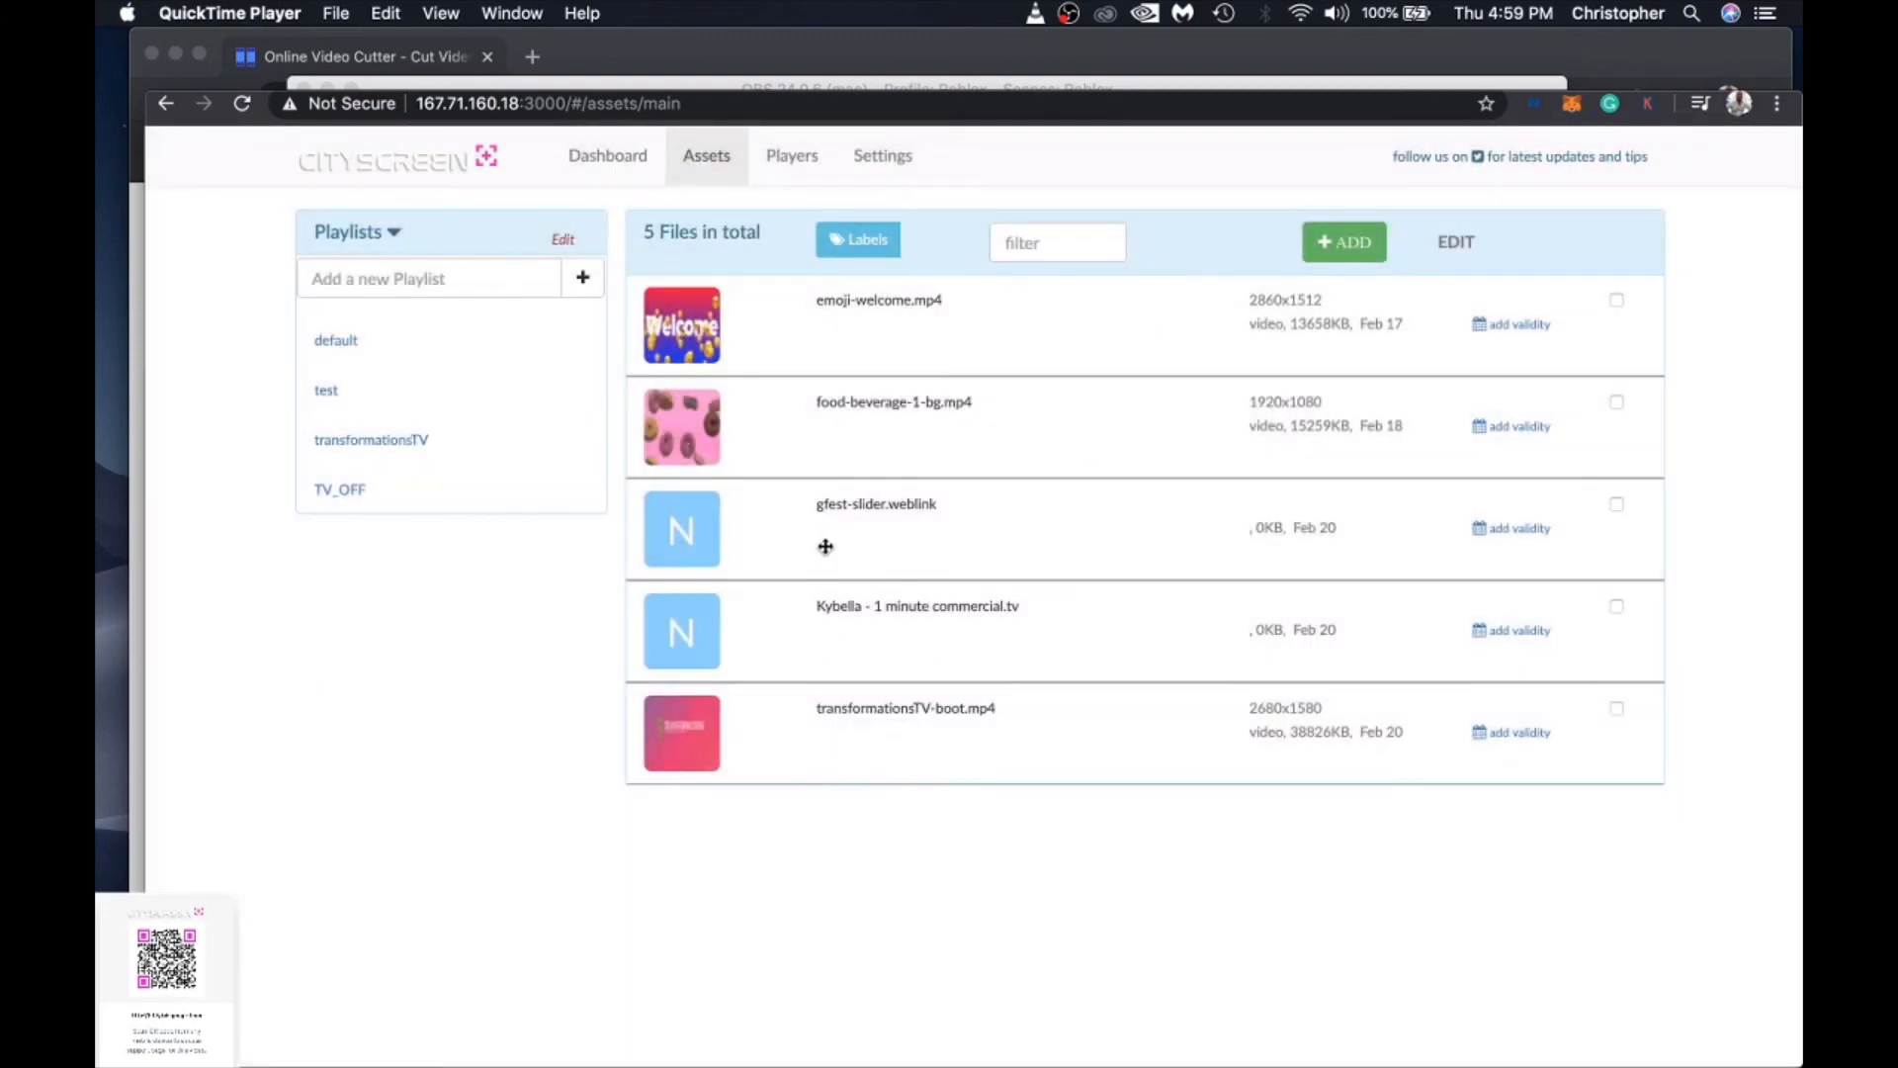
mouse_move(830, 521)
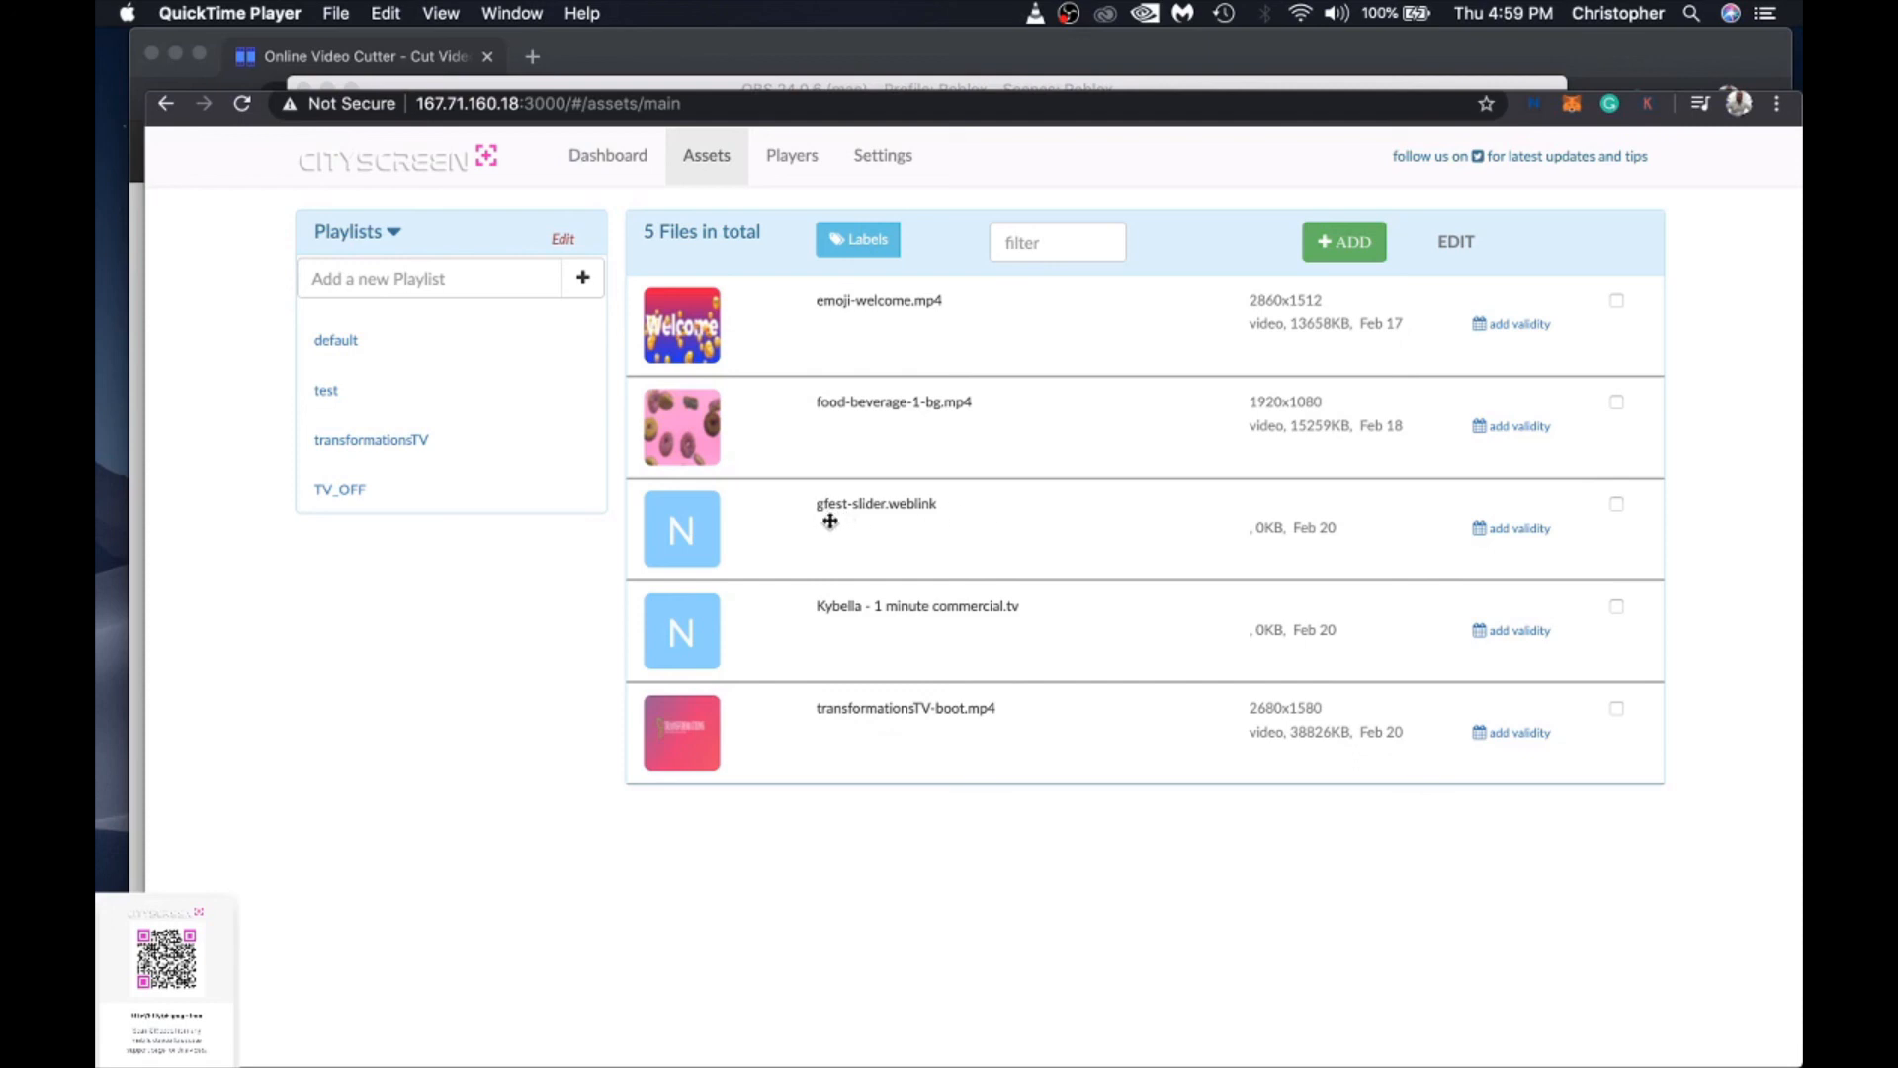
mouse_move(942, 490)
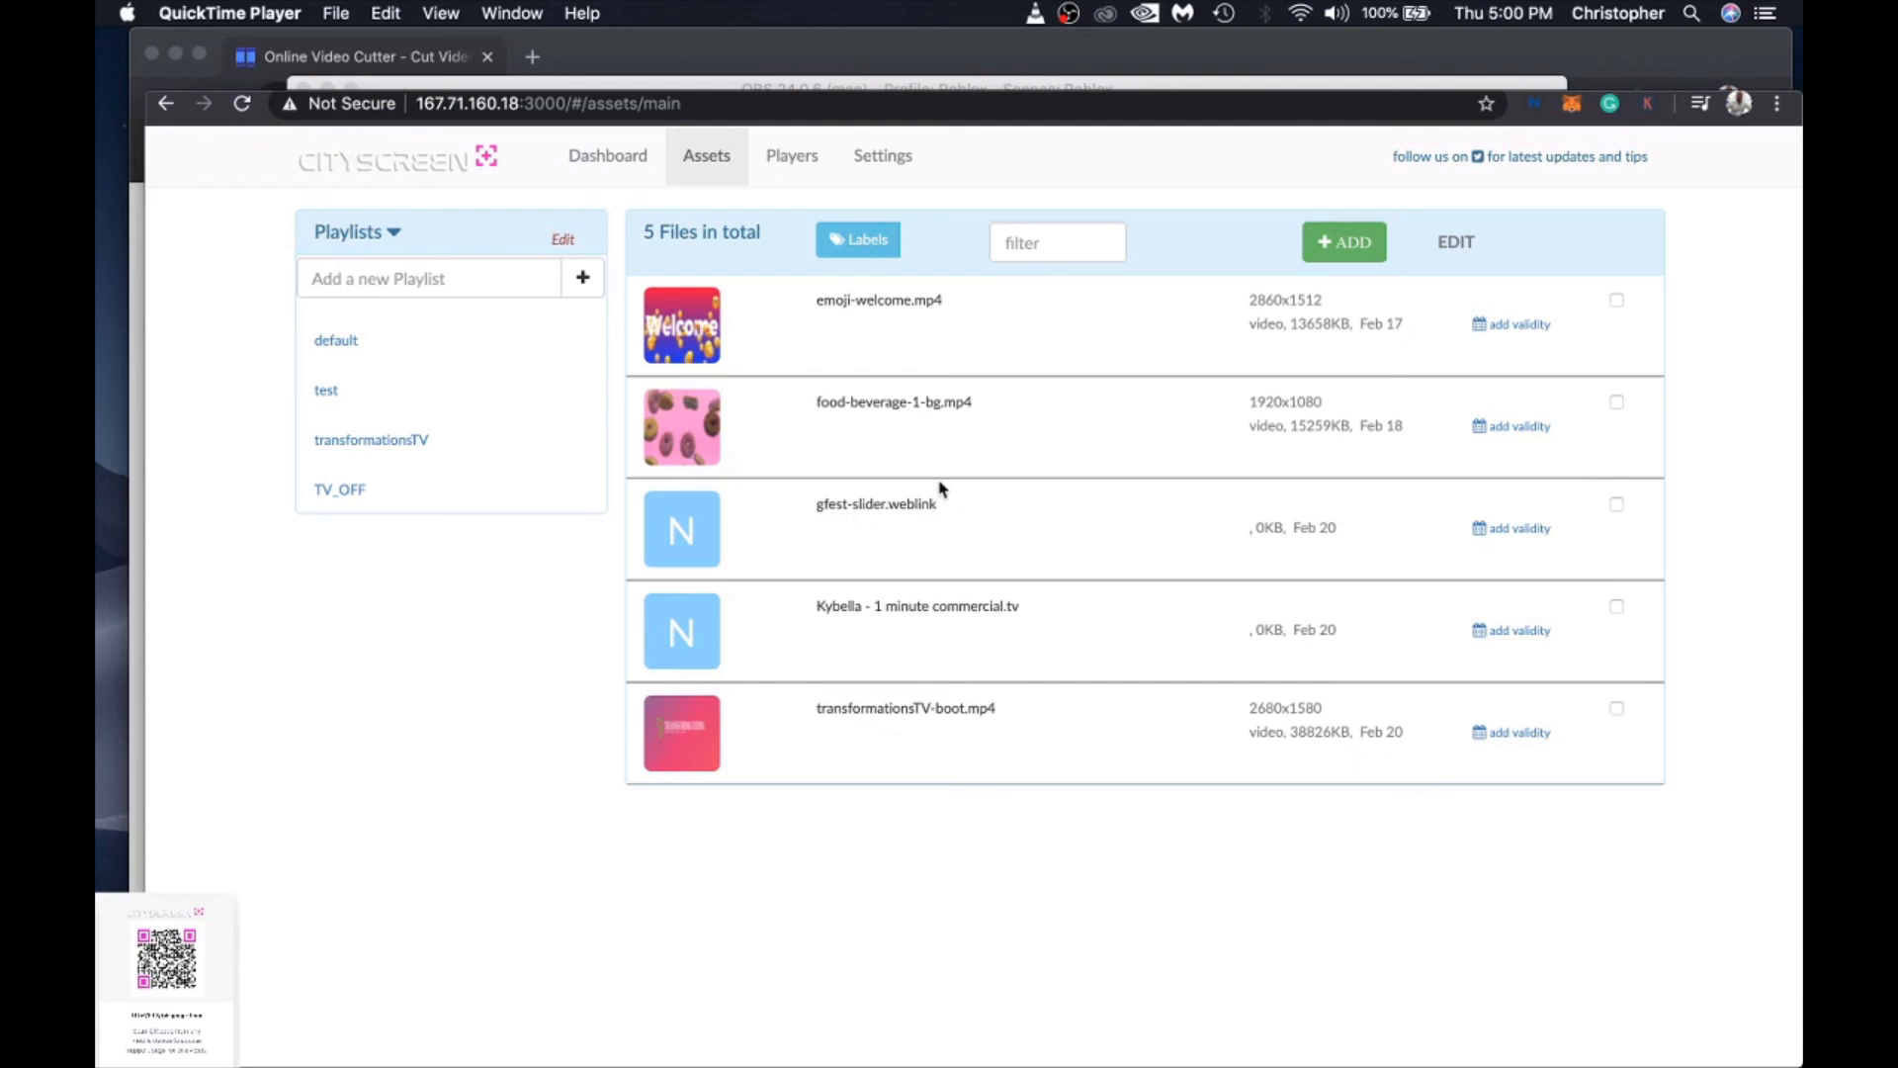
Step: Open the transformationsTV playlist from the Playlists panel
click(371, 439)
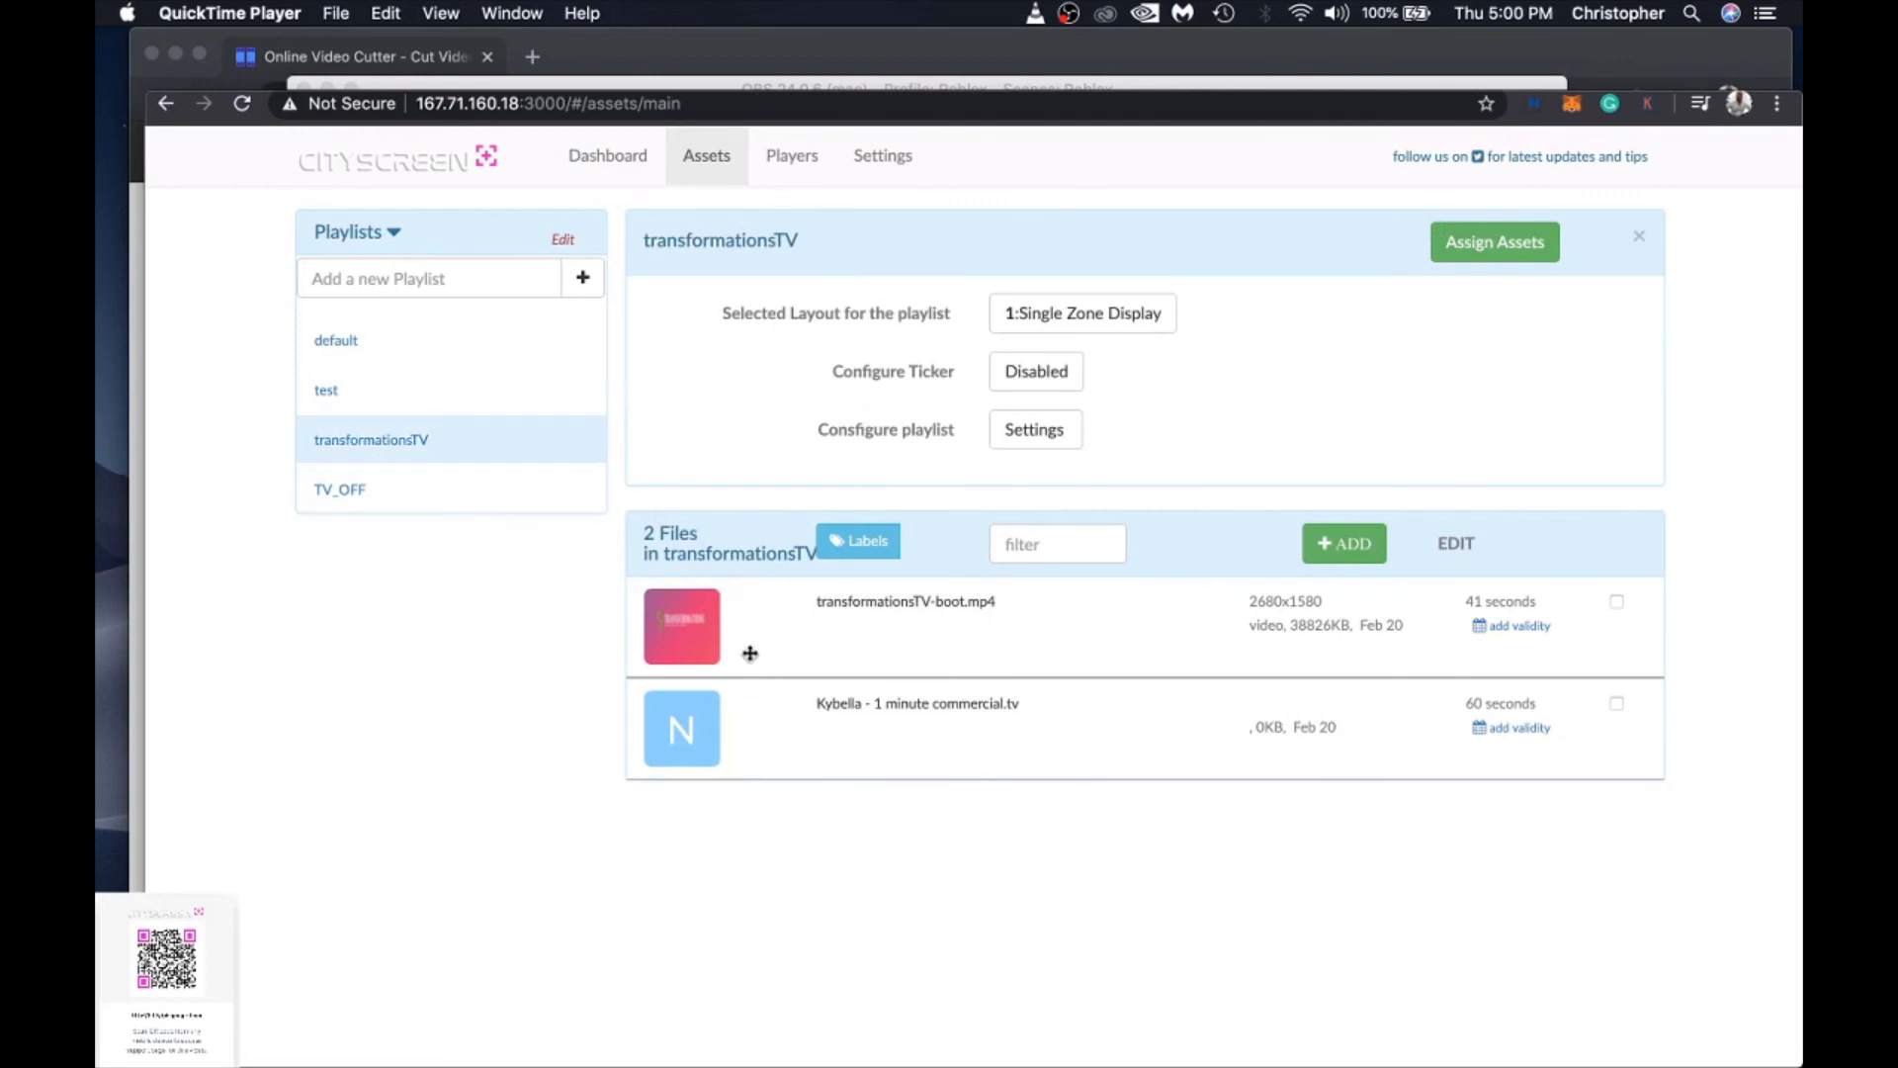
mouse_move(1584, 206)
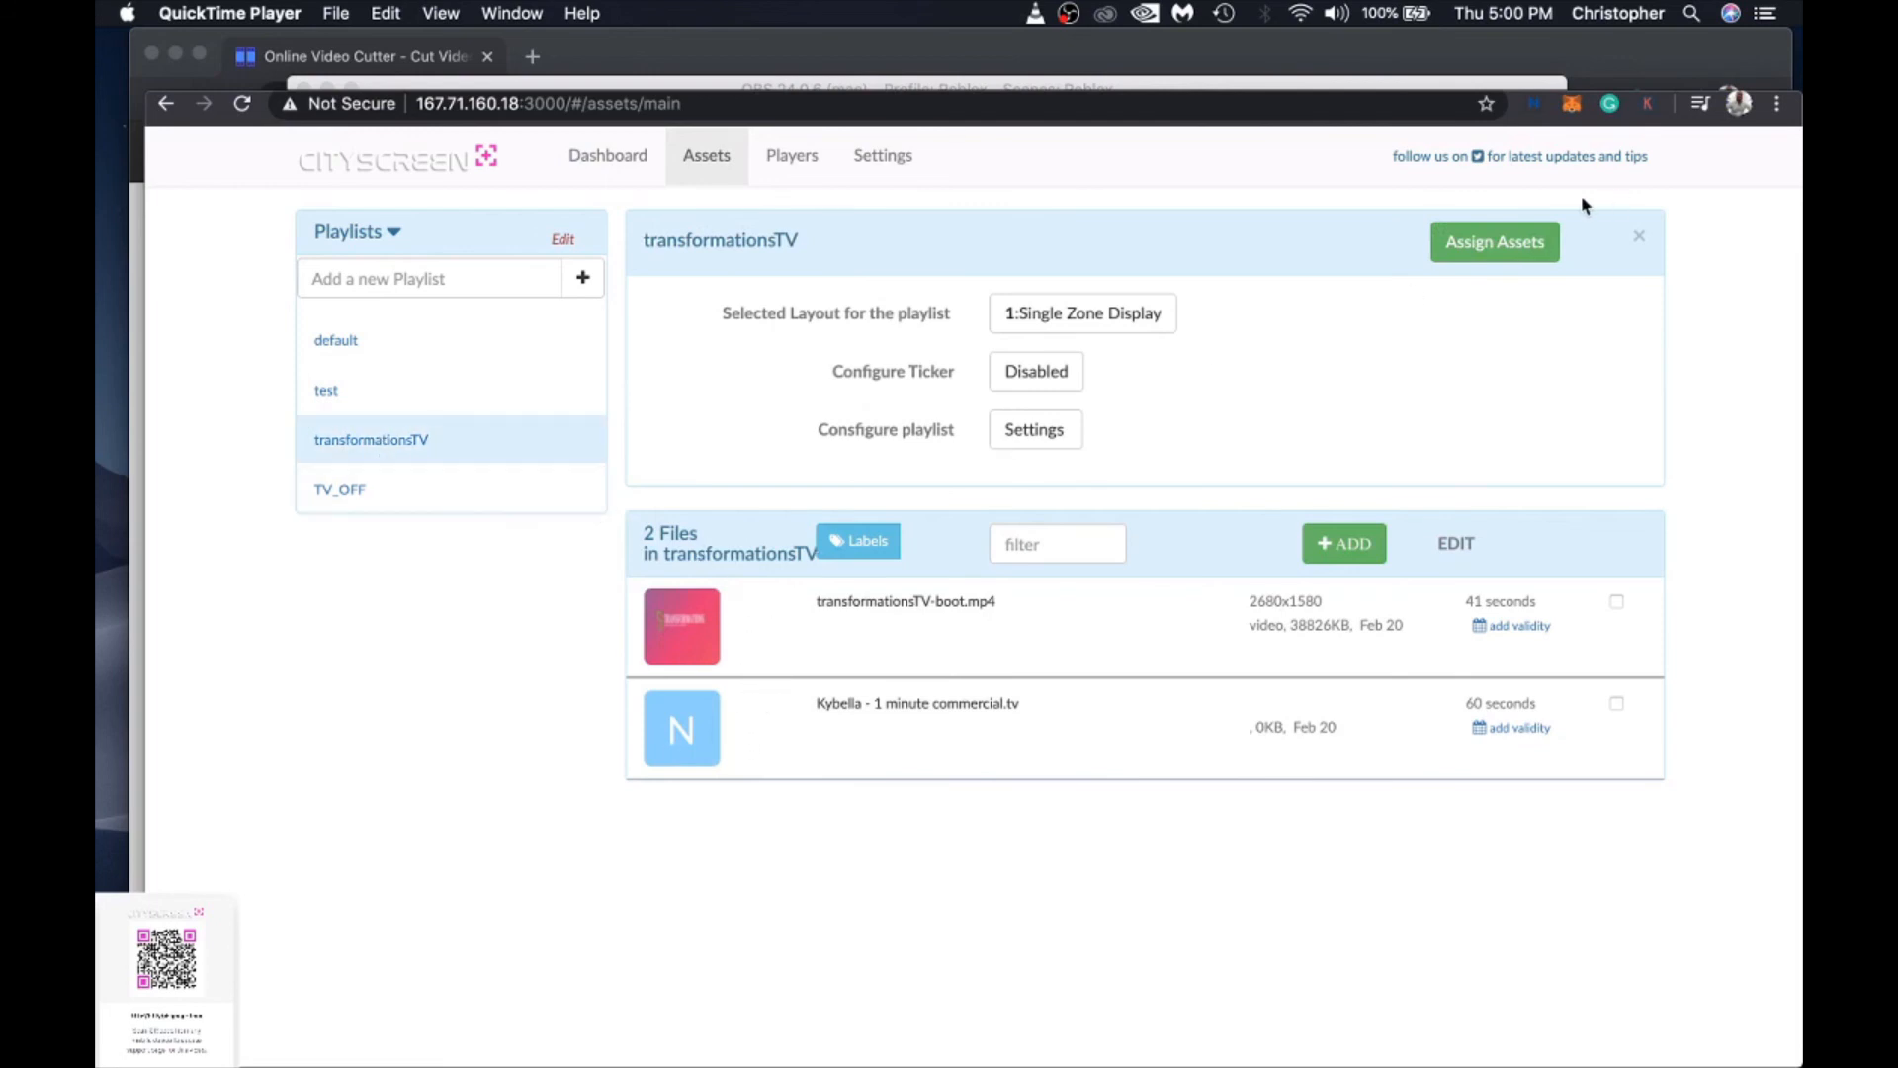
Step: Assign gfest-slider.weblink as transformationsTV's first item, then go back to the dashboard
click(1494, 241)
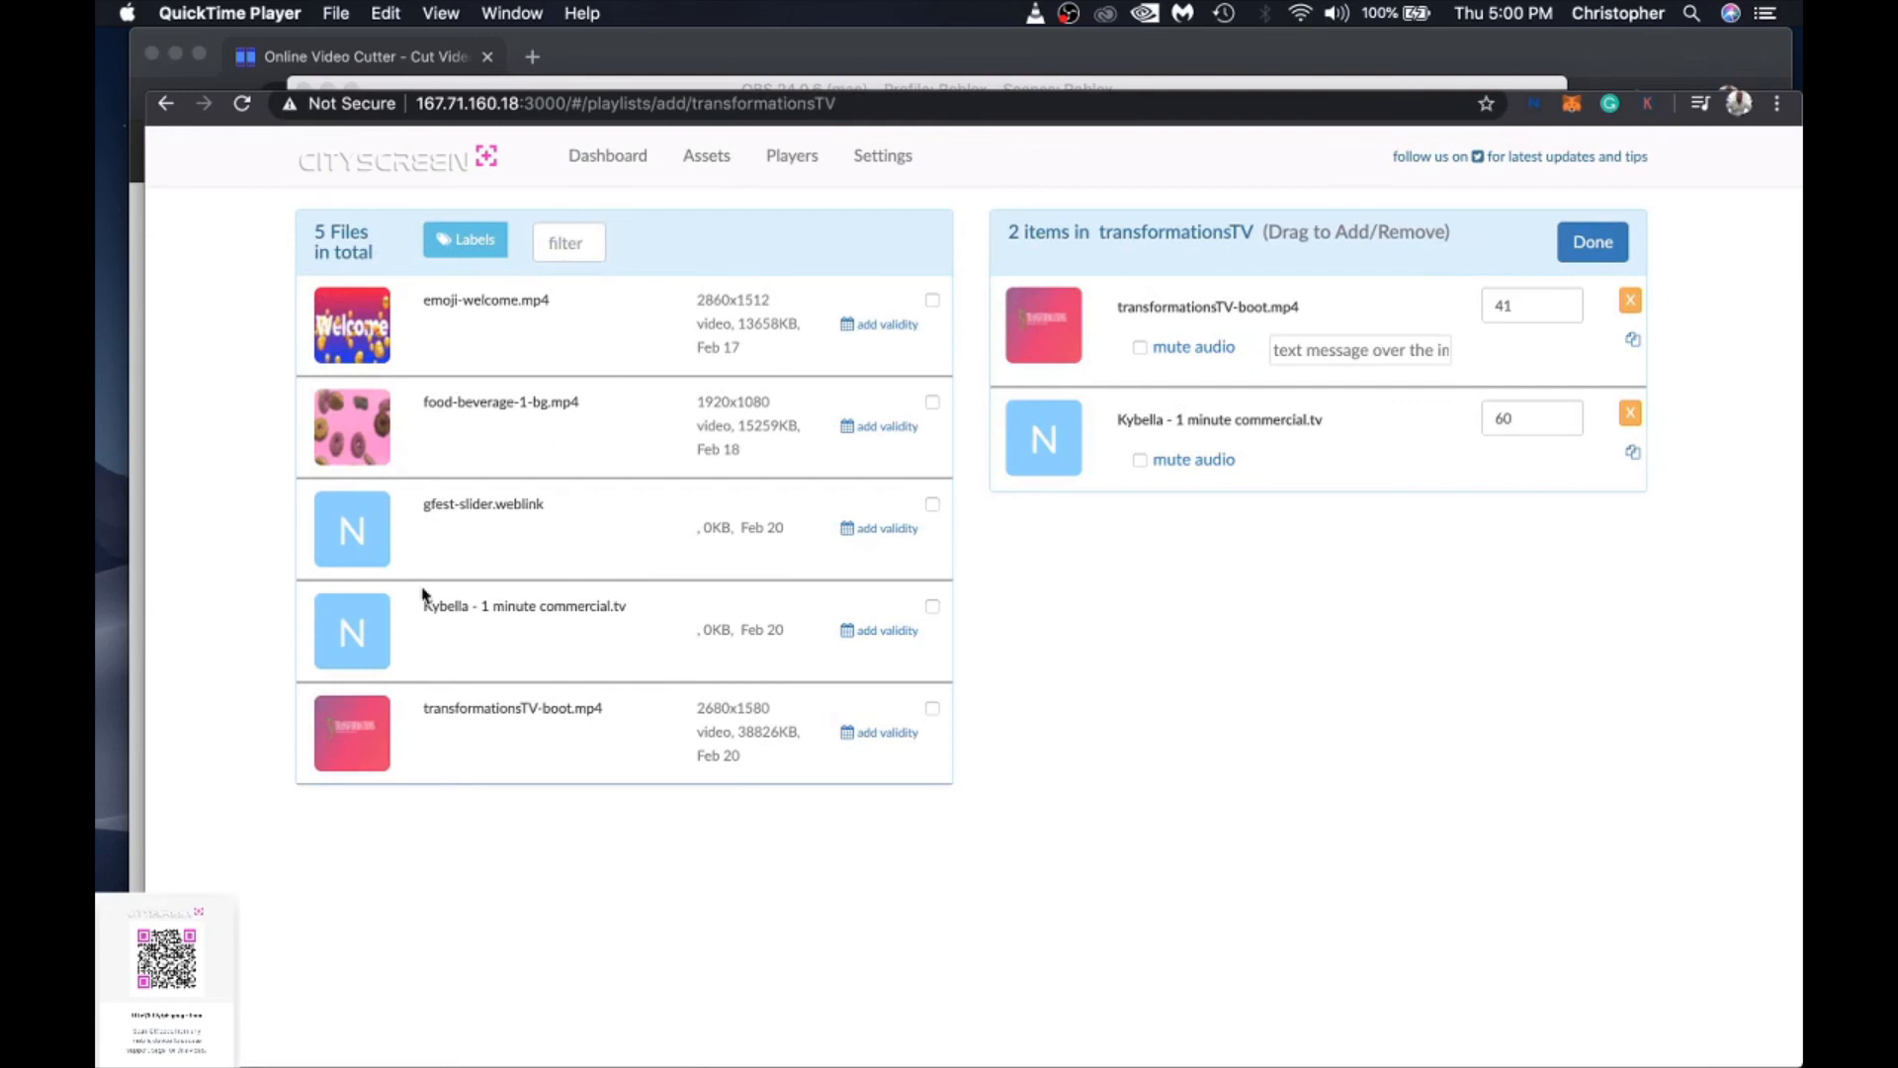
mouse_move(556, 542)
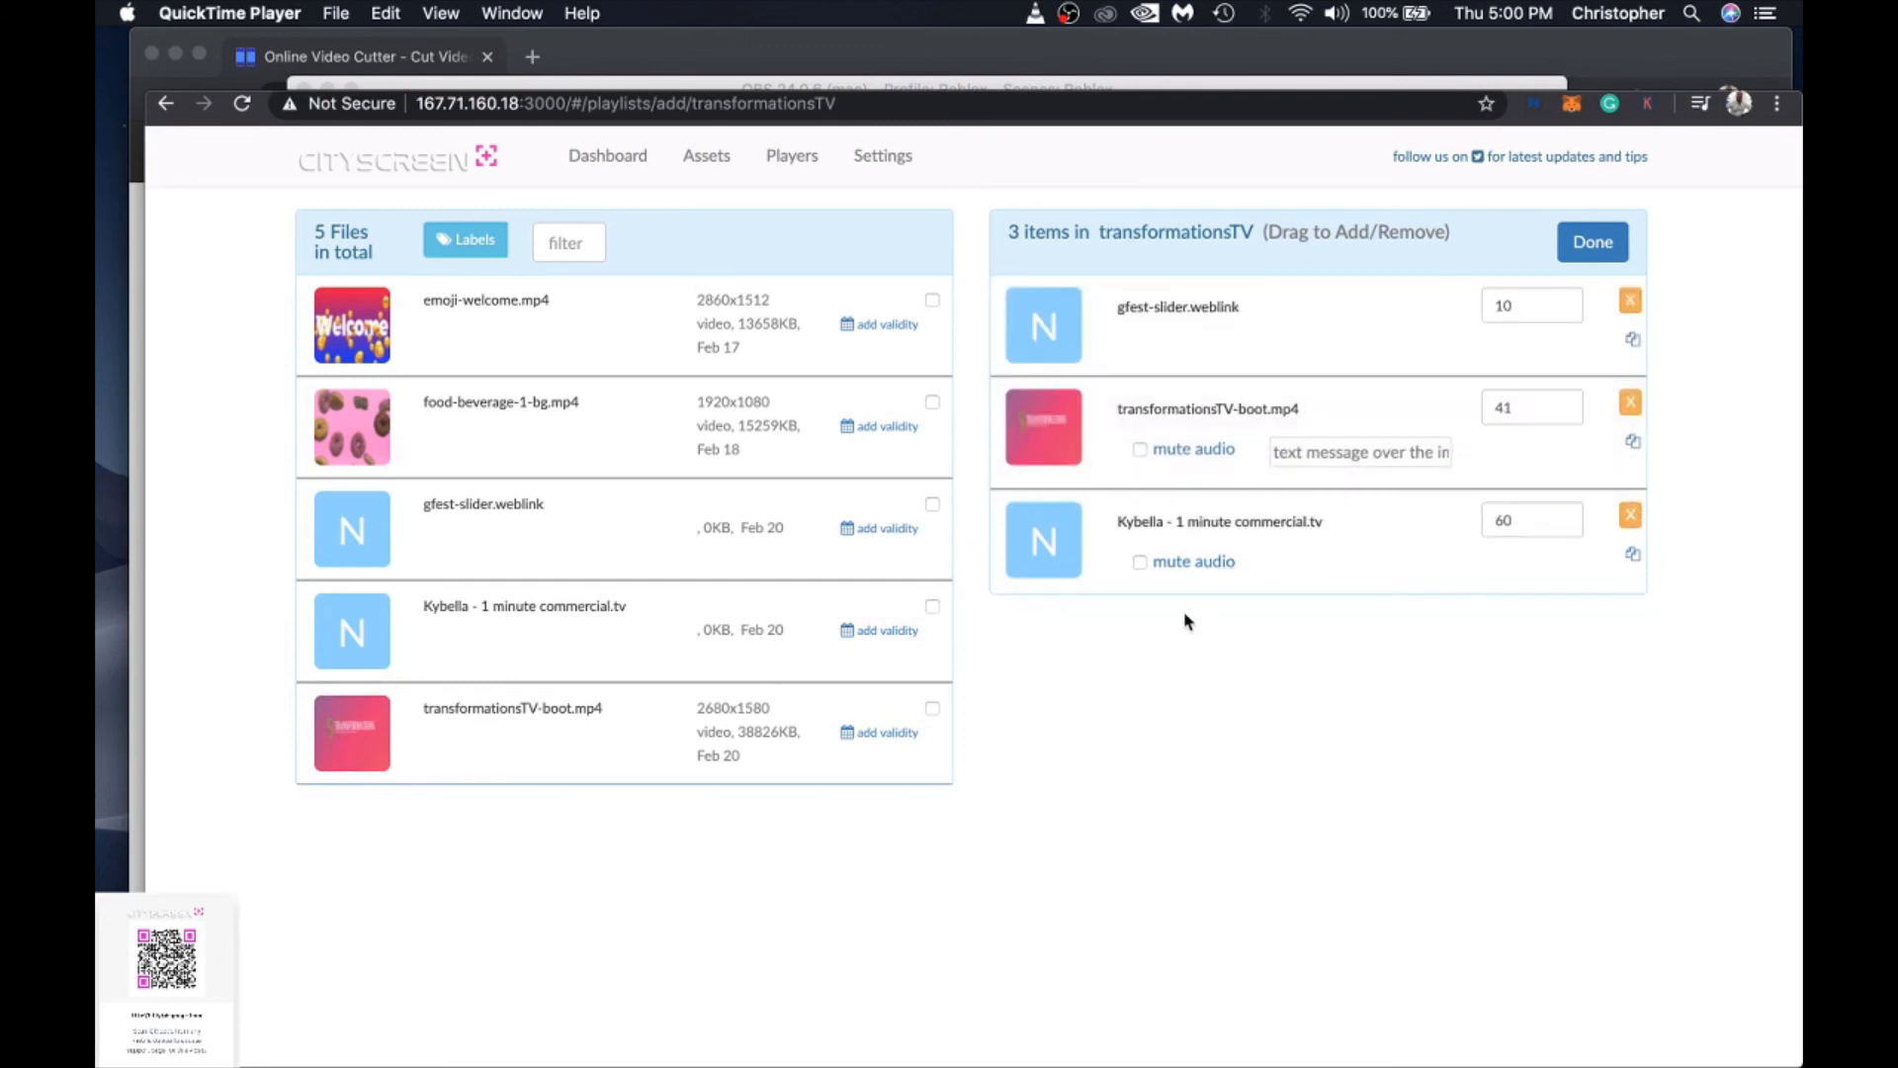
mouse_move(1592, 242)
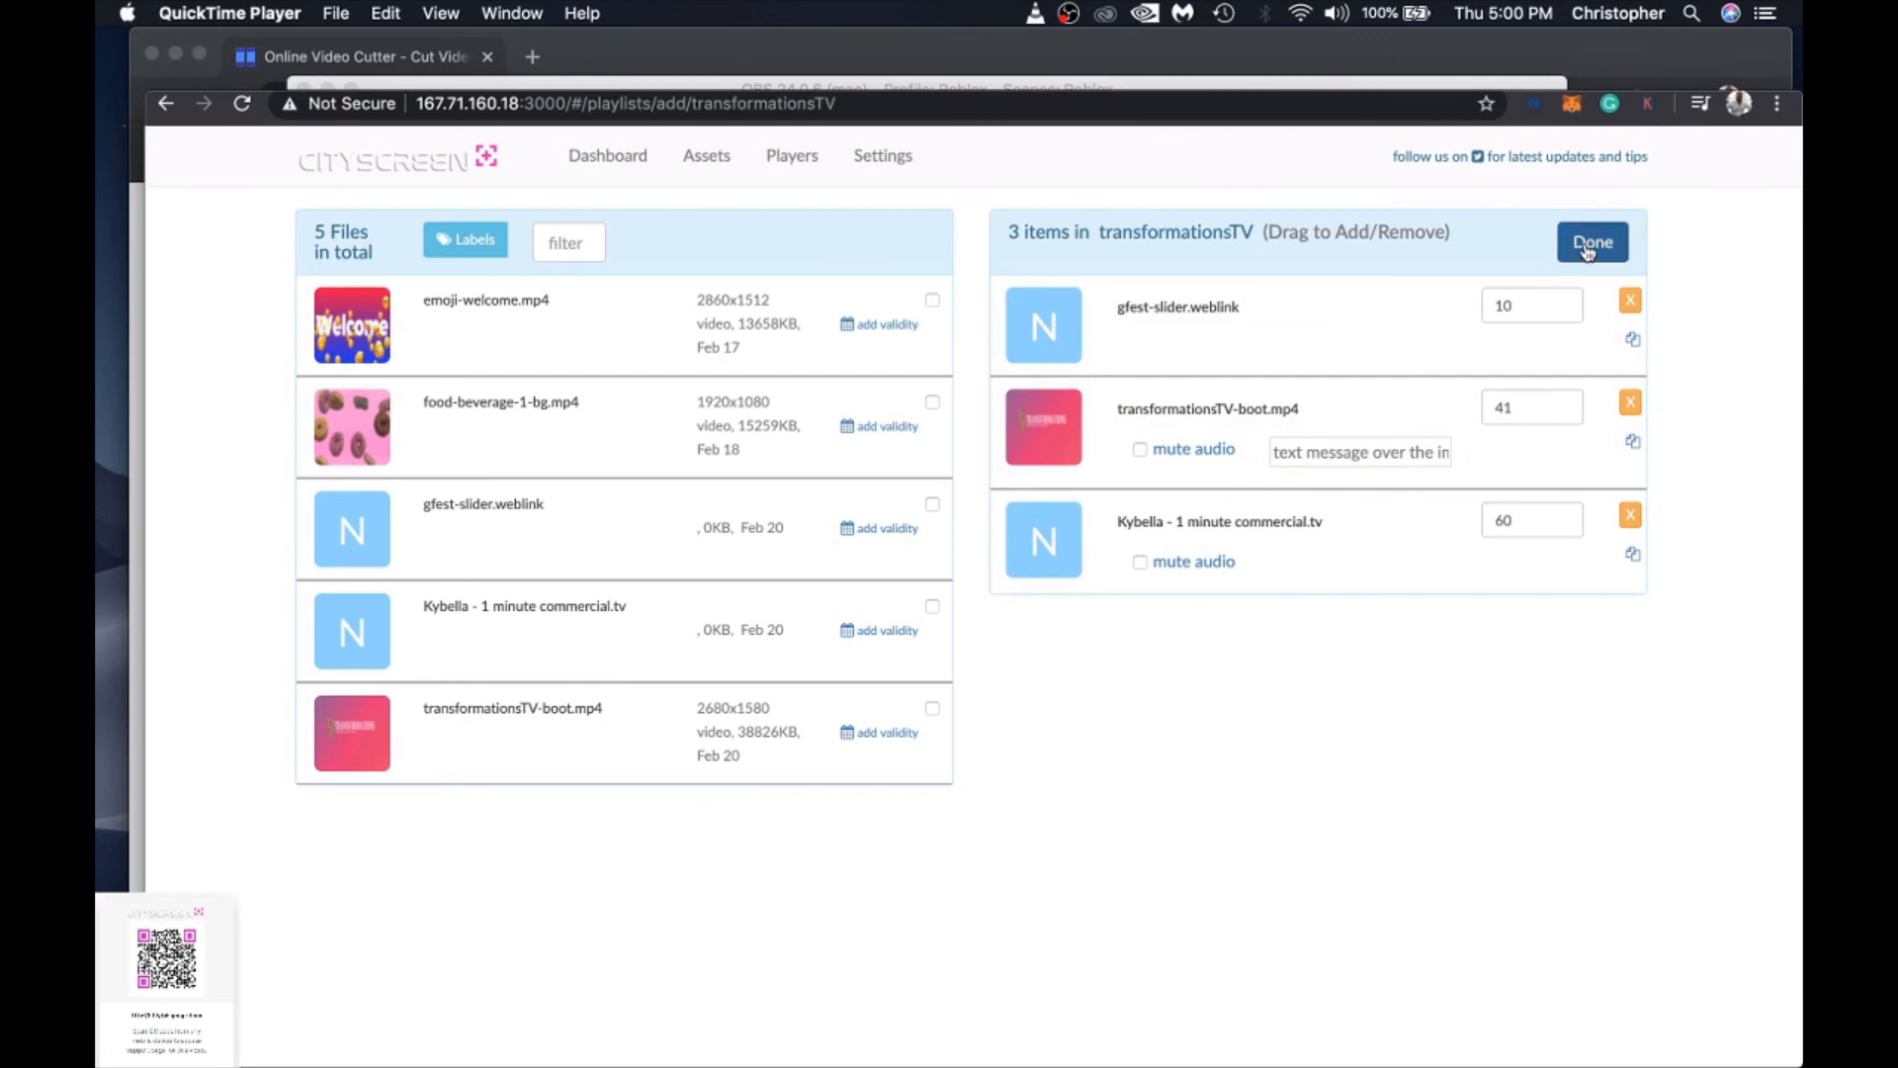
click(1592, 242)
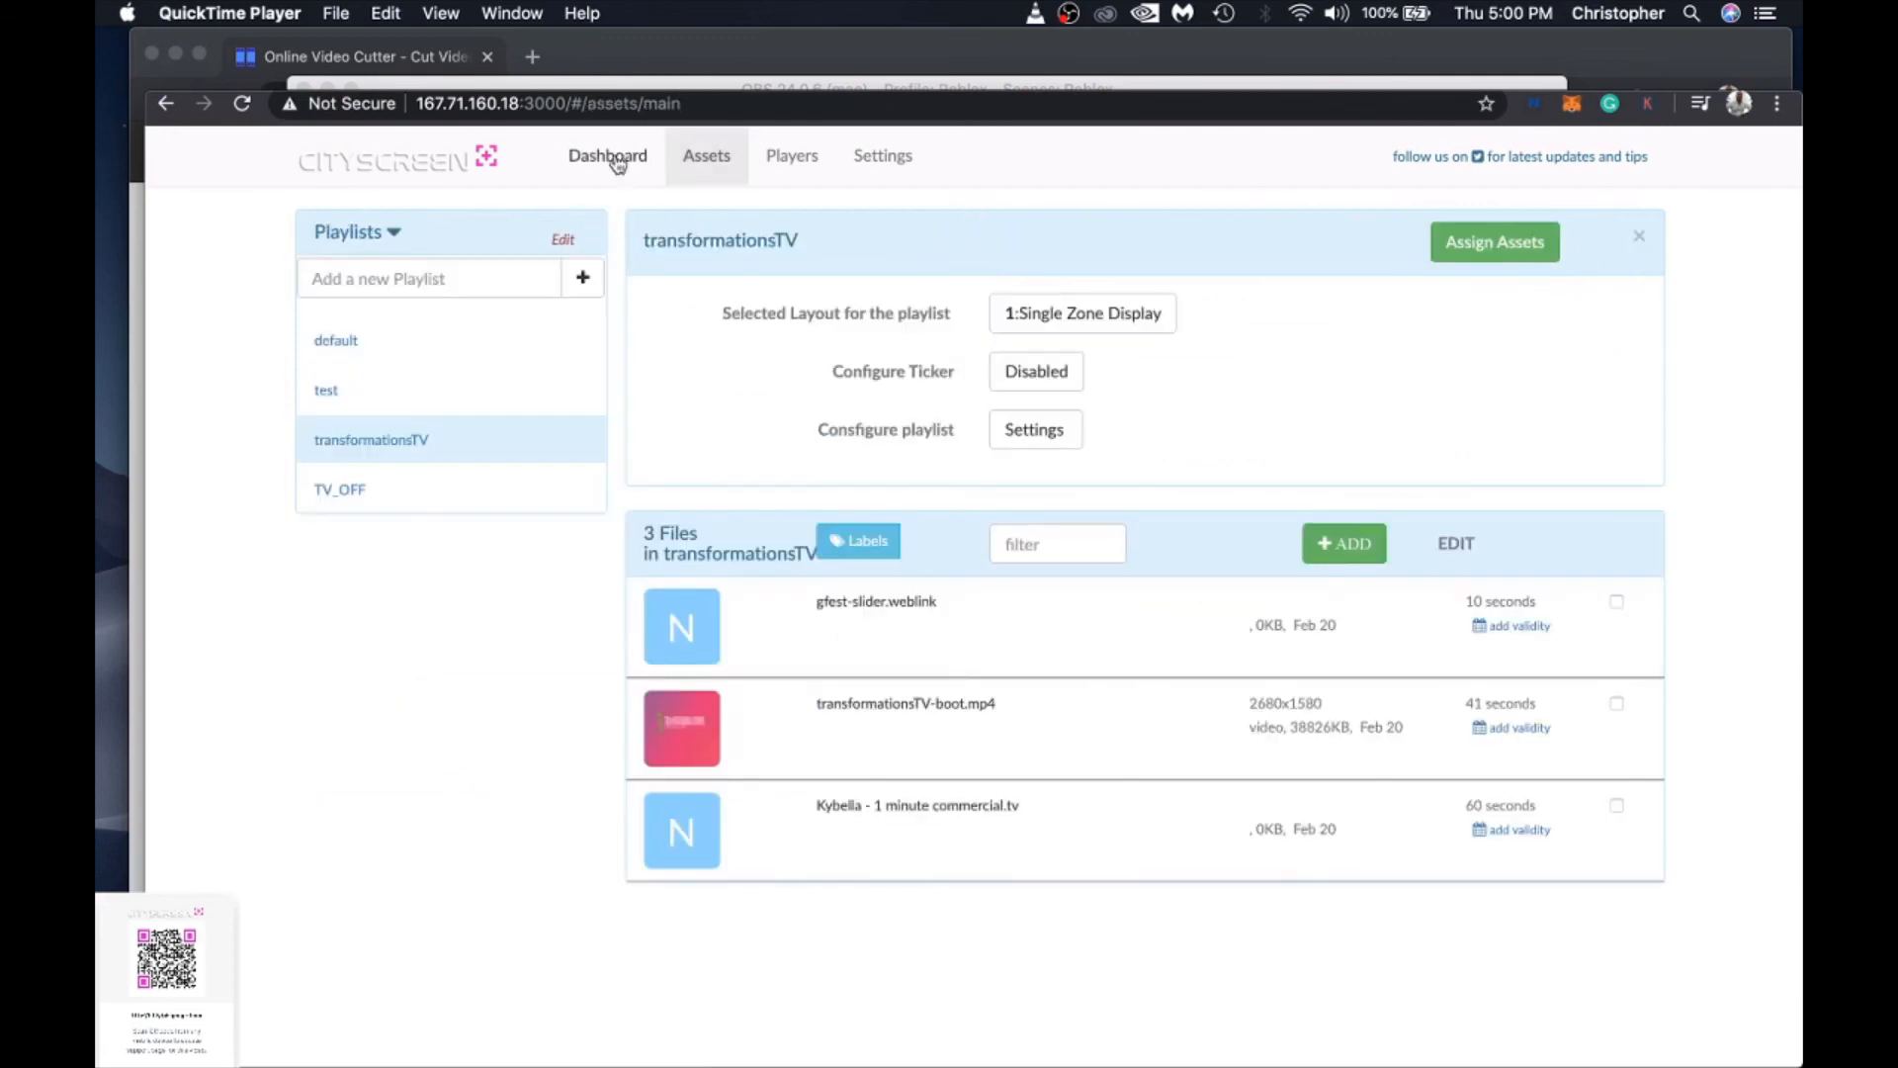
mouse_move(608, 155)
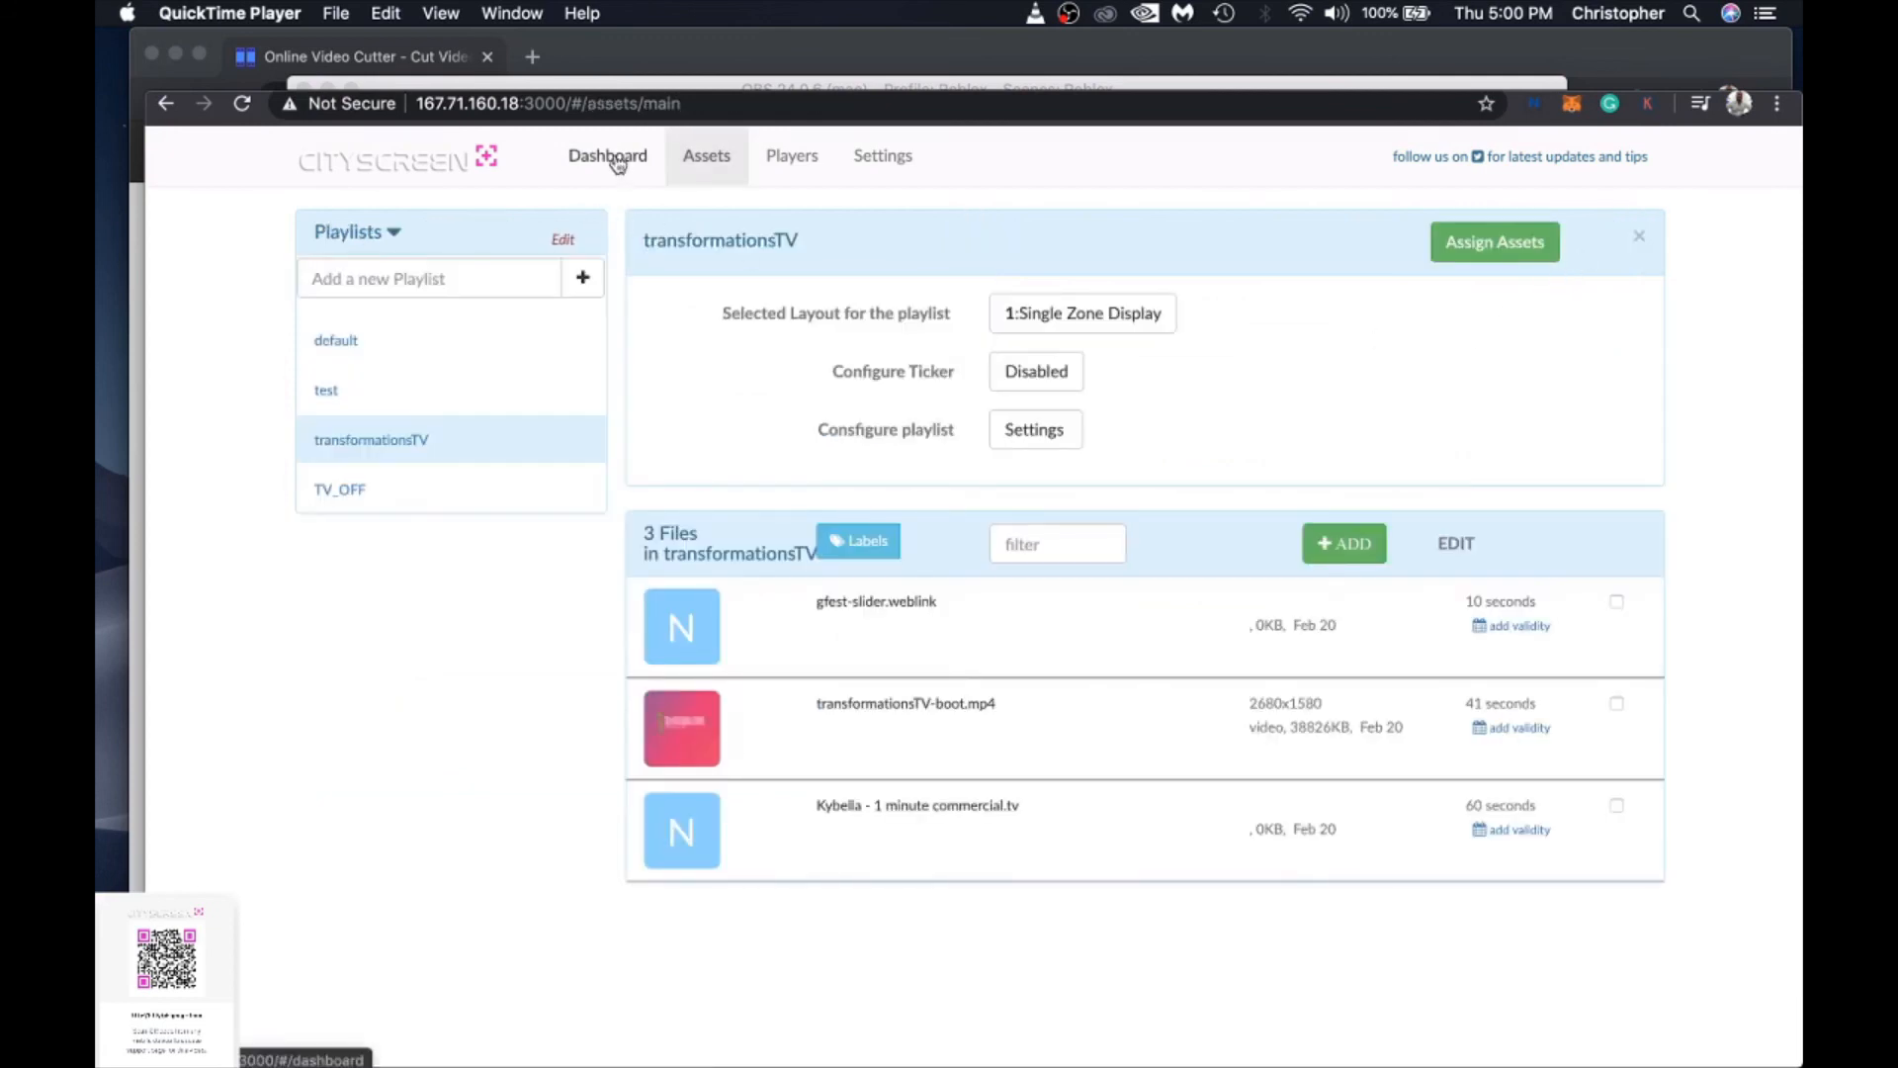
click(608, 156)
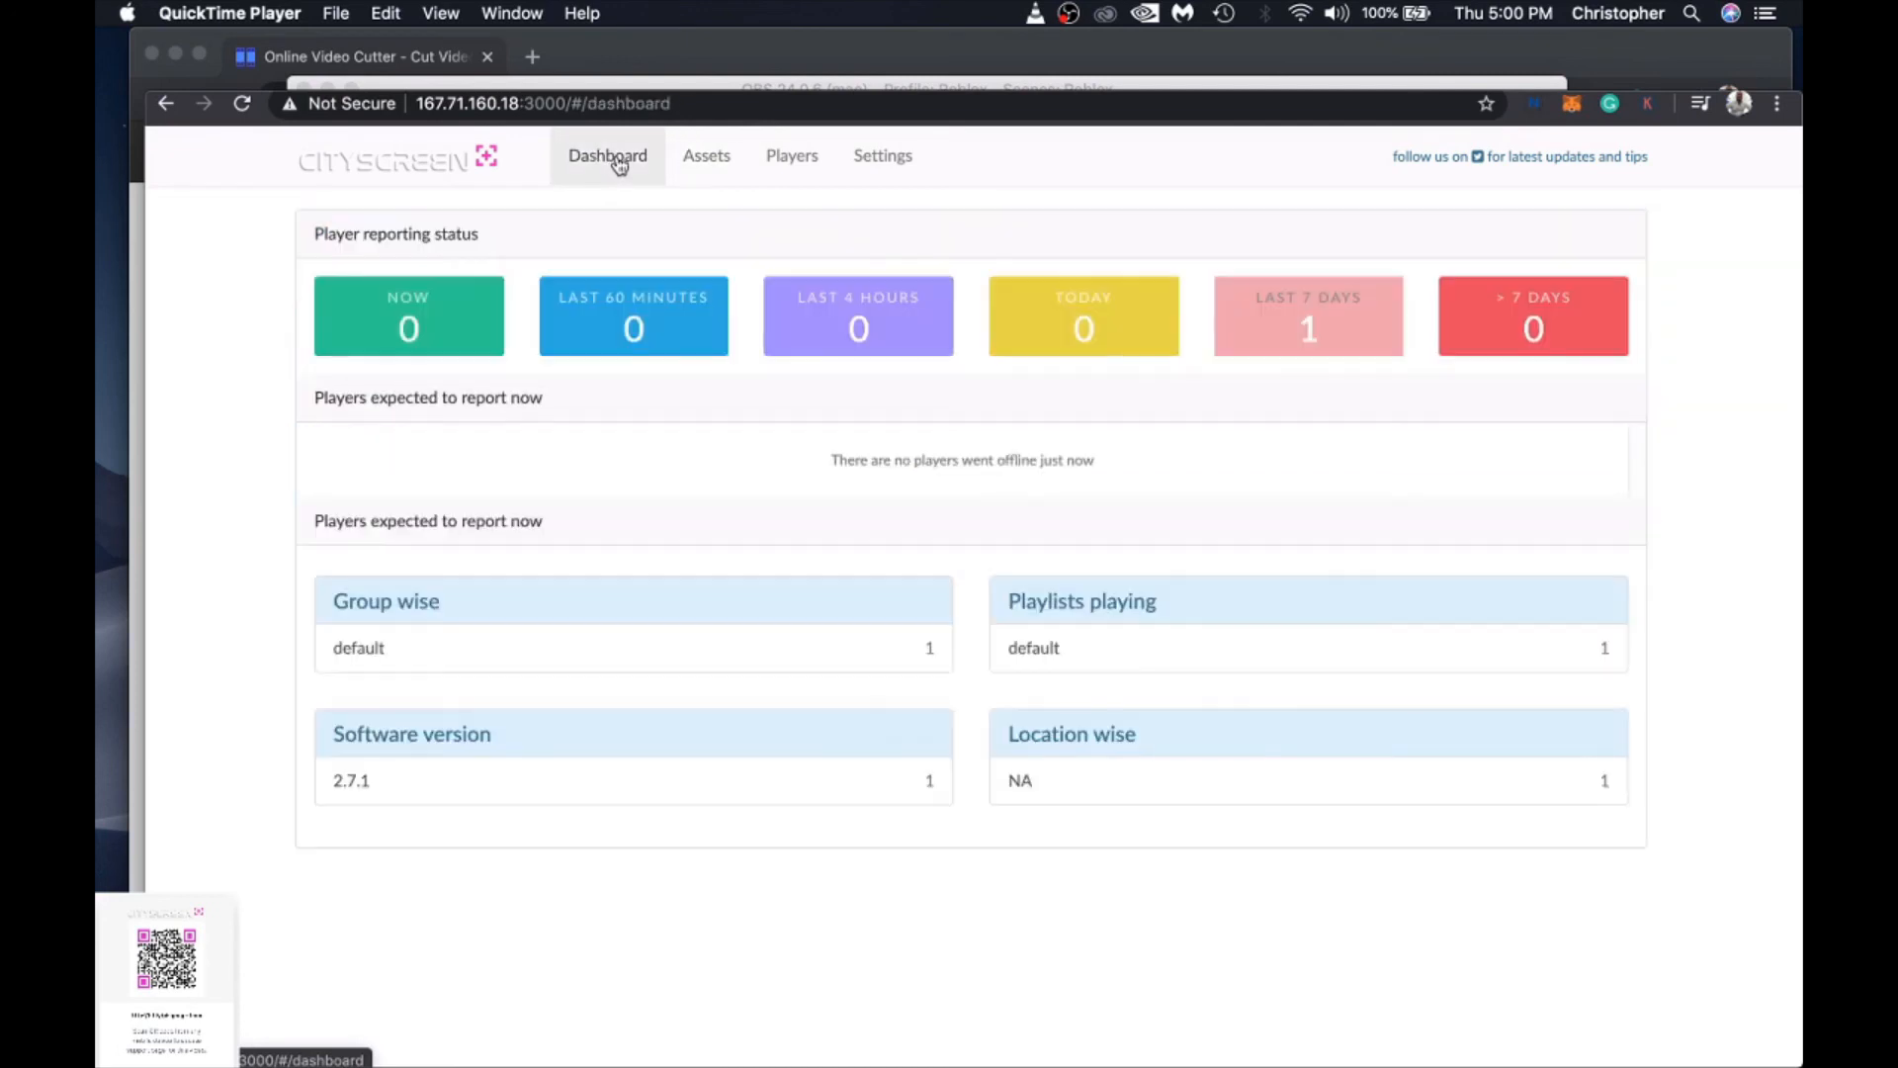